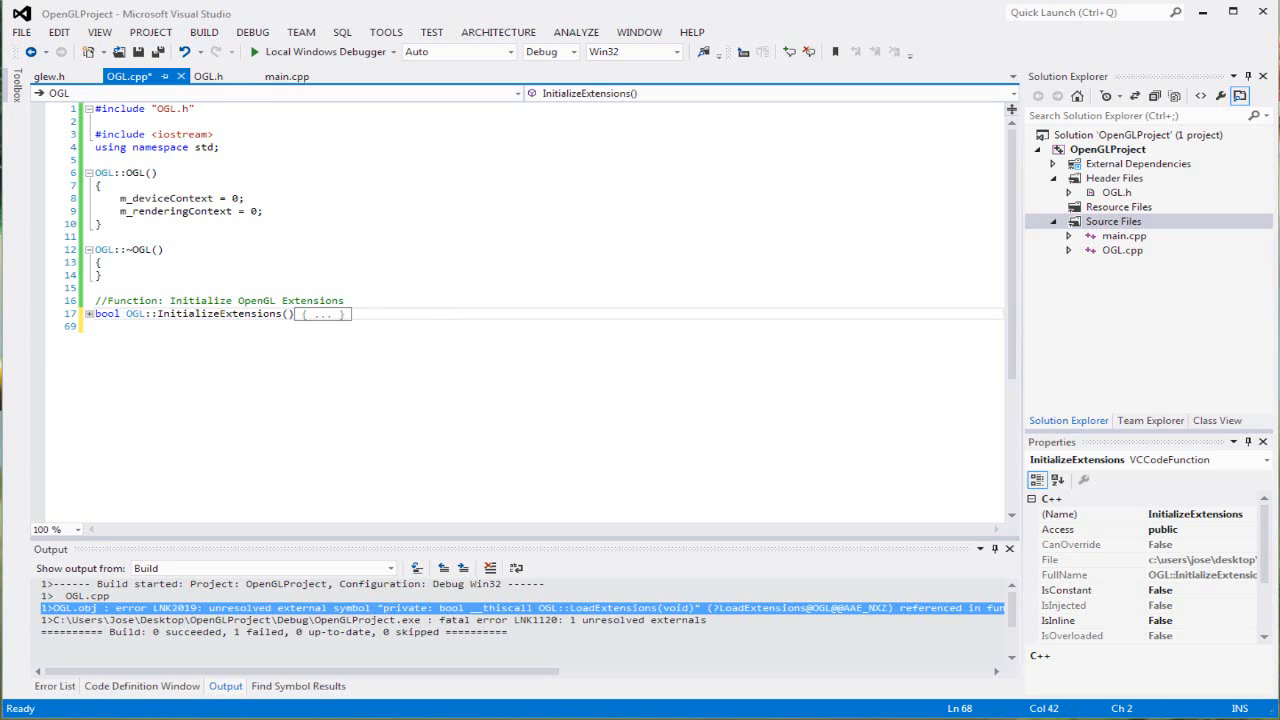
# Below InitializeExtensions, add a 'Function: Load Extensions' comment and the bool OGL::LoadExtensions() signature.
pyautogui.click(435, 326)
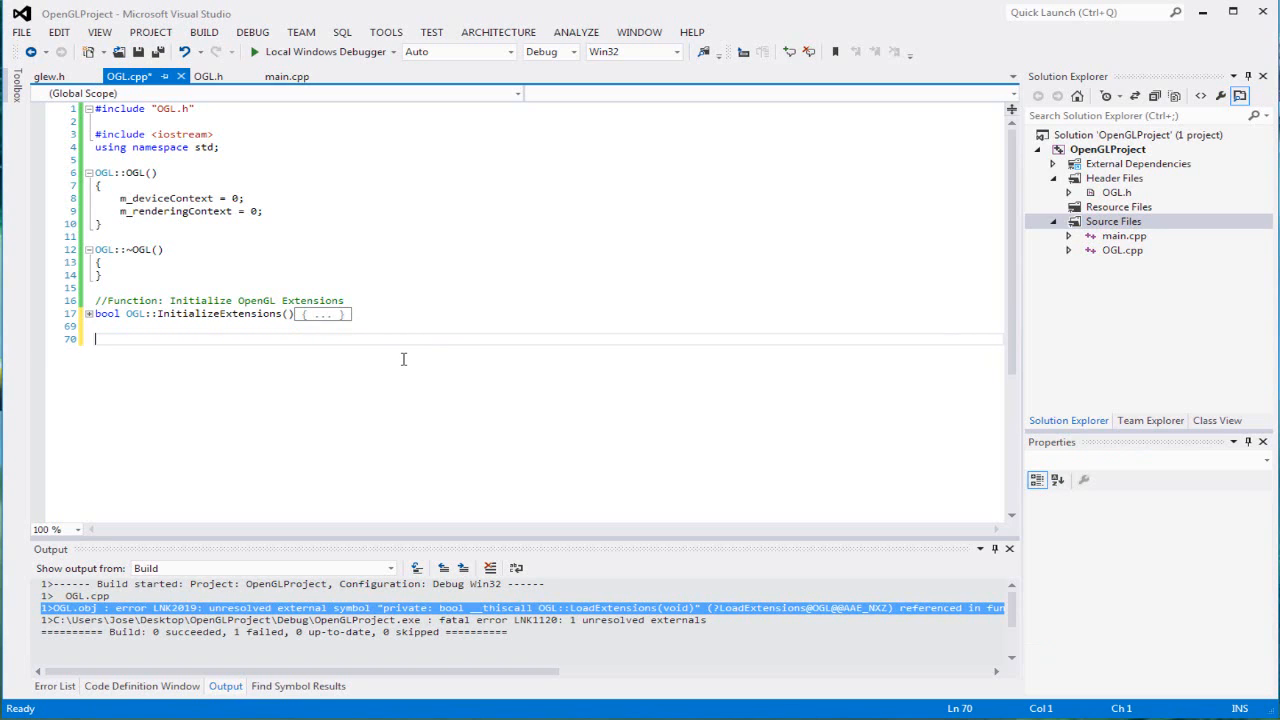
pyautogui.write('//Funct')
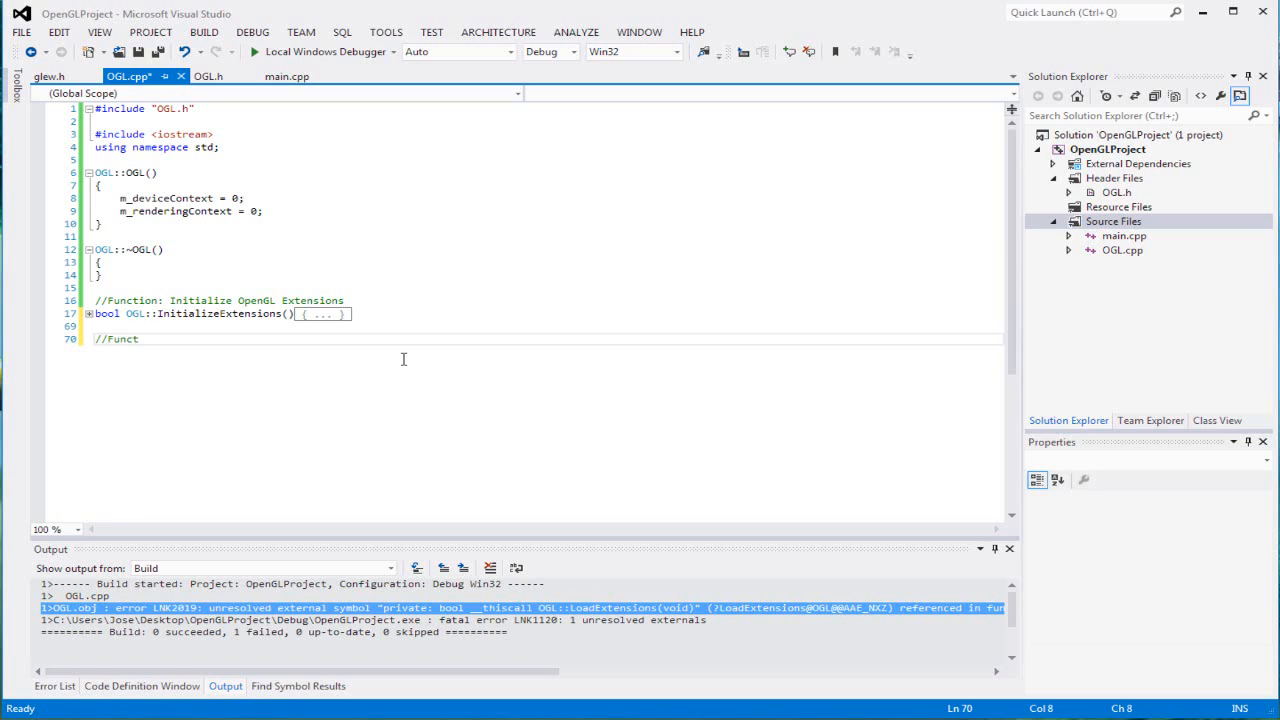
pyautogui.write('ion: Load Extens')
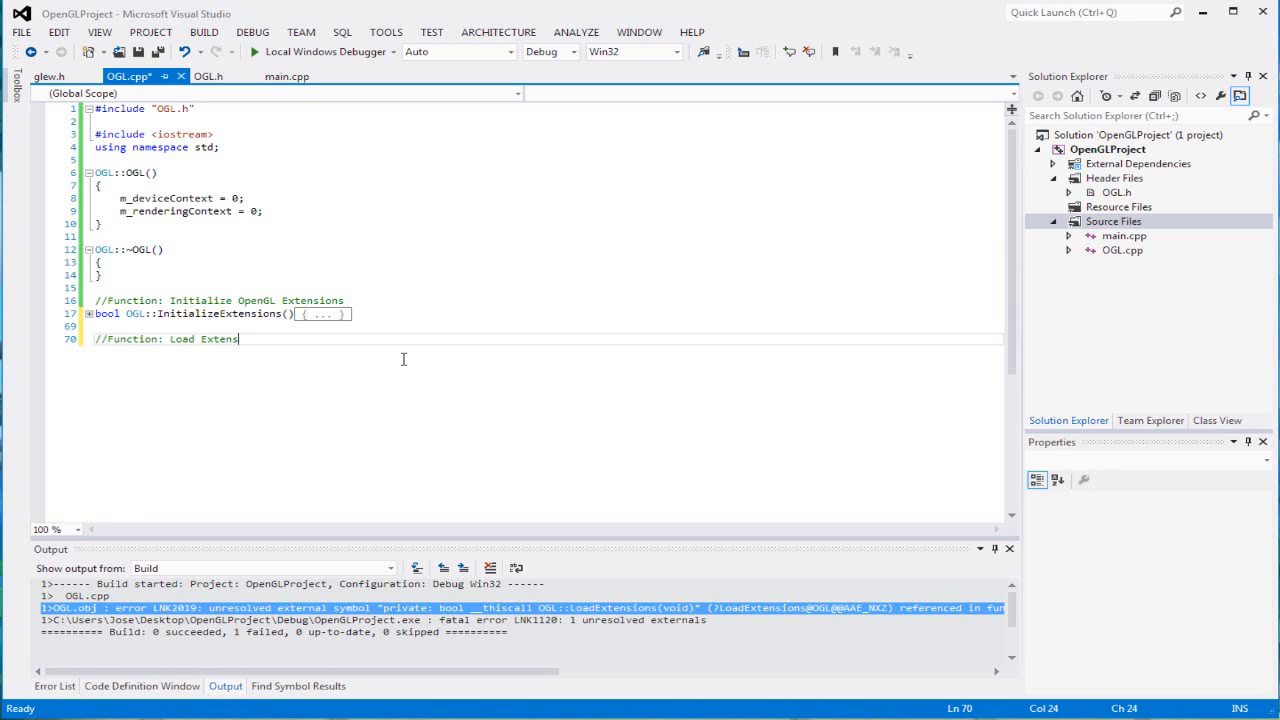
pyautogui.write('bool')
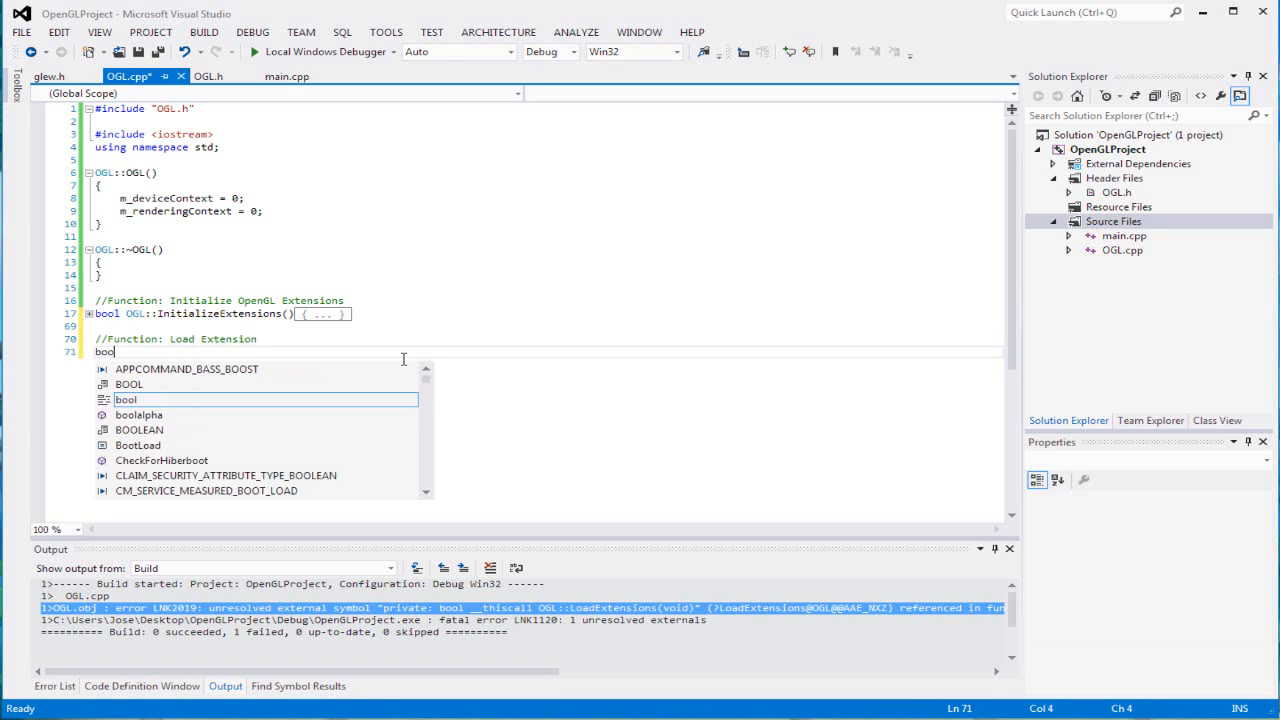
pyautogui.write('OGL::LoadExtensions(')
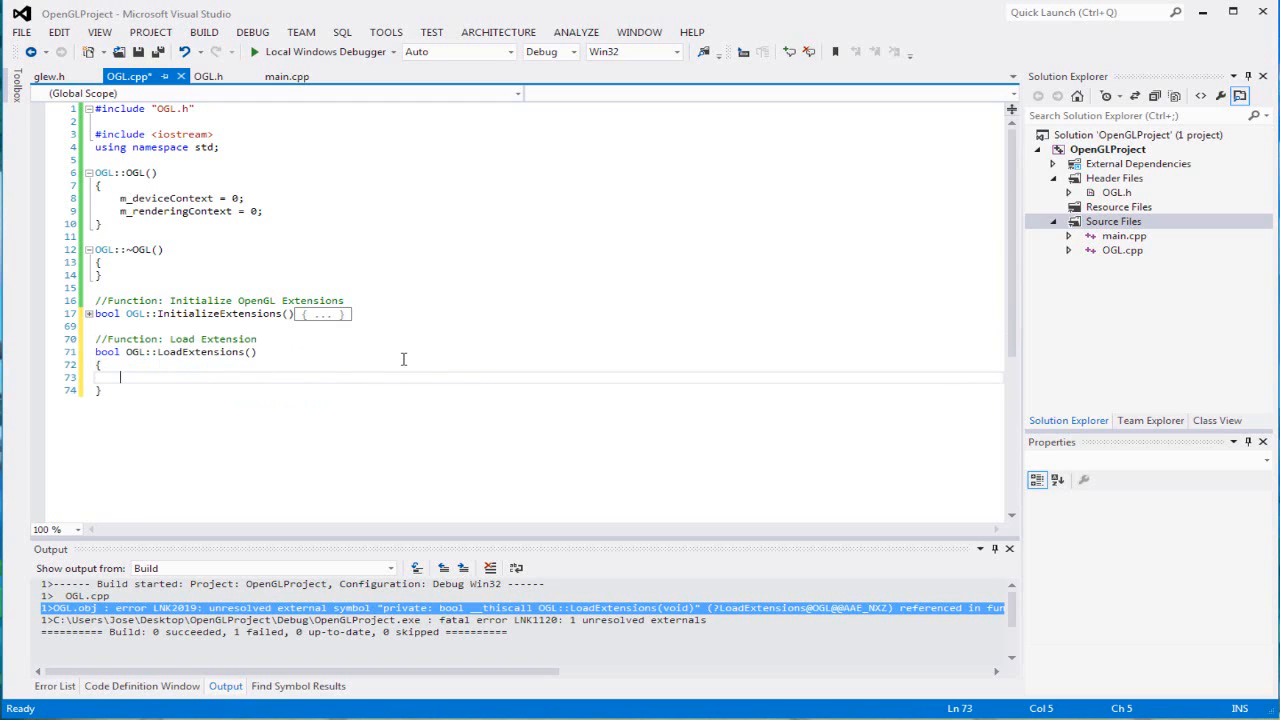
# Assign wglCreateContextAttribsARB from wglGetProcAddress("wglCreateContextAttribsARB") with the matching cast.
pyautogui.write('wgl')
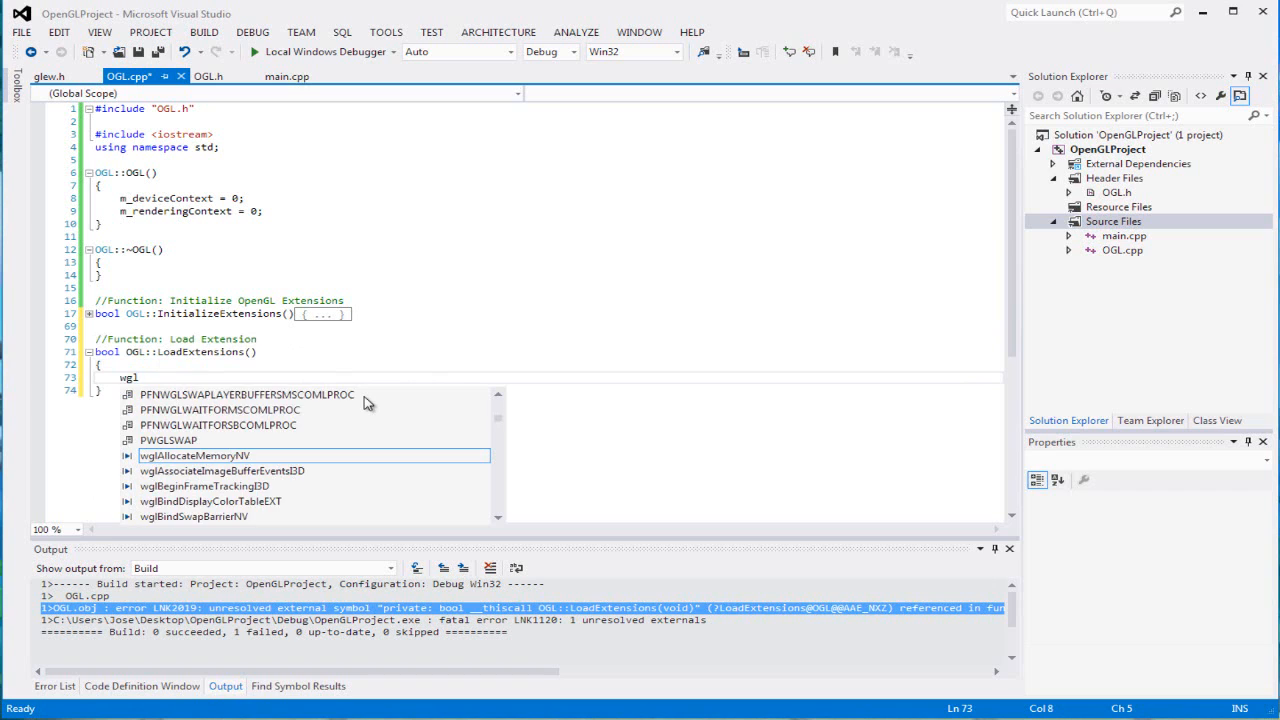
pyautogui.write('Create')
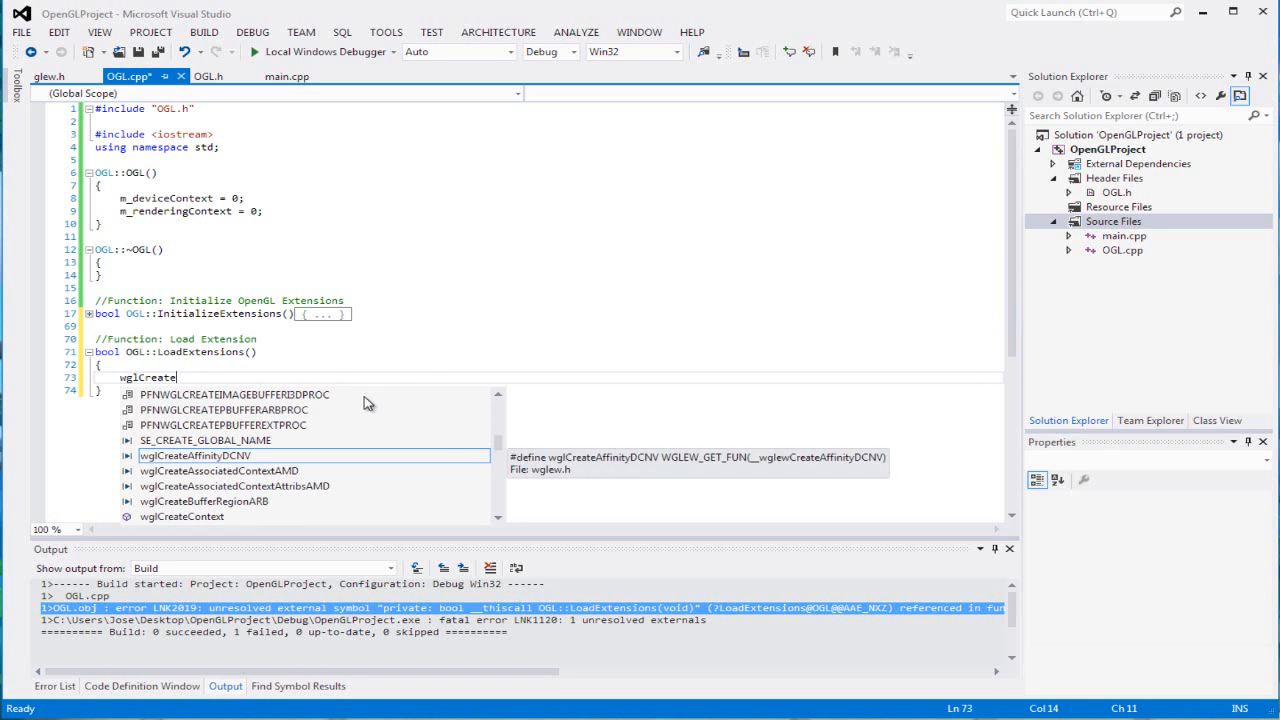
pyautogui.write('ontextAttribsARB = (')
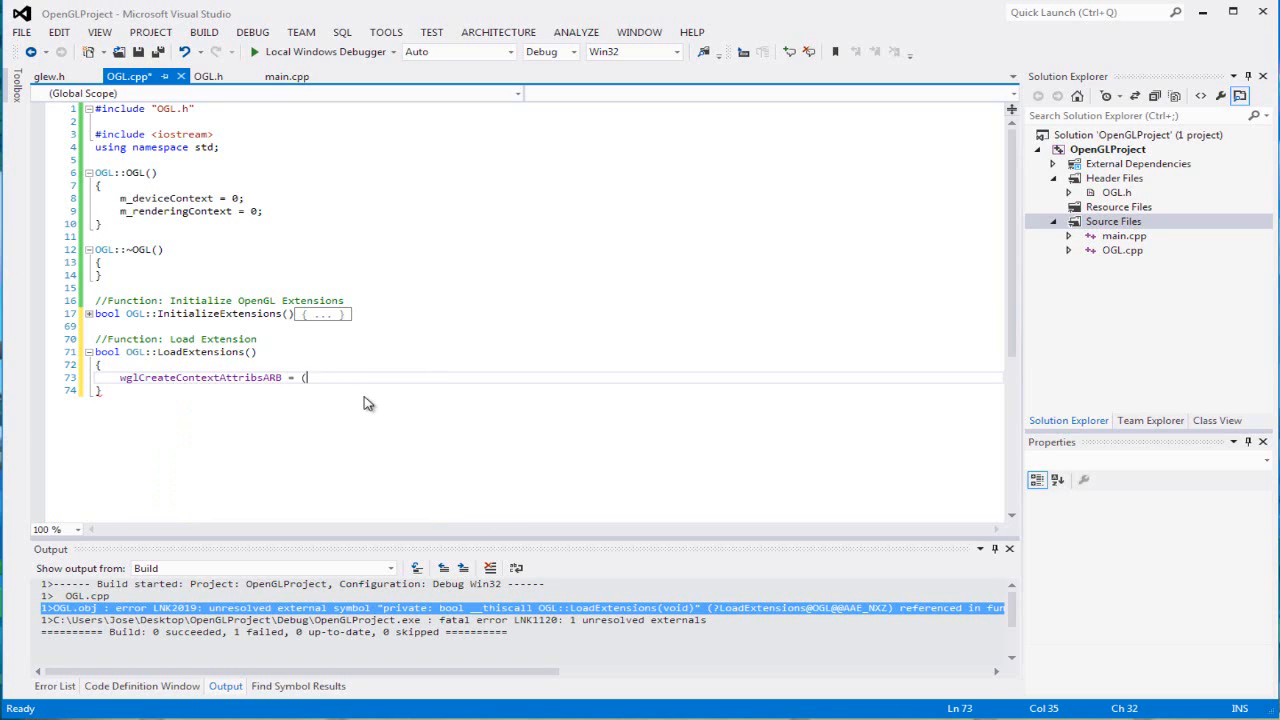
pyautogui.write('PFNWGLC')
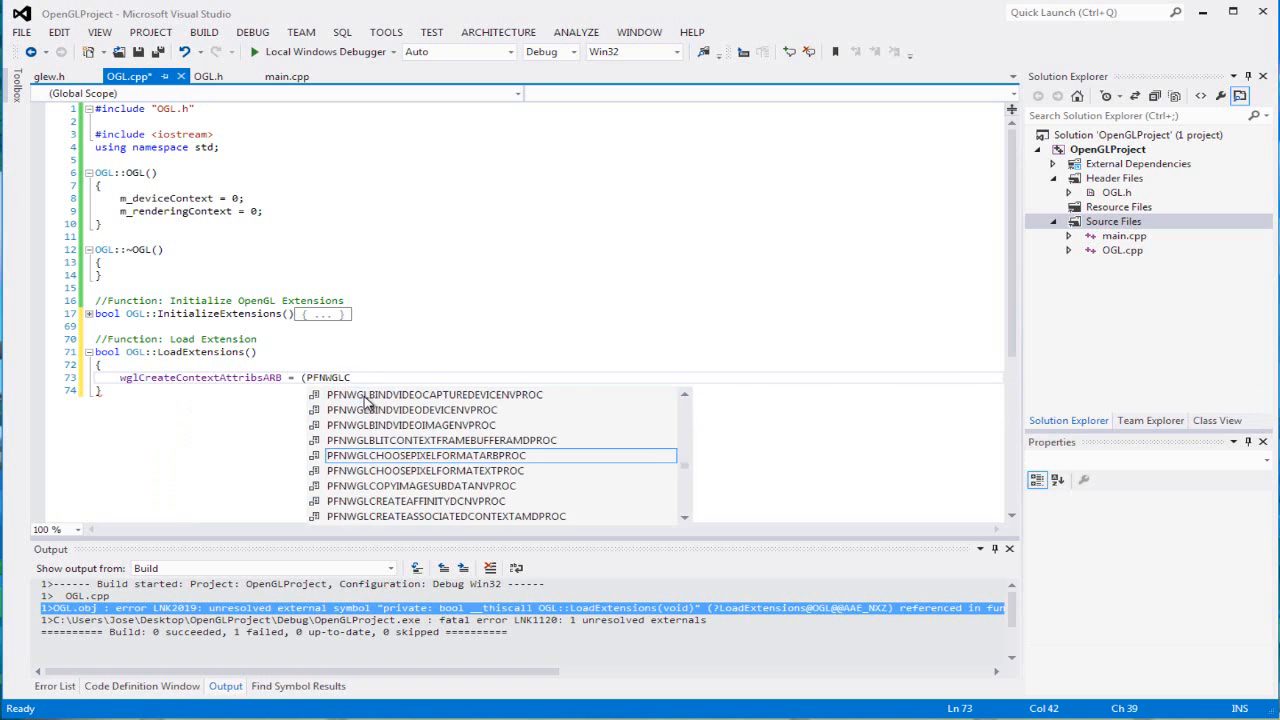
pyautogui.write('REATECONTEXTATTRIBSARBPROC)')
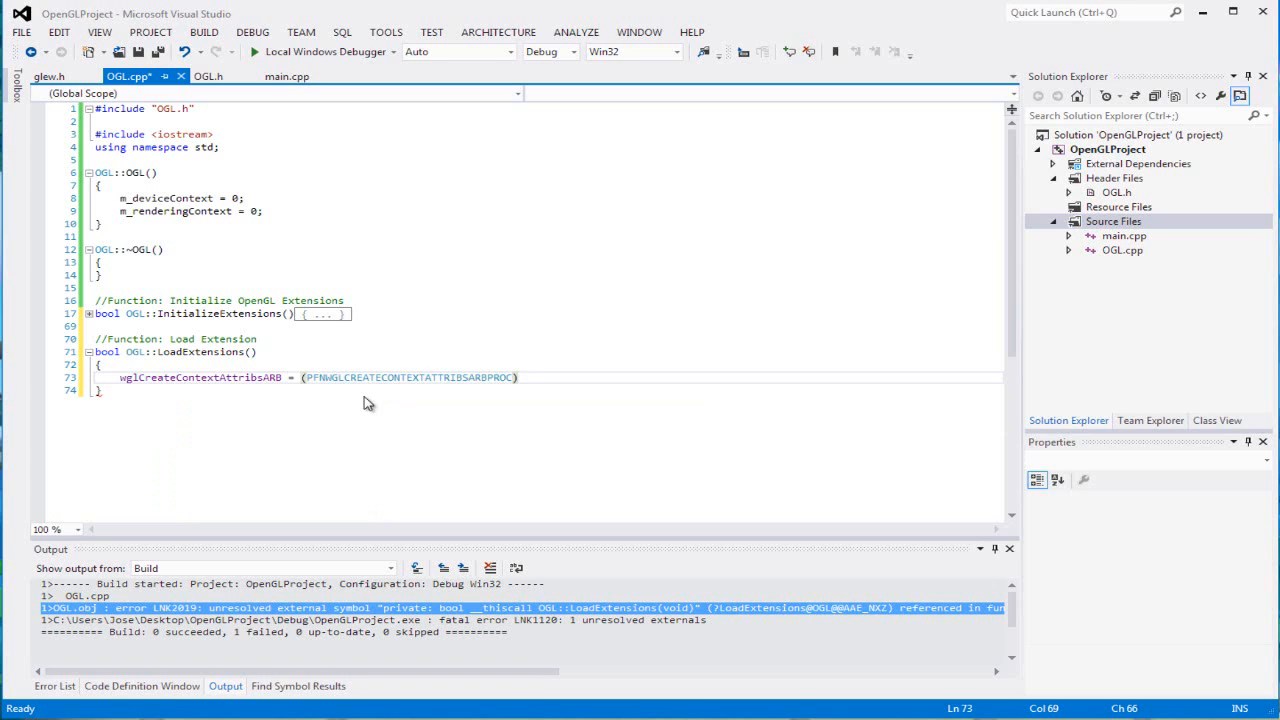
pyautogui.write('wg')
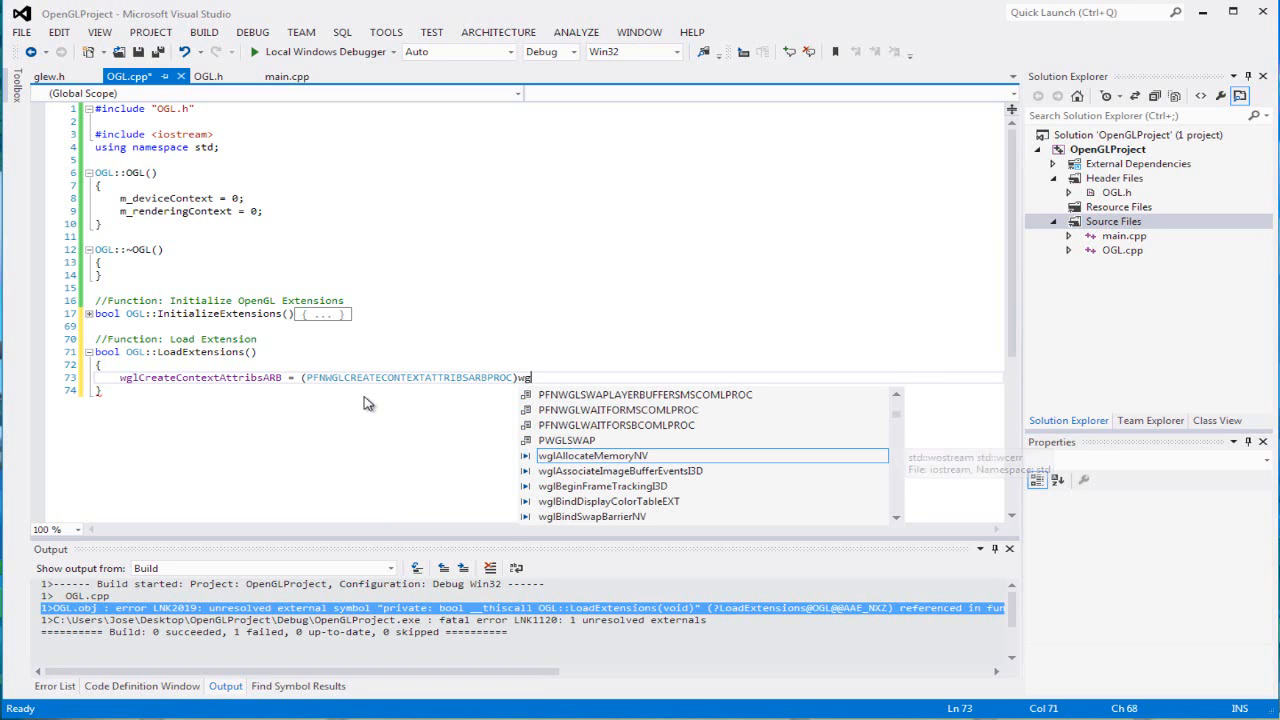
pyautogui.write('GetProcAddress(')
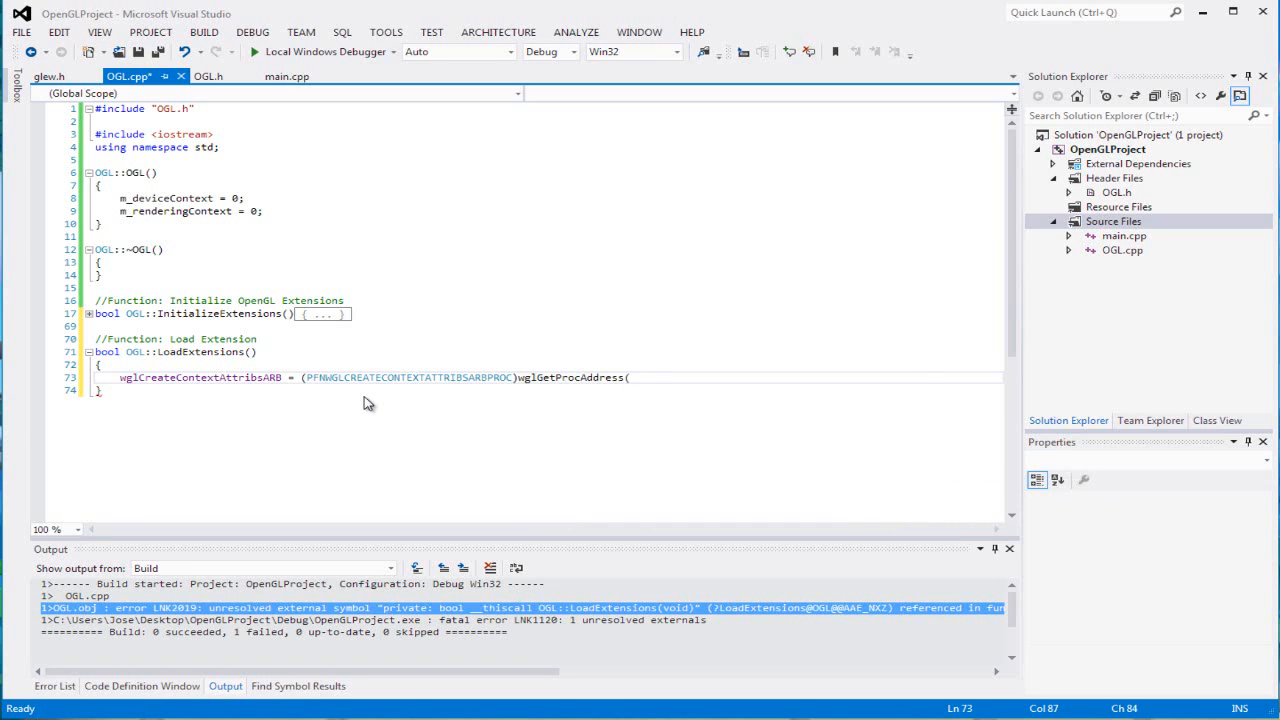
pyautogui.write('"wglCreate')
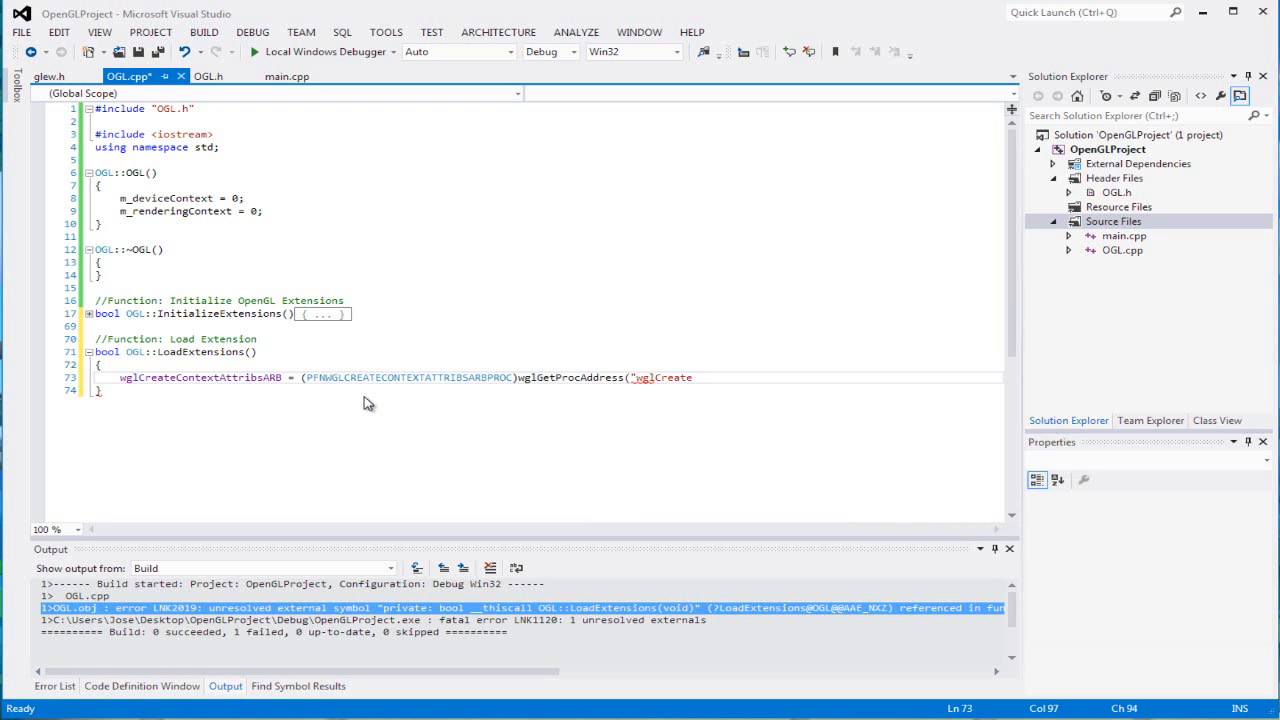
pyautogui.write('ContextAttrib')
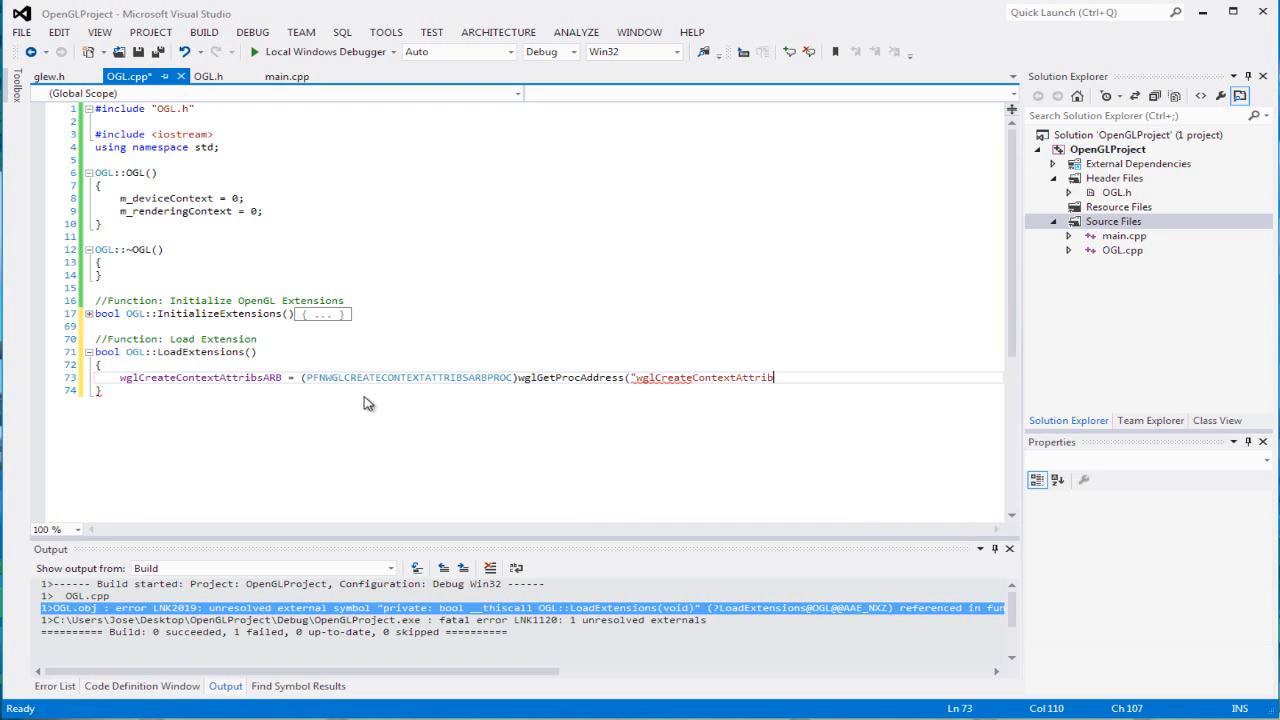
pyautogui.write('sARB");')
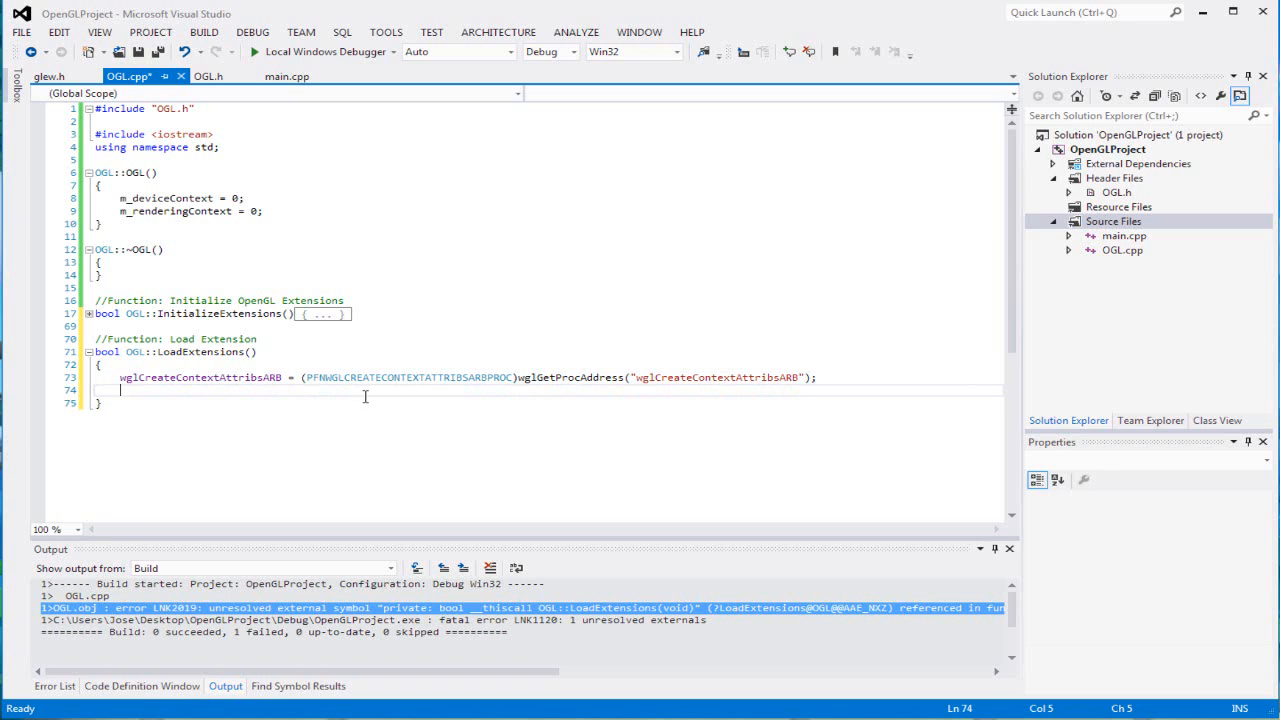
# Add if(!wglCreateContextAttribsARB) { return false; } to LoadExtensions.
pyautogui.write('if(!')
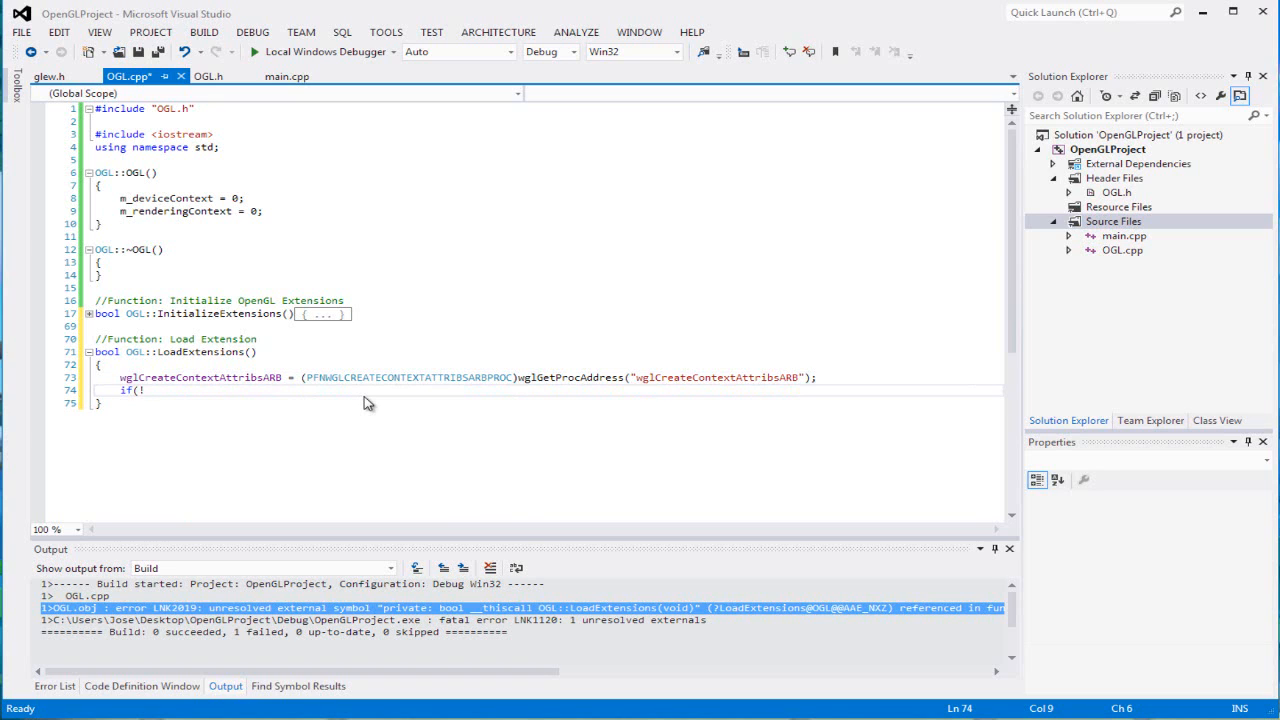
pyautogui.write('wglc')
pyautogui.write('r')
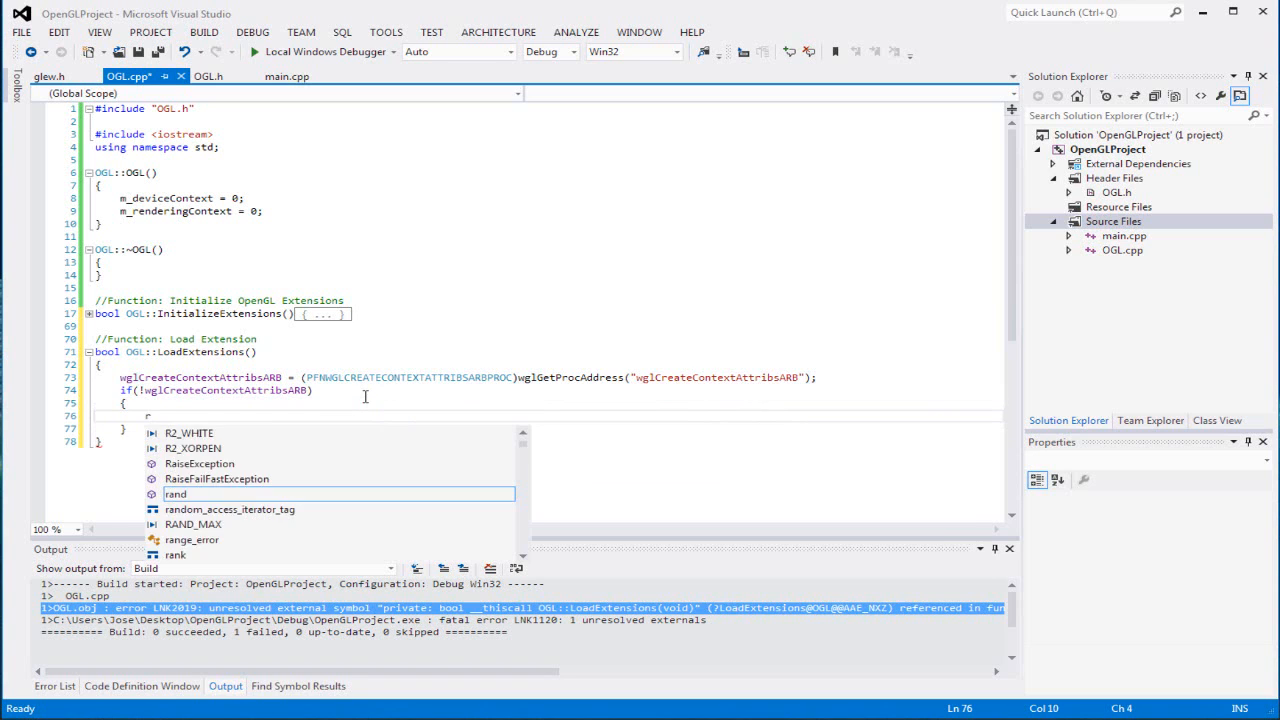
pyautogui.write('eturn false;')
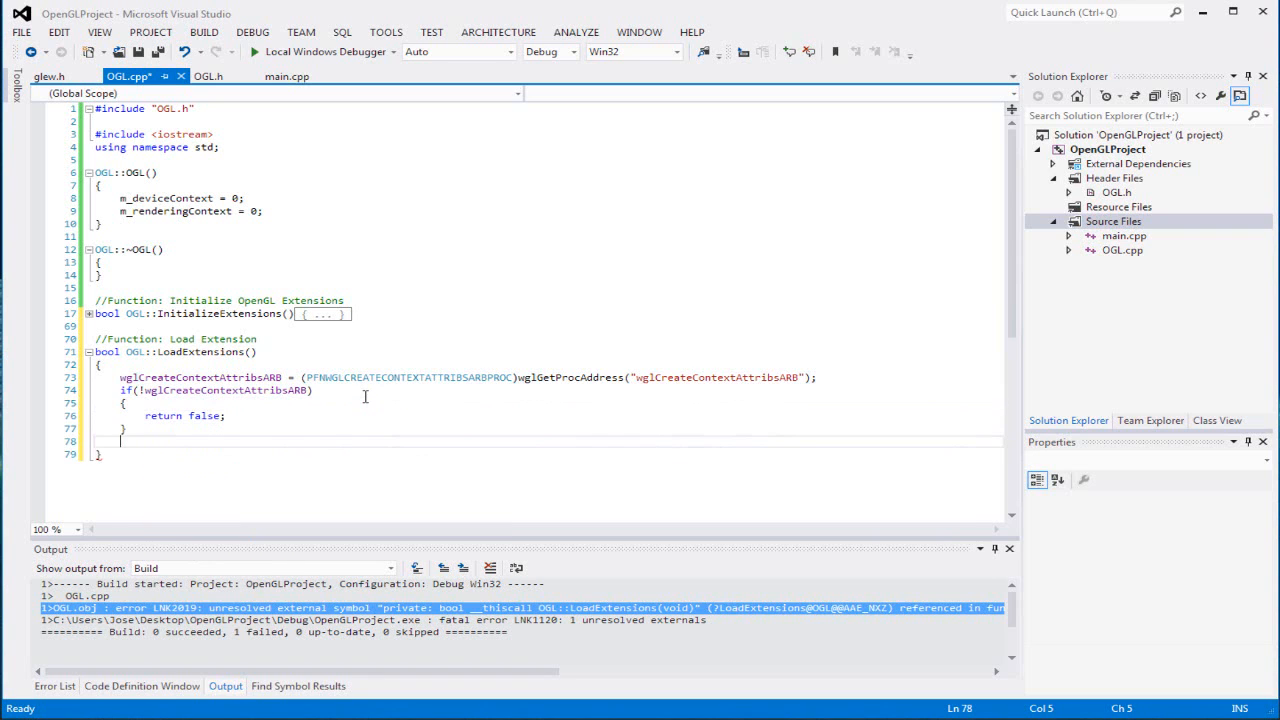
pyautogui.write('ret')
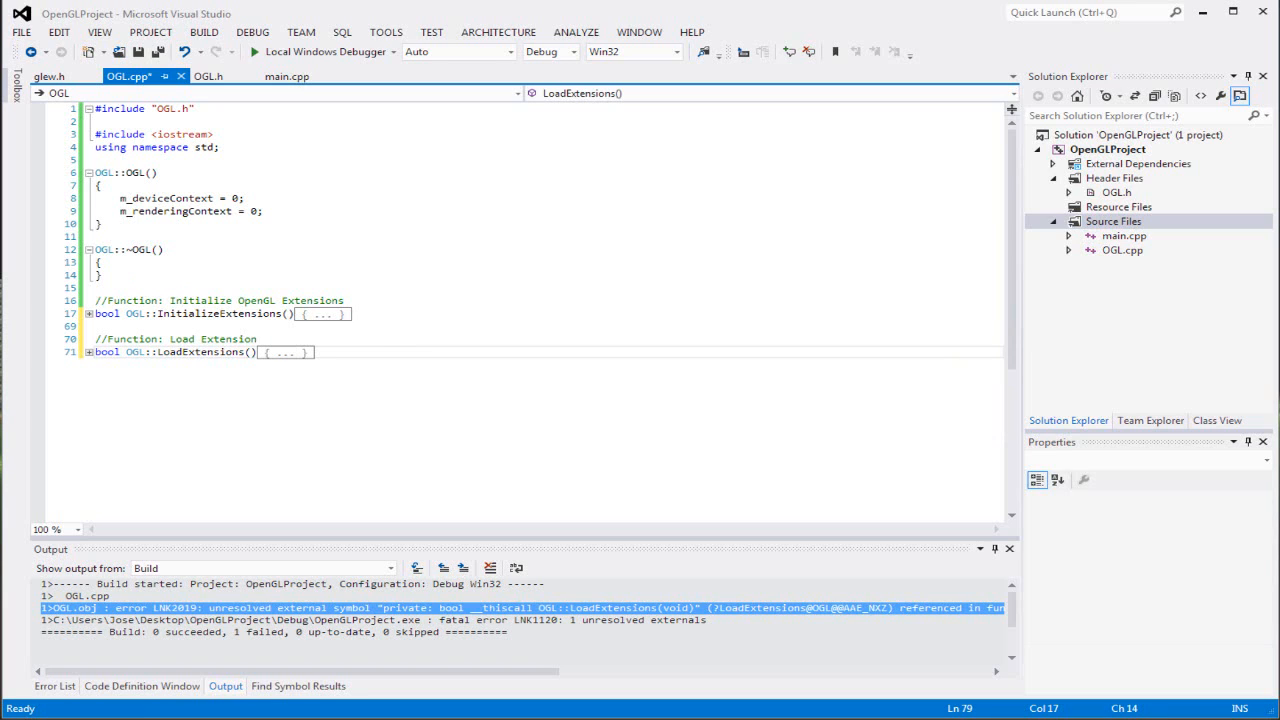
# Above InitializeExtensions, add a '//Function: Initialize OpenGL' comment and an empty bool OGL::InitializeOGL() stub.
pyautogui.press('enter')
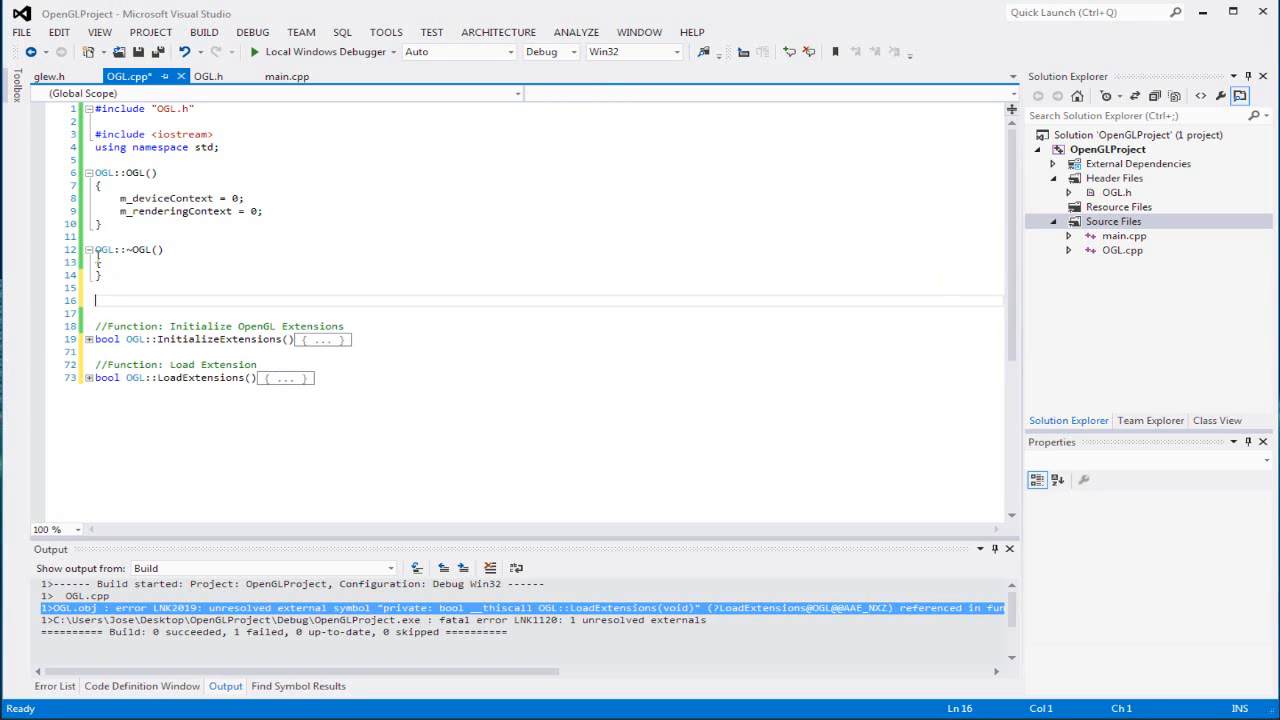
pyautogui.write('//Fi')
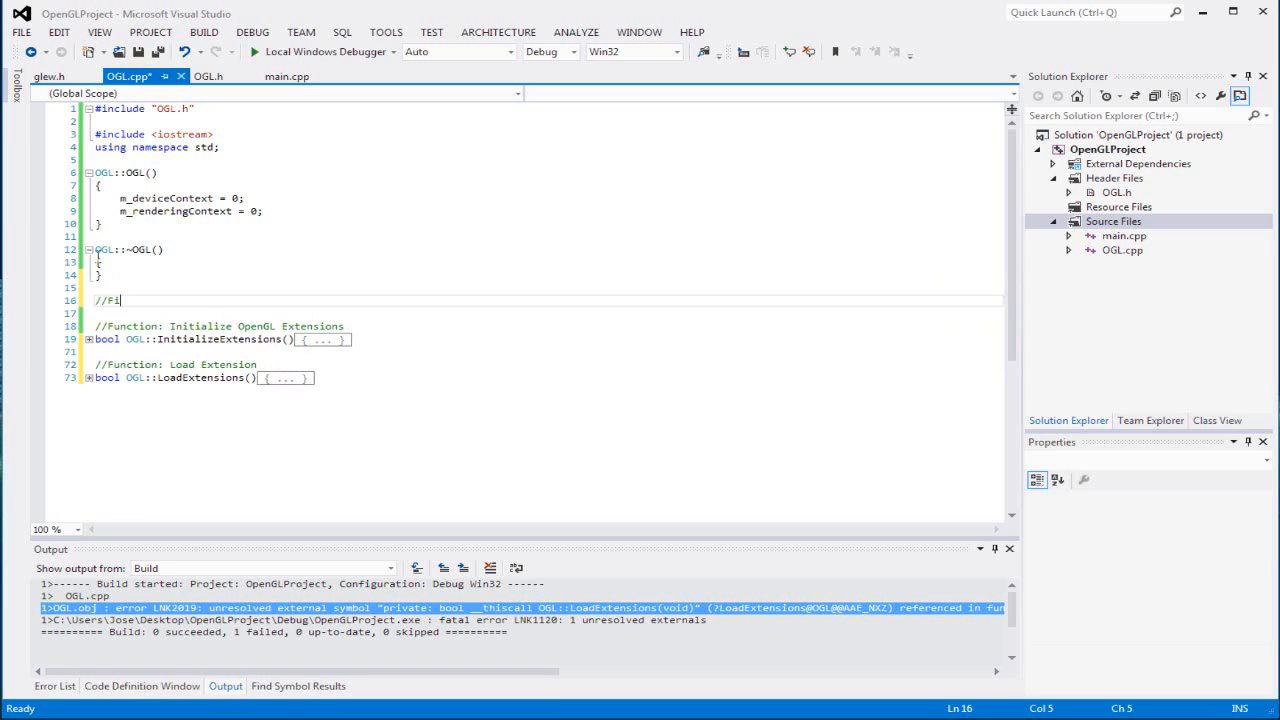
pyautogui.write('unctop')
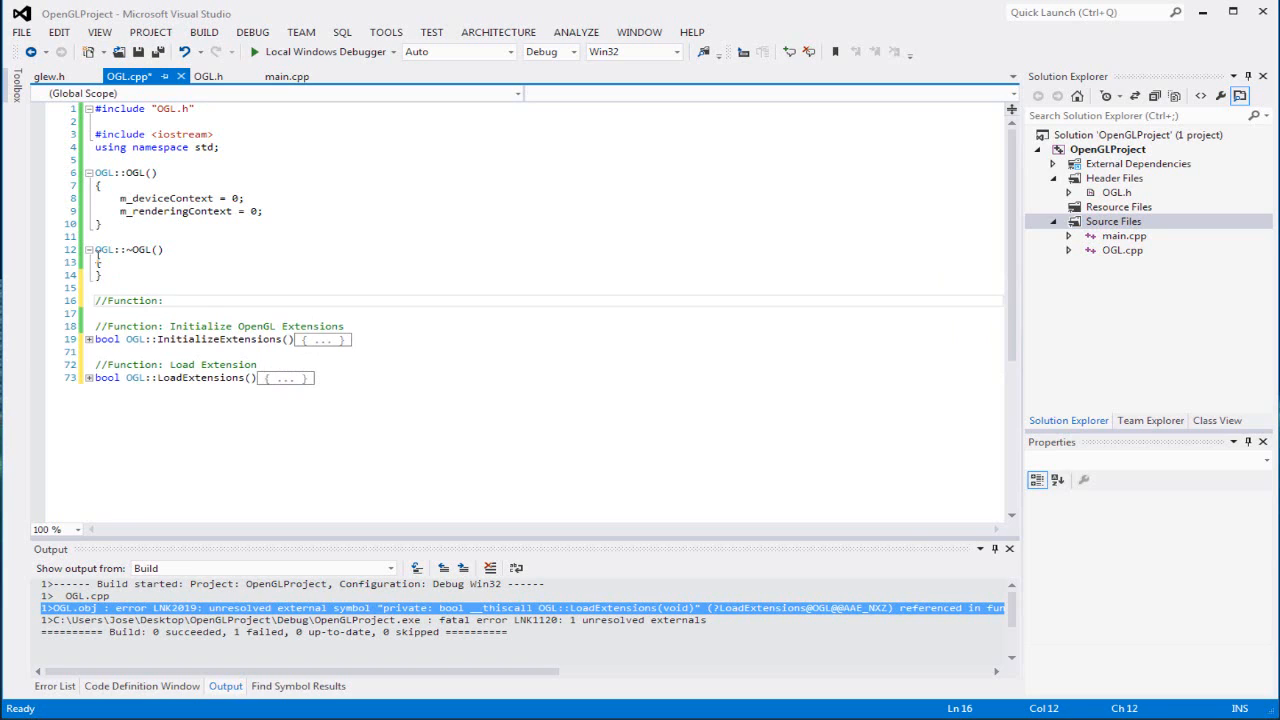
pyautogui.write('Initializ')
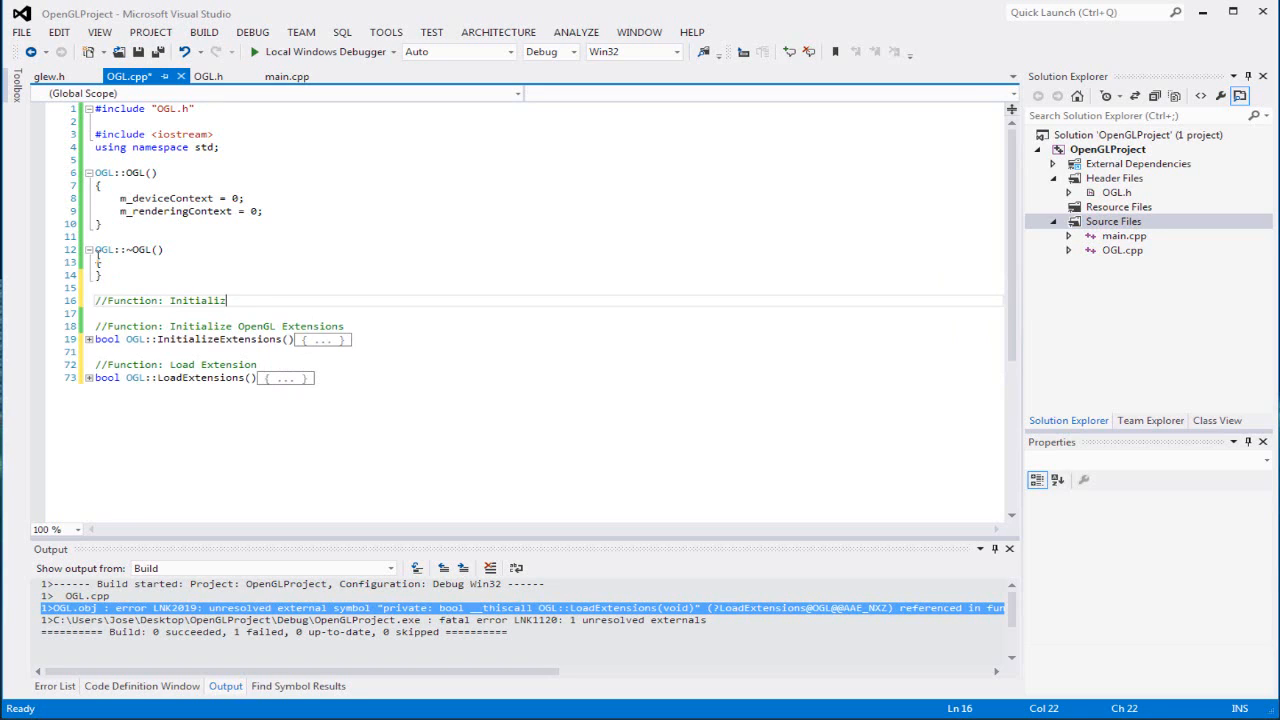
pyautogui.write('OGL')
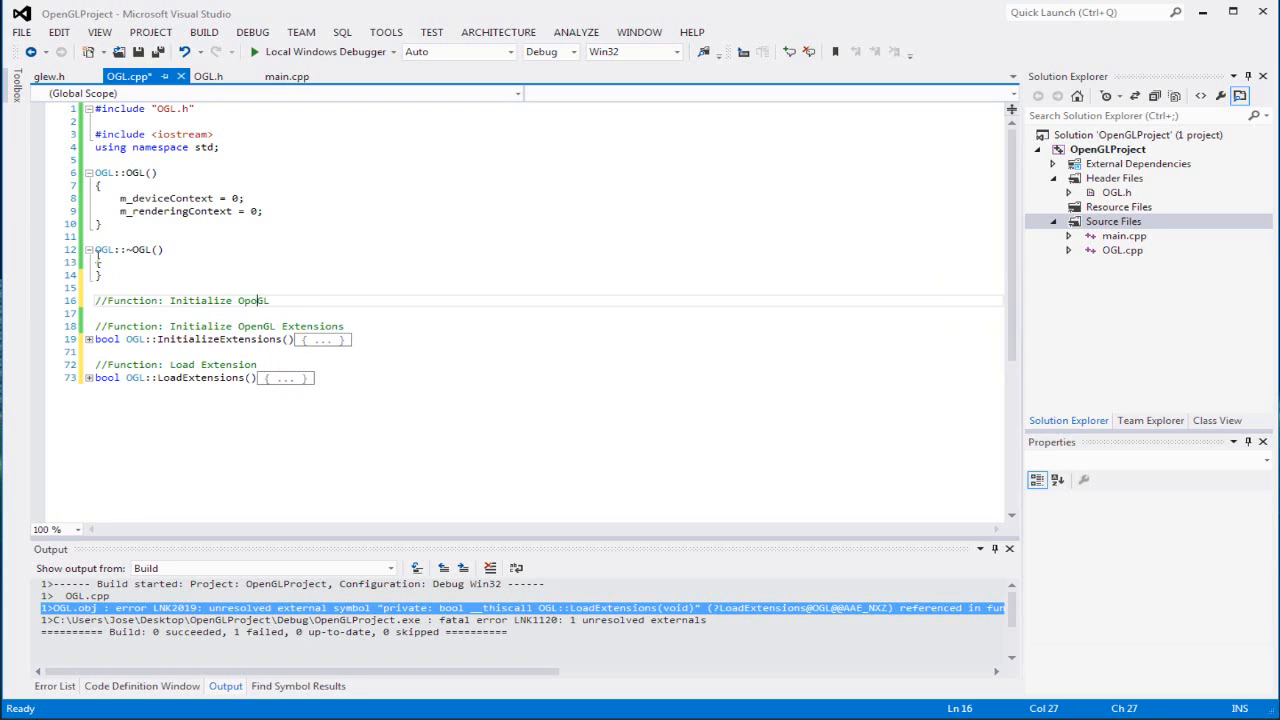
pyautogui.press('Right')
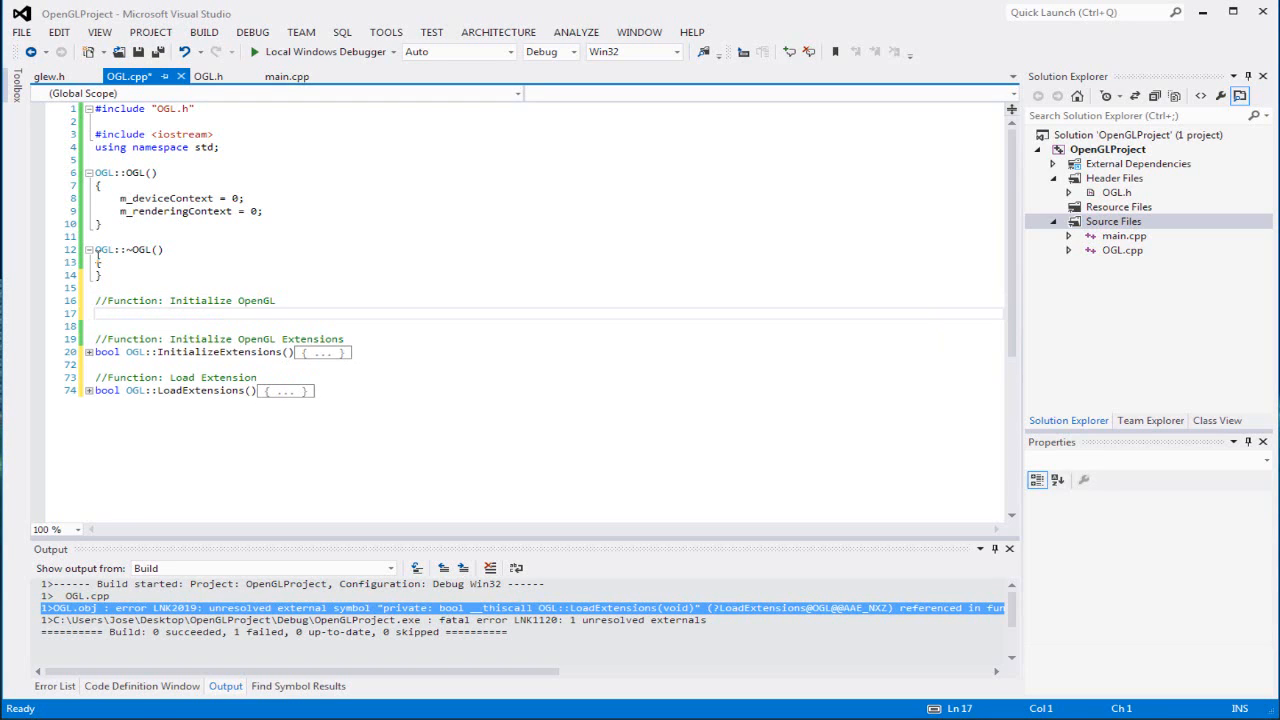
pyautogui.write('bool')
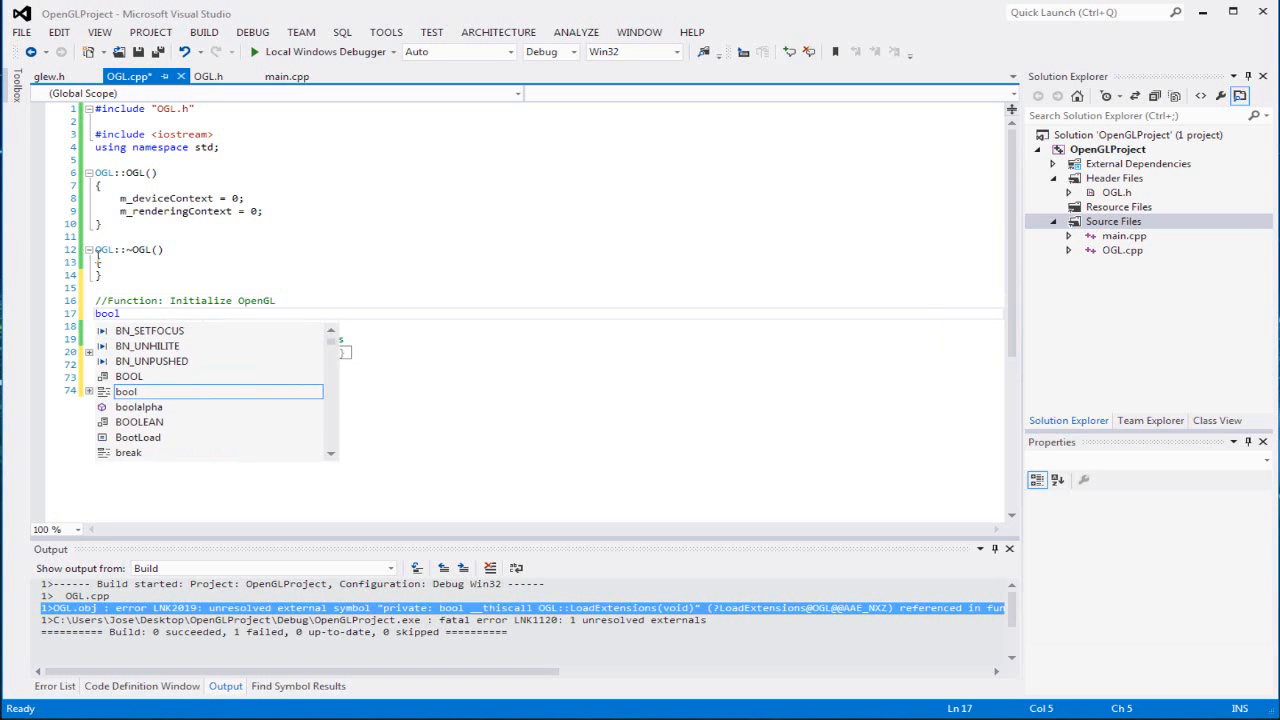
pyautogui.write('OGL::InitializeOGL(')
pyautogui.write('}')
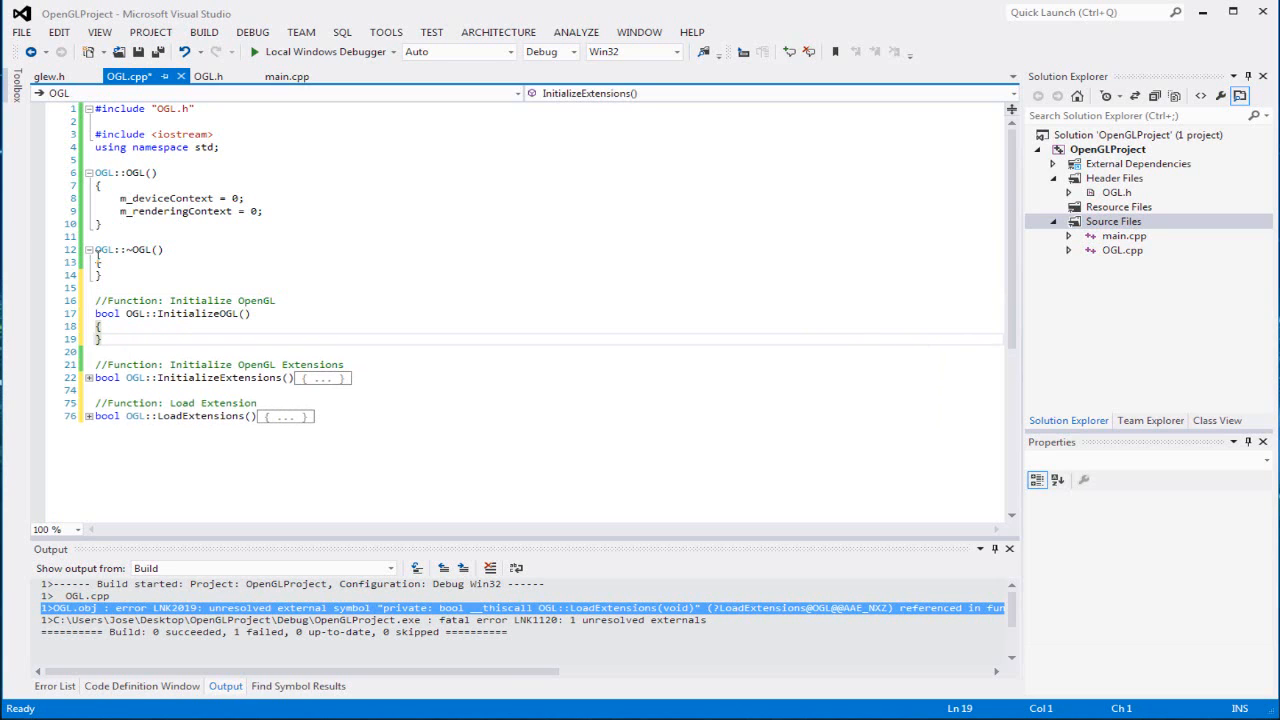
# Add a bool vSync parameter to InitializeOGL in OGL.h and in OGL.cpp.
pyautogui.click(208, 76)
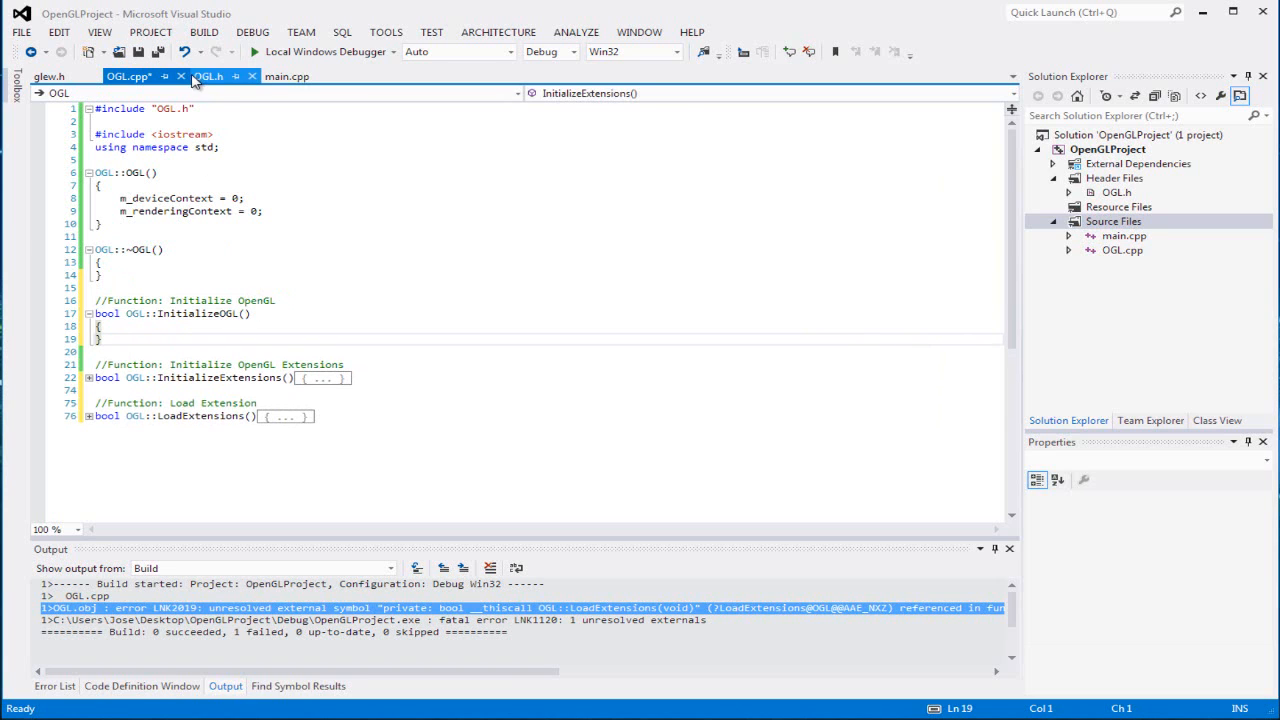
pyautogui.click(207, 76)
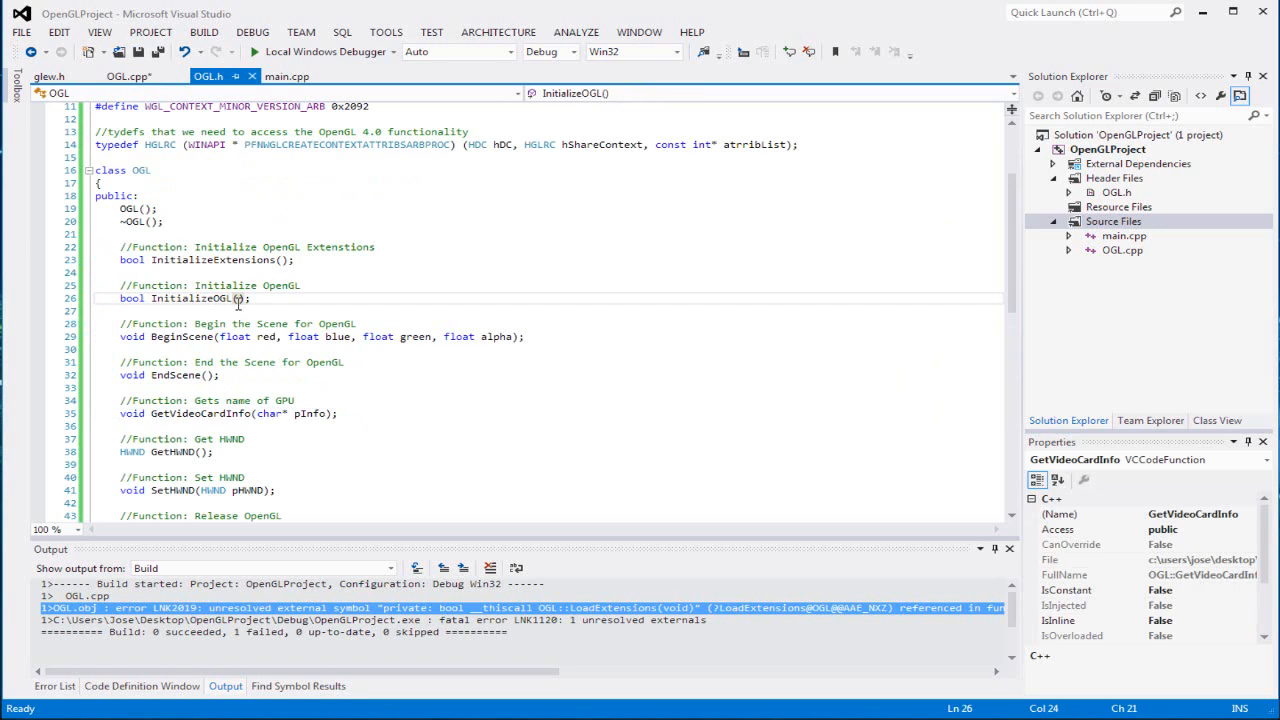
pyautogui.write('boo')
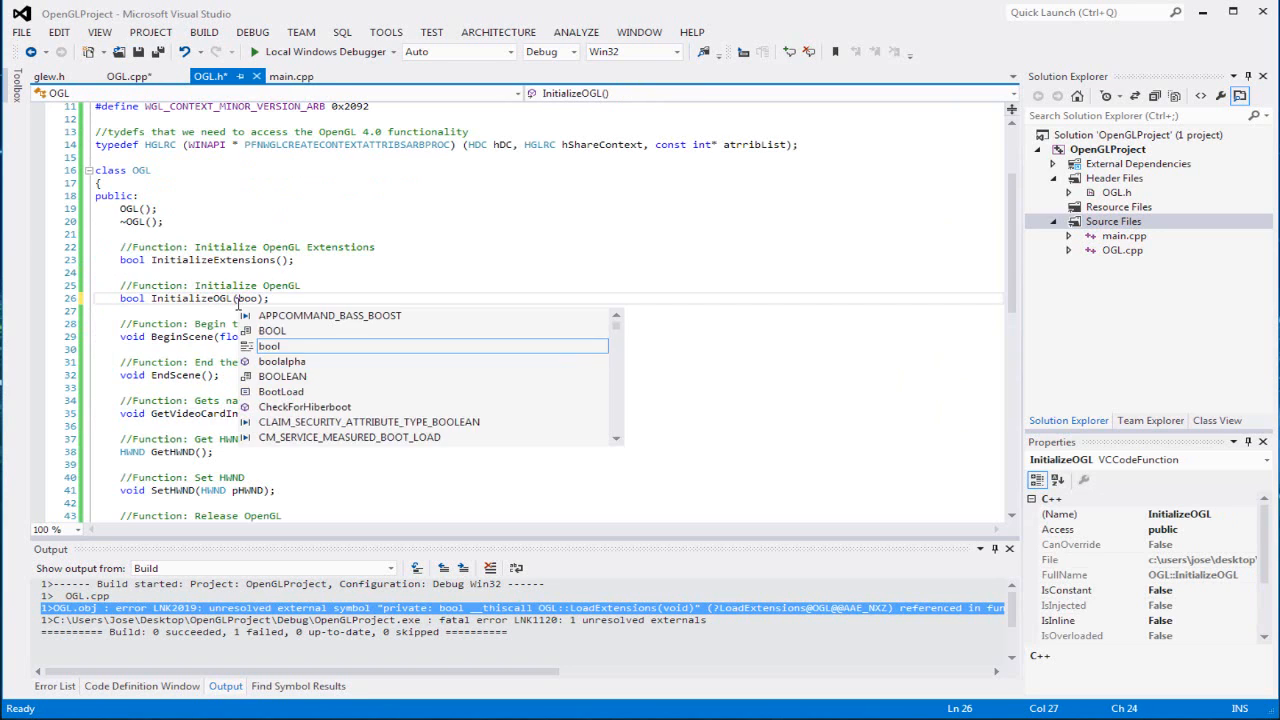
pyautogui.write('vSync')
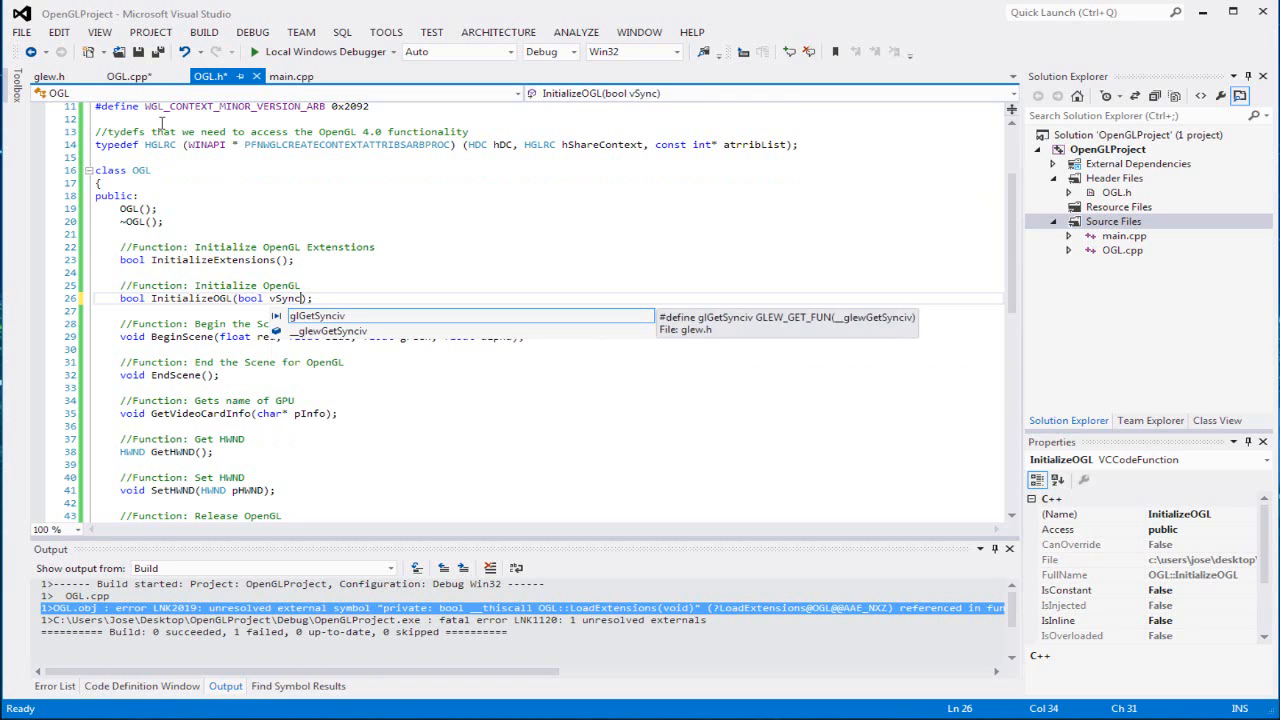
pyautogui.click(128, 76)
pyautogui.write('bool OGL::InitializeOGL(bool vSy')
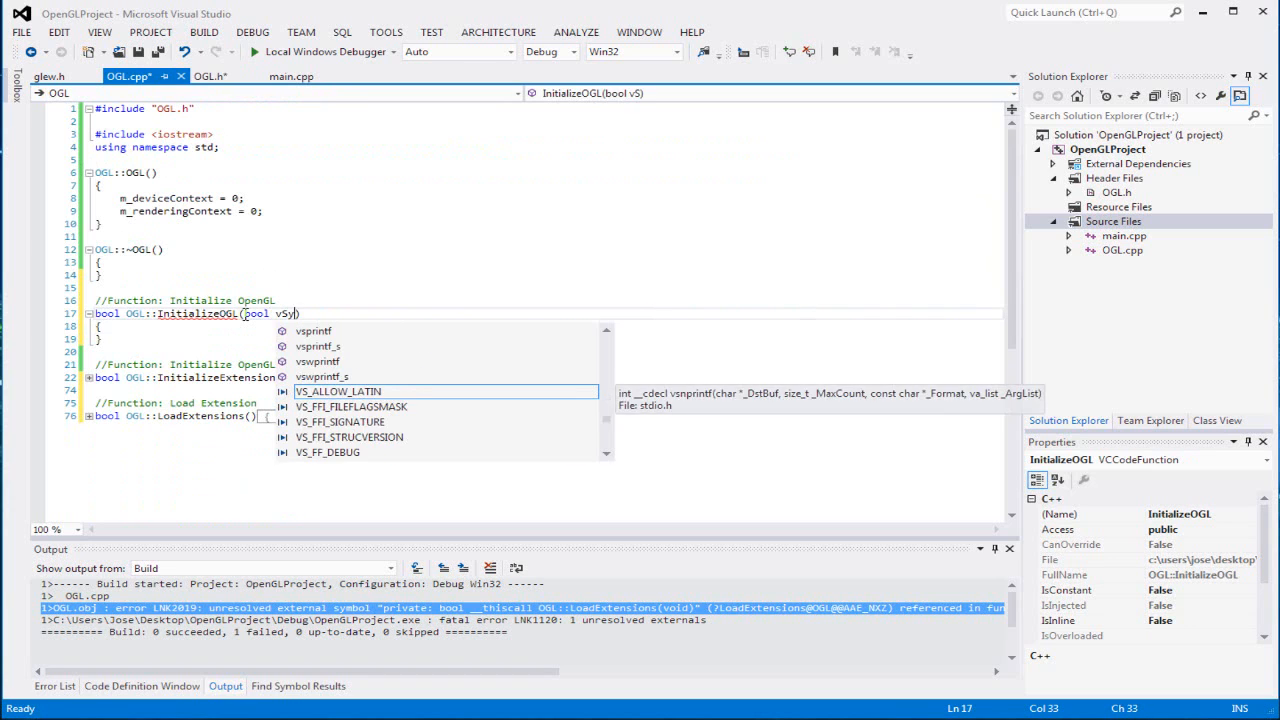
pyautogui.write('nc')
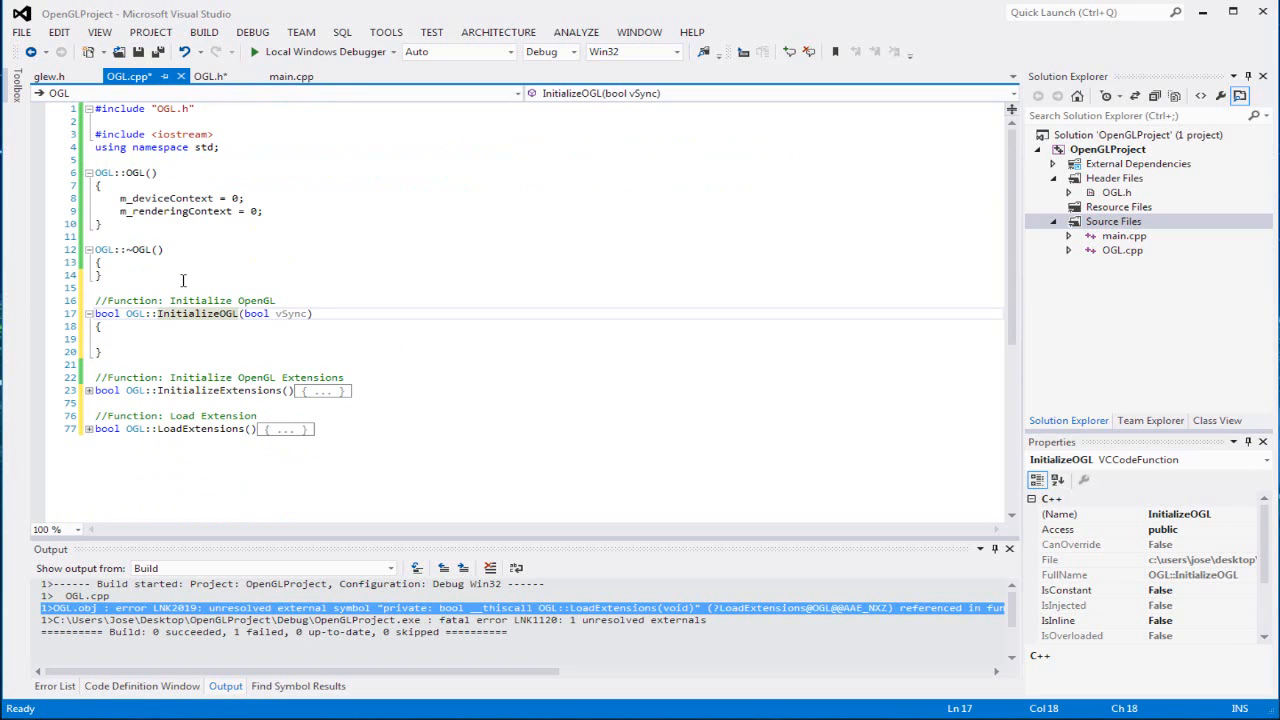
# Print an OpenGL initialization message with cout and declare int attibuteListInt[19].
pyautogui.click(133, 327)
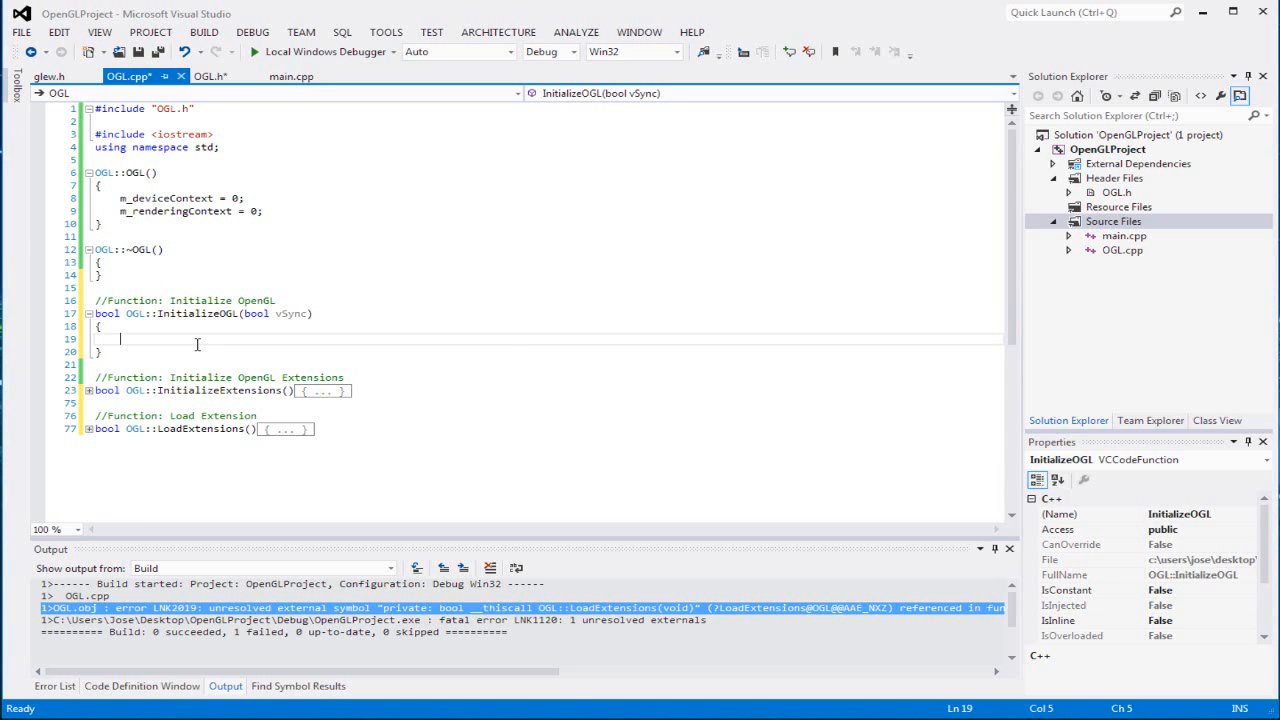
pyautogui.write('cout << "Initialize')
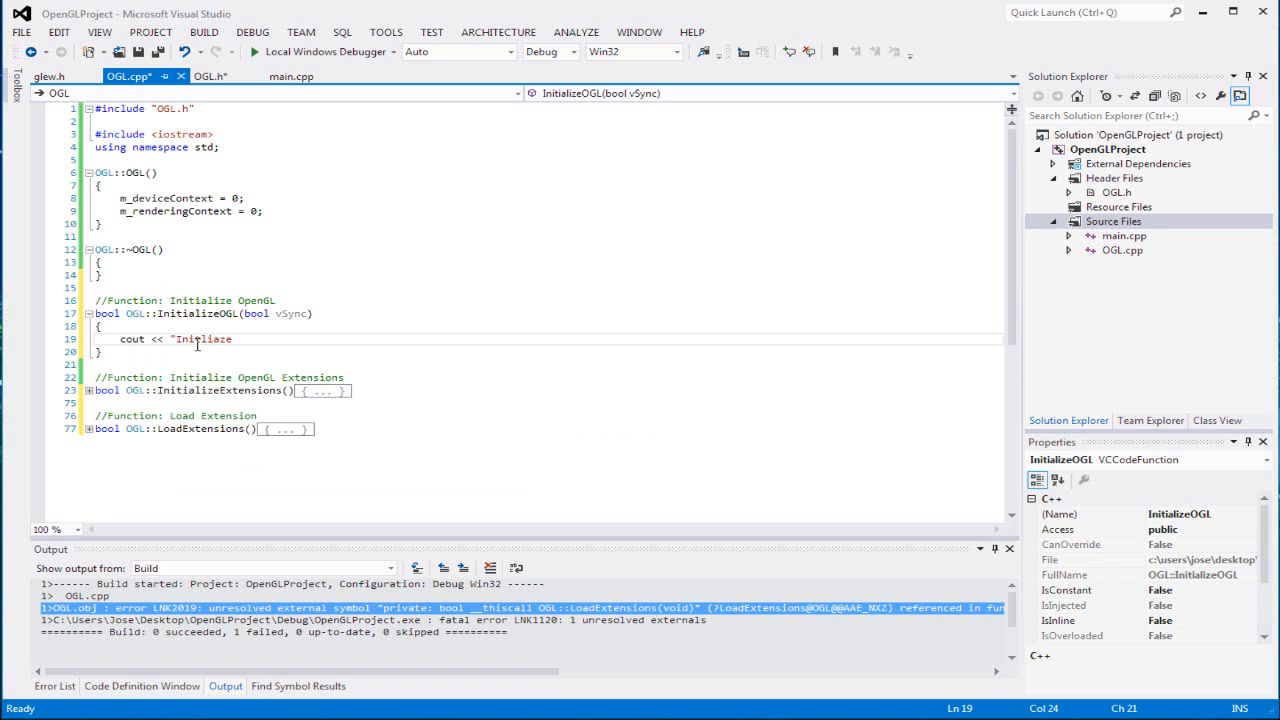
pyautogui.write('OpenGL" << endl;')
pyautogui.write('int')
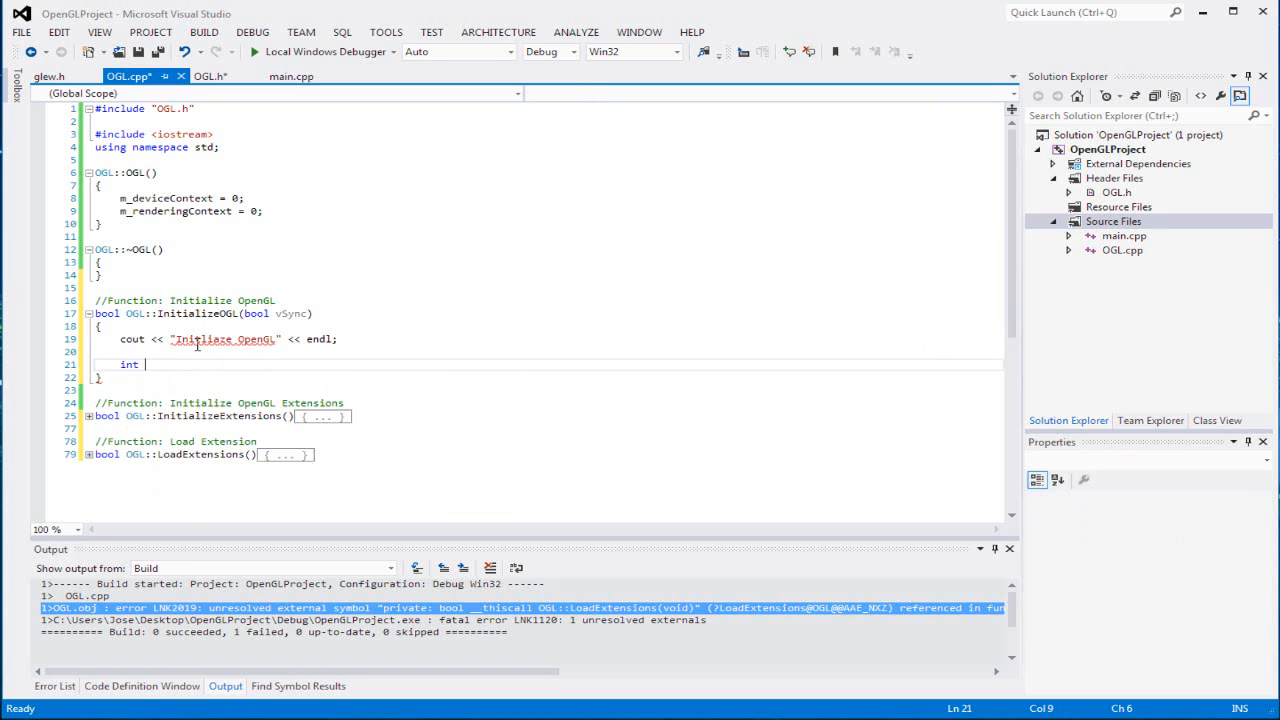
pyautogui.write('atti')
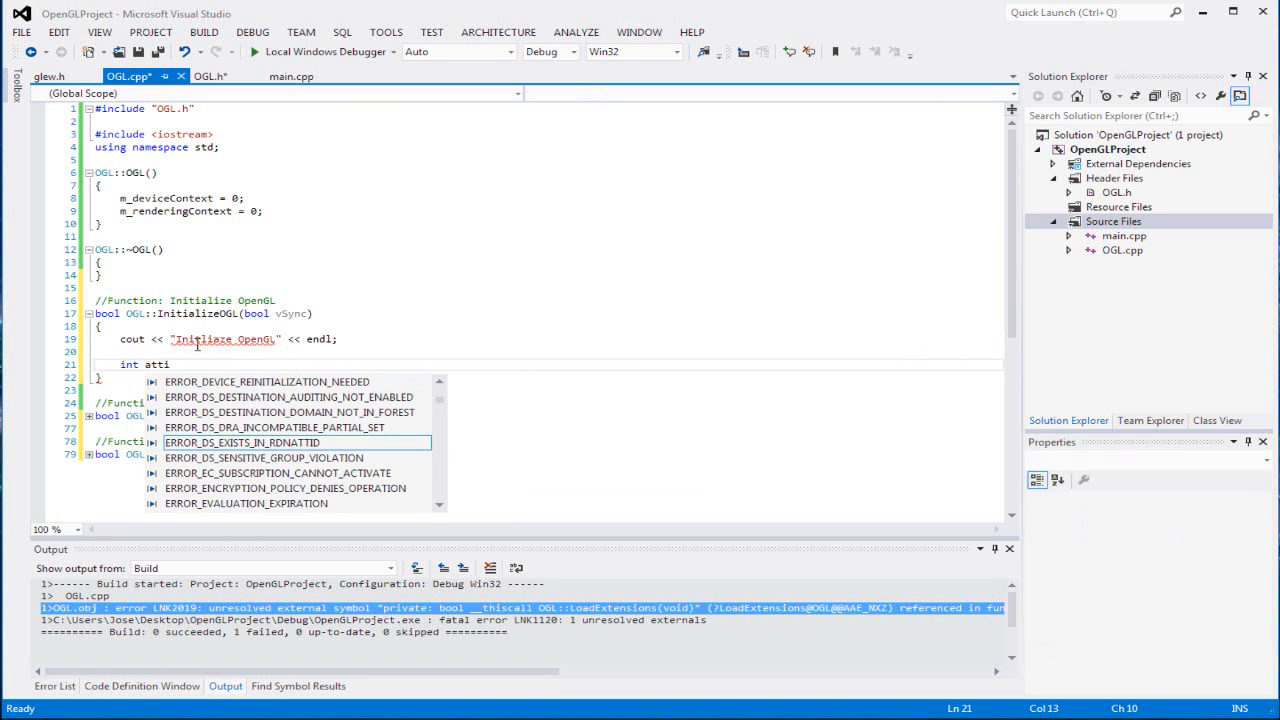
pyautogui.write('bs')
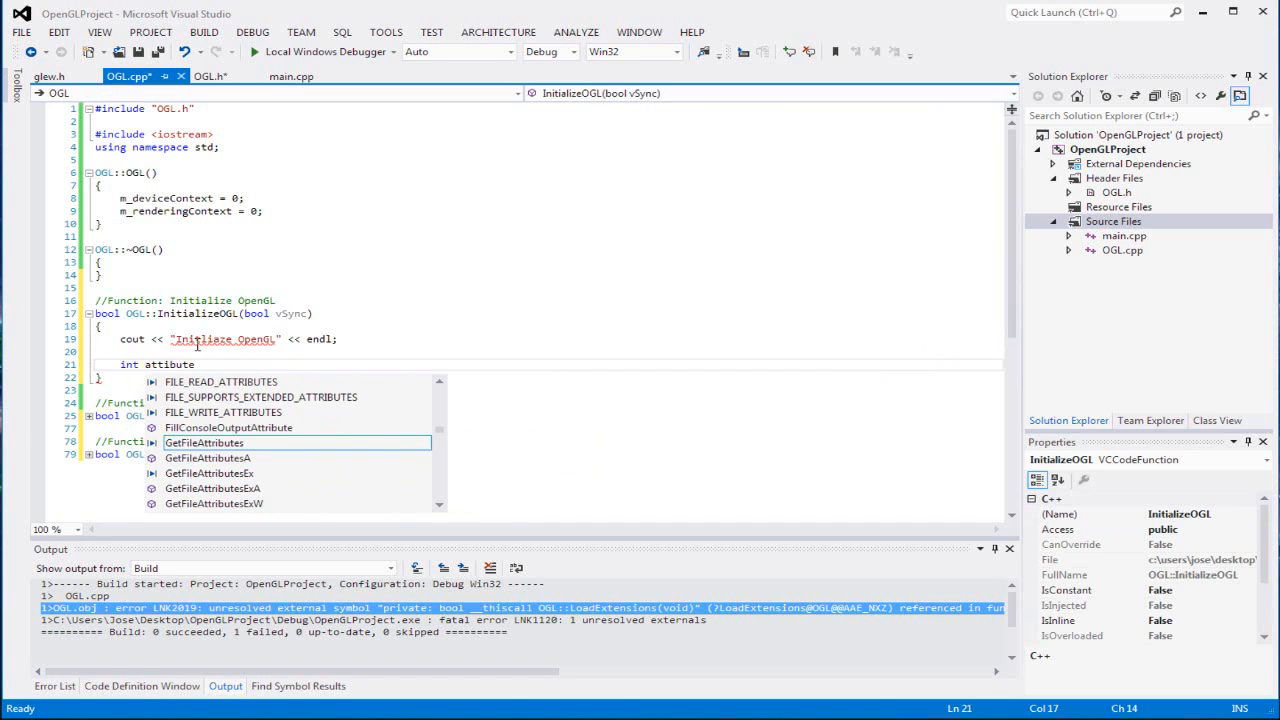
pyautogui.write('ListInt')
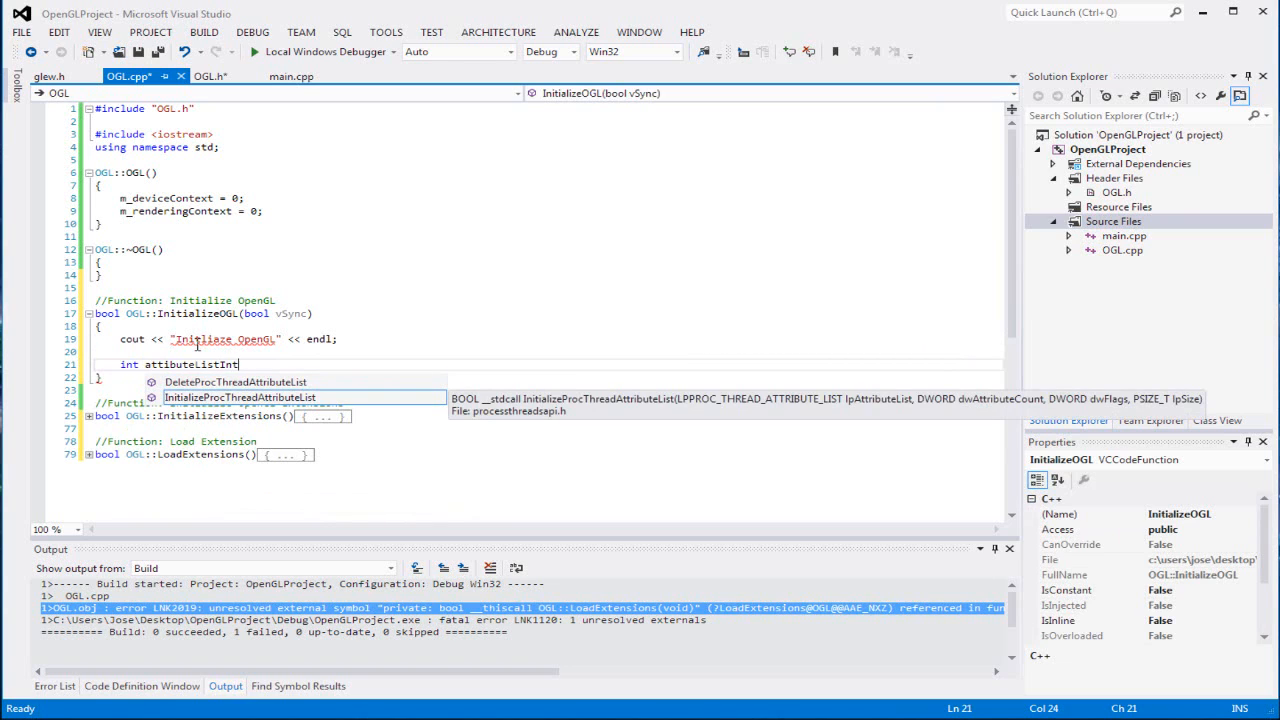
pyautogui.write('[19];')
pyautogui.write('int pixelFormat;')
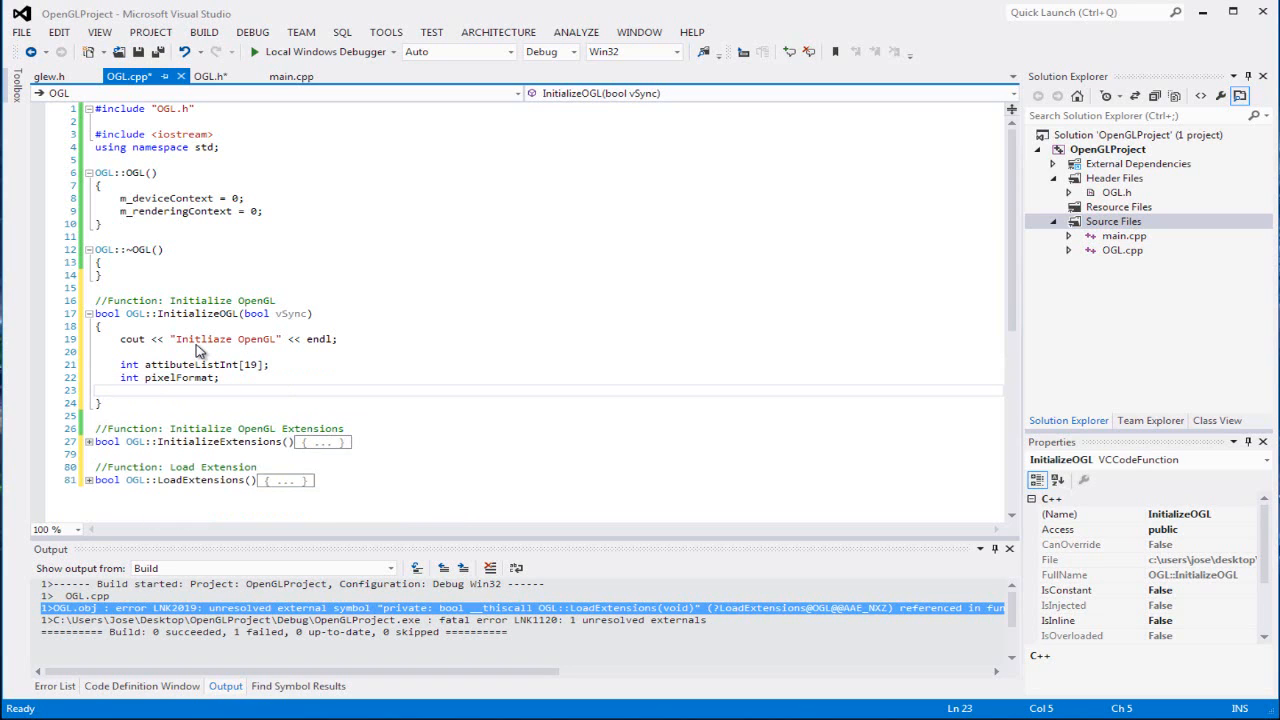
# Declare int result, the PIXELFORMATDESCRIPTOR pixel-format variables, and an int attribute array of size 5.
pyautogui.write('int result = 0;')
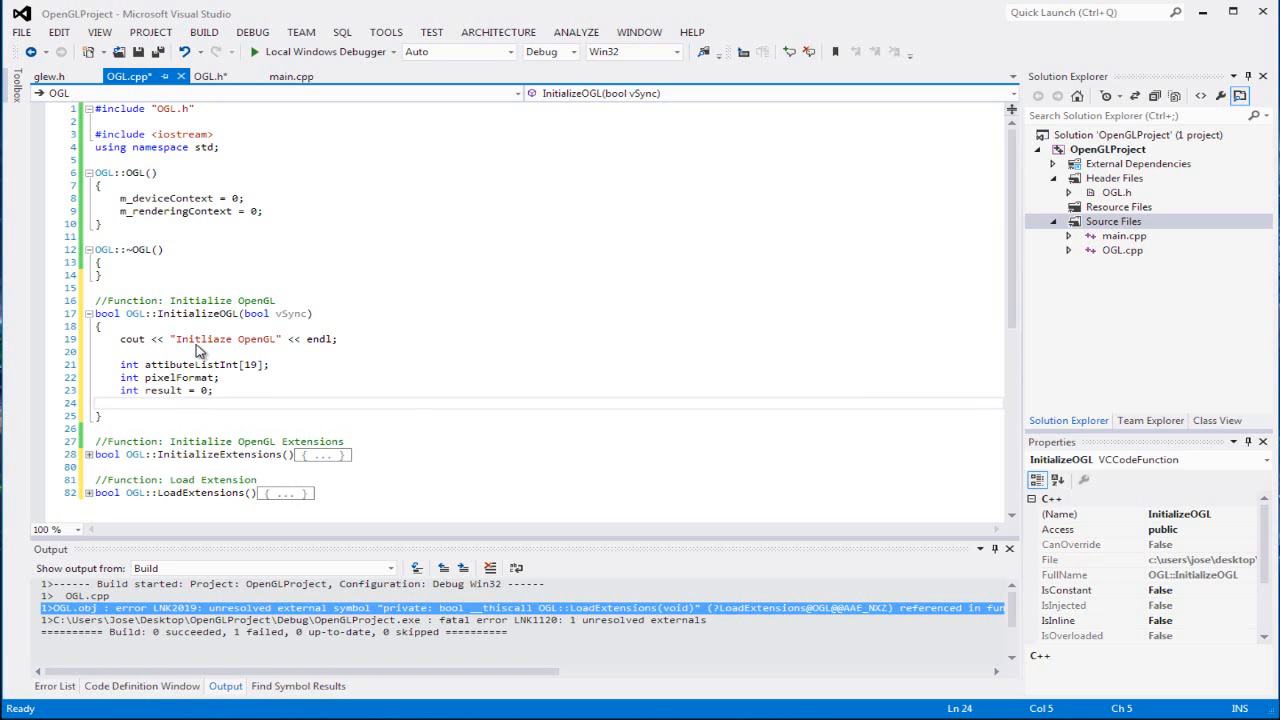
pyautogui.write('PIXEL')
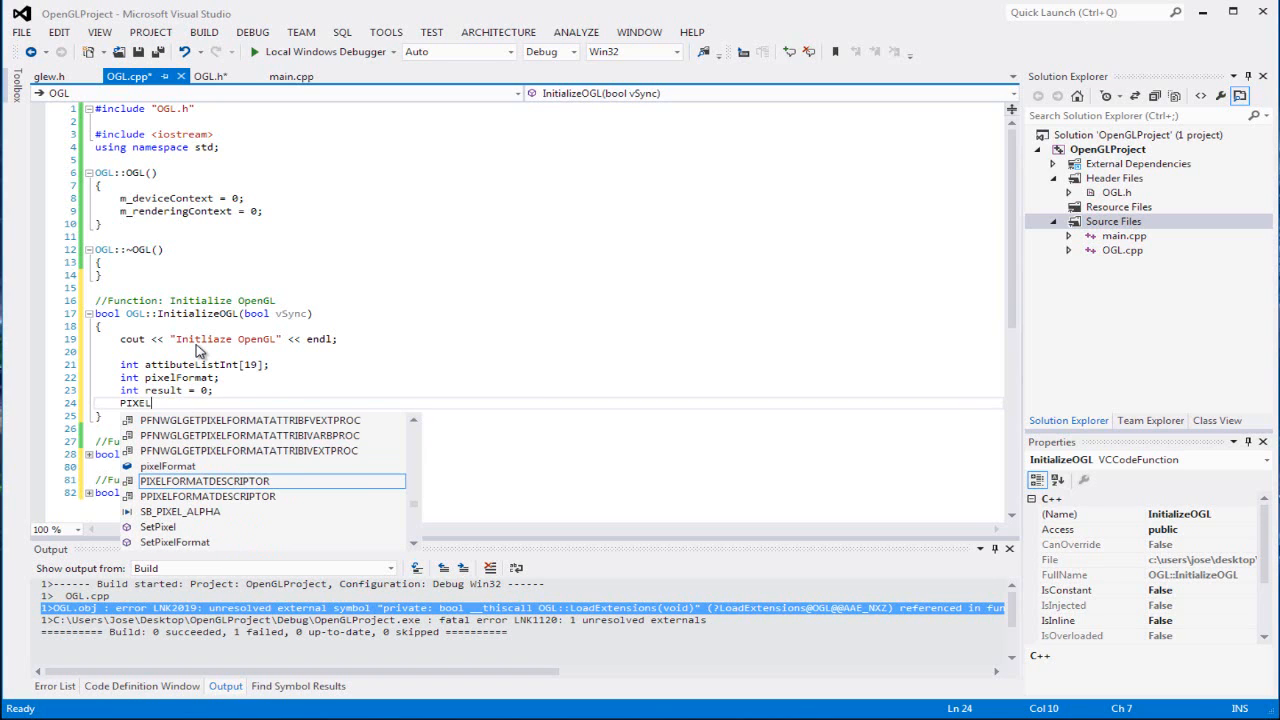
pyautogui.write('DOR')
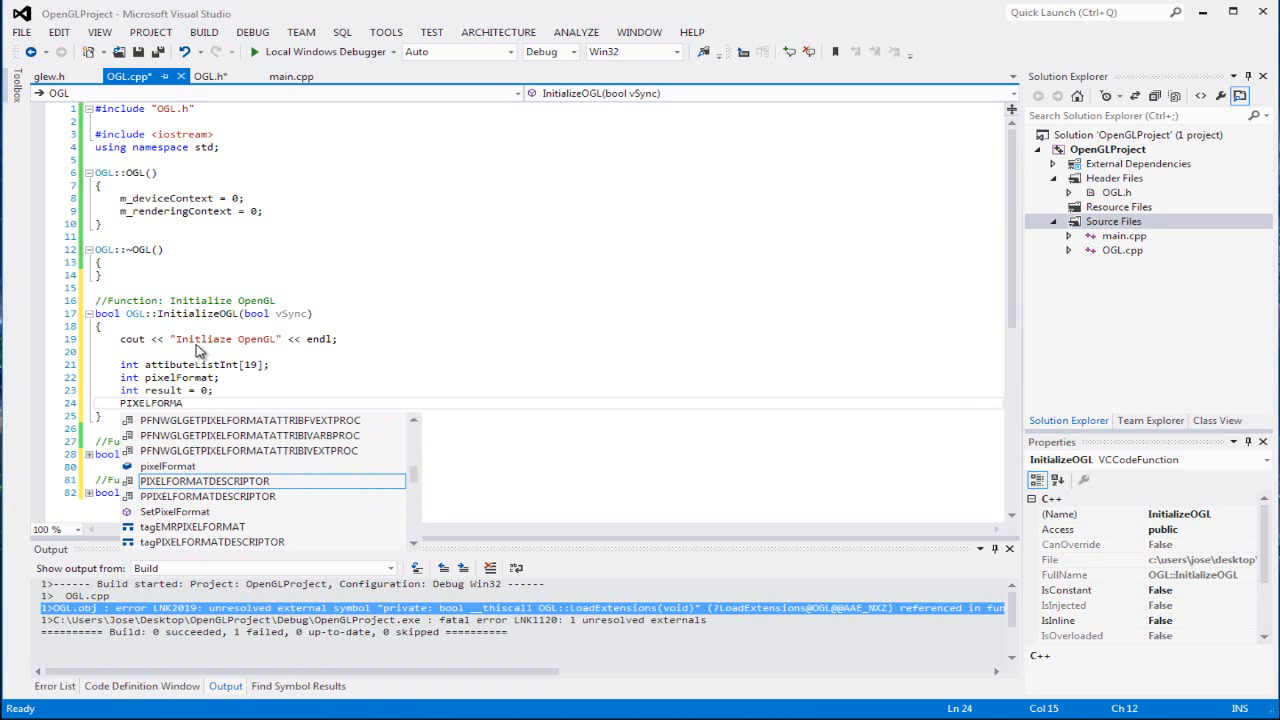
pyautogui.moveTo(203, 481)
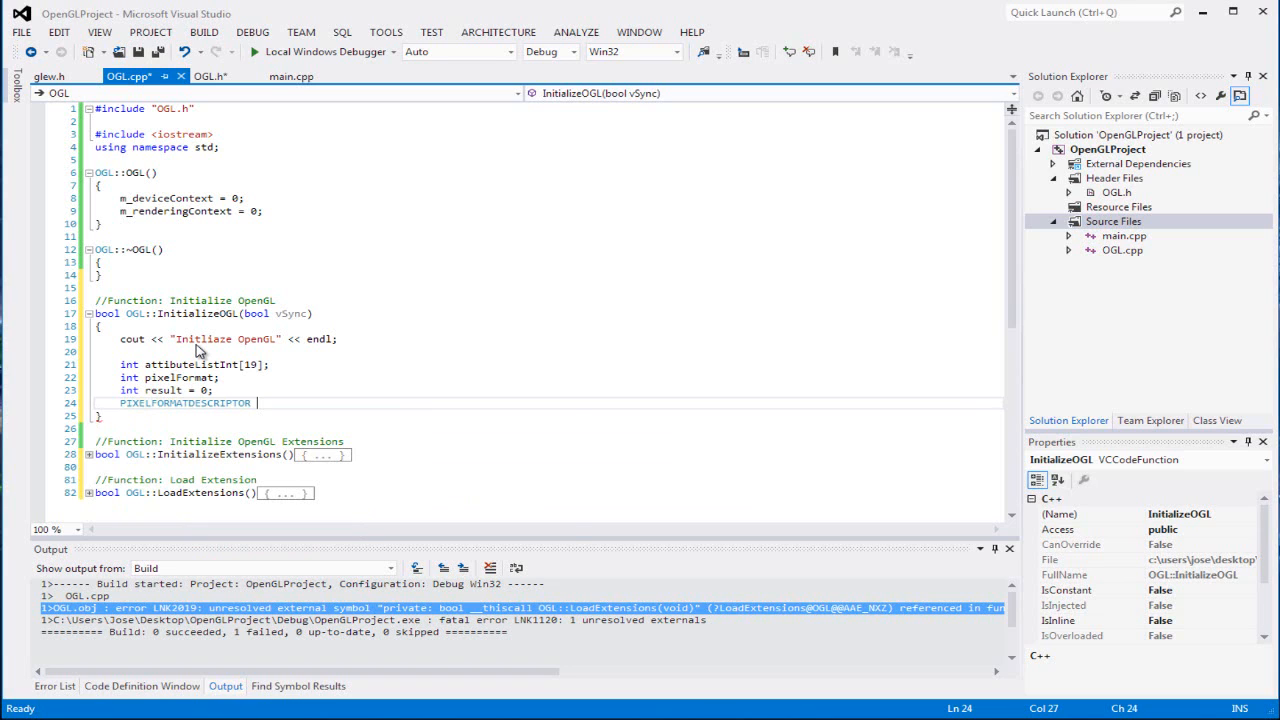
pyautogui.write('pixelFormat')
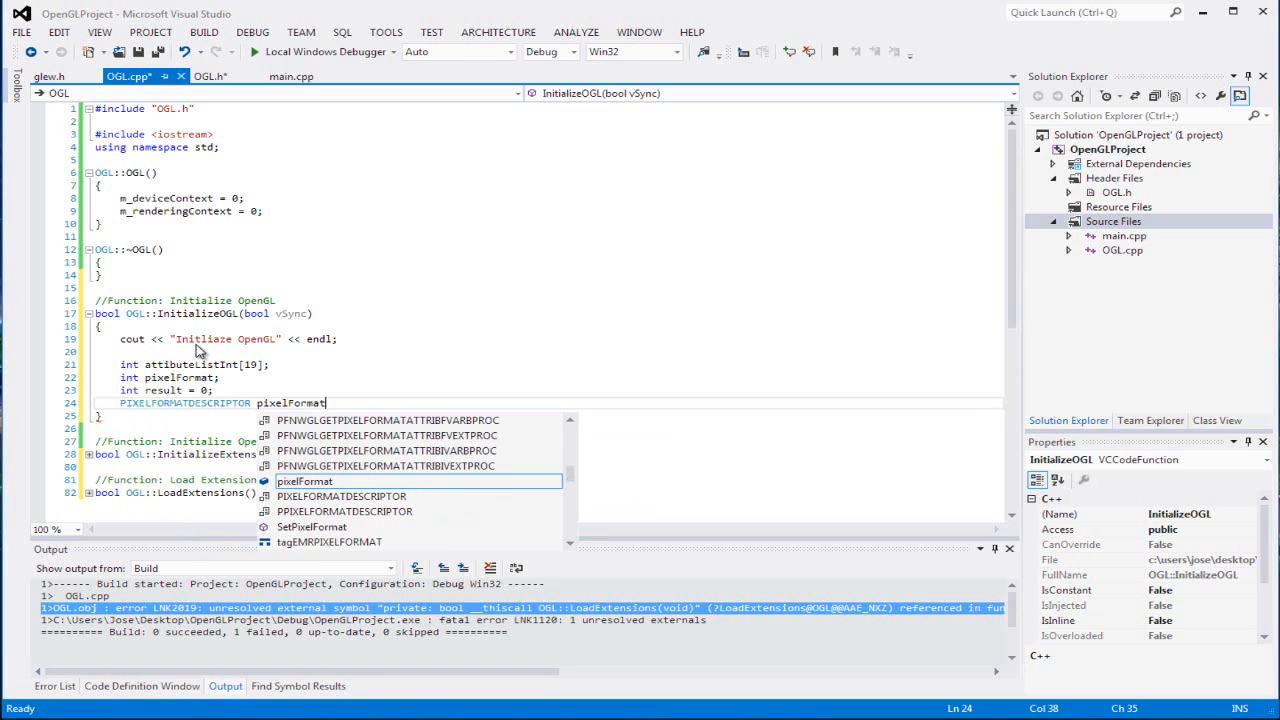
pyautogui.write('Desc')
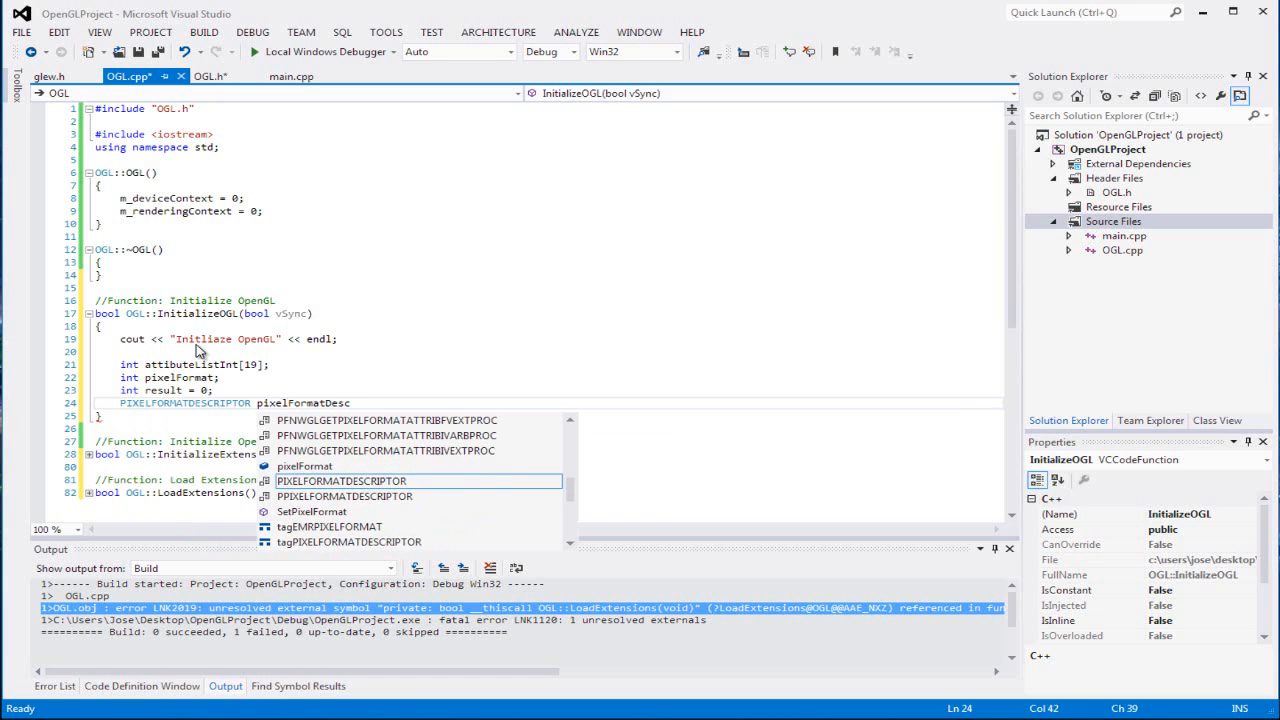
pyautogui.write('riptor;')
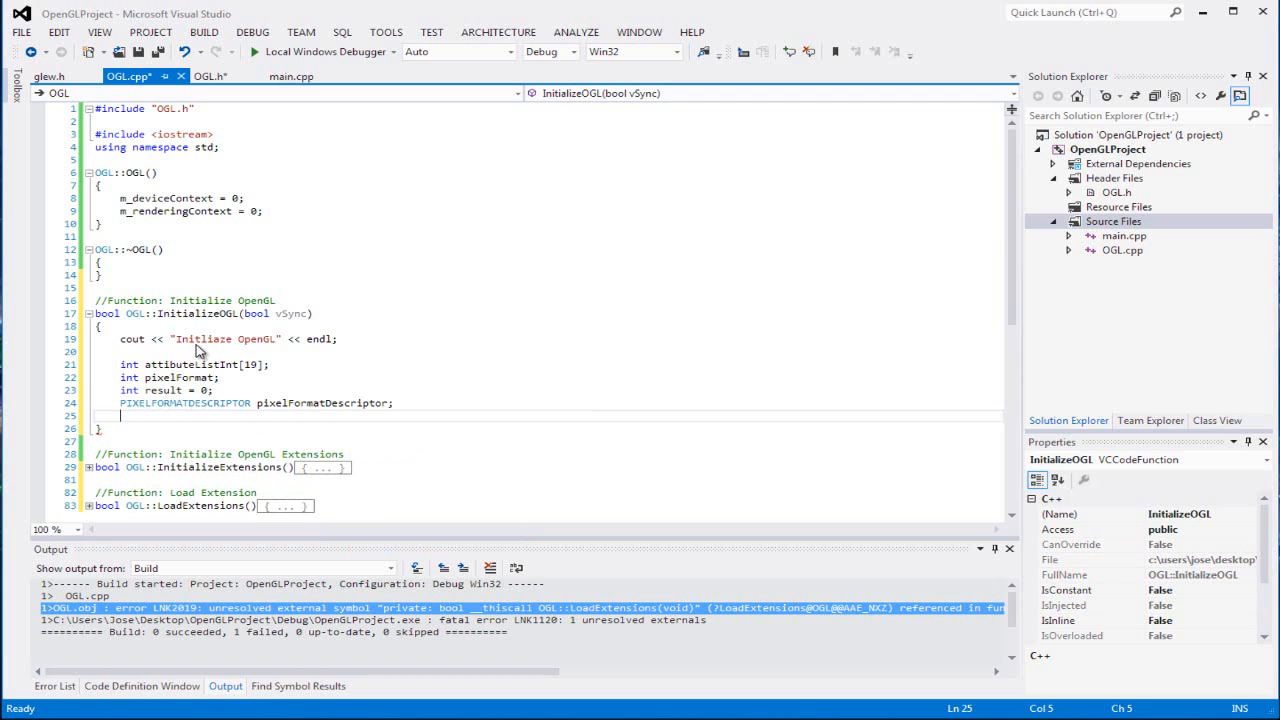
pyautogui.write('int attru')
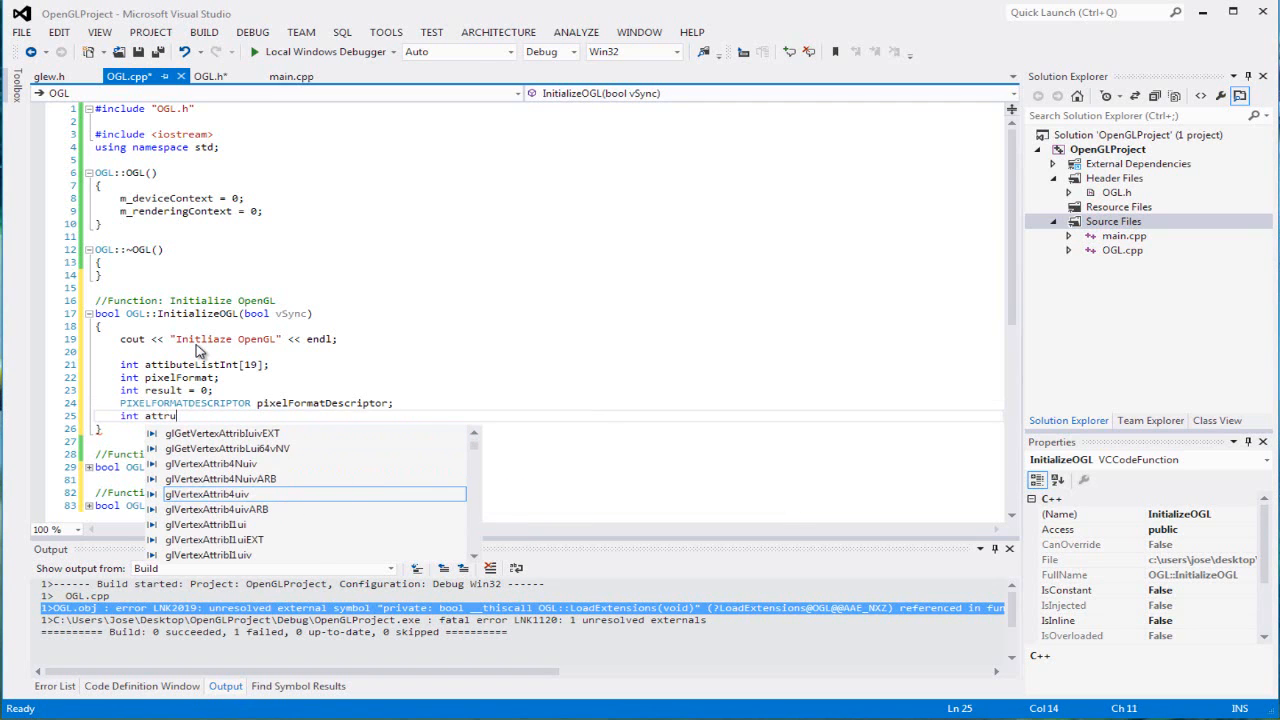
pyautogui.write('bt')
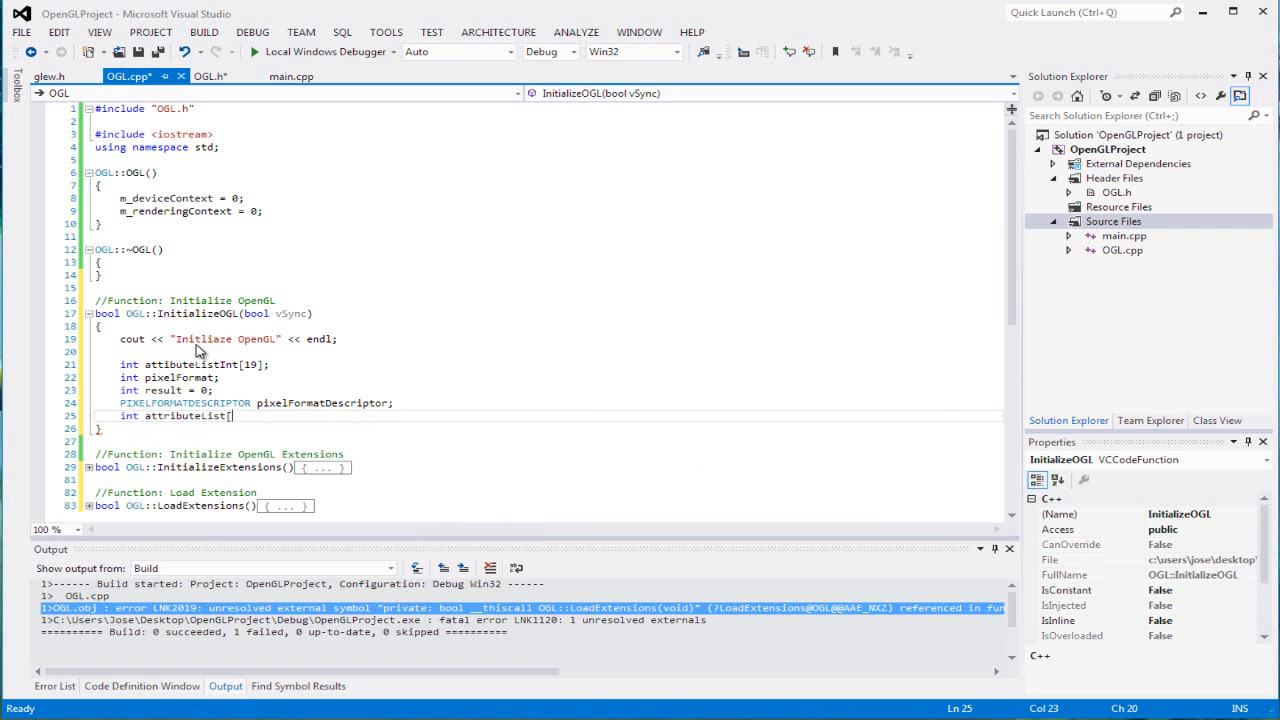
pyautogui.write('5')
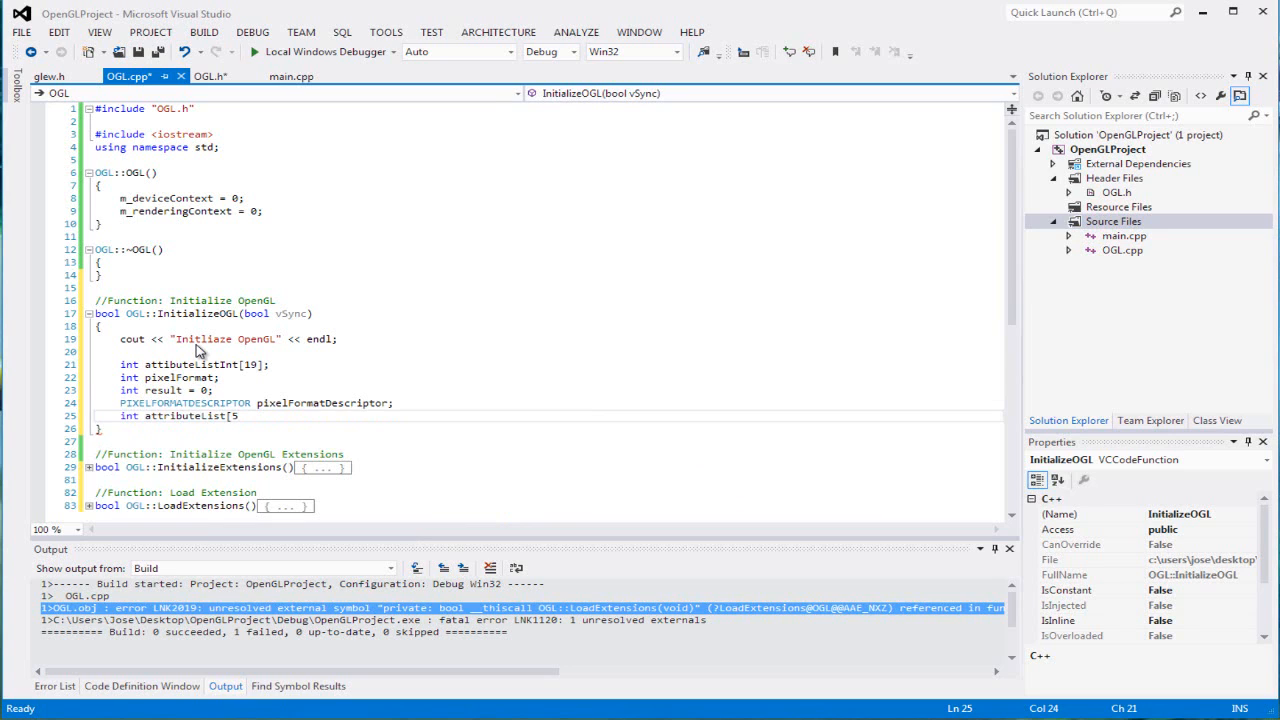
pyautogui.write(';')
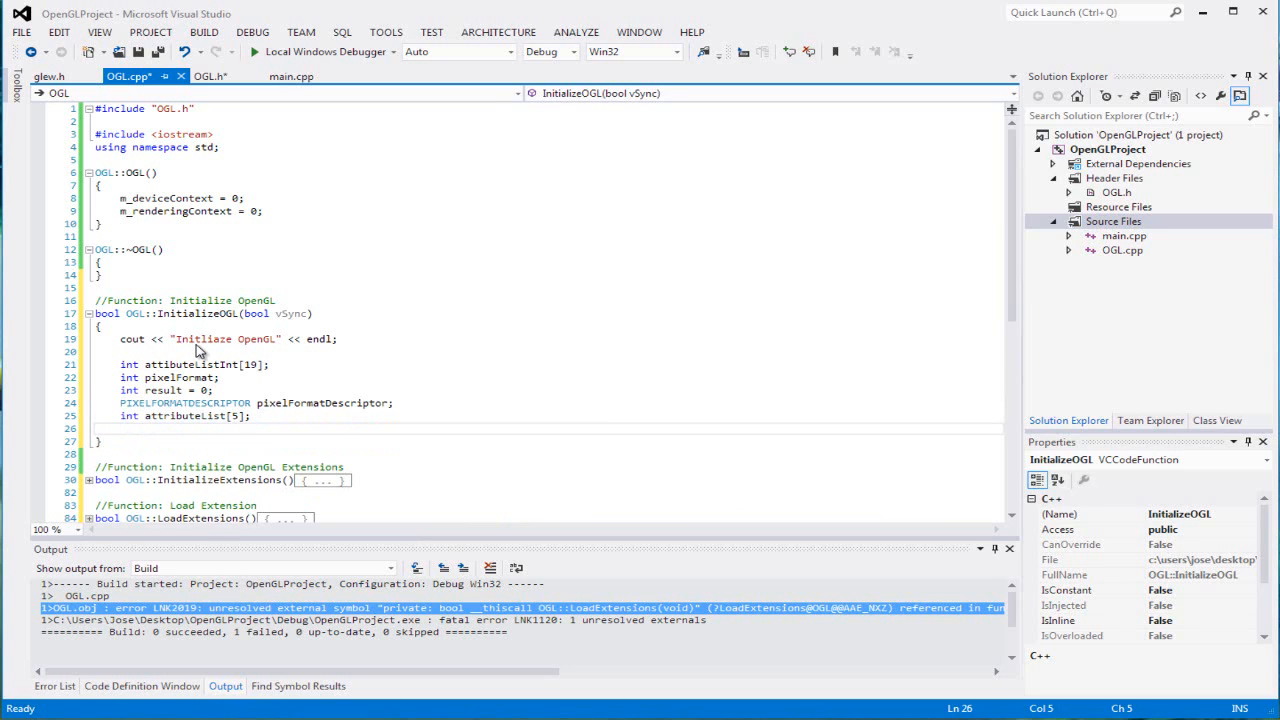
# Declare char* vendorString and rendererString pointers.
pyautogui.write('char*')
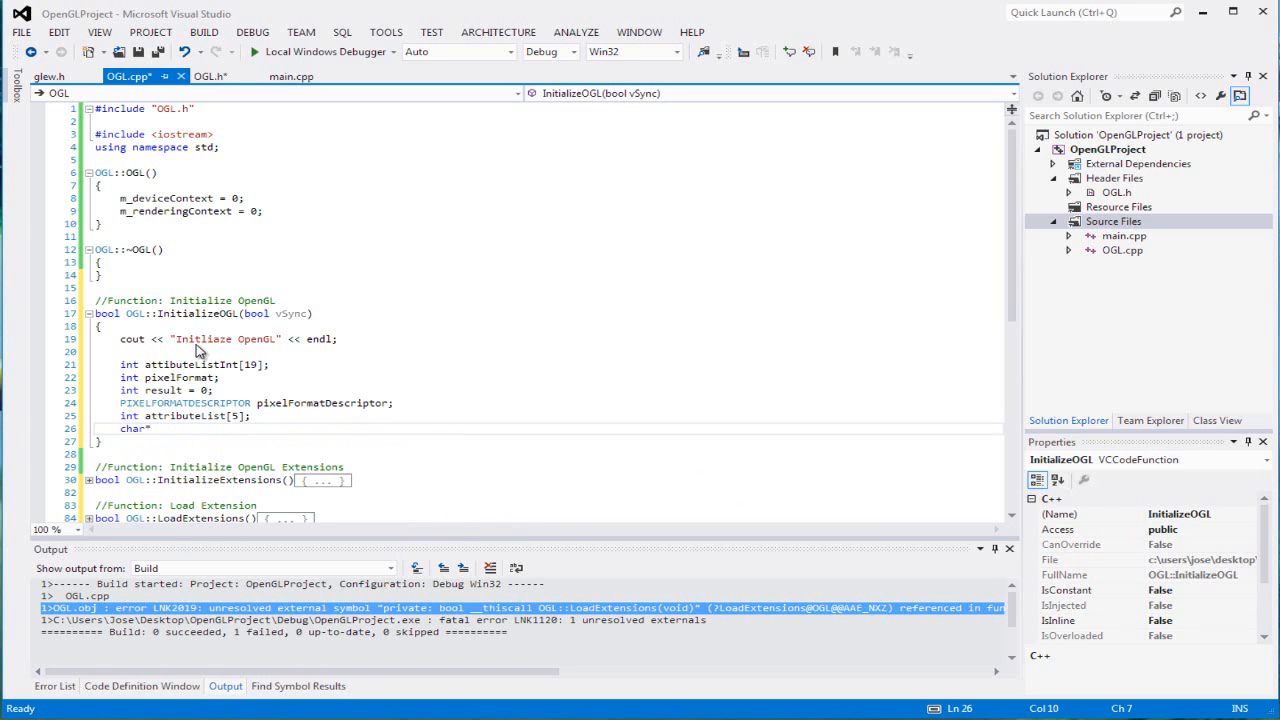
pyautogui.write('v')
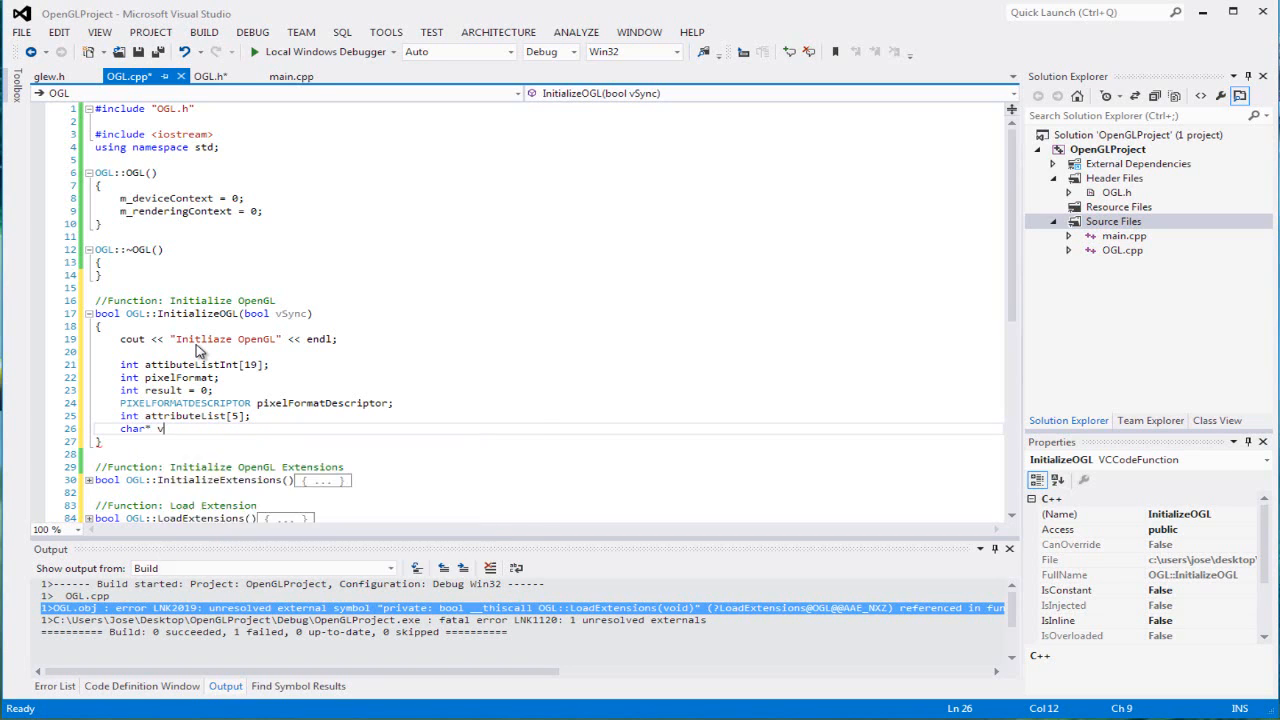
pyautogui.write('endor')
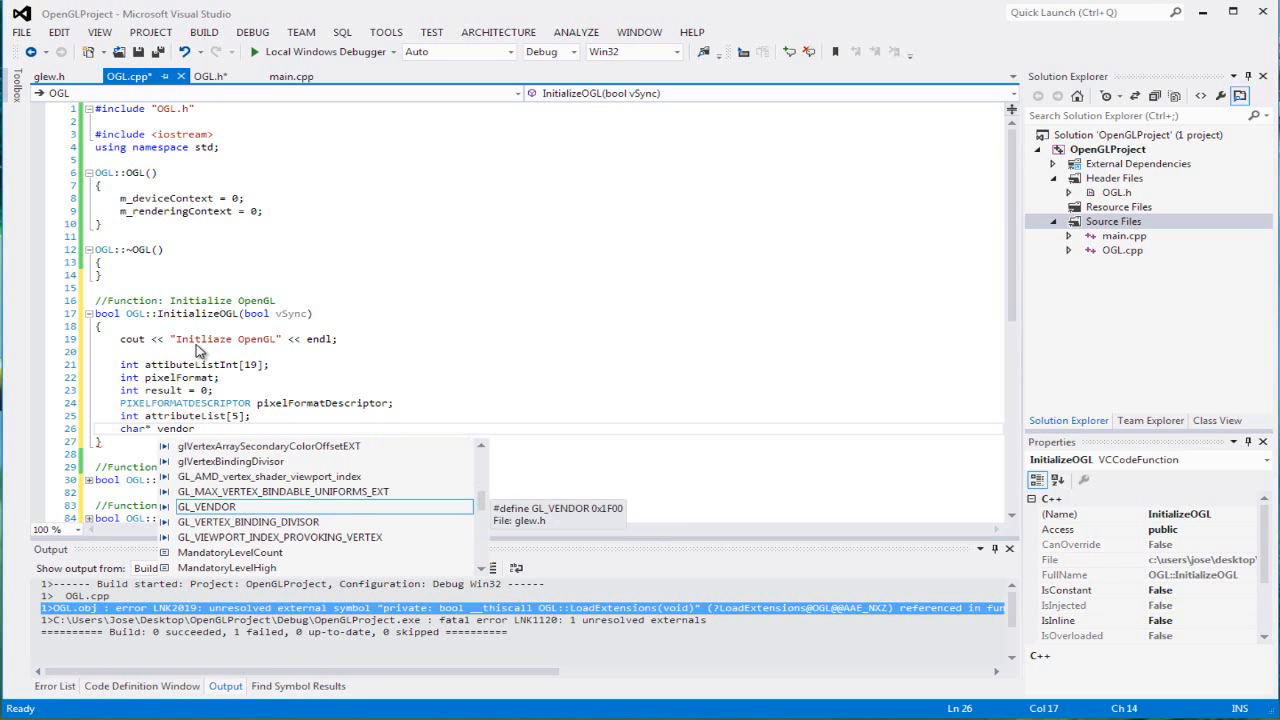
pyautogui.write('String,')
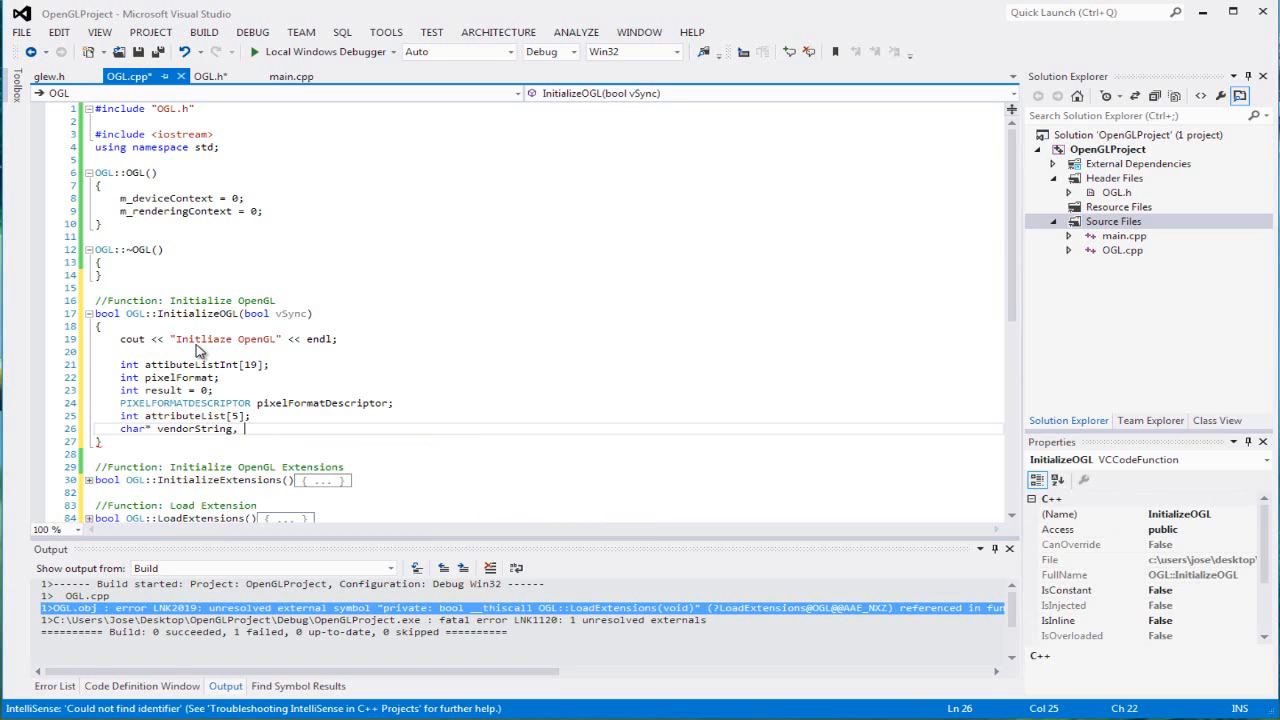
pyautogui.write('*')
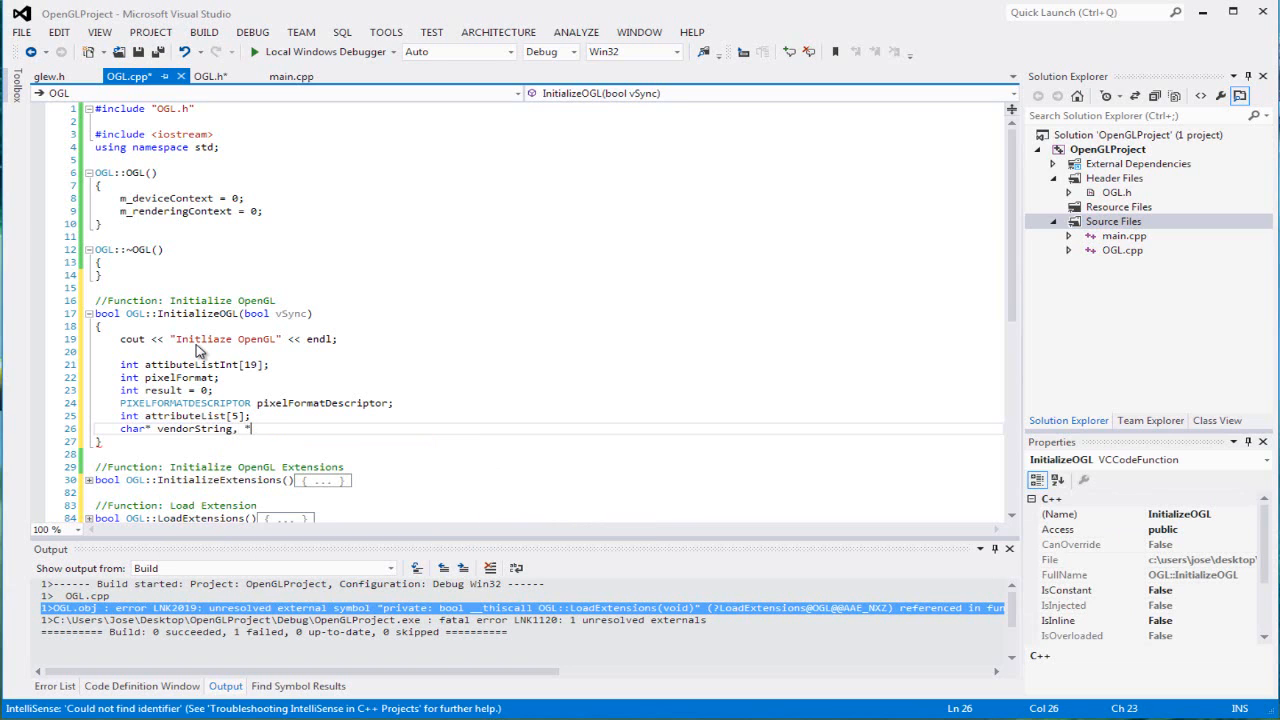
pyautogui.write('rendere')
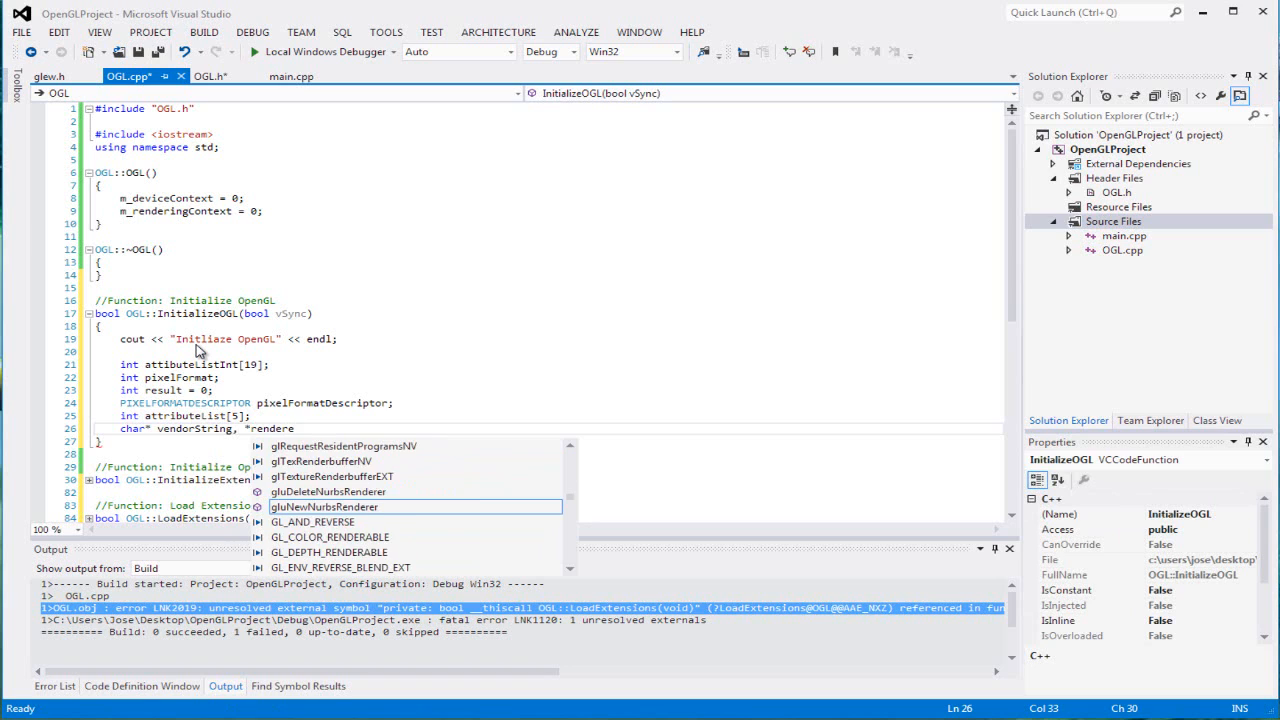
pyautogui.write('St')
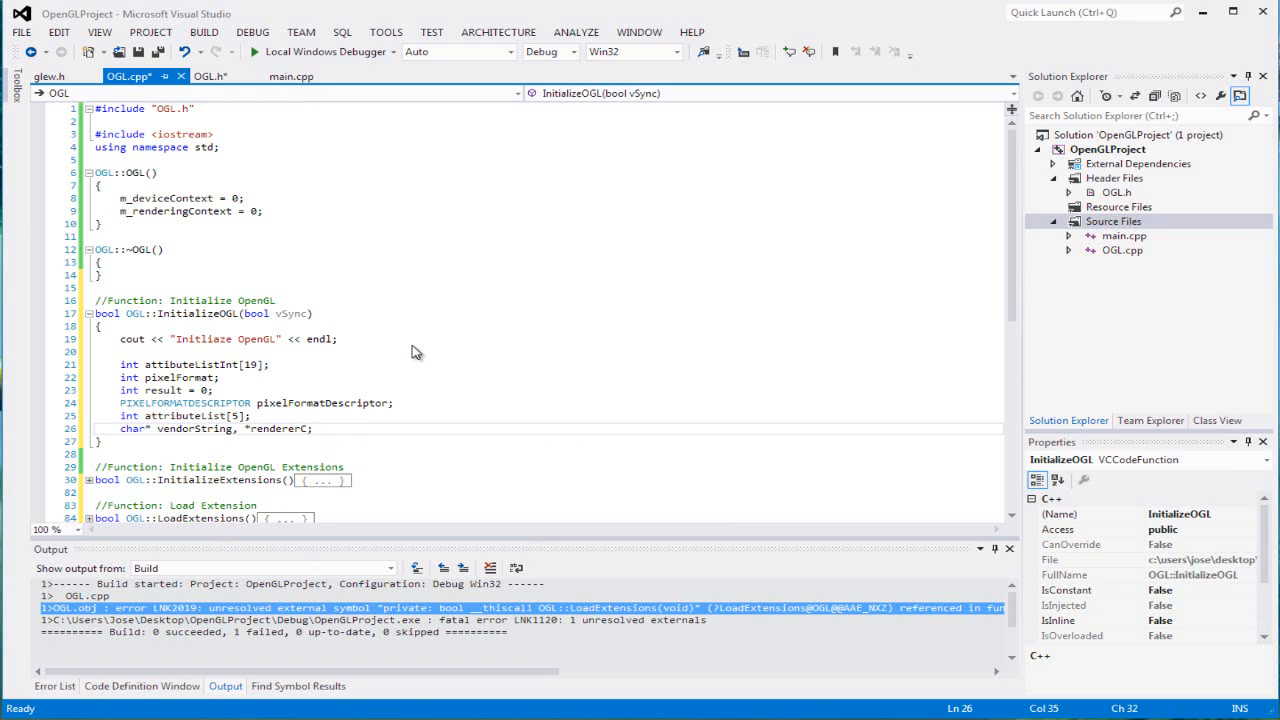
pyautogui.write('har')
pyautogui.write('//')
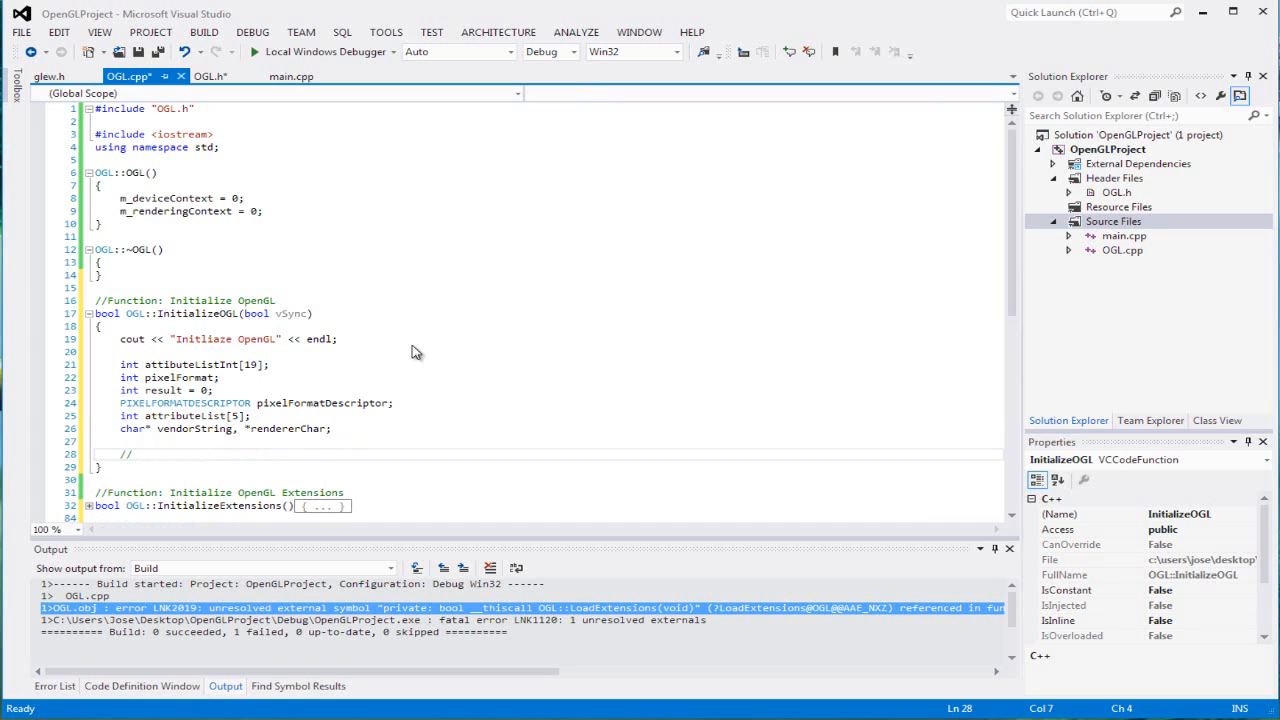
# Under a 'get device' comment, set m_deviceContext = GetDC(m_hwnd) and return false if null.
pyautogui.write('get d')
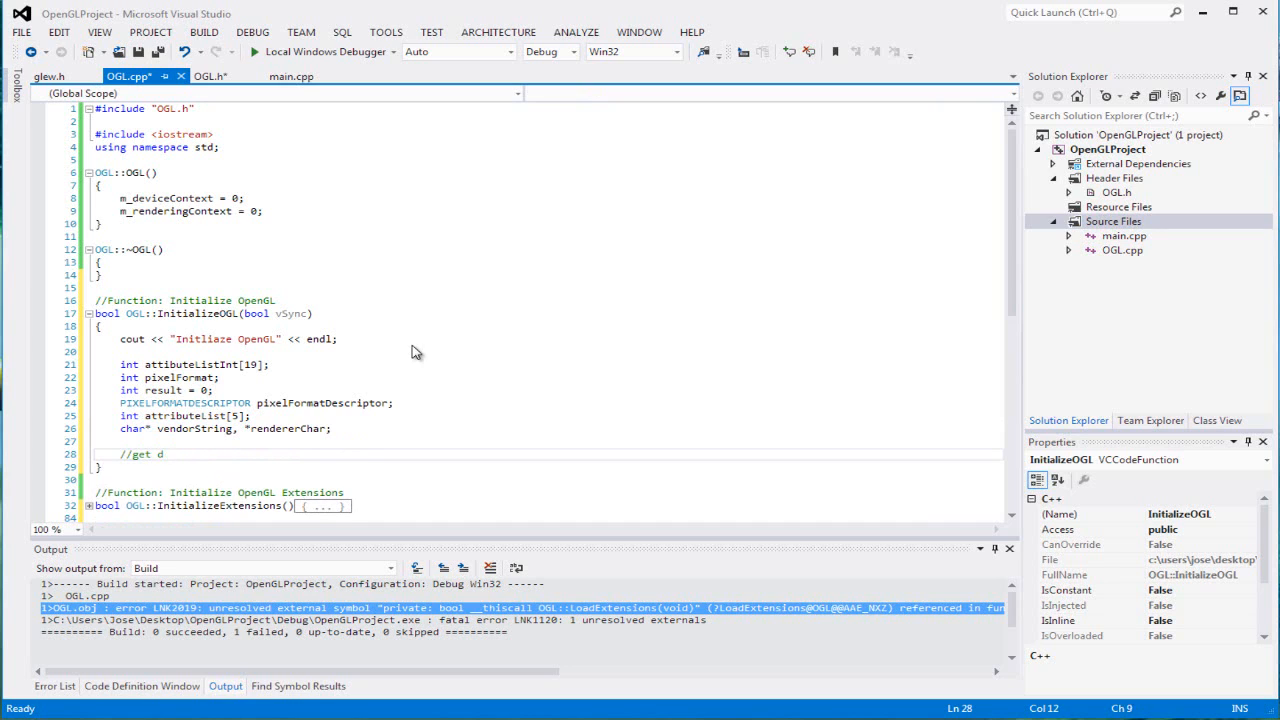
pyautogui.write('evice')
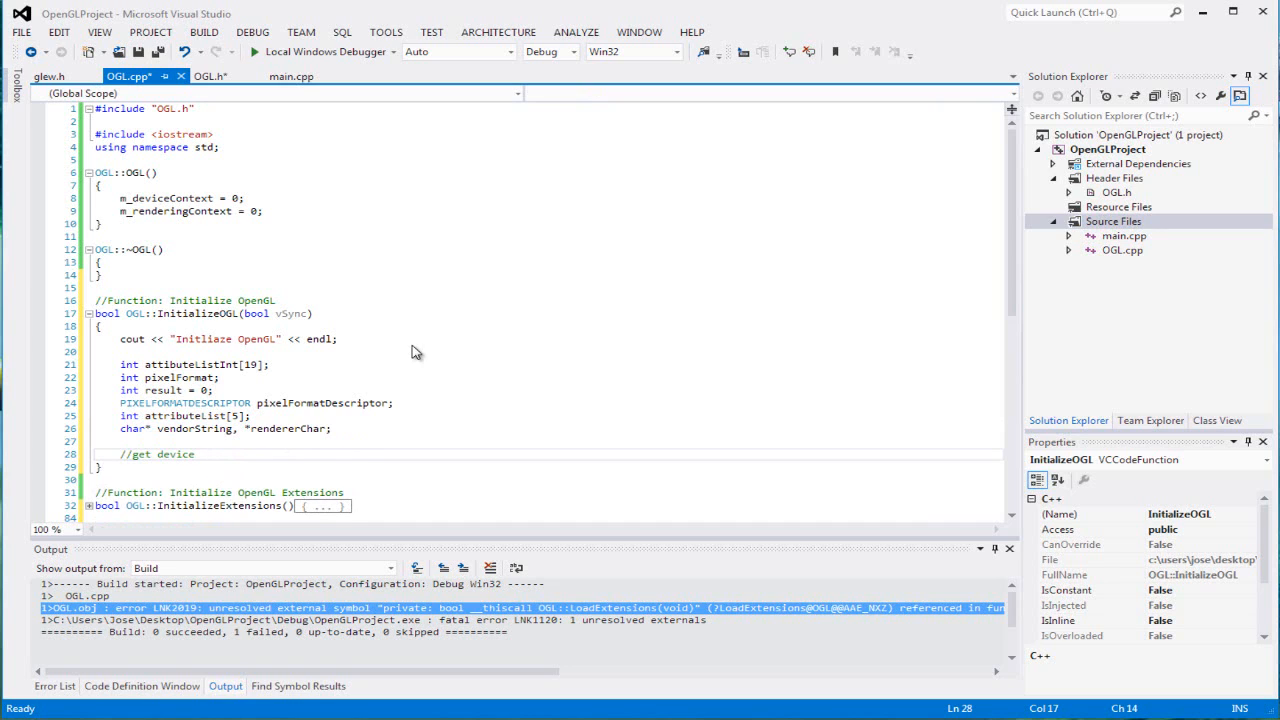
pyautogui.write('m)d')
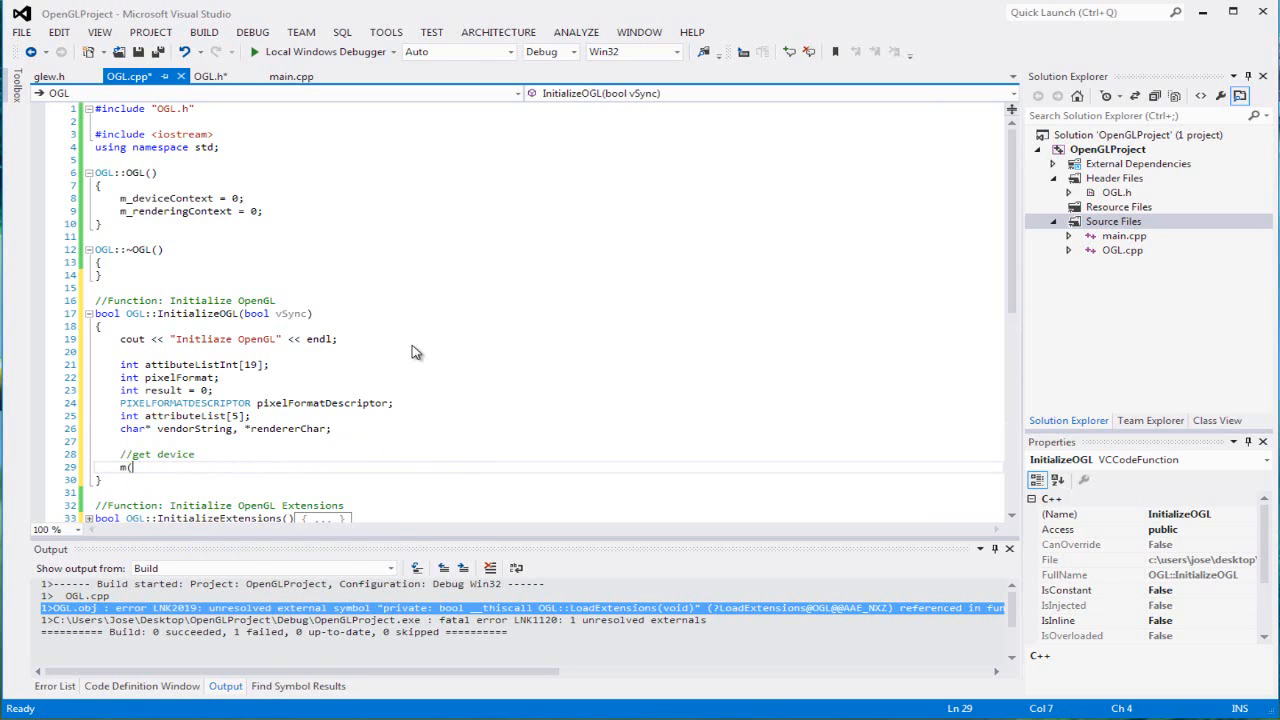
pyautogui.press('BackSpace')
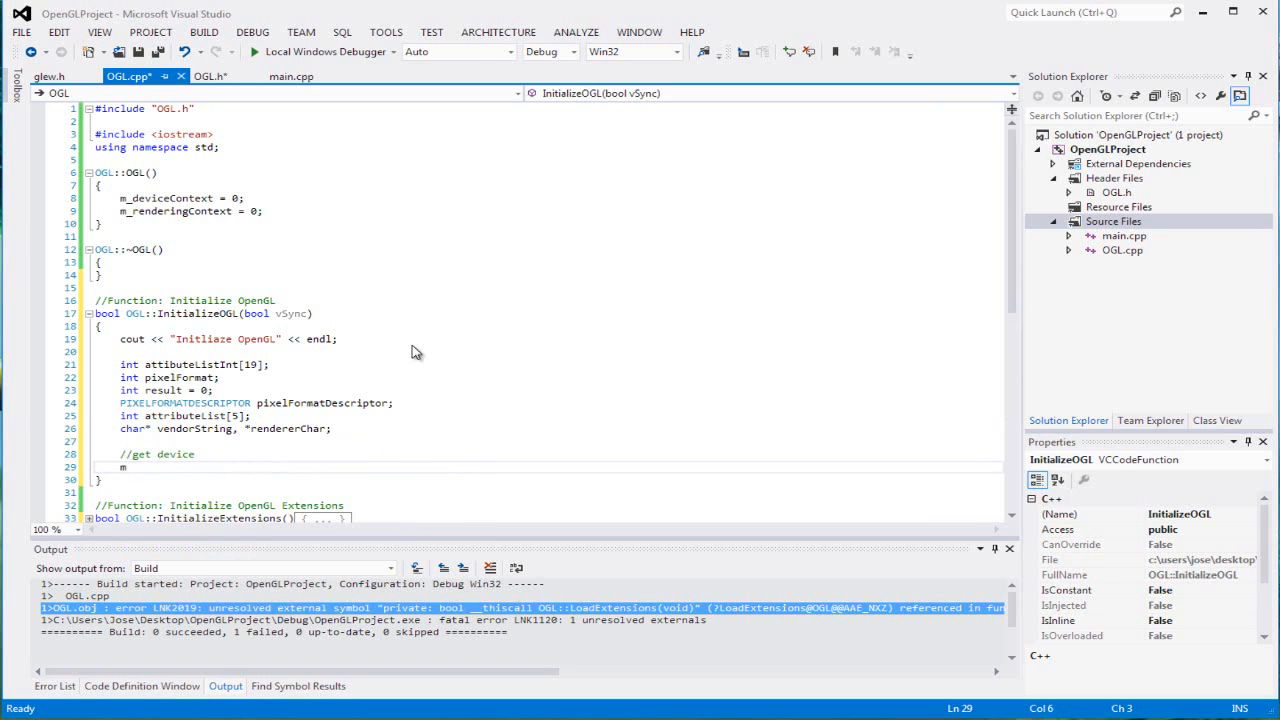
pyautogui.write('m_decice')
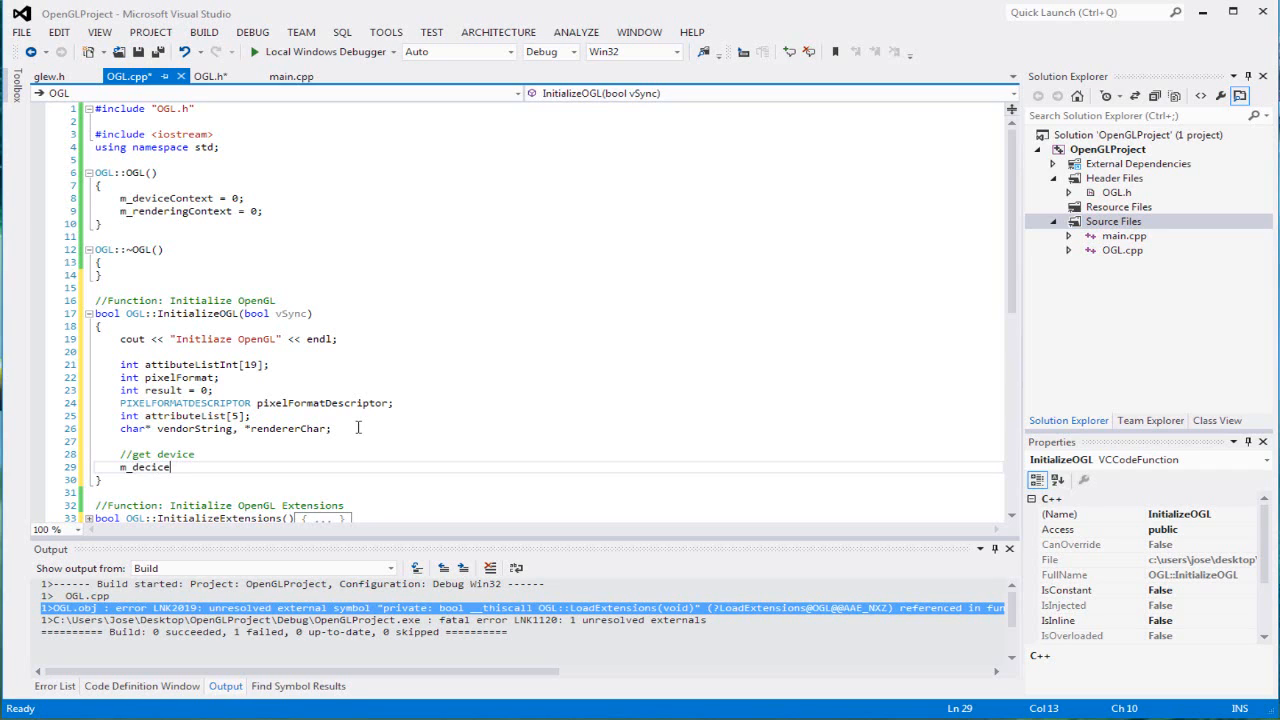
pyautogui.write('Cotn')
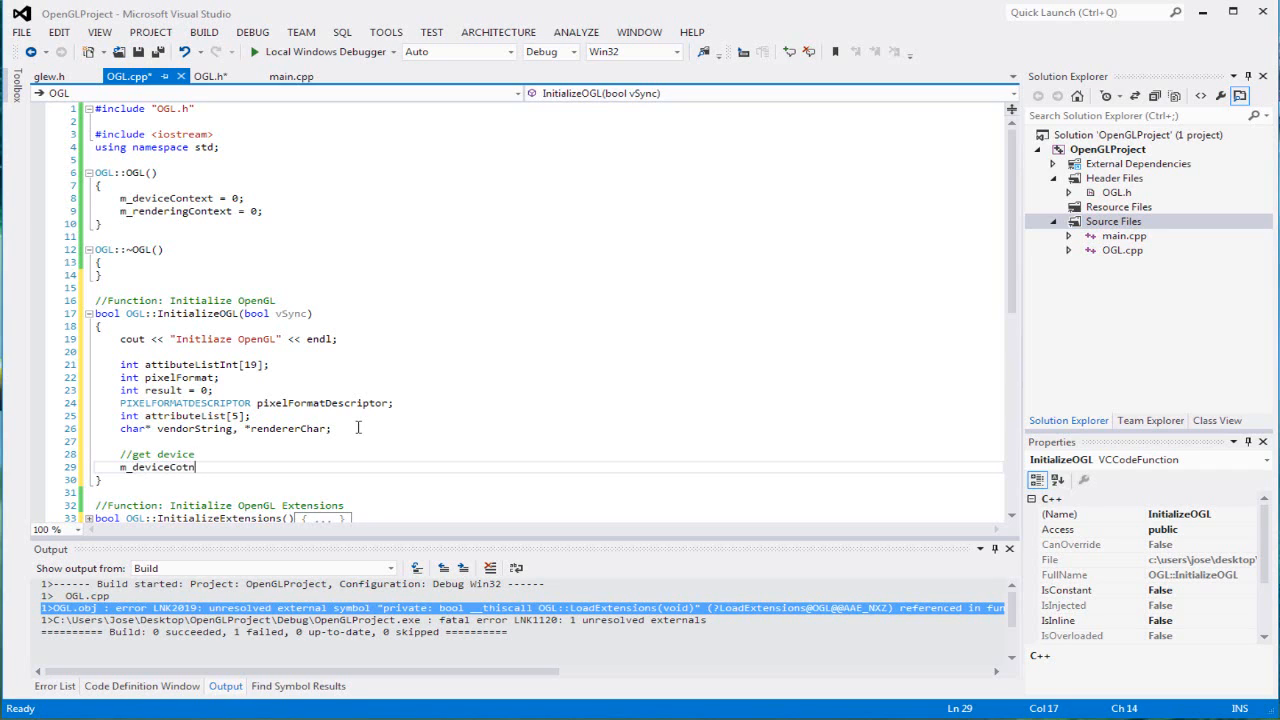
pyautogui.write('ext')
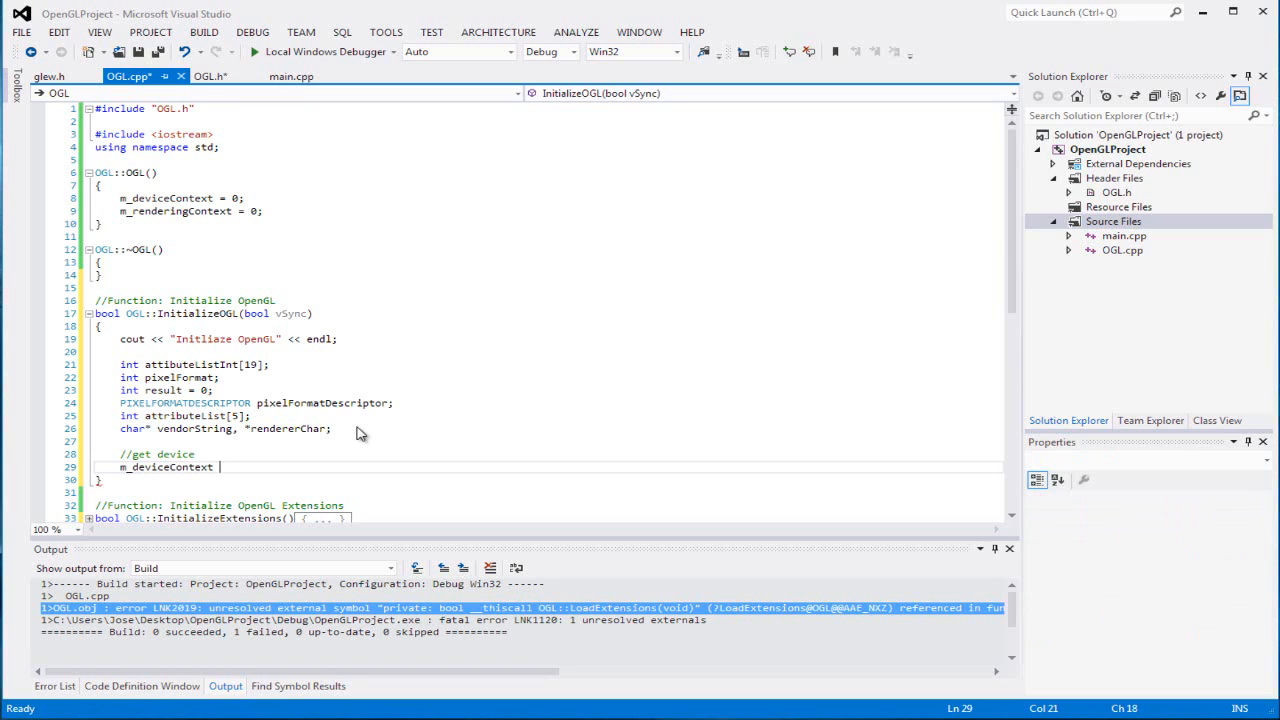
pyautogui.write('-')
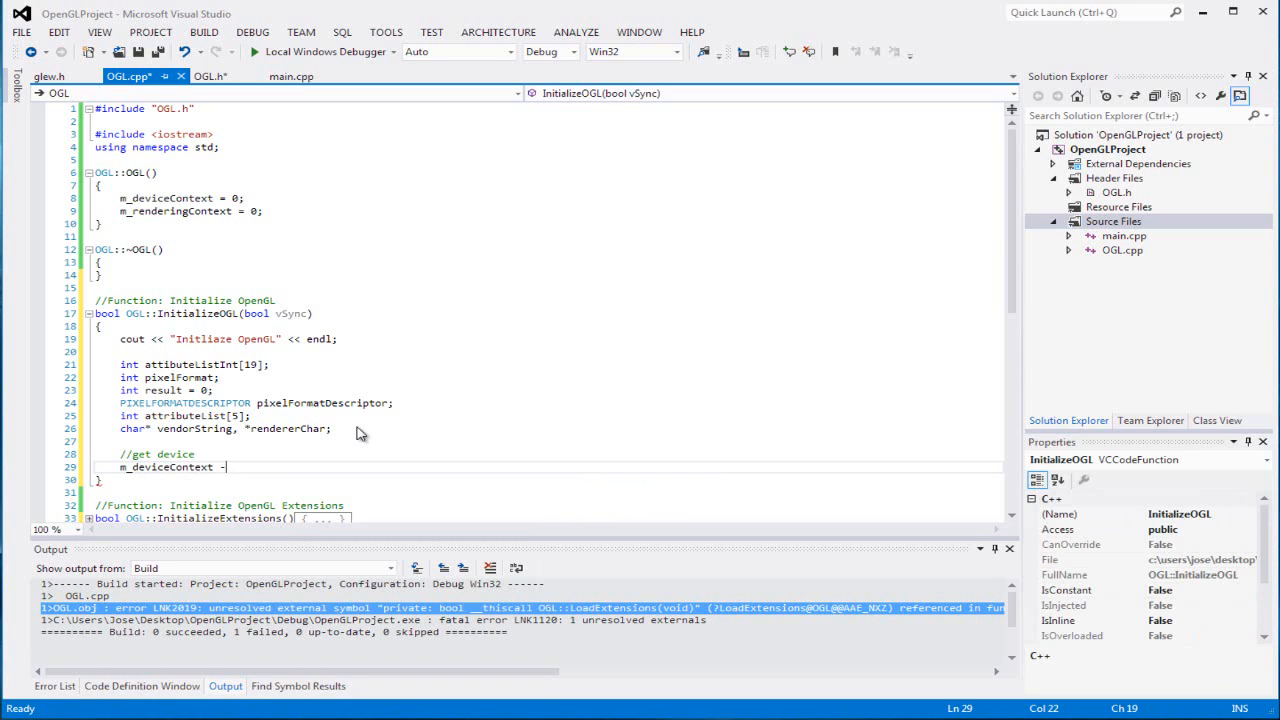
pyautogui.write('GetG')
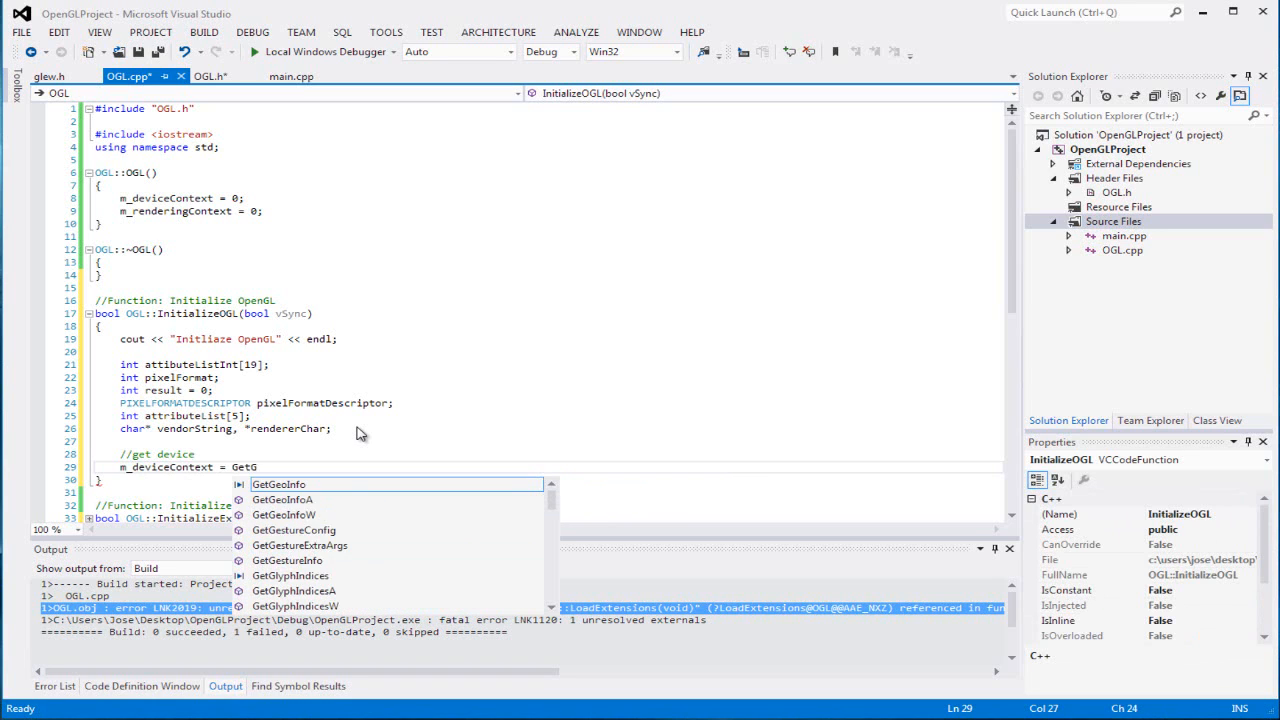
pyautogui.write('DC(')
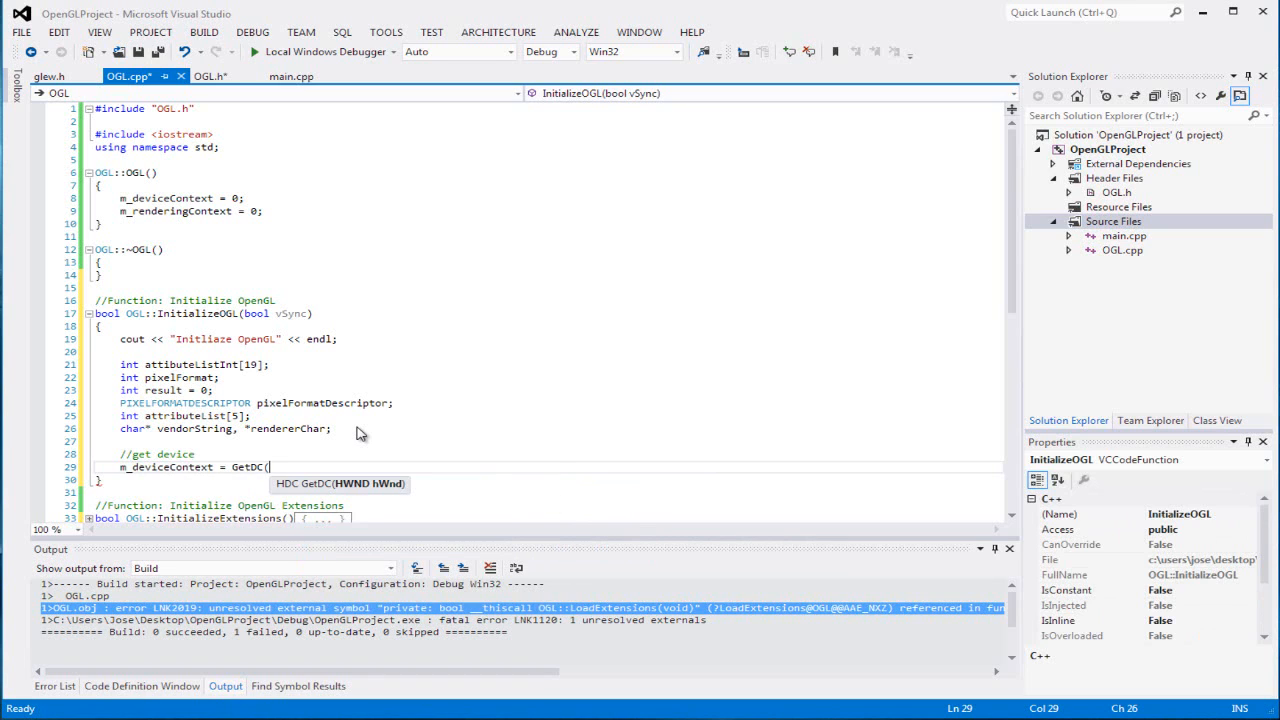
pyautogui.write('m_hwnd);')
pyautogui.write('if(')
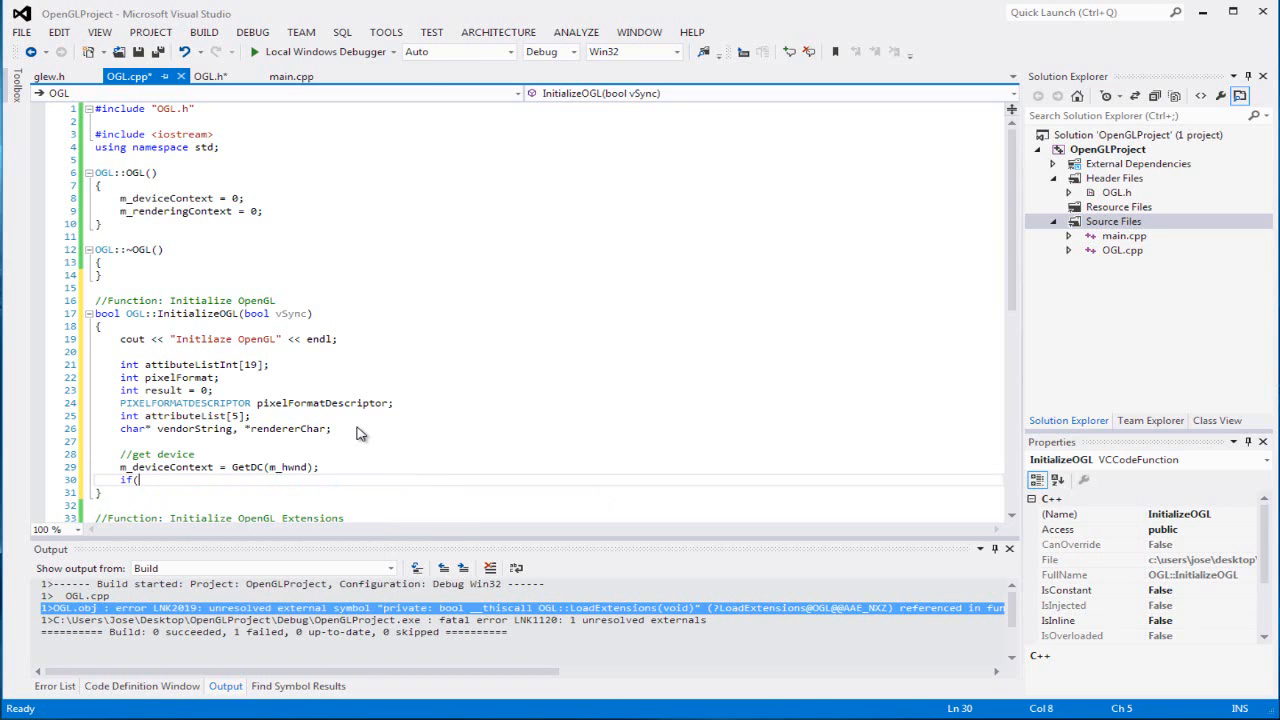
pyautogui.write('!m_deviceContext)')
pyautogui.write('return false;')
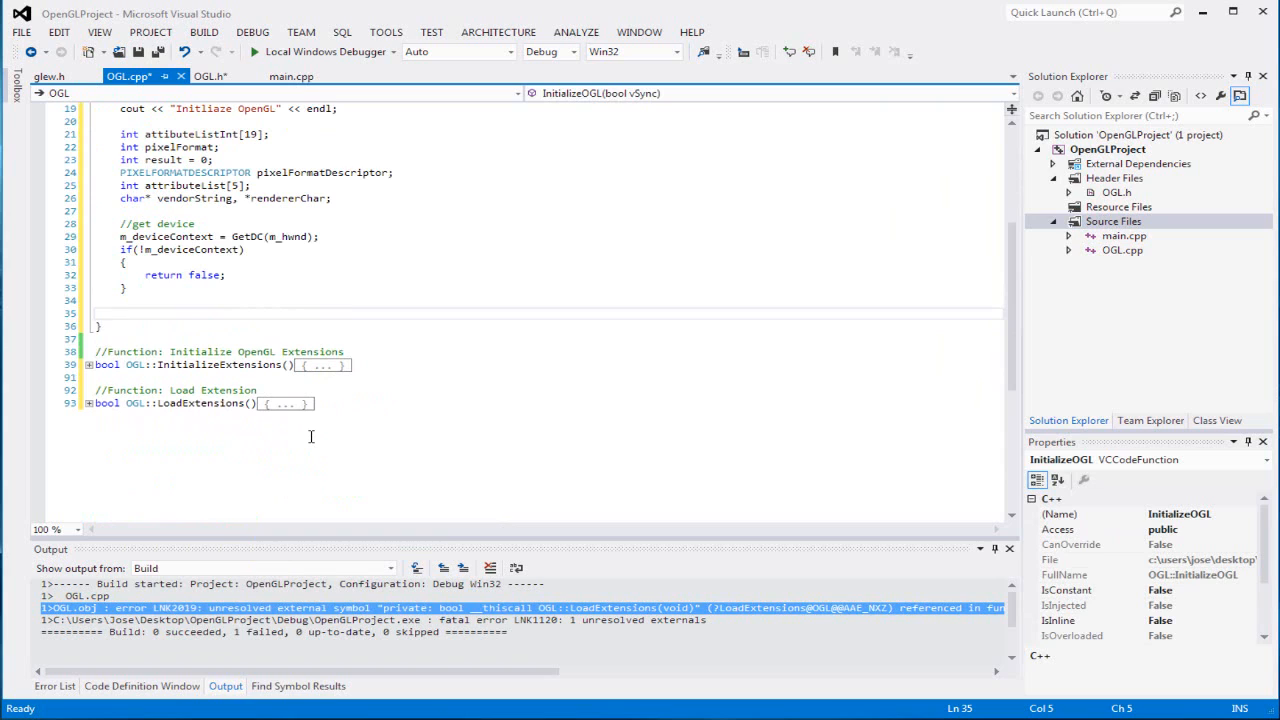
# Under '//set OpenGL rendering', set attibuteListInt[0] = WGL_SUPPORT_OPENGL_ARB and attibuteListInt[1] = TRUE.
pyautogui.write('//set')
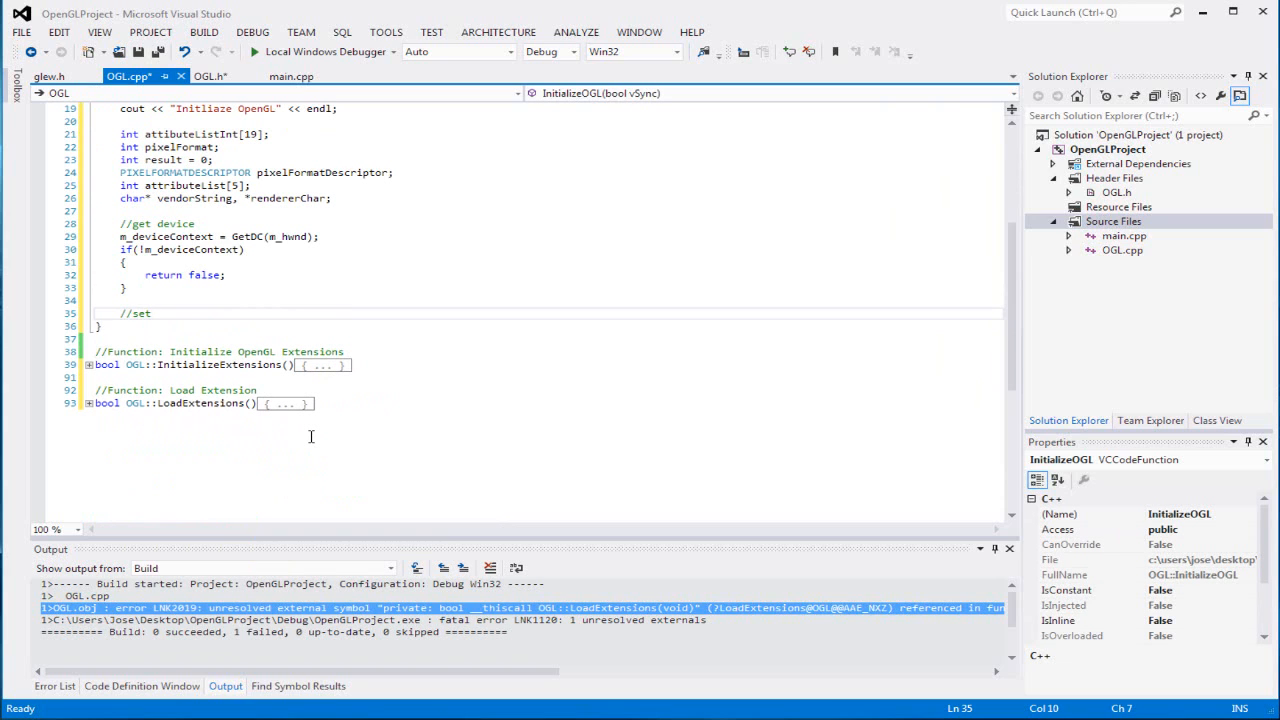
pyautogui.write('OpenGL rendering')
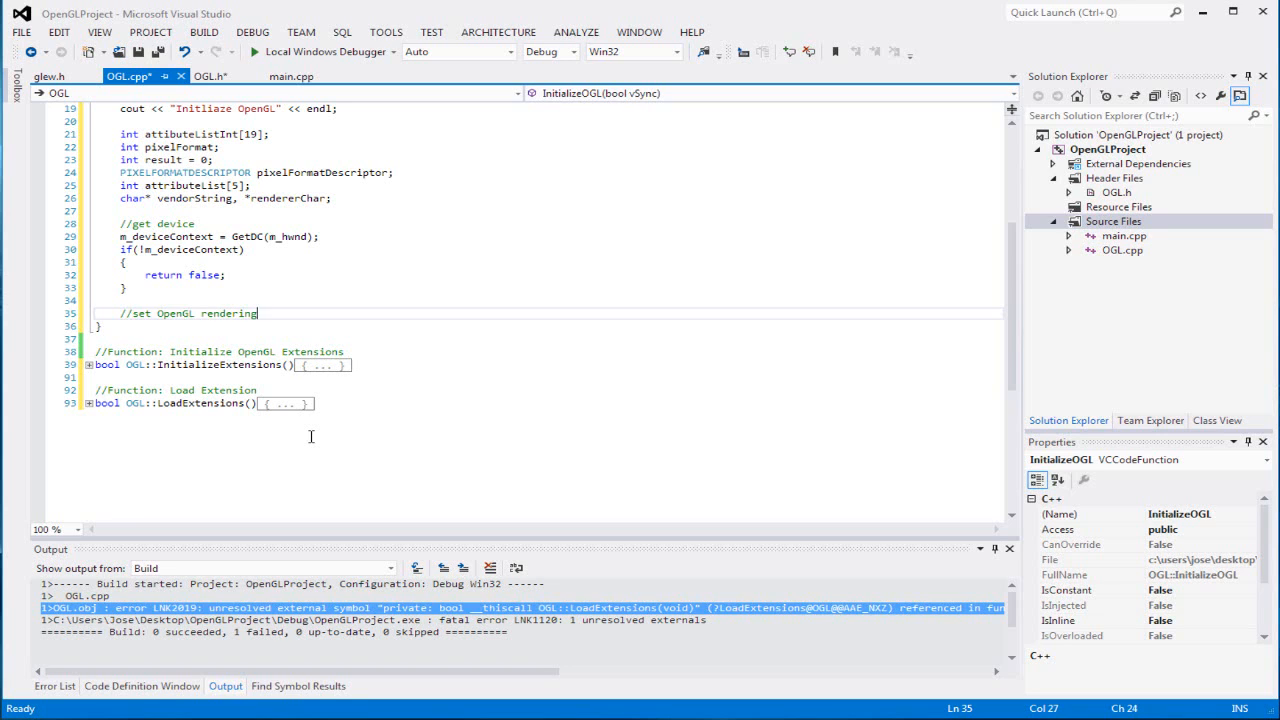
pyautogui.write('a')
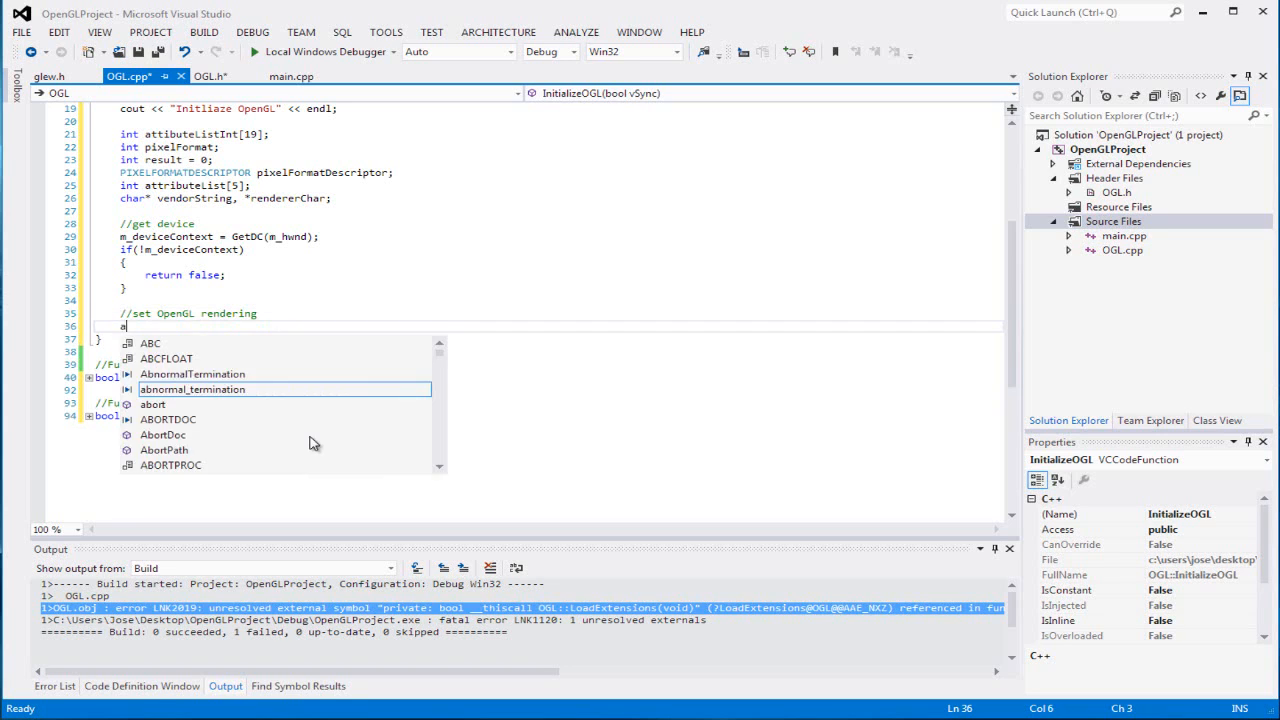
pyautogui.write('ttributeListIntp')
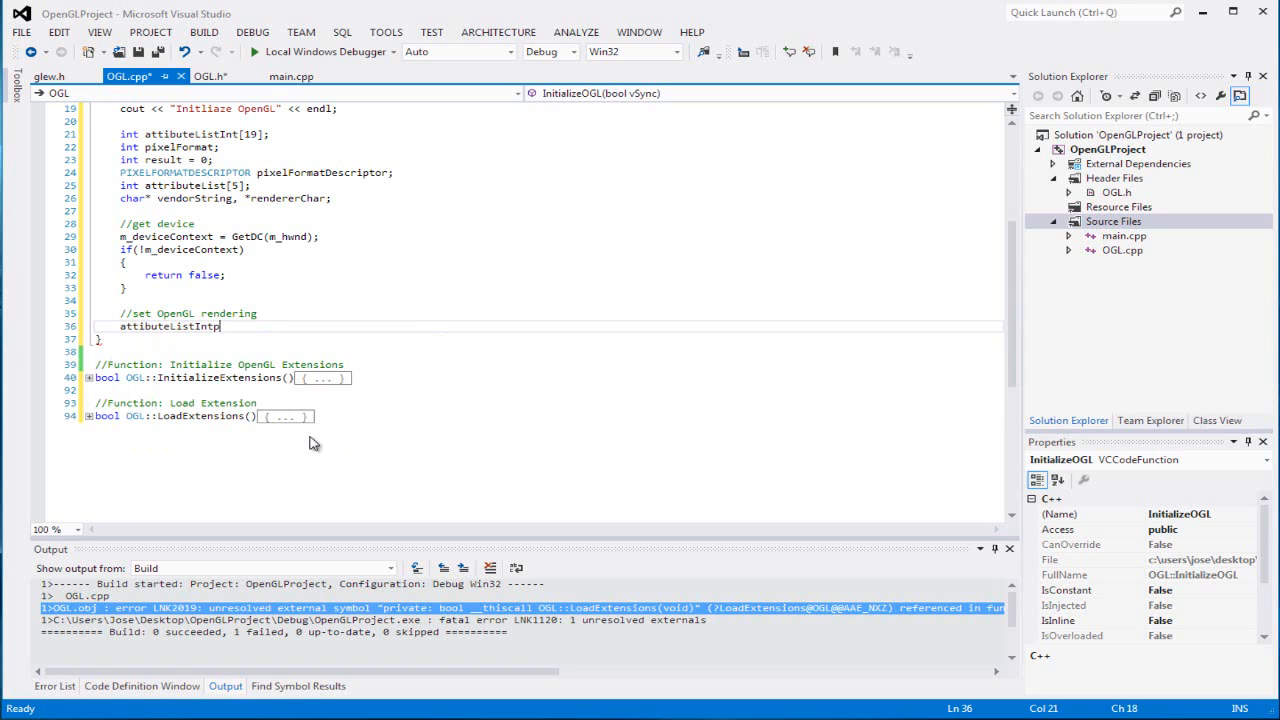
pyautogui.write('[0]')
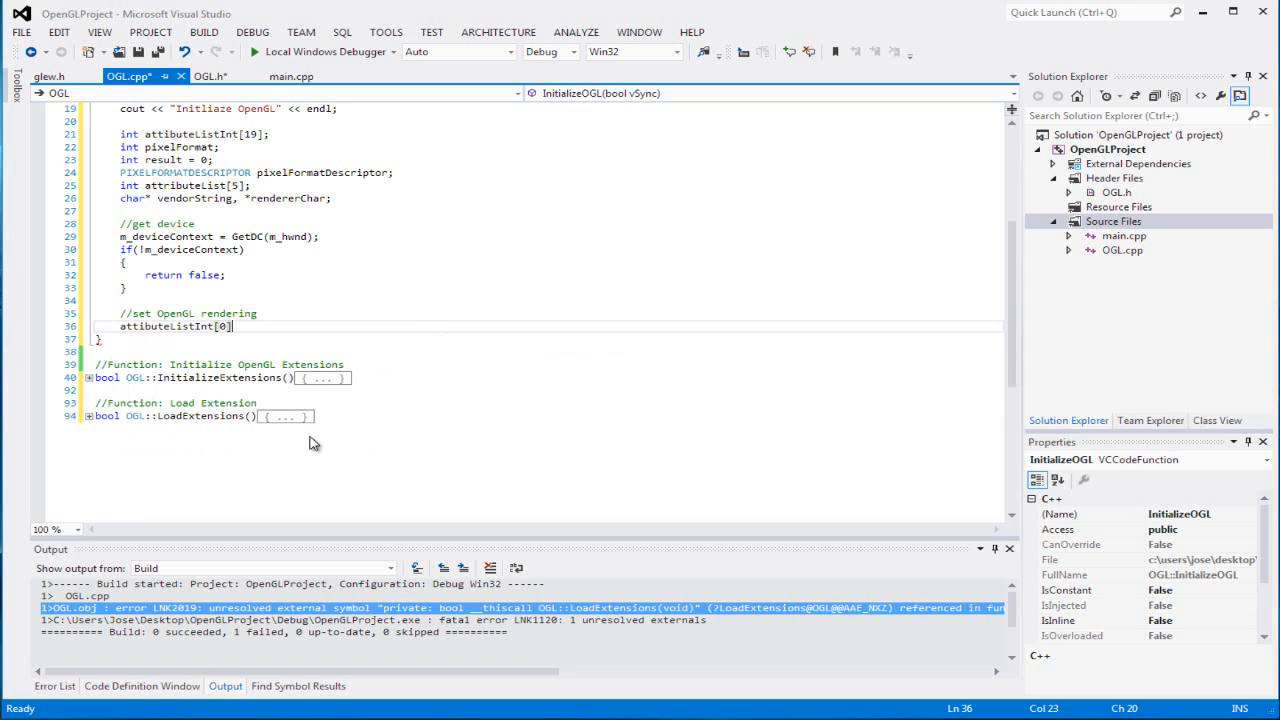
pyautogui.write('= WGL_')
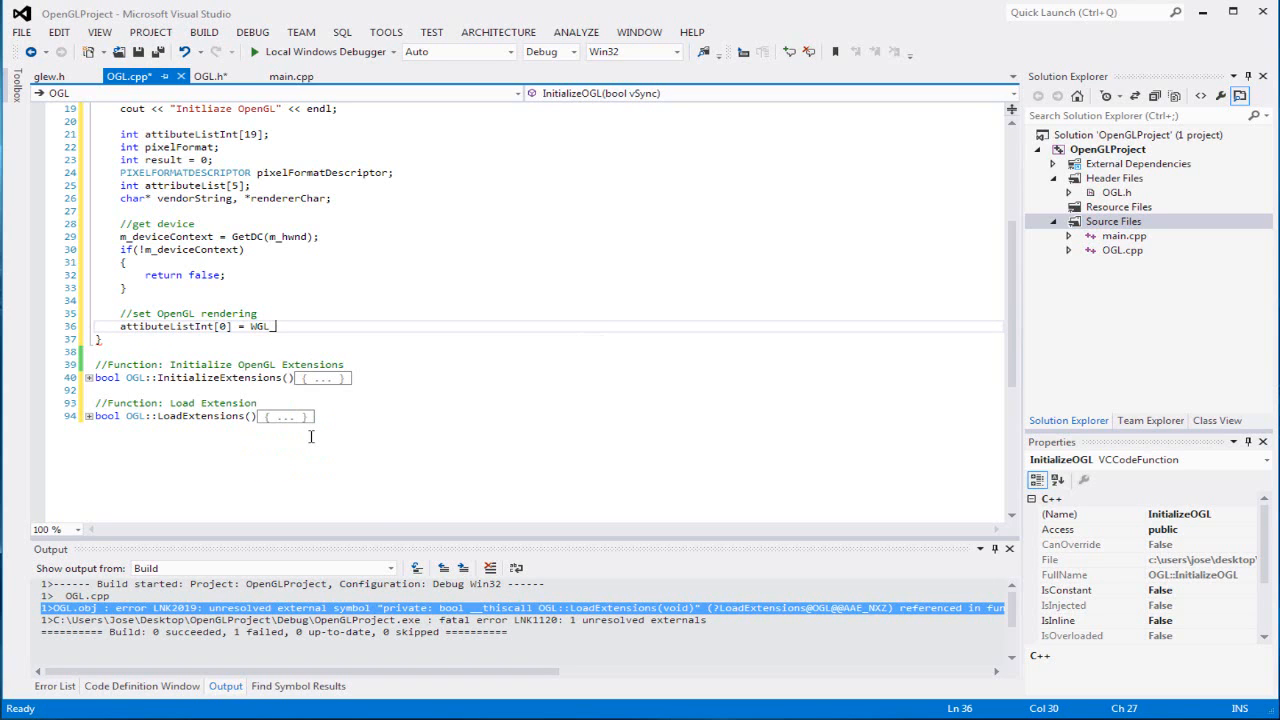
pyautogui.write('SUPPORT_OPENGL_ARB;')
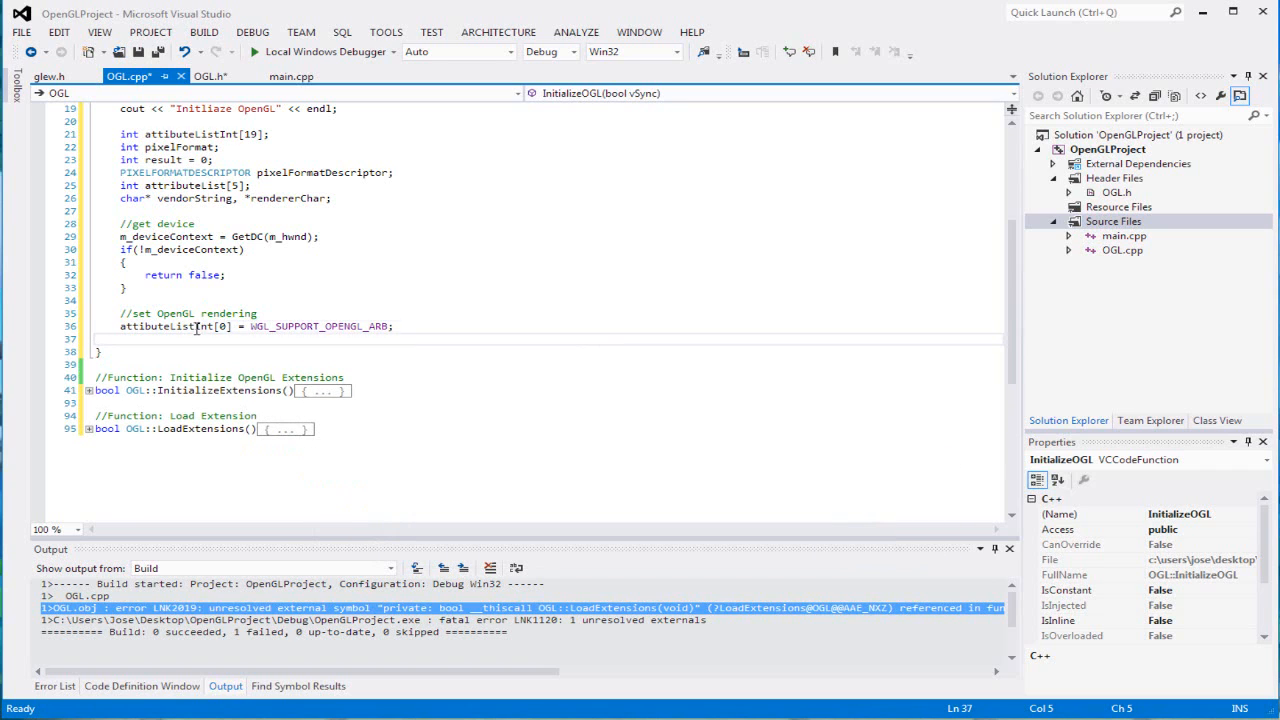
pyautogui.write('attibuteListInt')
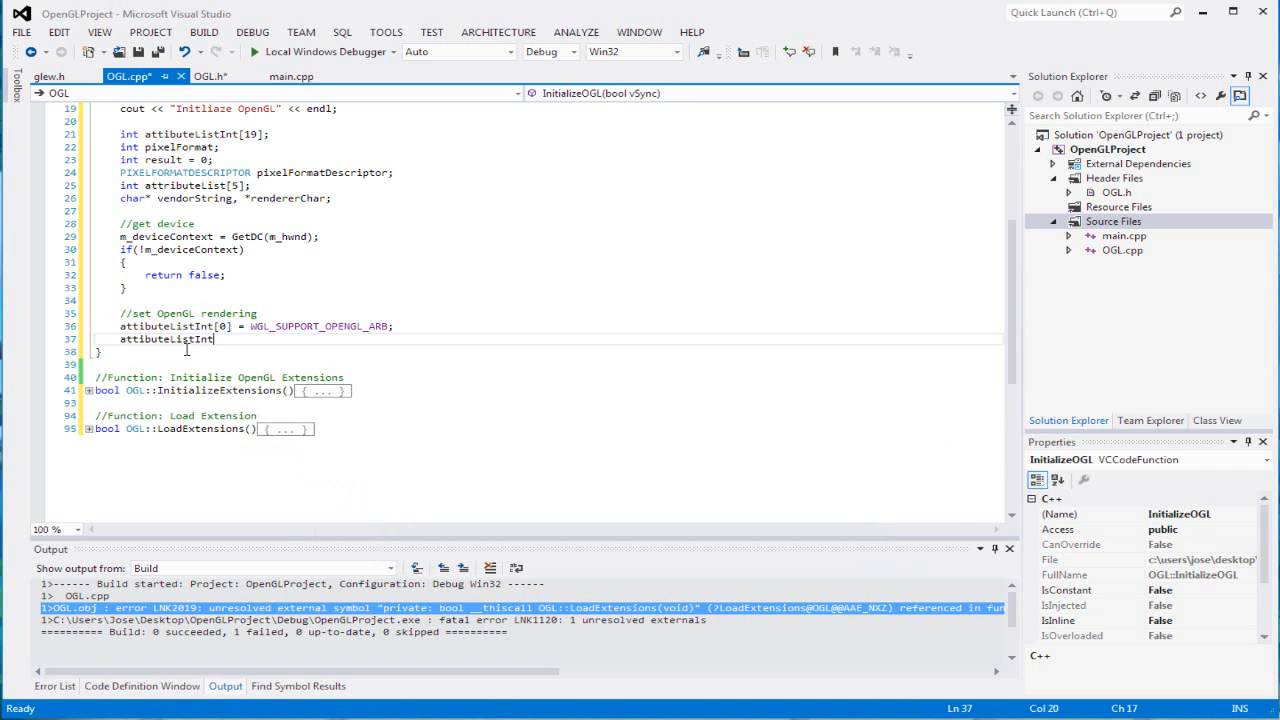
pyautogui.write('[1]')
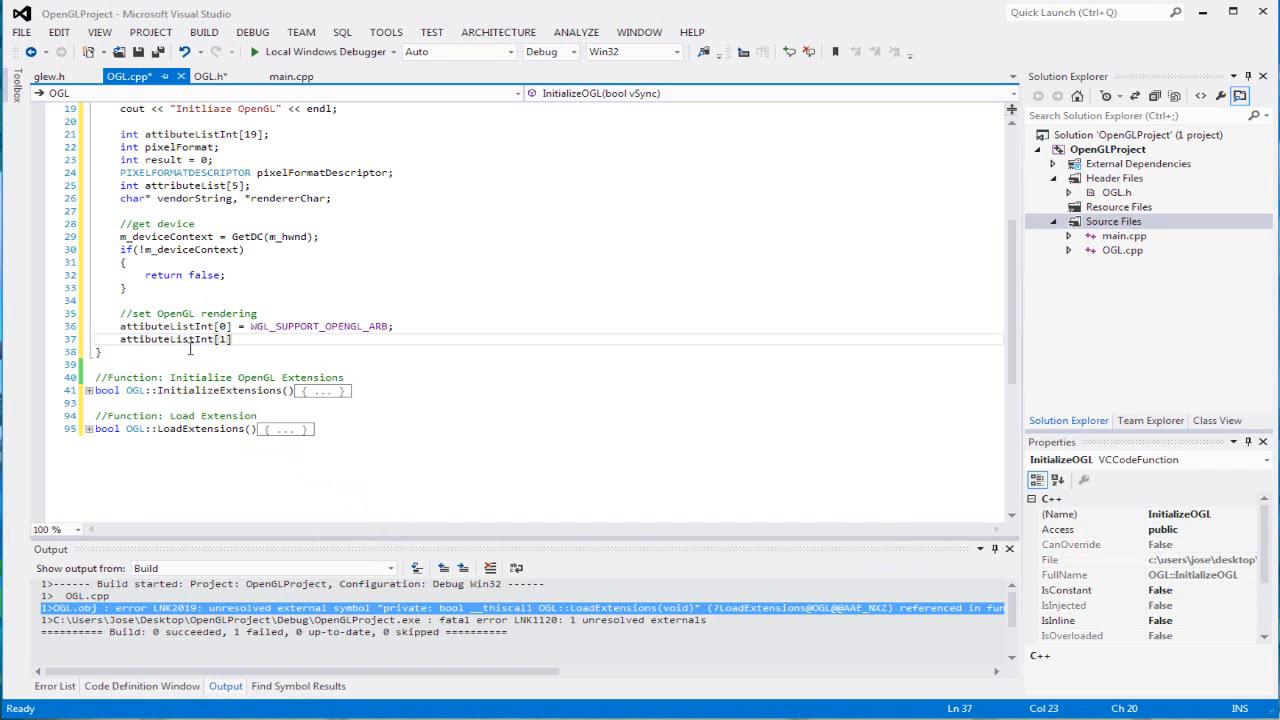
pyautogui.write('=')
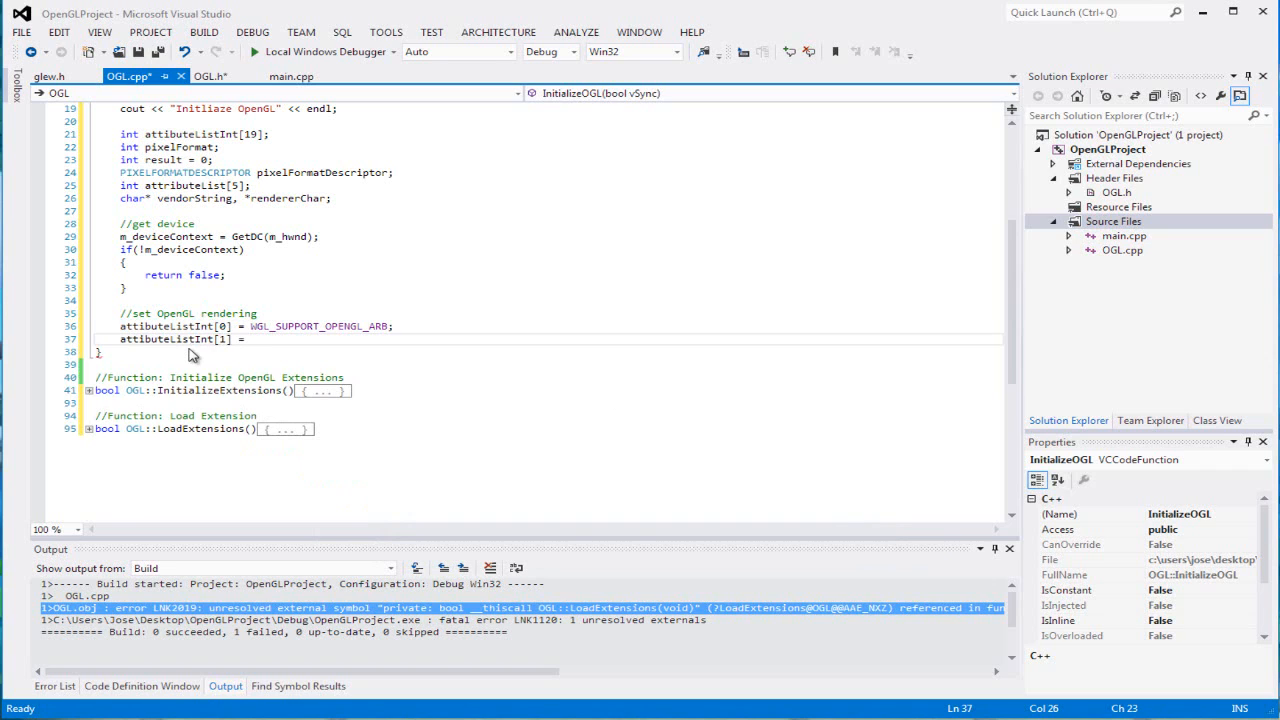
pyautogui.write('TRUE;')
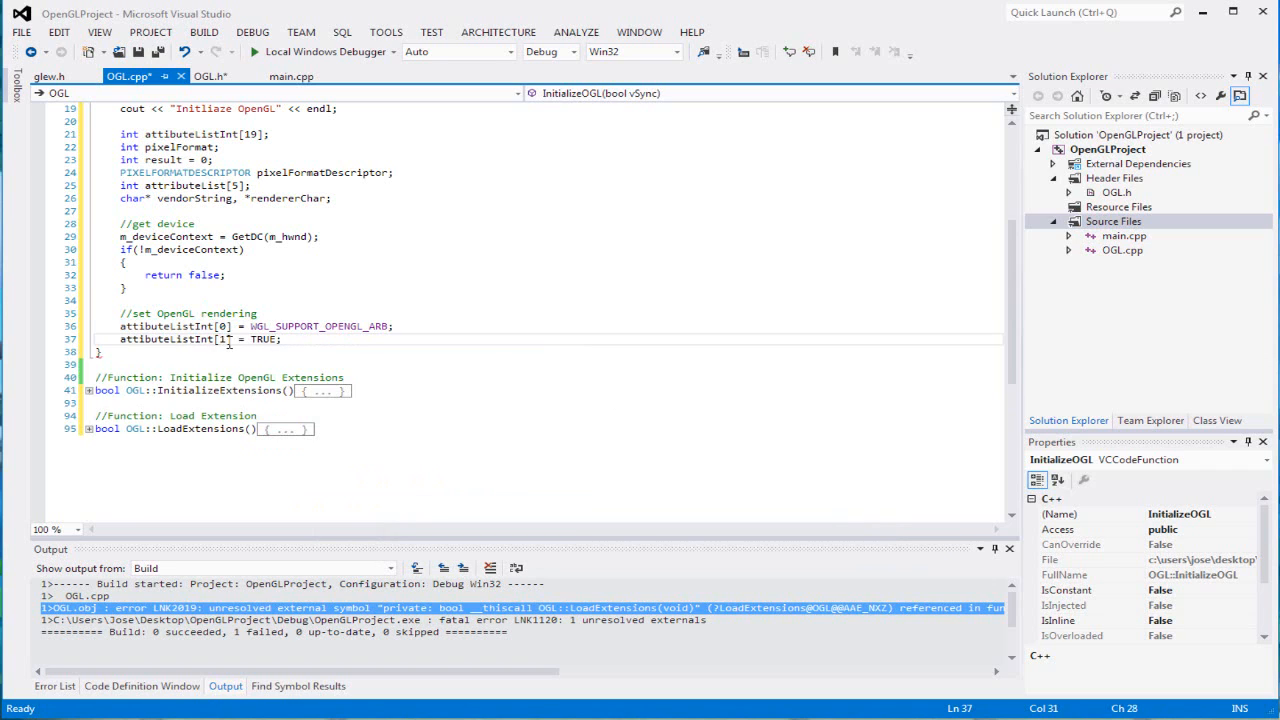
pyautogui.click(345, 326)
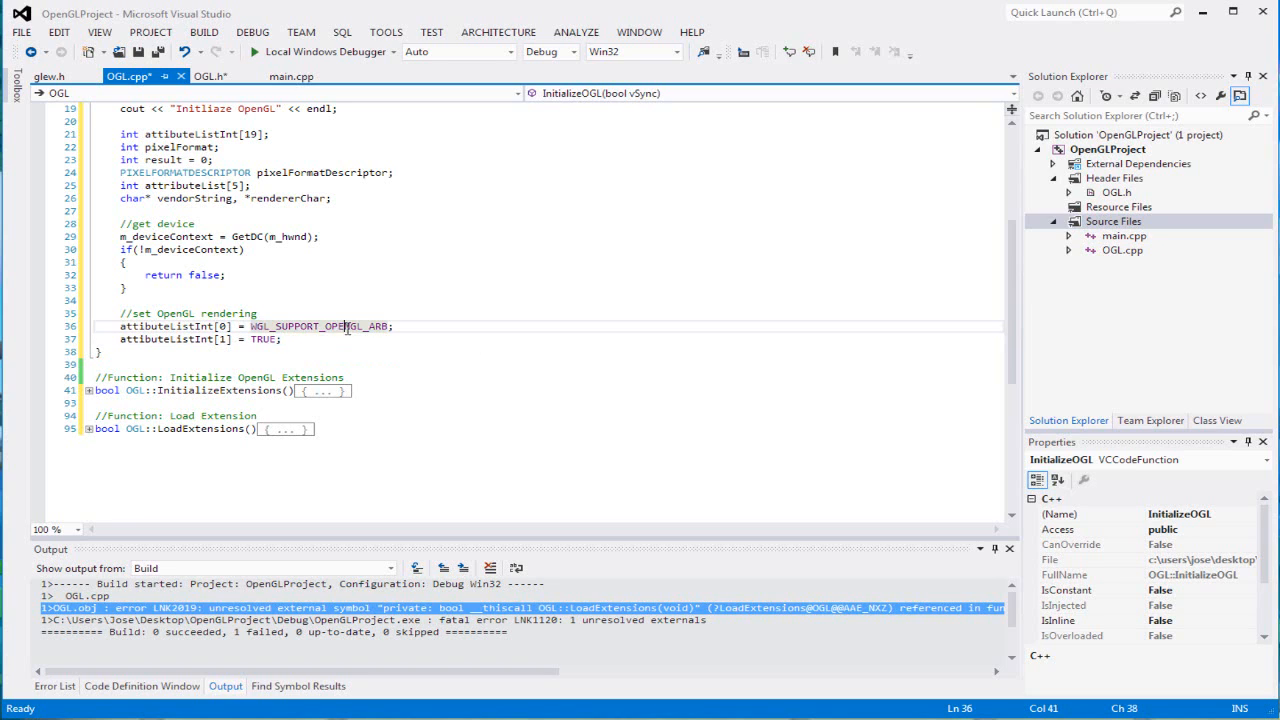
pyautogui.click(278, 338)
pyautogui.write('/')
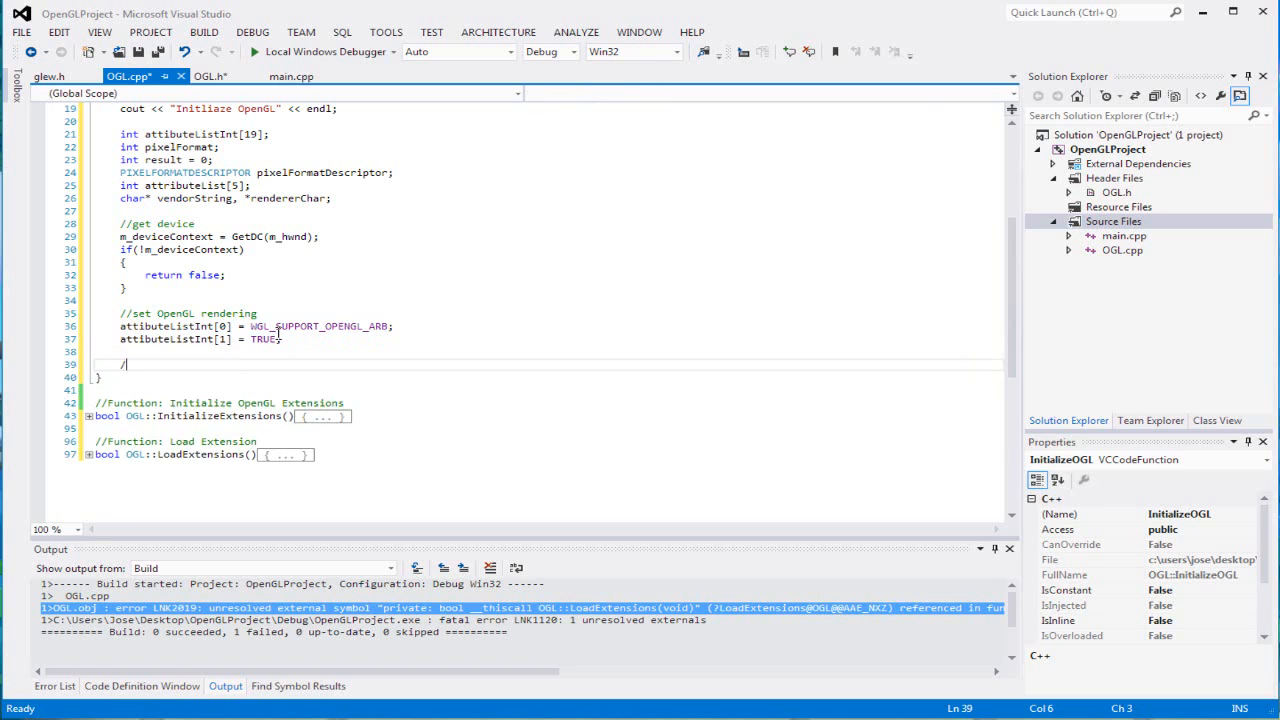
# Under '//support for window rendering', set attibuteListInt[2] = WGL_DRAW_TO_WINDOW_ARB and [3] = TRUE.
pyautogui.write('sup')
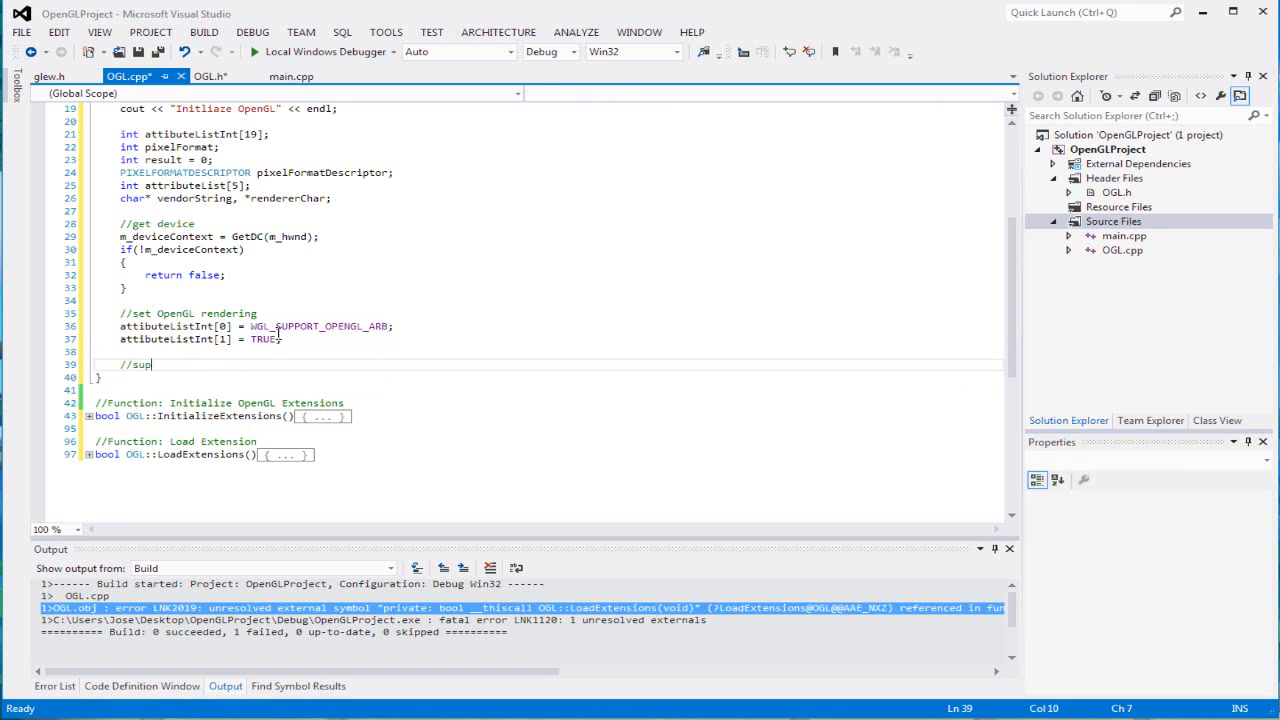
pyautogui.write('port')
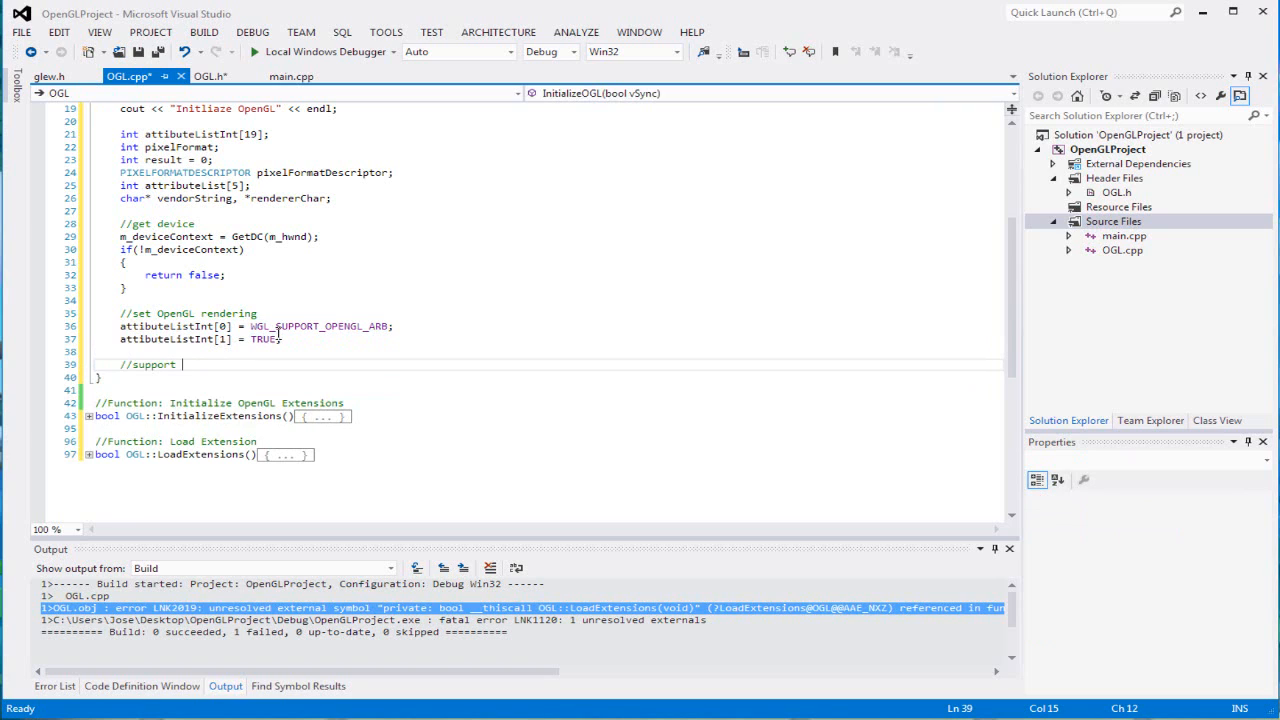
pyautogui.write('for window rendering')
pyautogui.write('attibuteListInt')
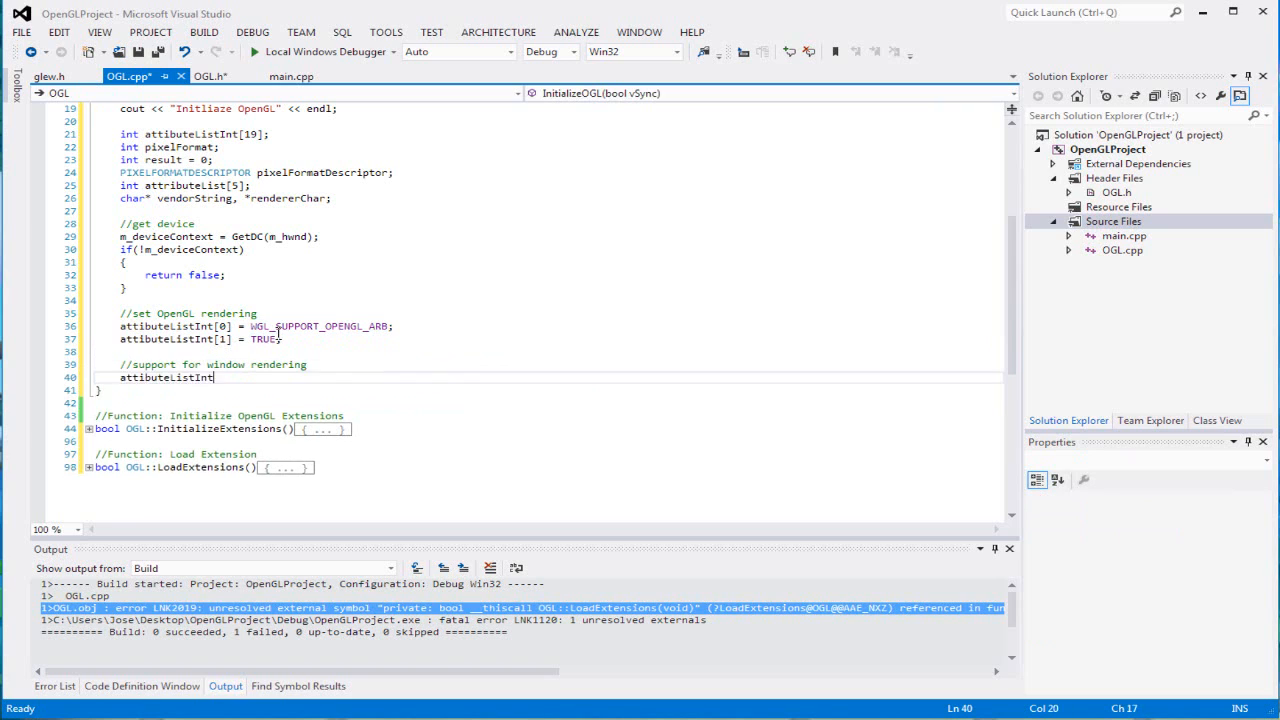
pyautogui.write('[2] = W')
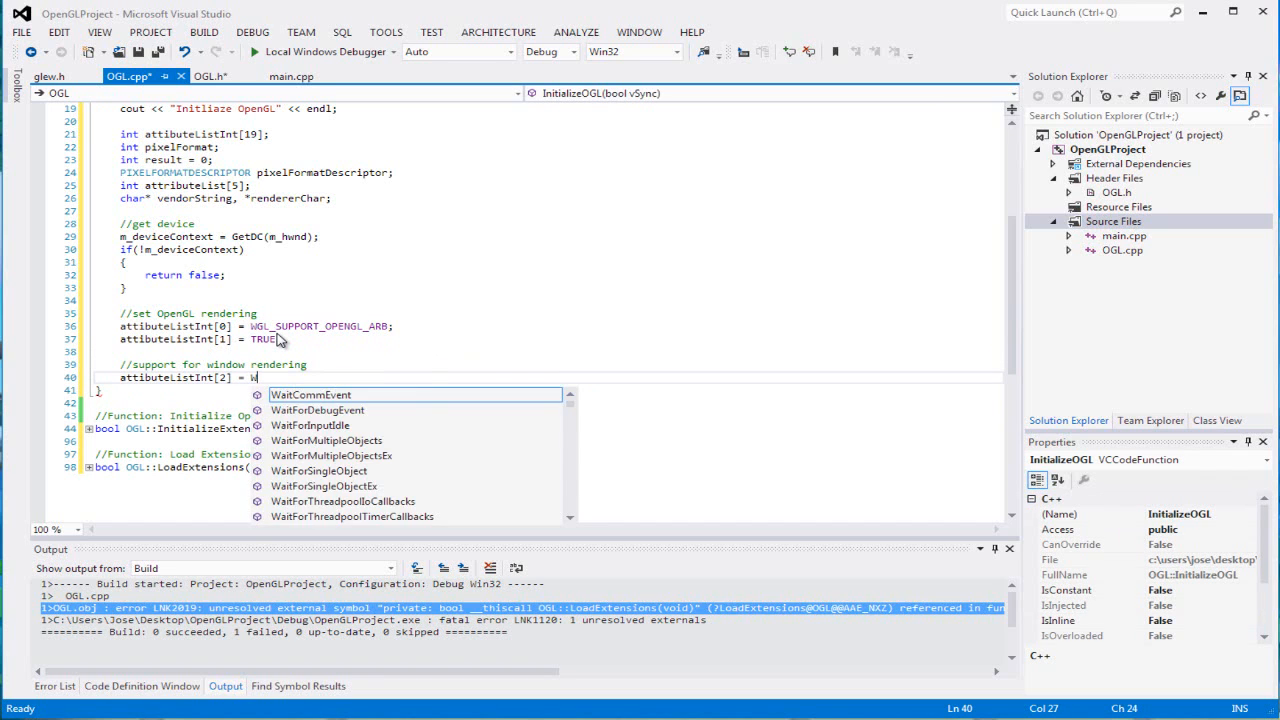
pyautogui.write('GL_DRAW_TO_WINDOW_ARB;')
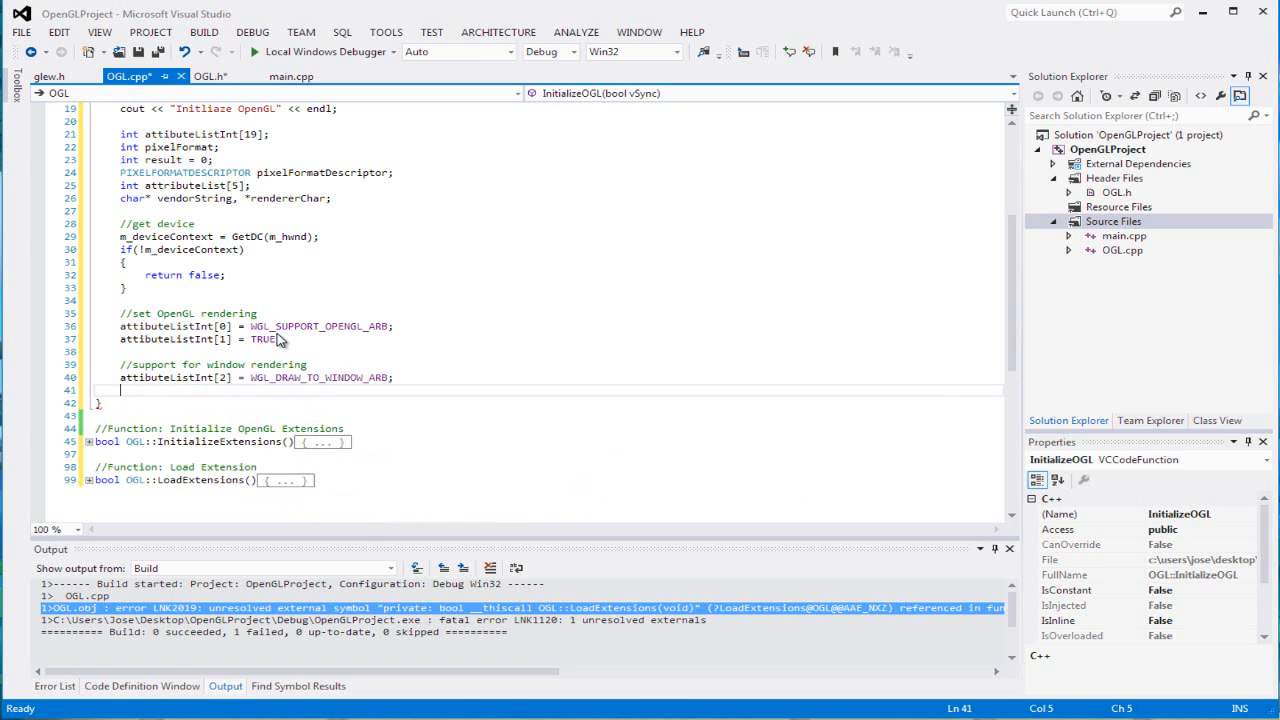
pyautogui.write('attibuteListInt[3]')
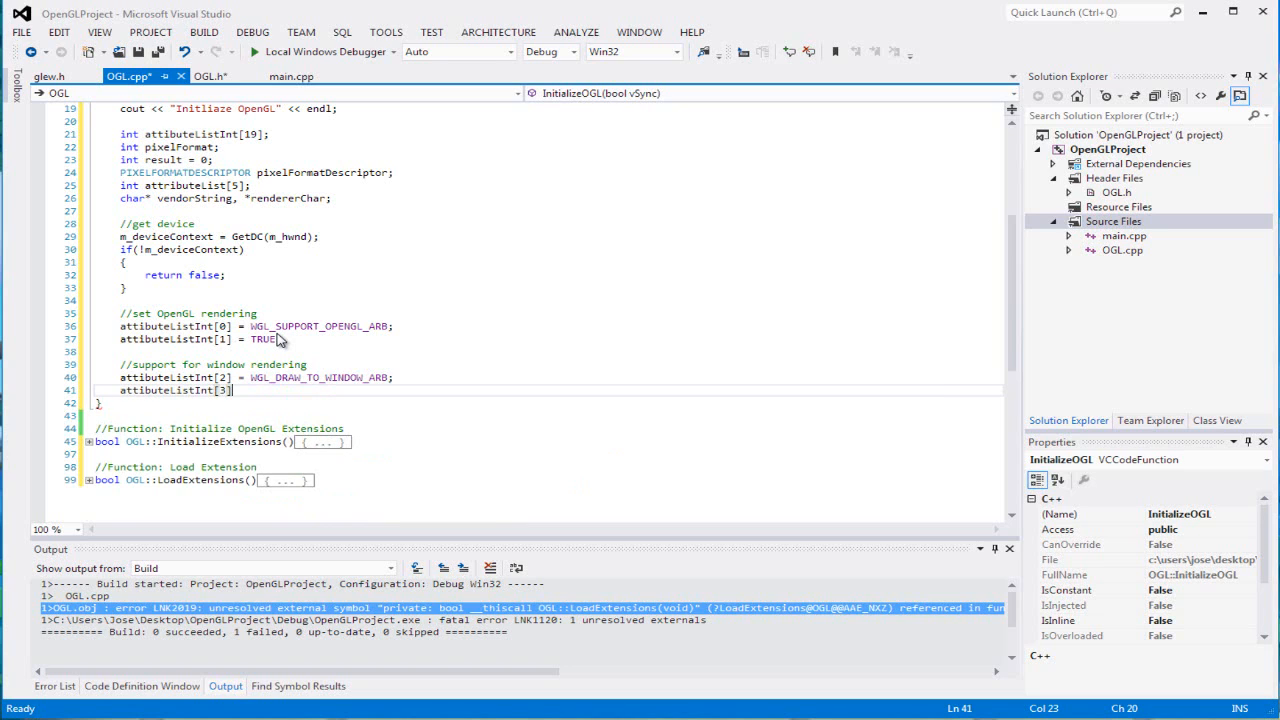
pyautogui.write('TRUE;')
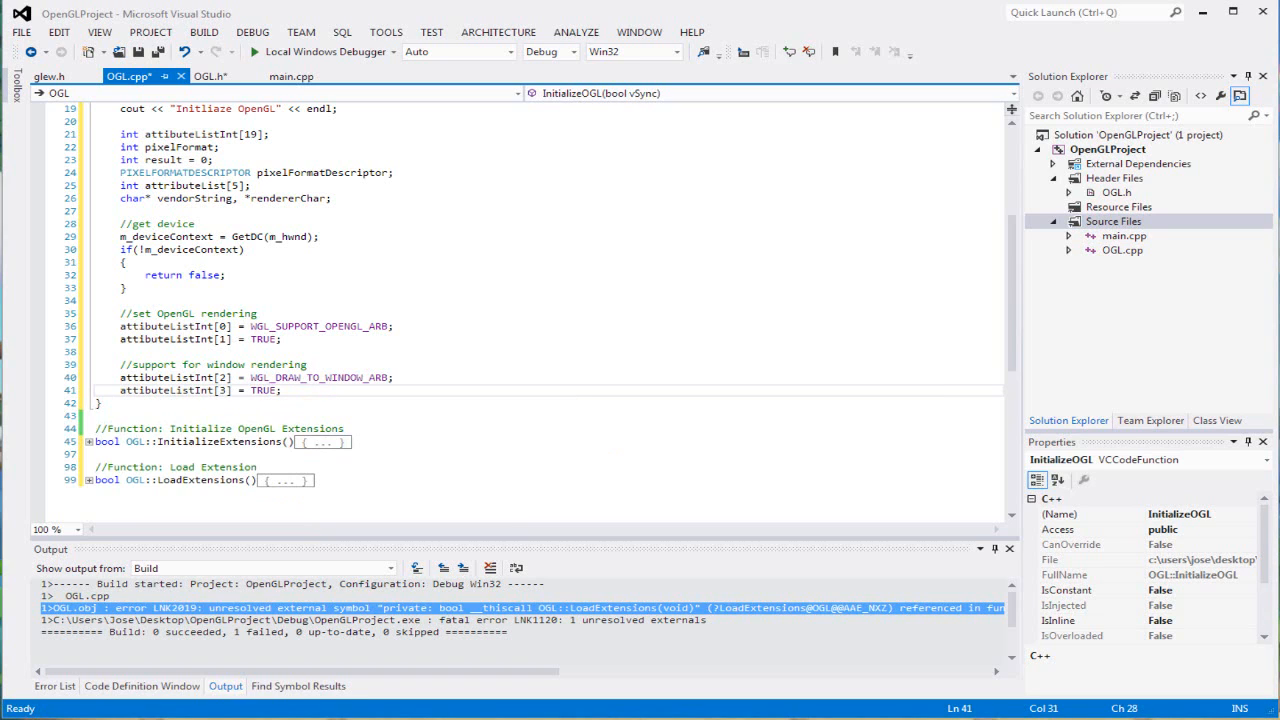
pyautogui.moveTo(353, 391)
pyautogui.write('//')
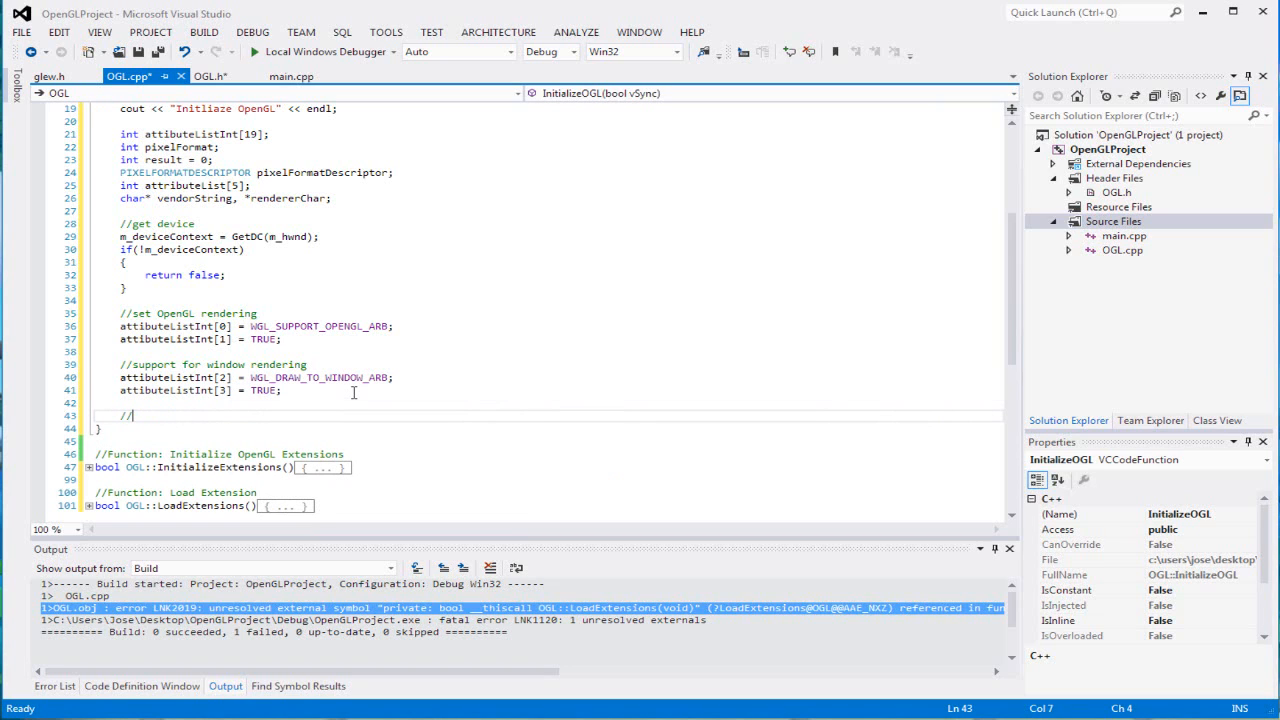
# Begin a '//support for hardware acceleration' comment below the window rendering block.
pyautogui.write('su')
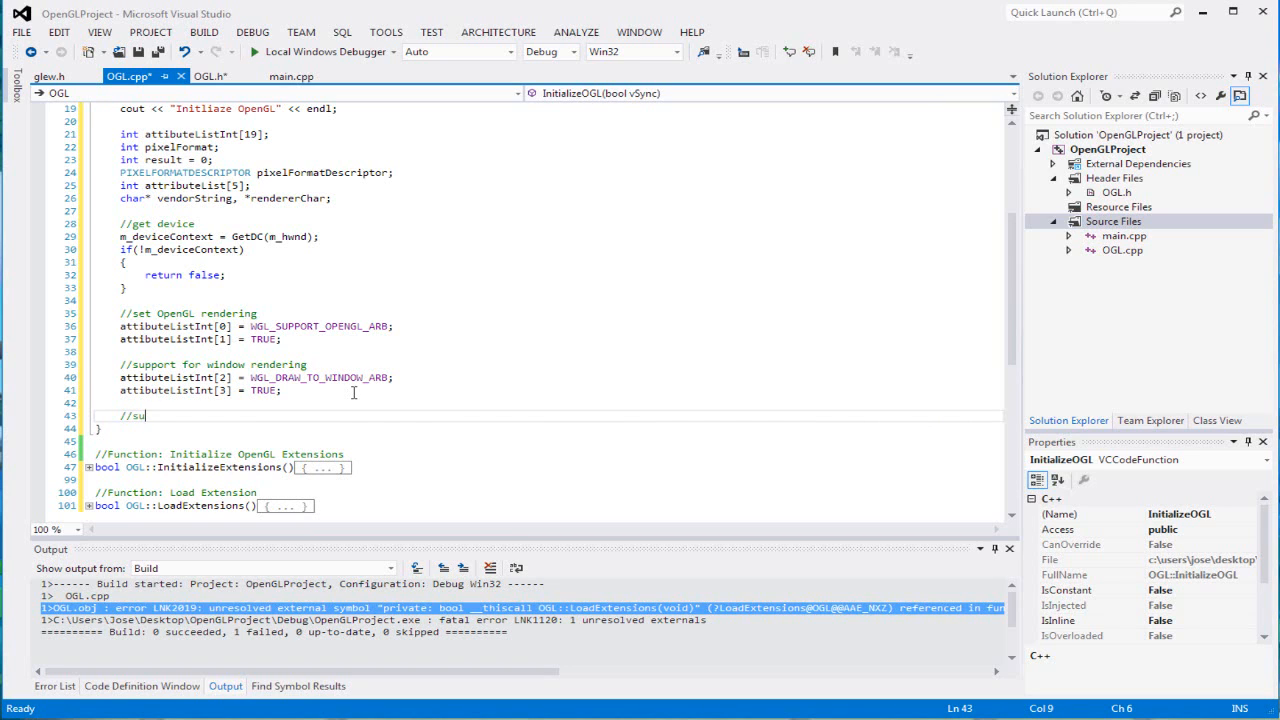
pyautogui.write('pport')
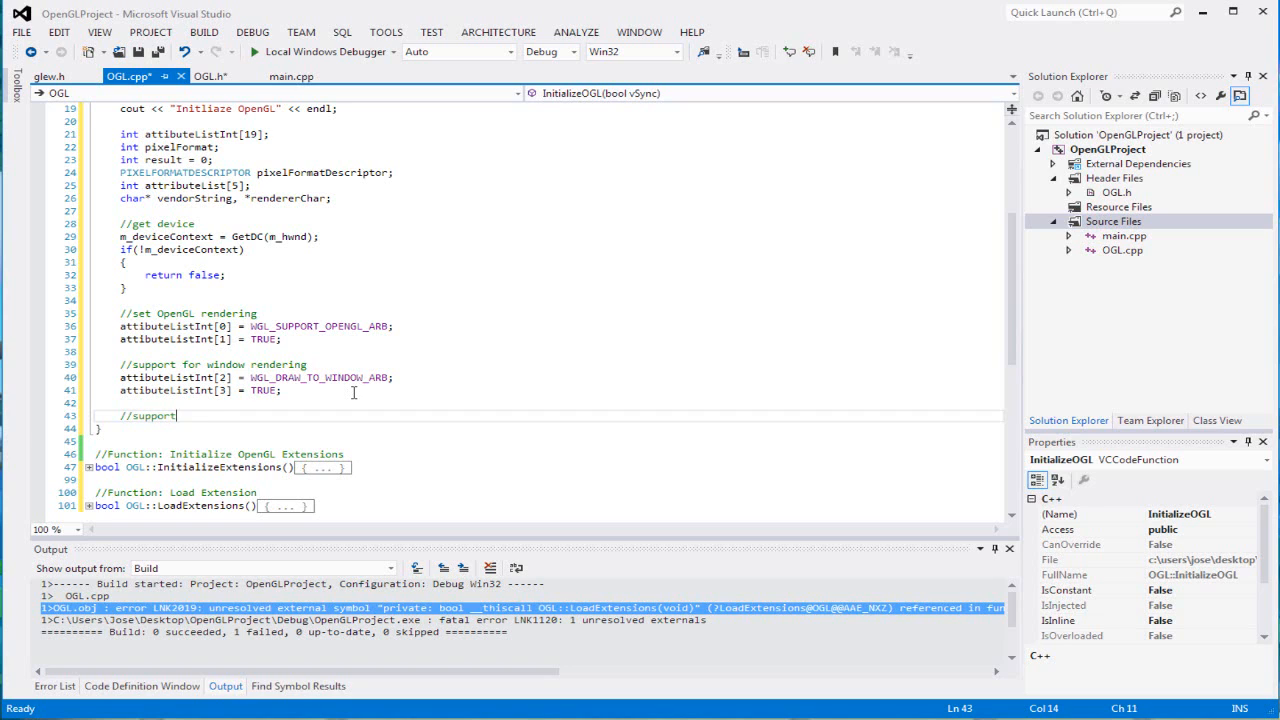
pyautogui.write('for harfd')
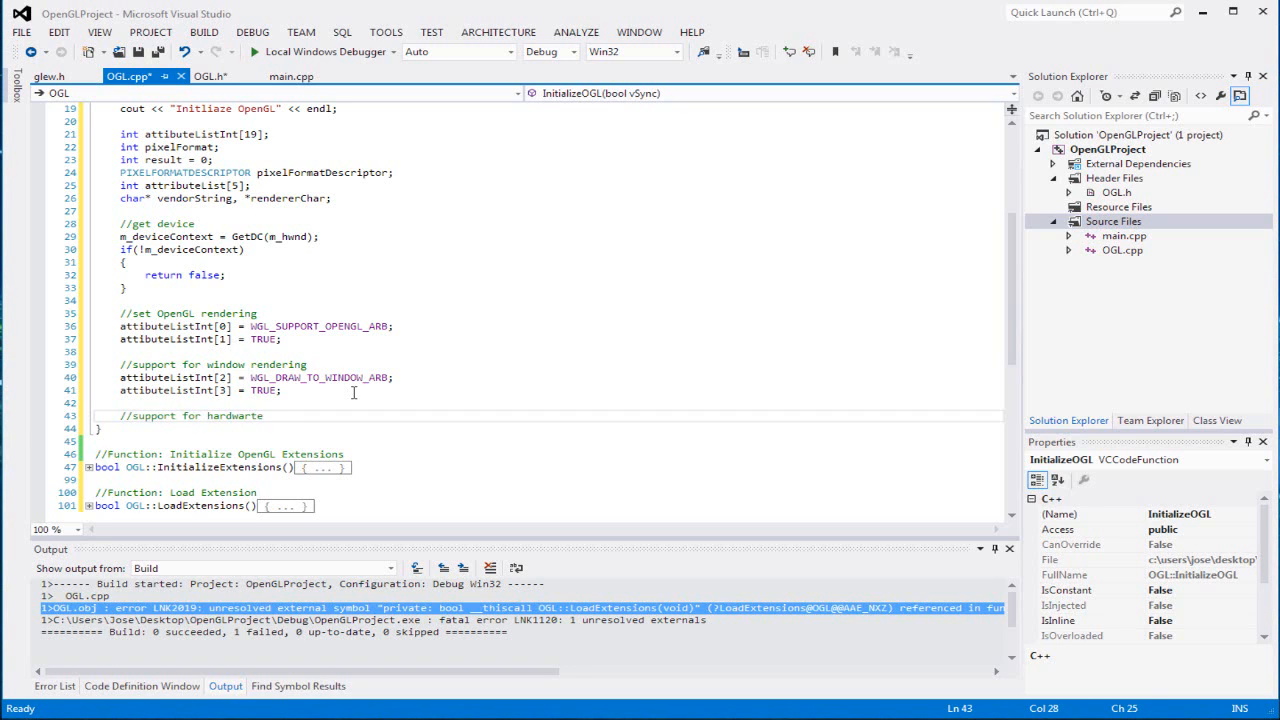
pyautogui.write('accelere')
pyautogui.write('attibuteListInt')
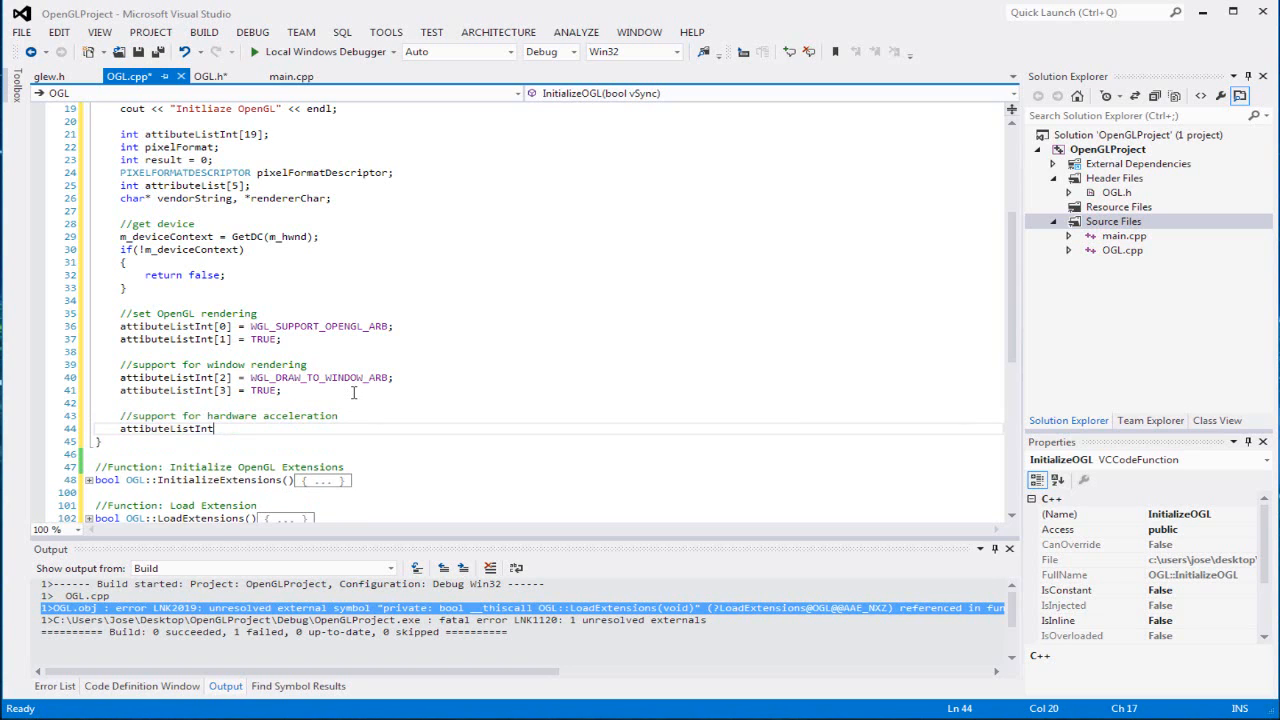
# Set attibuteListInt[4] = WGL_ACCELERATION_ARB and attibuteListInt[5] = WGL_FULL_ACCELERATION_ARB.
pyautogui.write('[4] =')
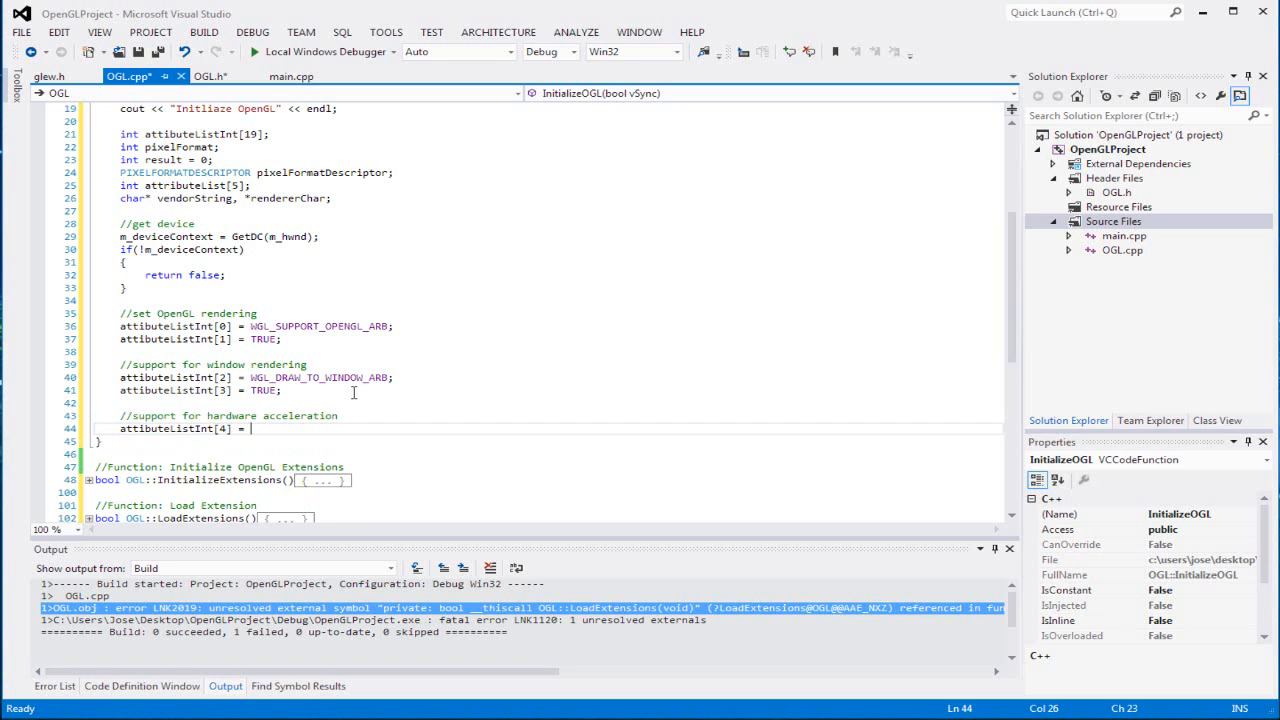
pyautogui.write("WGL_ACCELERATION_ARB'")
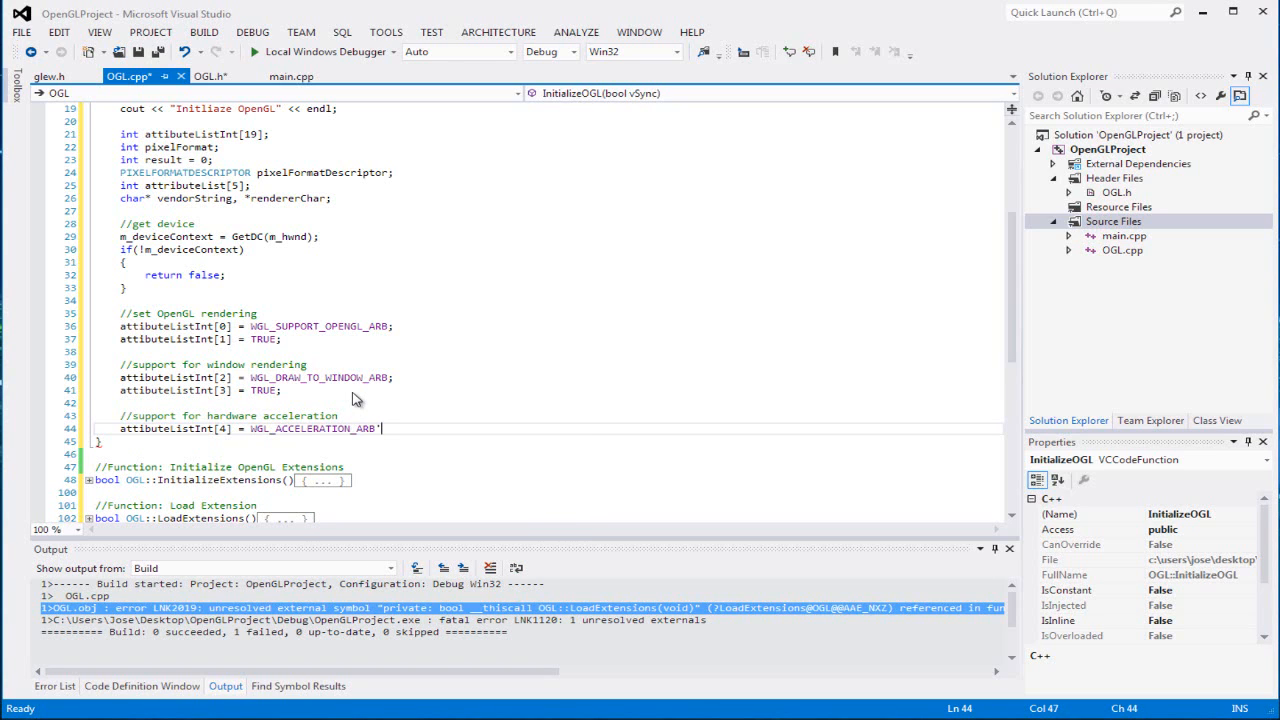
pyautogui.write('attibuteListInt[5')
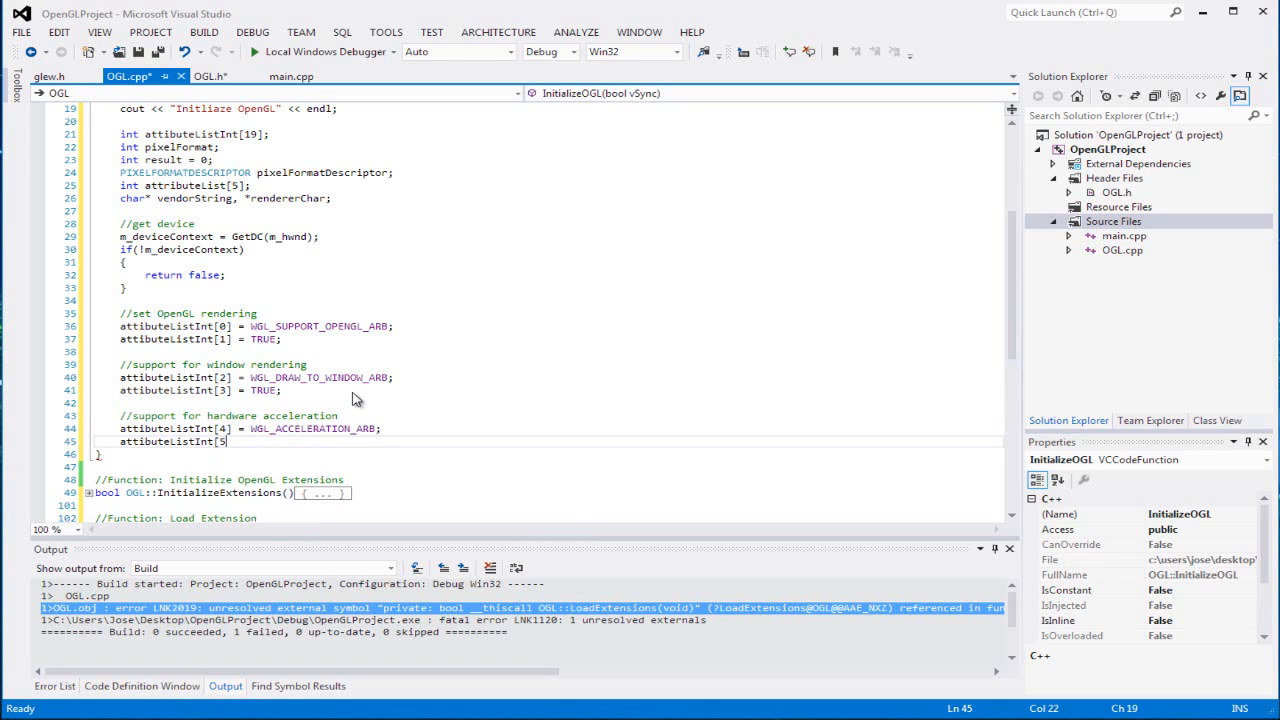
pyautogui.write('] -')
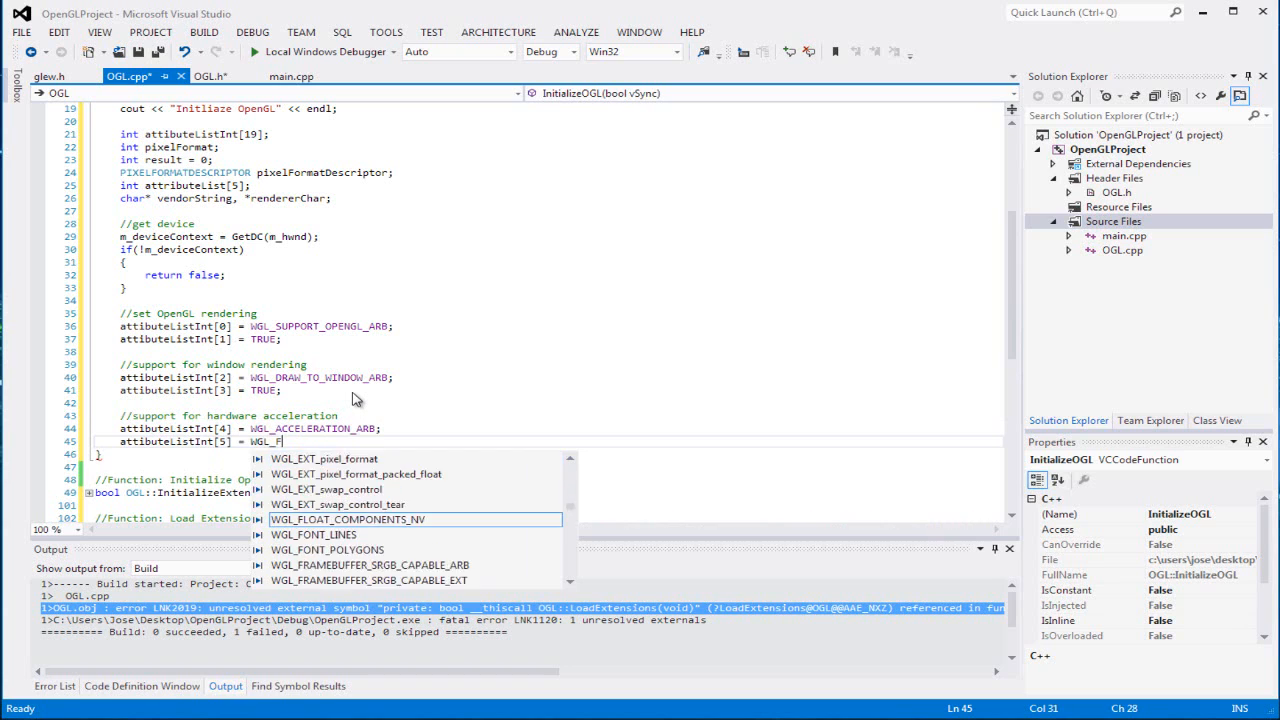
pyautogui.write('LL_ACCELERATION_ARB;')
pyautogui.write('//su')
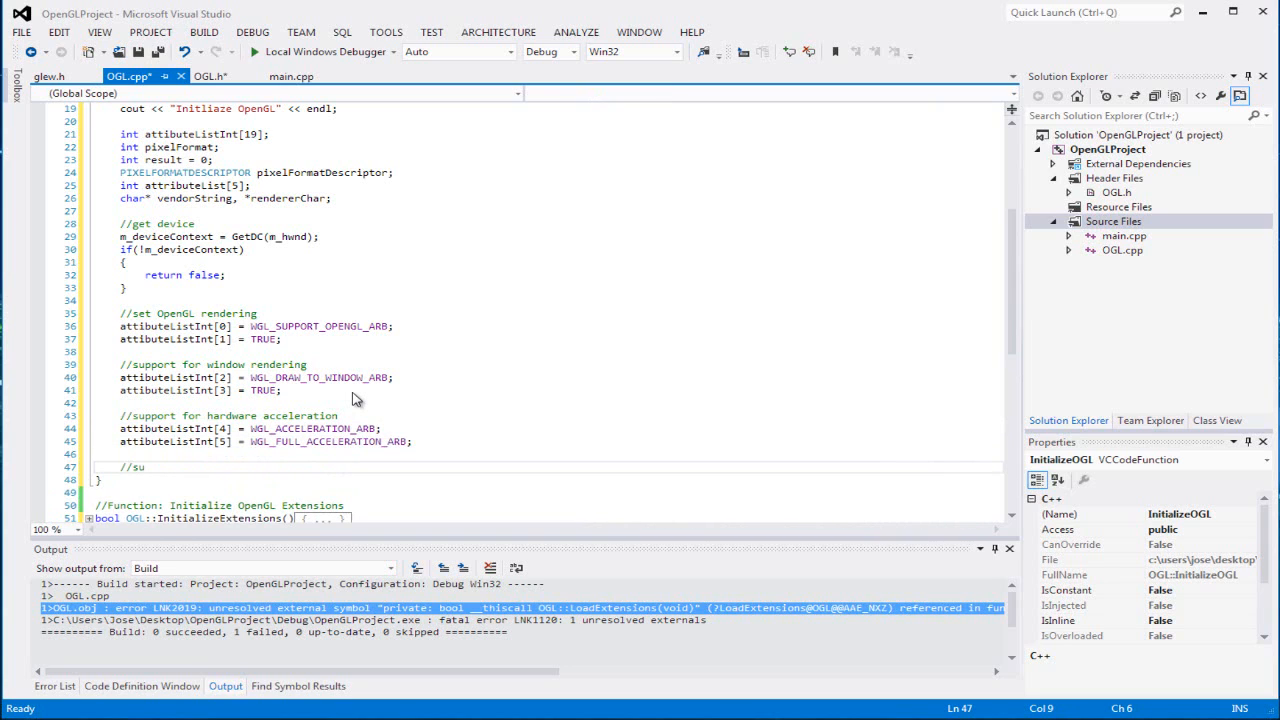
# Under '//support 24bit Color', set attibuteListInt[6] = WGL_COLOR_BITS_ARB and [7] = 24.
pyautogui.write('pport')
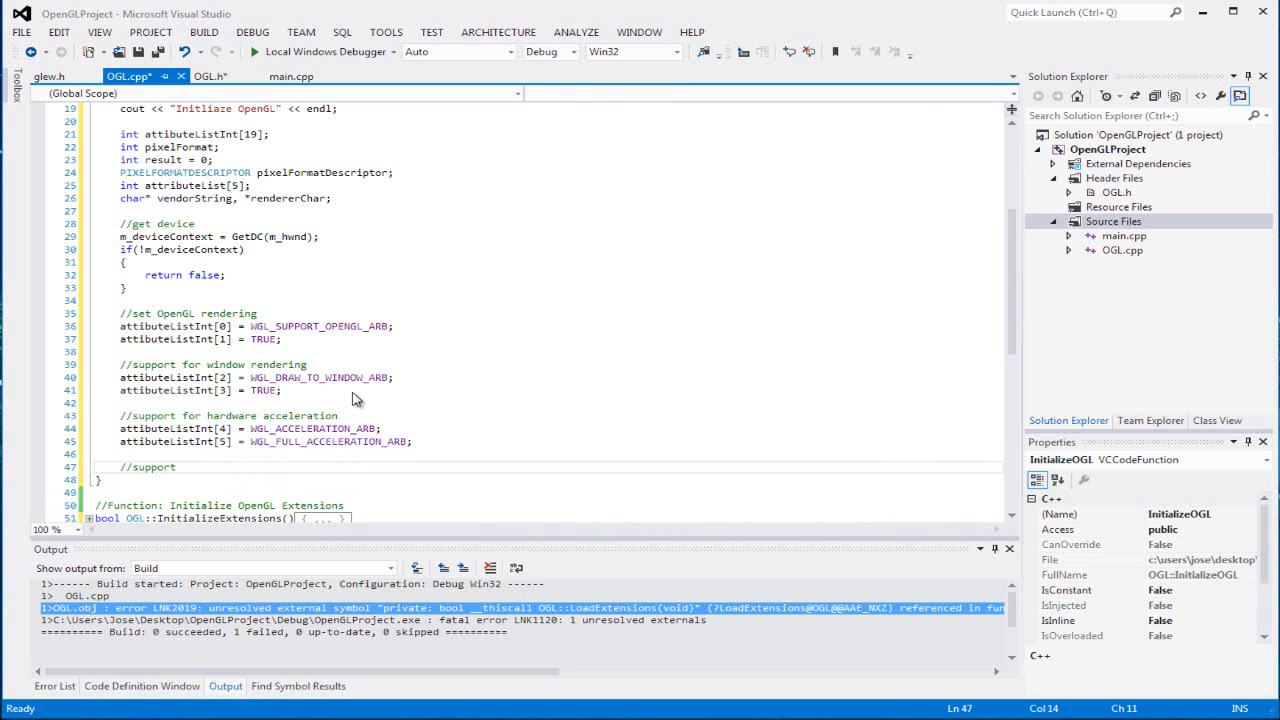
pyautogui.click(177, 467)
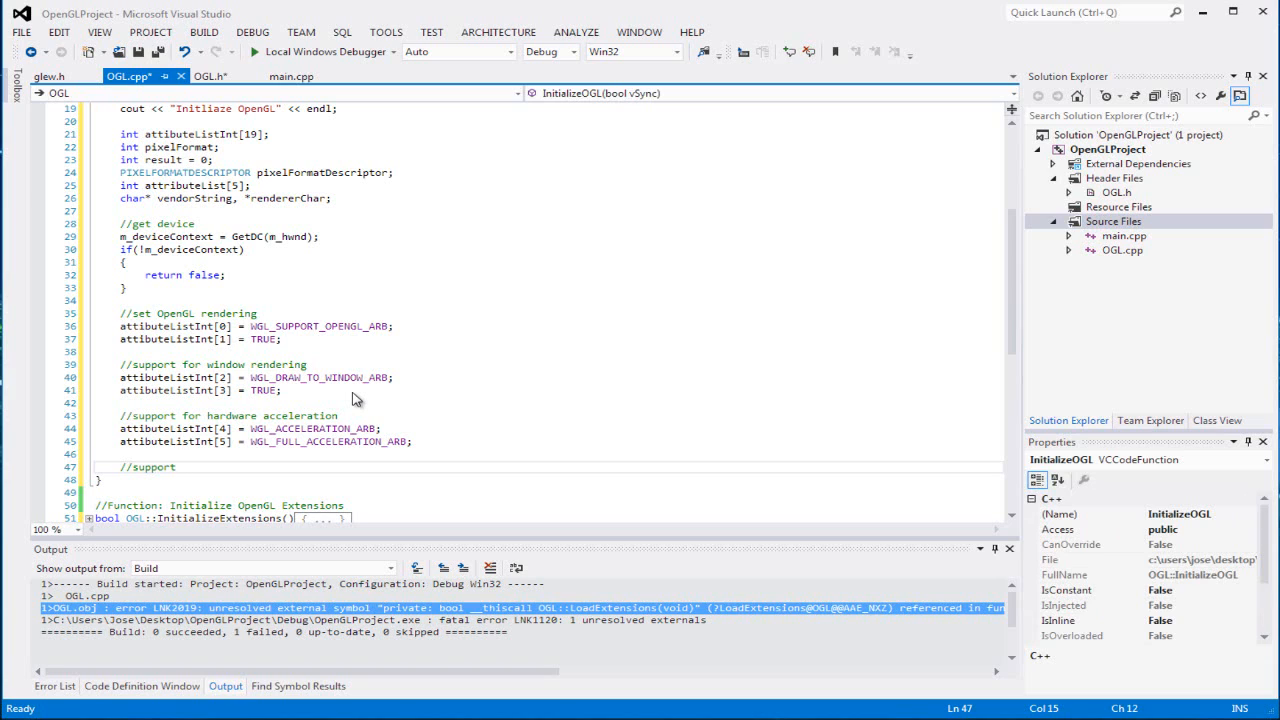
pyautogui.write('24bit Color')
pyautogui.write('attibuteListInt[')
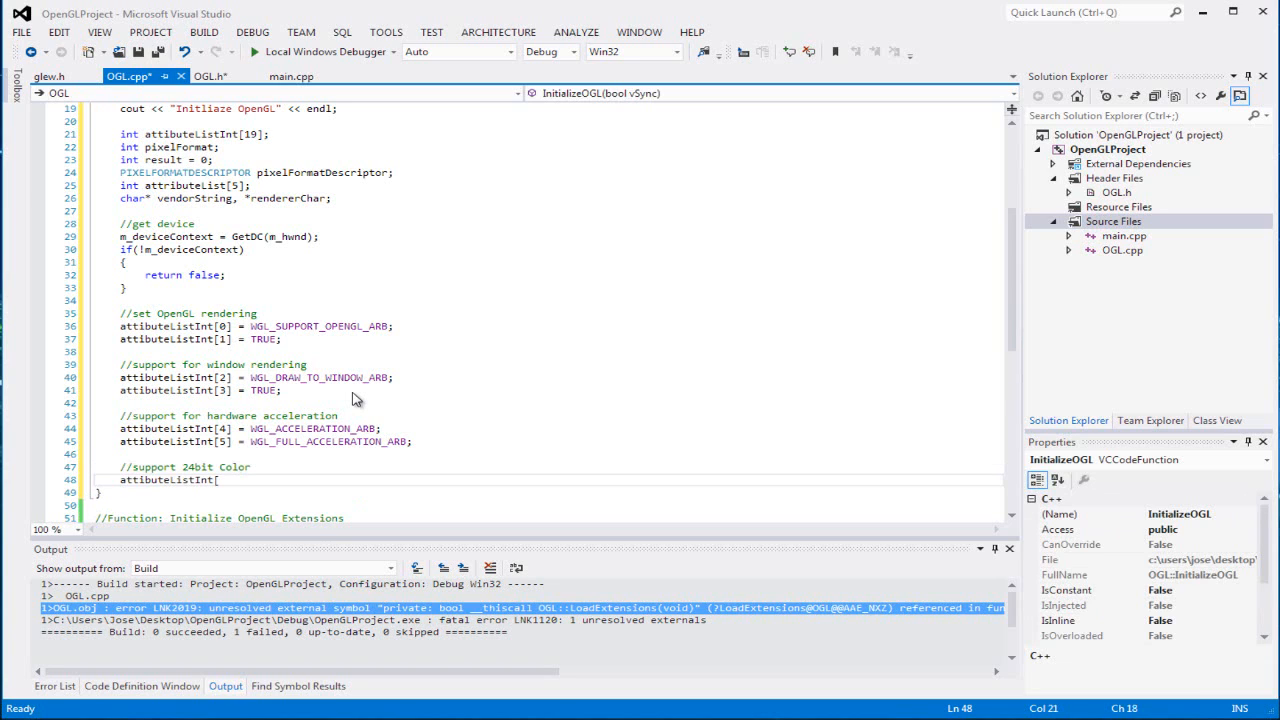
pyautogui.write('6] =')
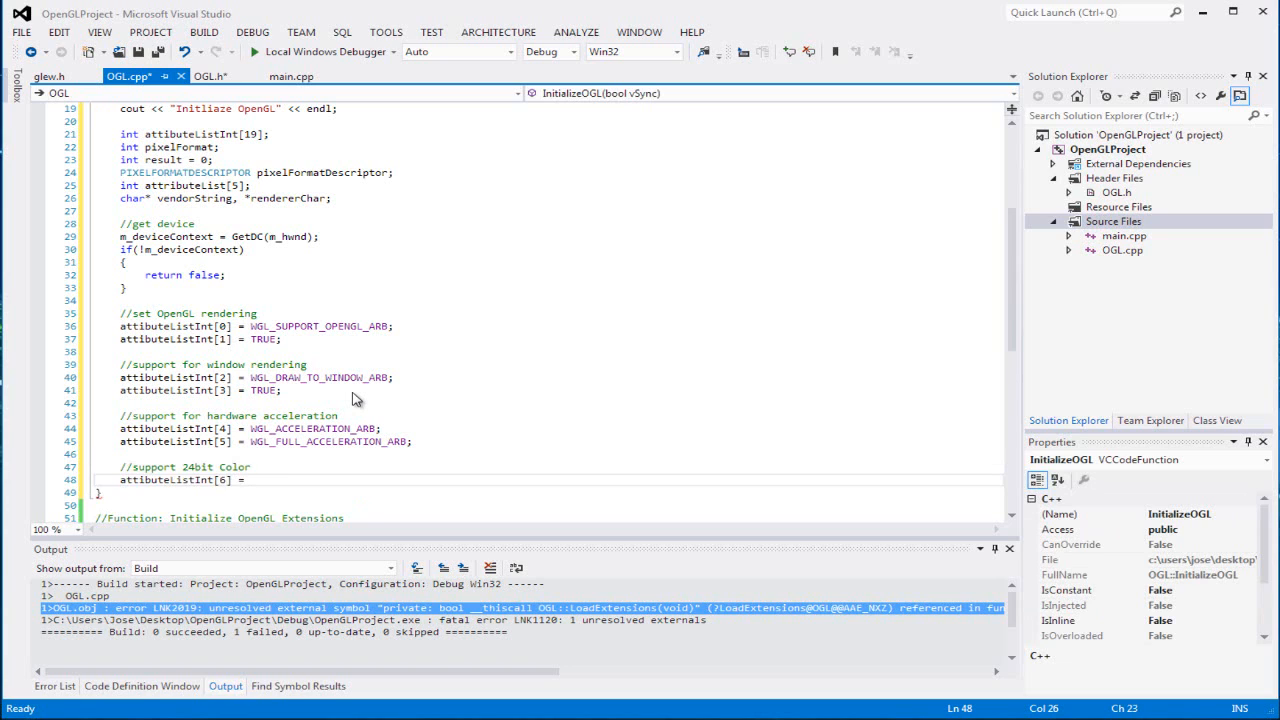
pyautogui.write('WGL')
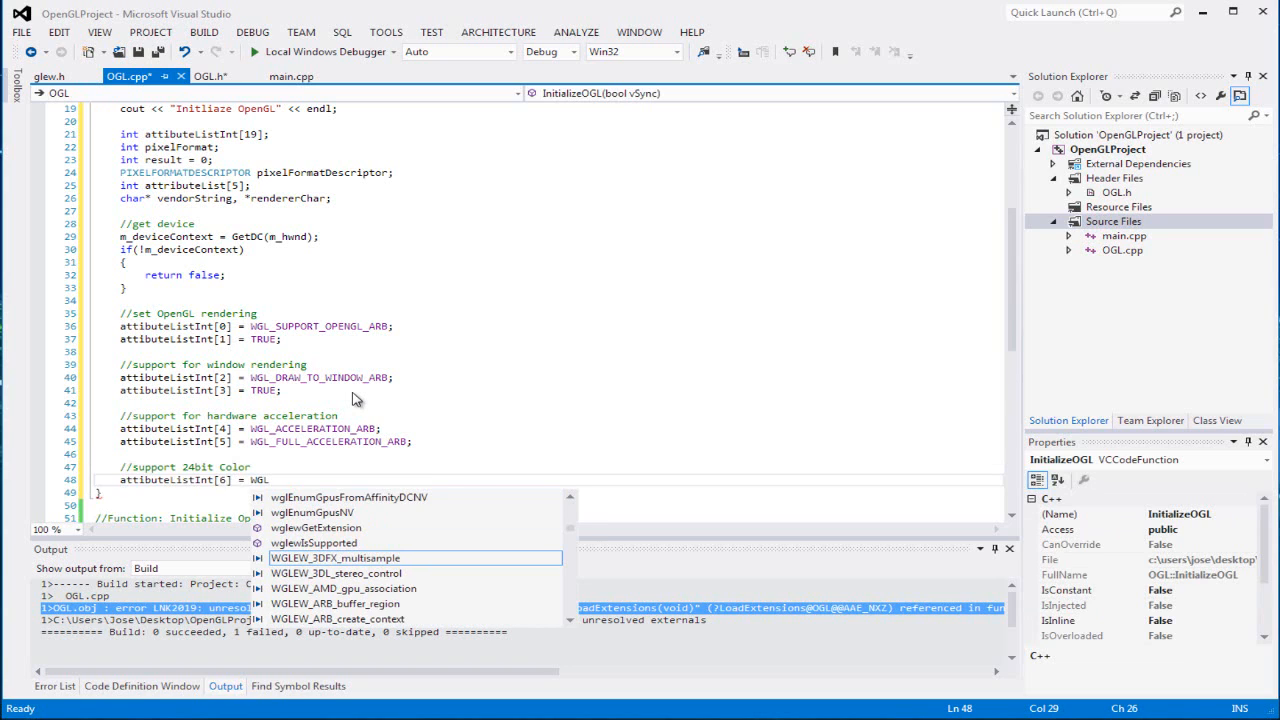
pyautogui.write('COLOR_')
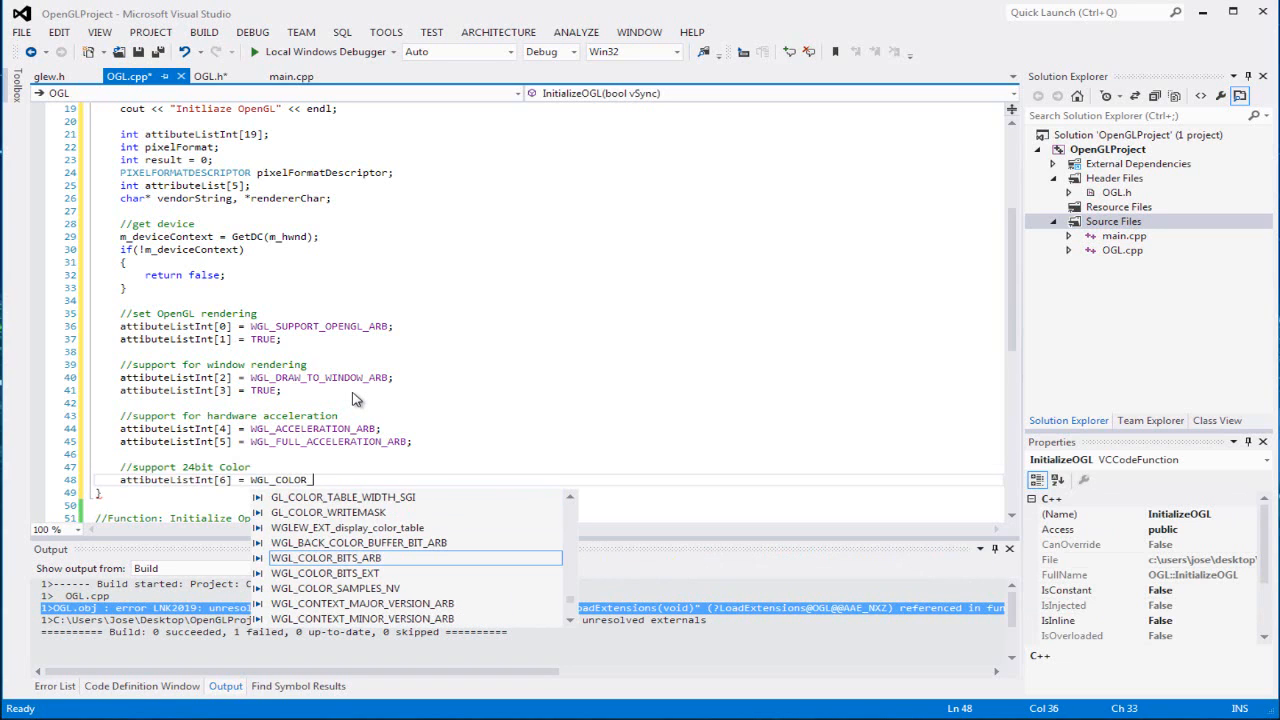
pyautogui.write('BITS_ARB;')
pyautogui.write('attibuteListInt[7')
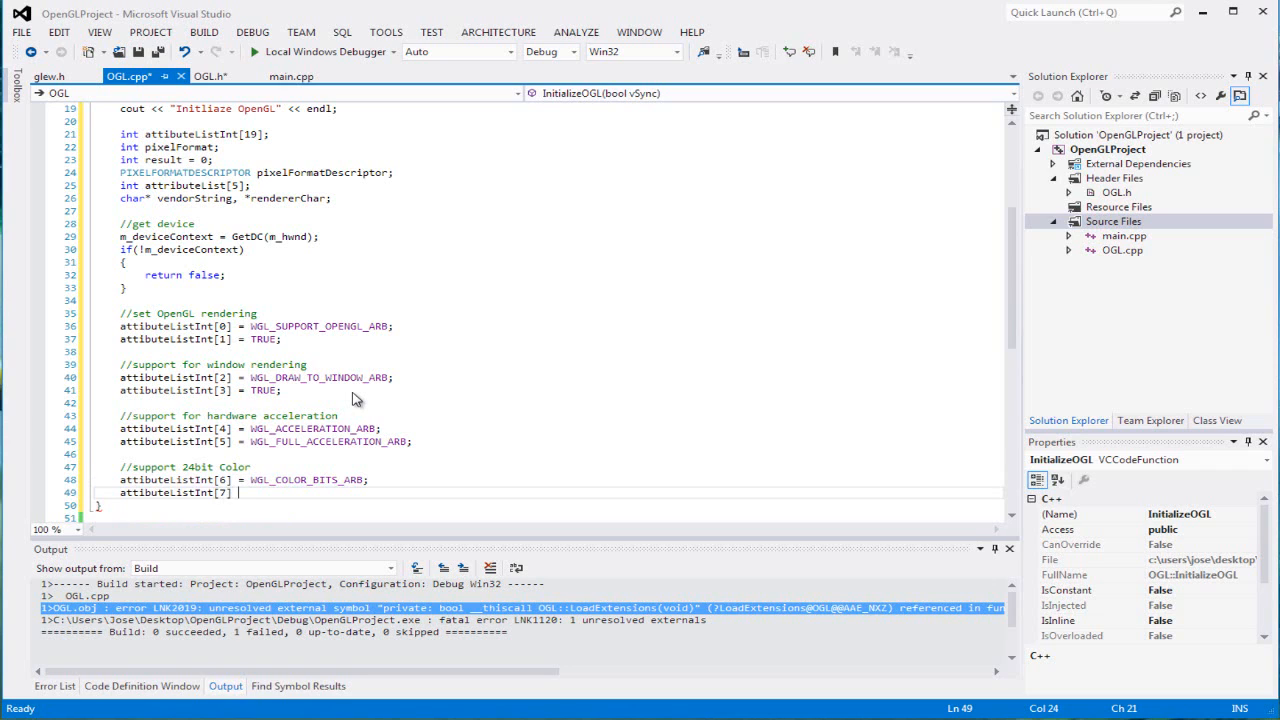
pyautogui.write('=24;')
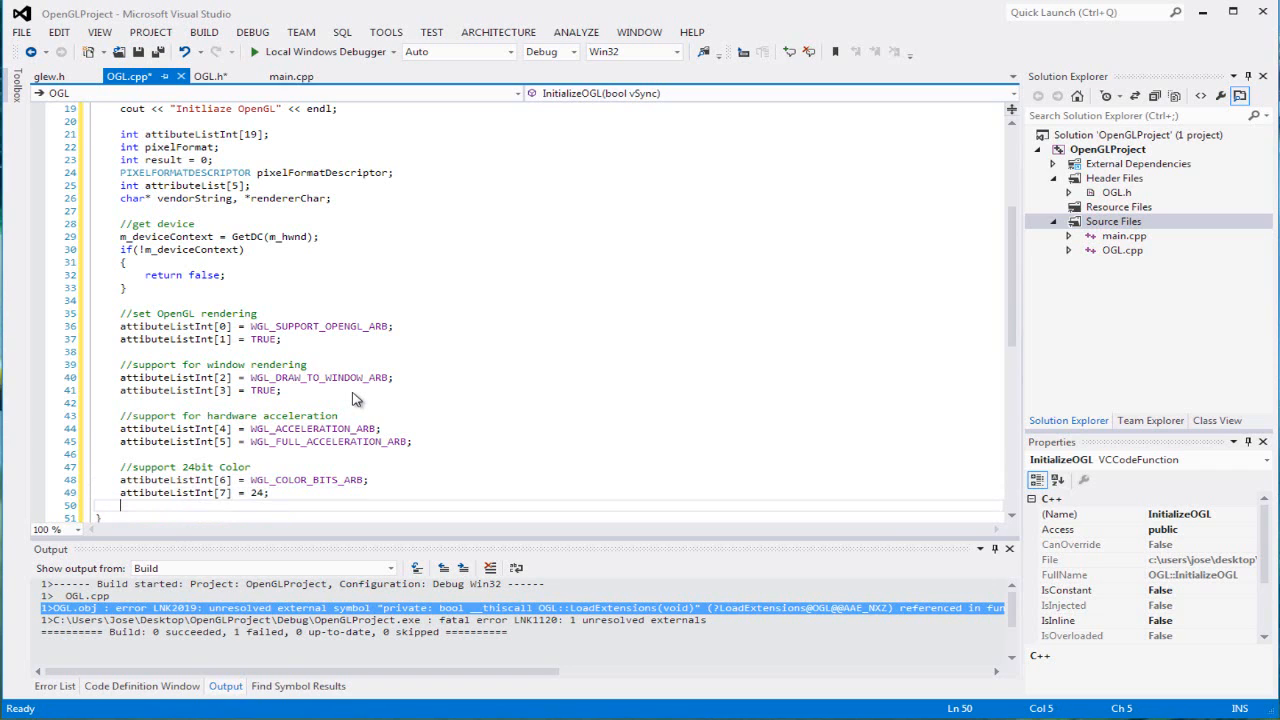
pyautogui.write('//si')
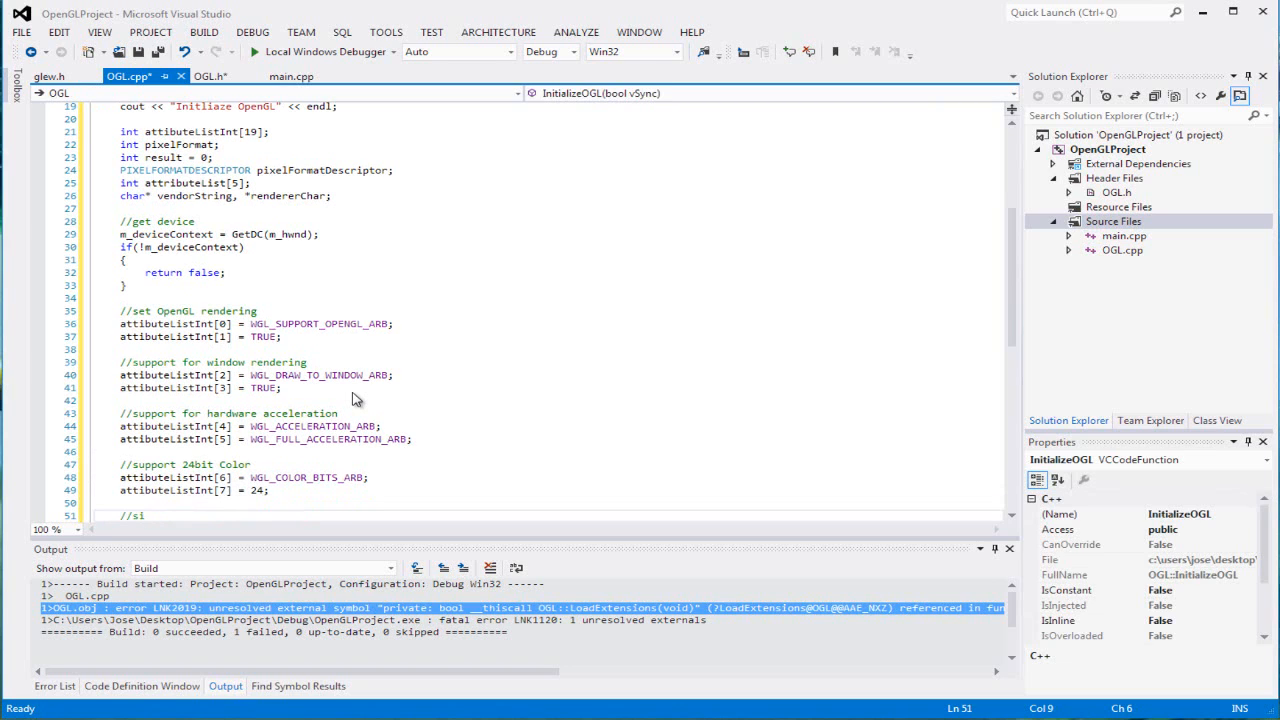
# Write the '//support 24bit depth buffer' comment in InitializeOGL.
pyautogui.write('u')
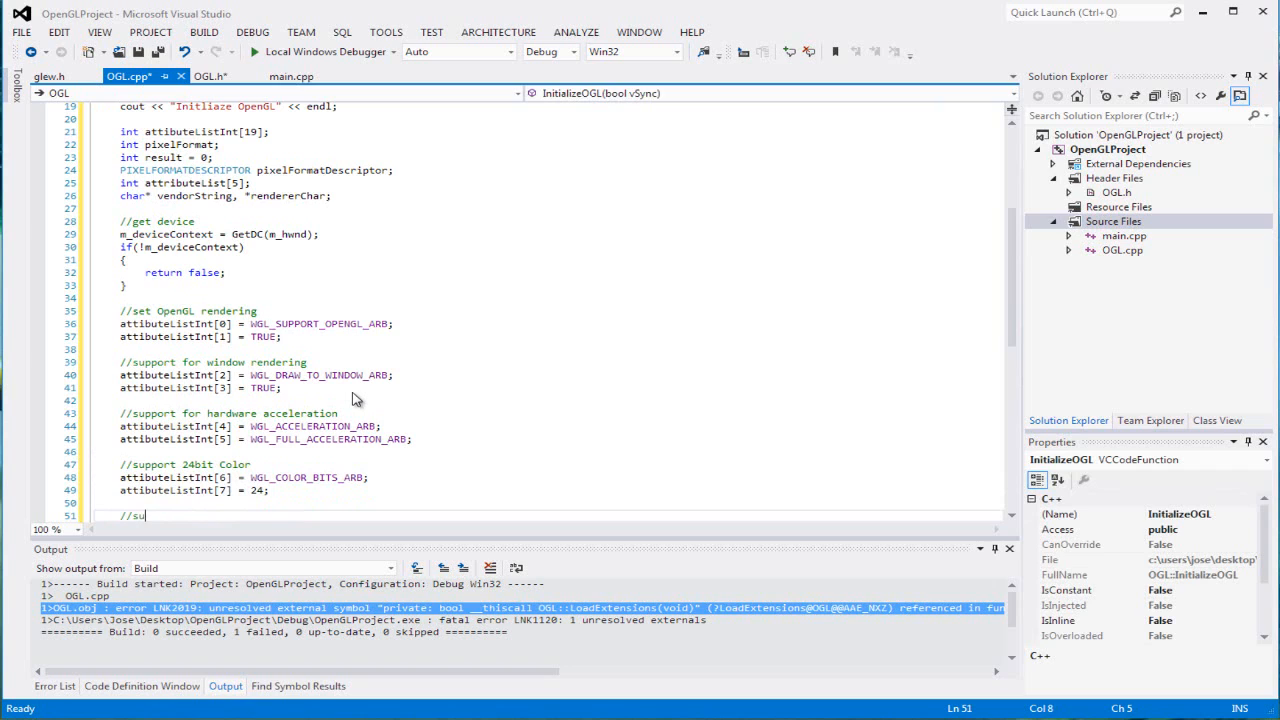
pyautogui.write('pport')
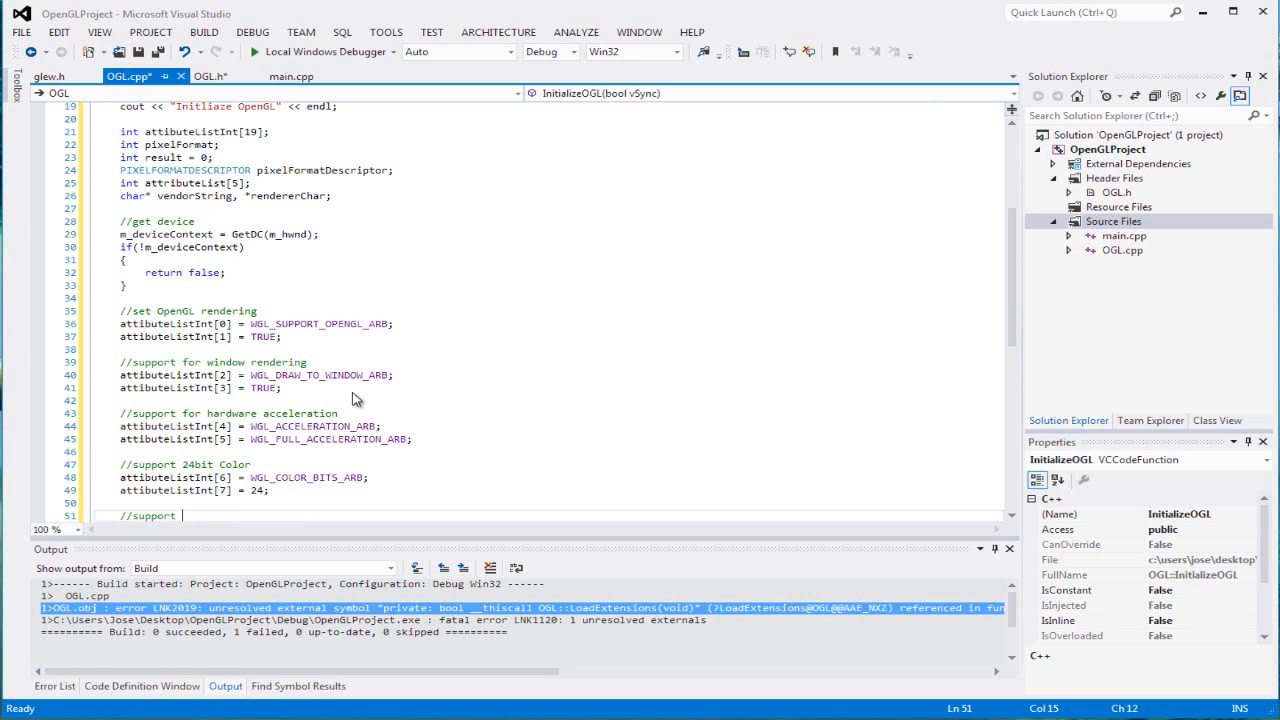
pyautogui.write('24')
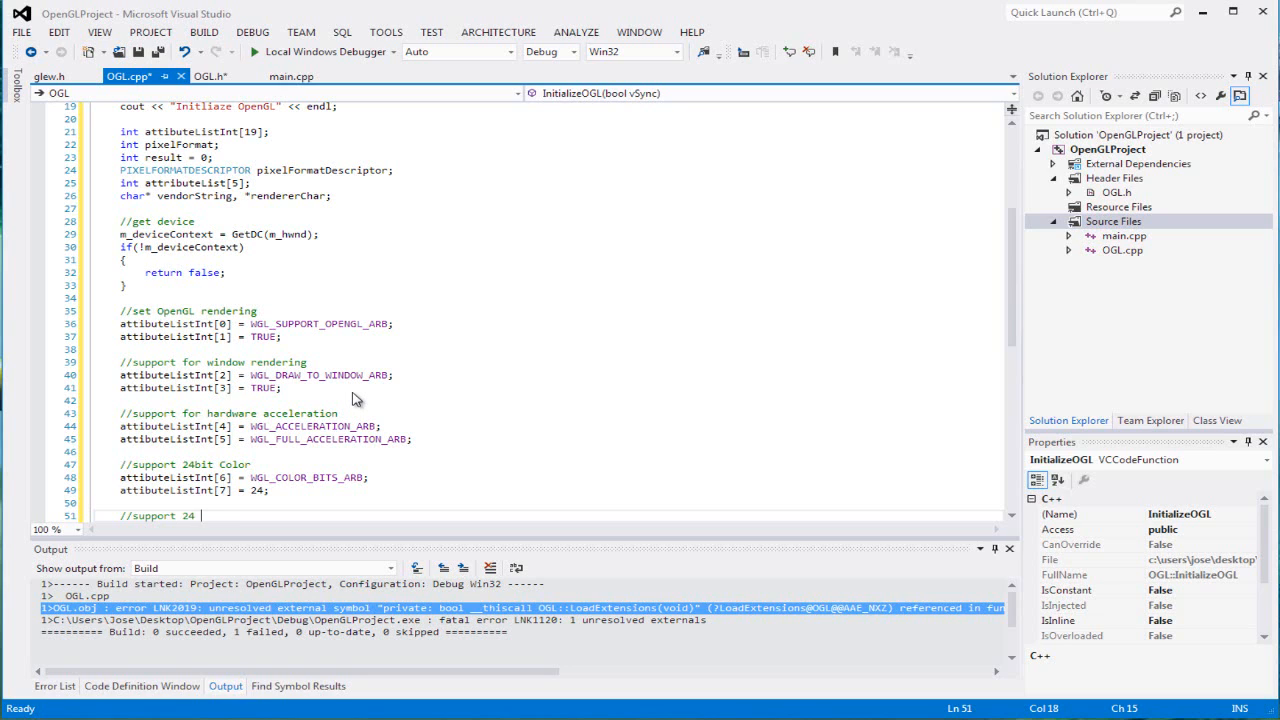
pyautogui.write('bit')
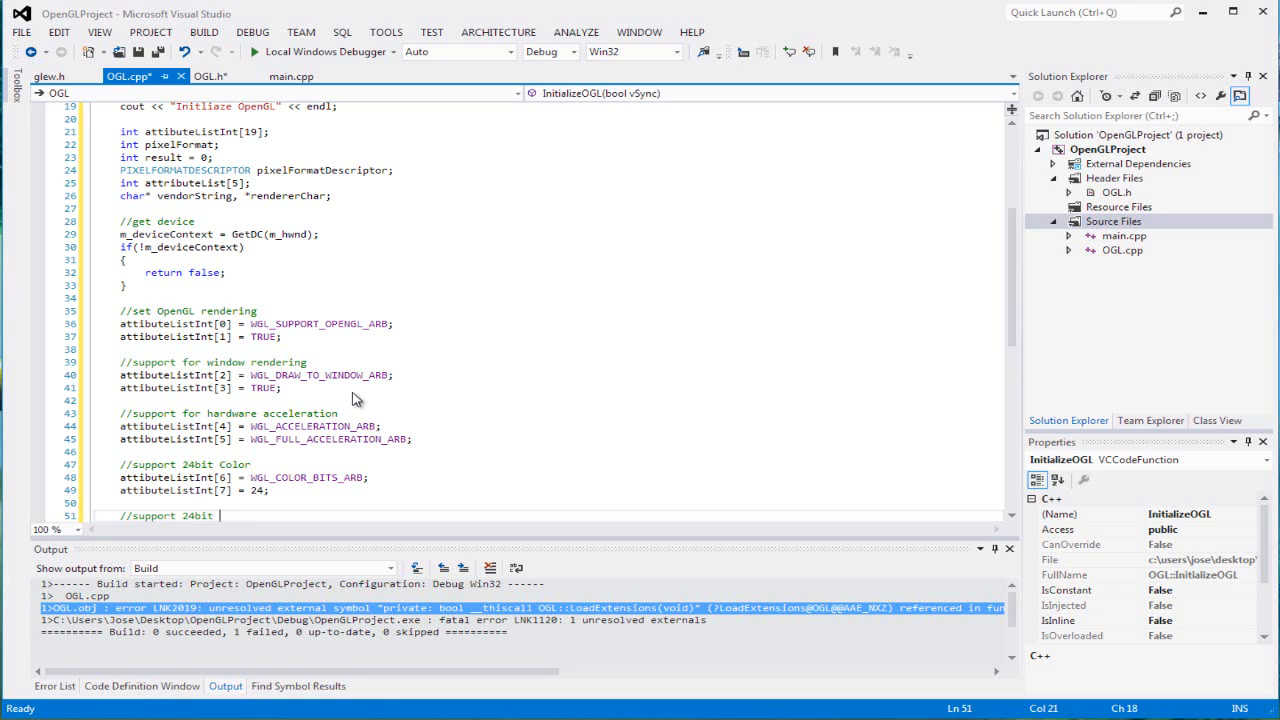
pyautogui.write('depth bu')
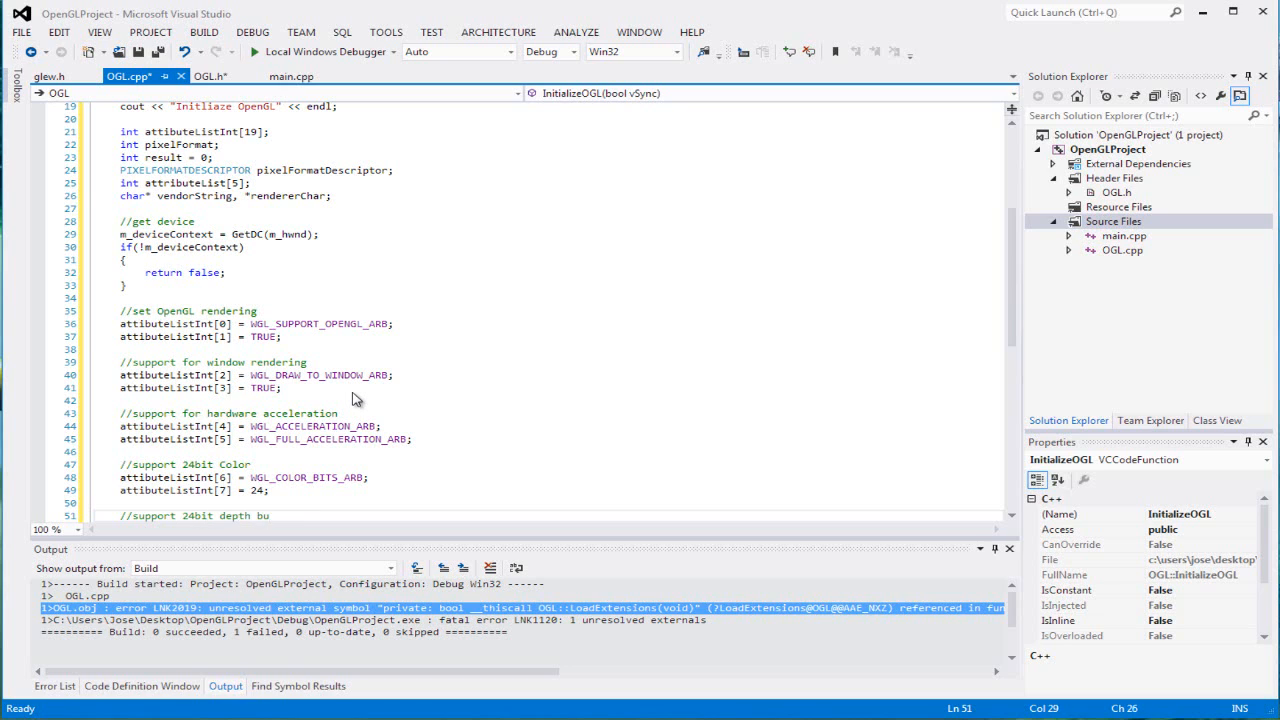
pyautogui.write('ffer')
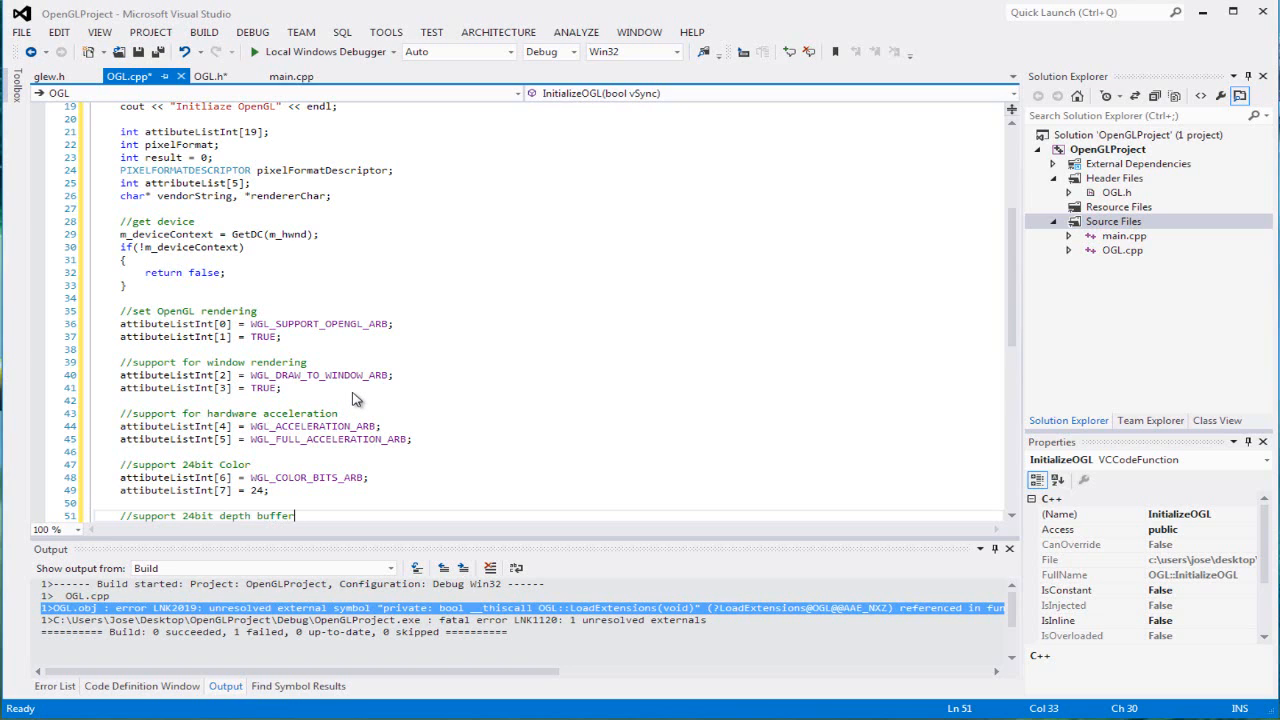
# Set attibuteListInt[8] = WGL_DEPTH_BITS_ARB and attibuteListInt[9] = 24 with IntelliSense.
pyautogui.scroll(-3)
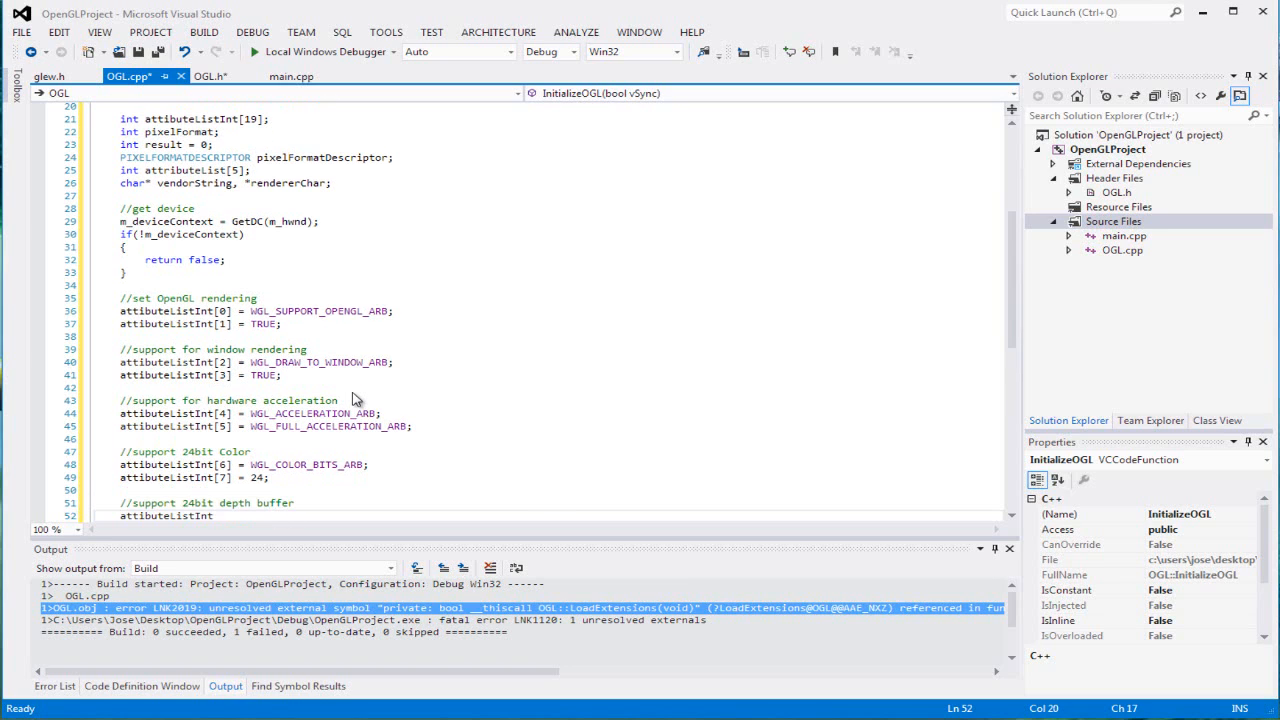
pyautogui.write('[8]')
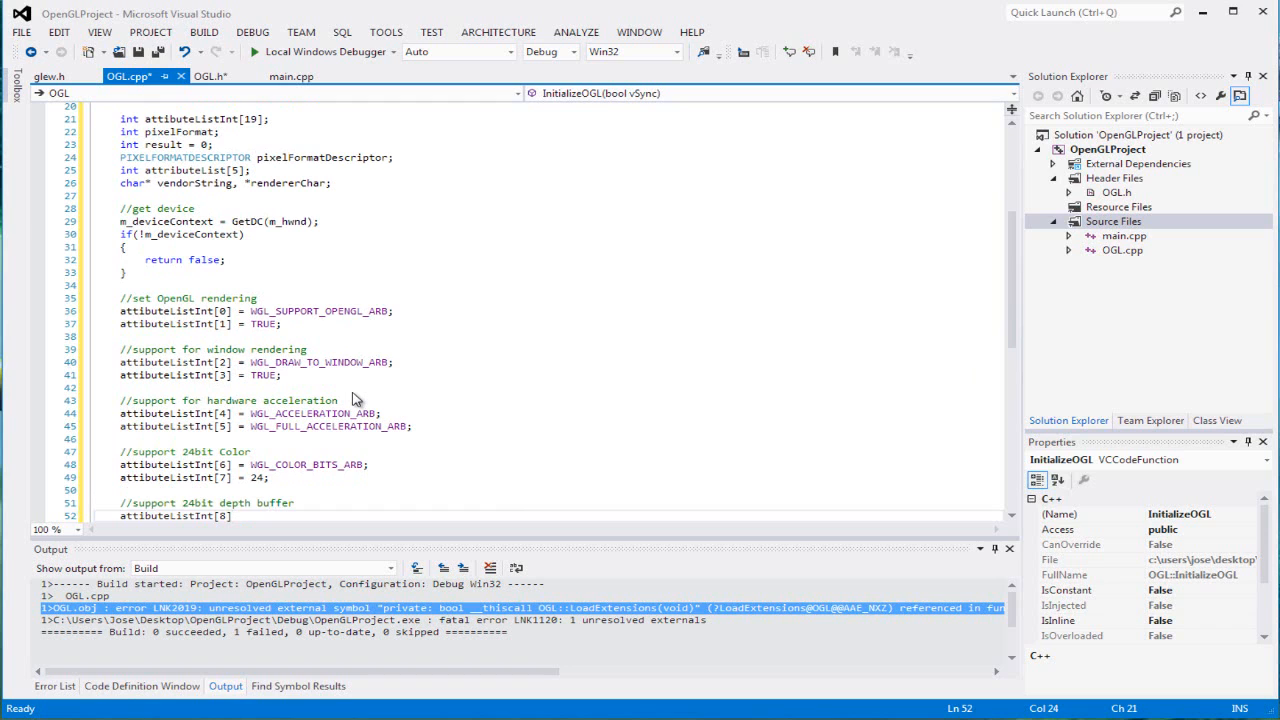
pyautogui.write('WGL_DEPTH')
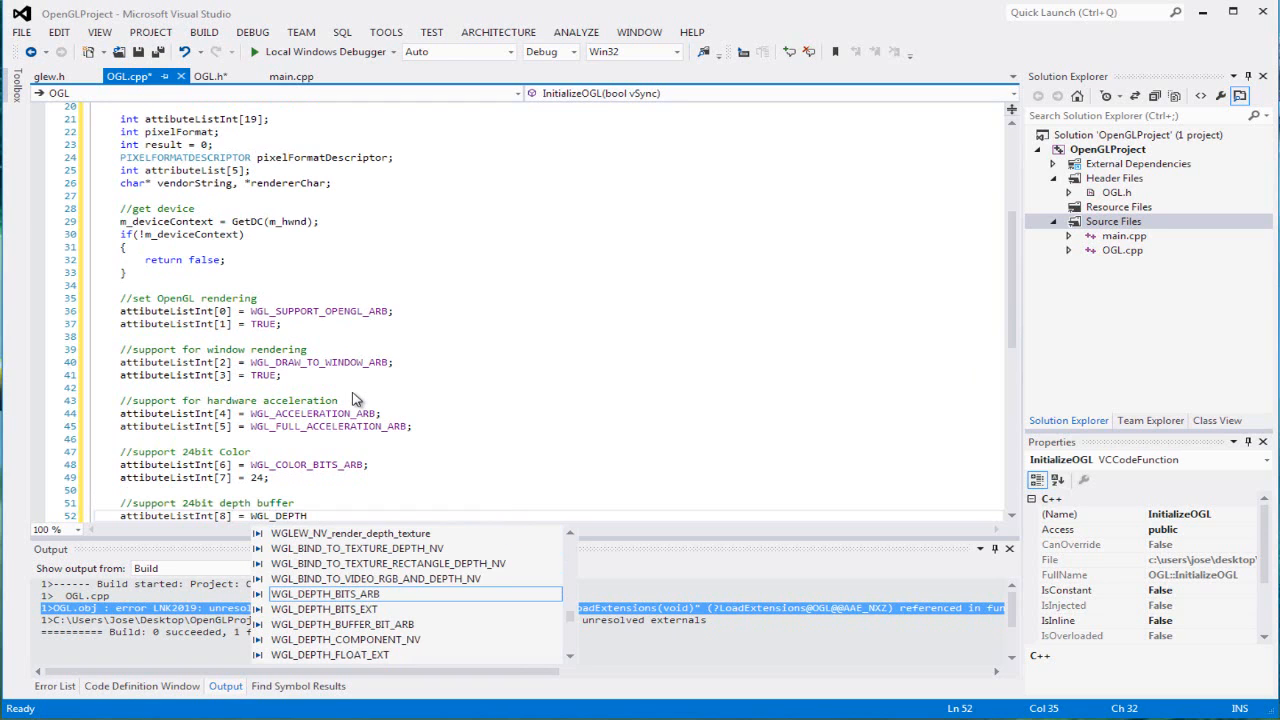
pyautogui.write('_BUT')
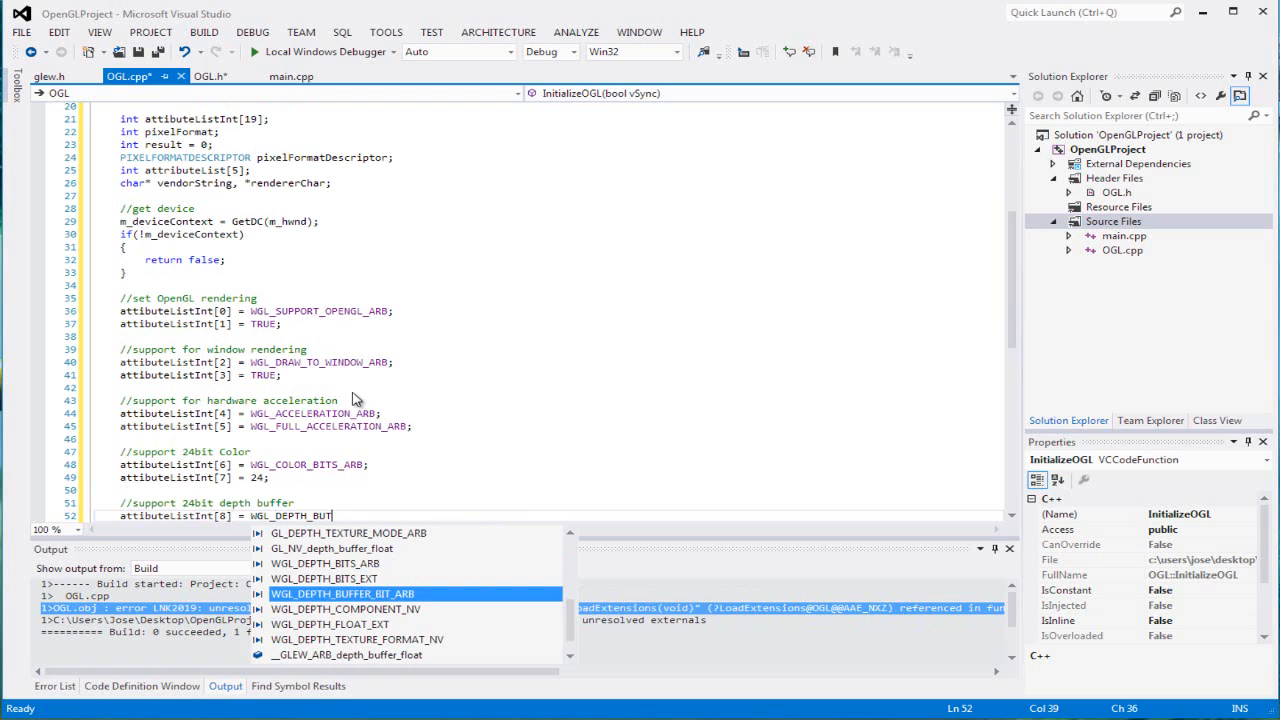
pyautogui.moveTo(343, 593)
pyautogui.write('attibuteListInt[')
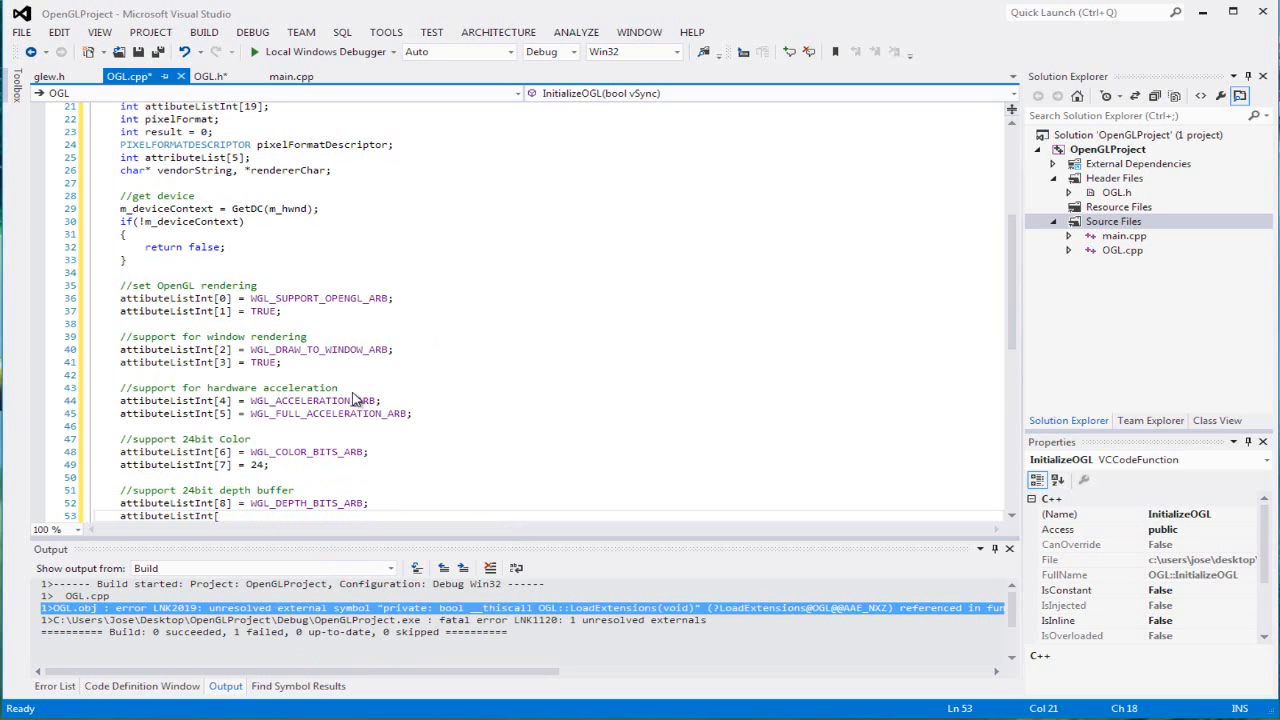
pyautogui.write('9] = 24;')
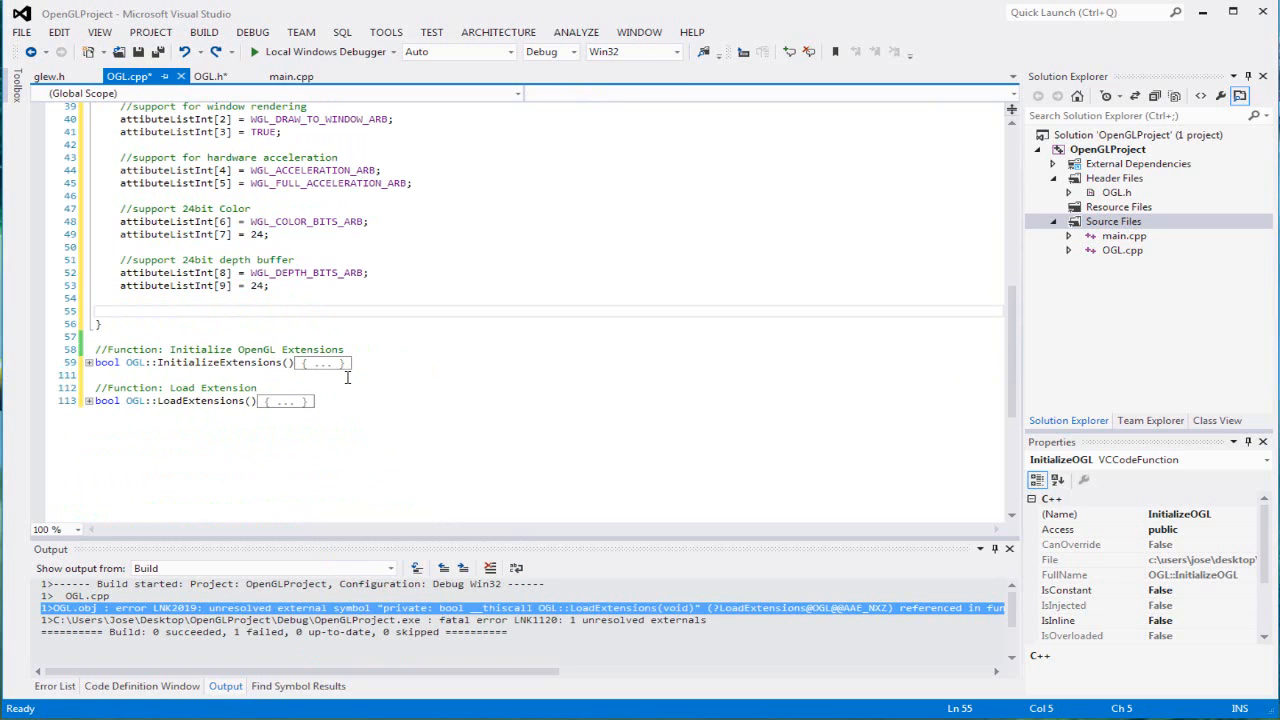
# Add the '//support for double buffer' comment on a new line below the depth entries.
pyautogui.click(130, 310)
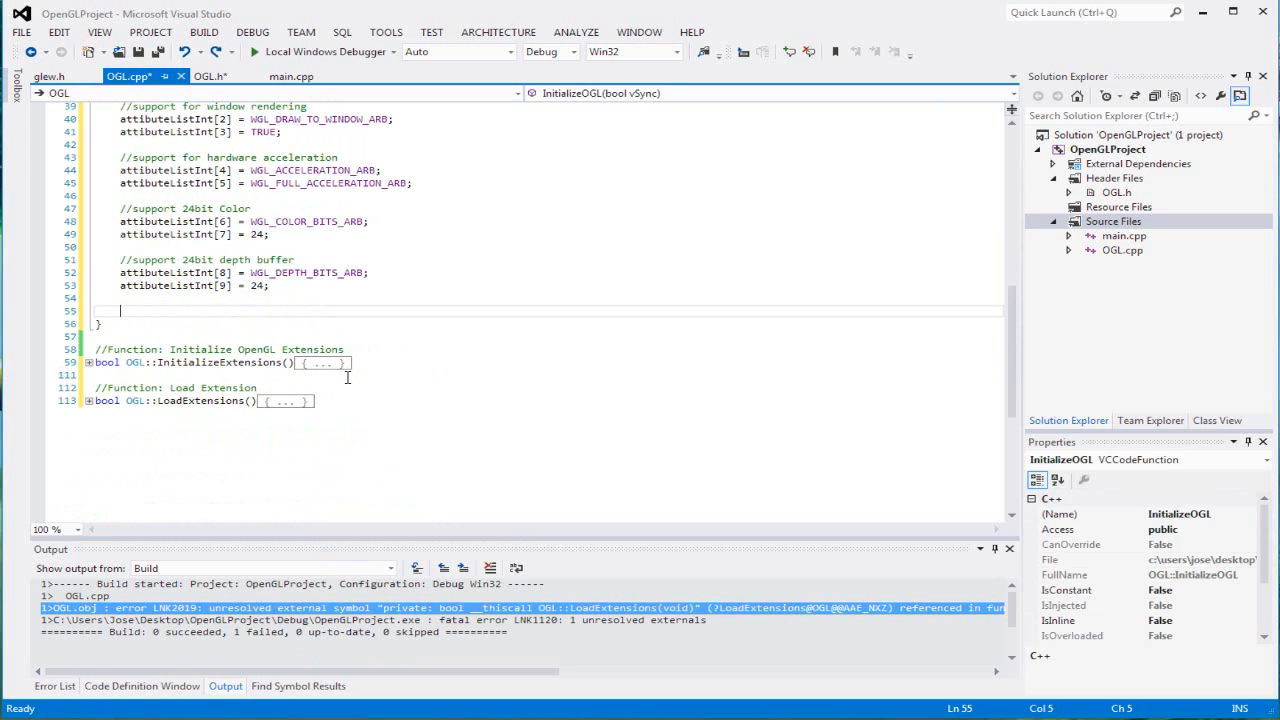
pyautogui.write('//supp')
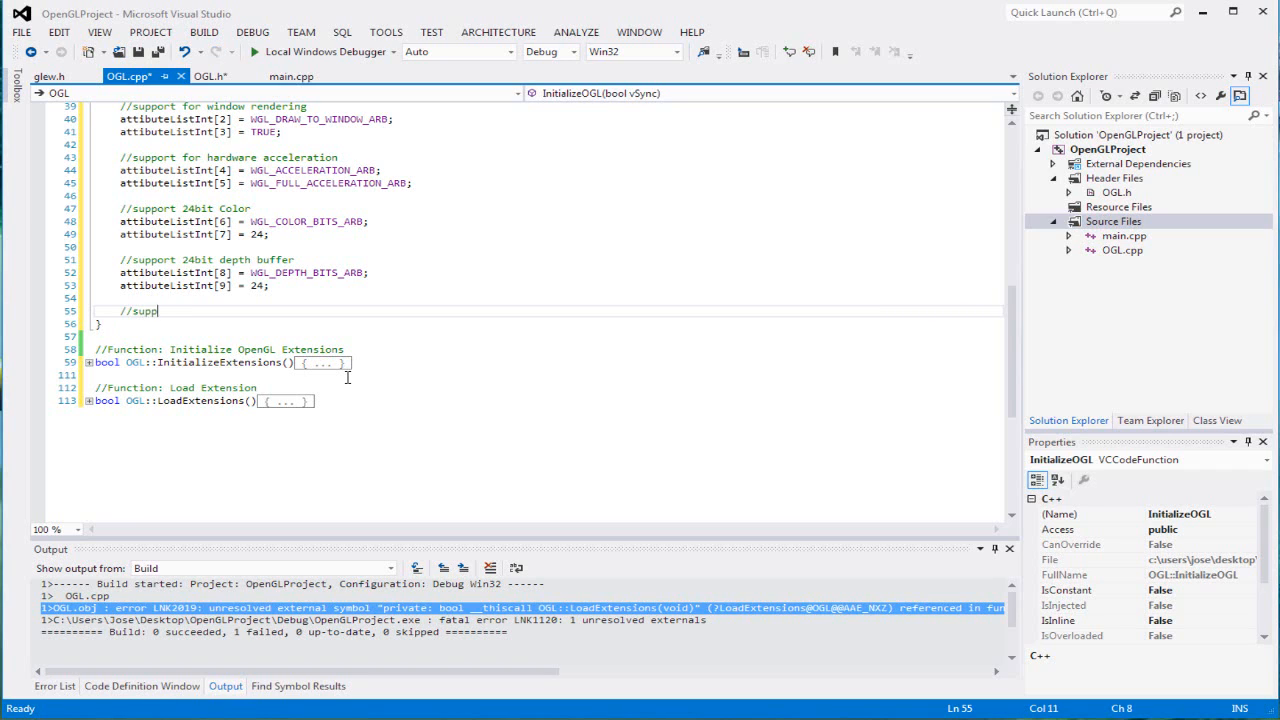
pyautogui.write('ort for')
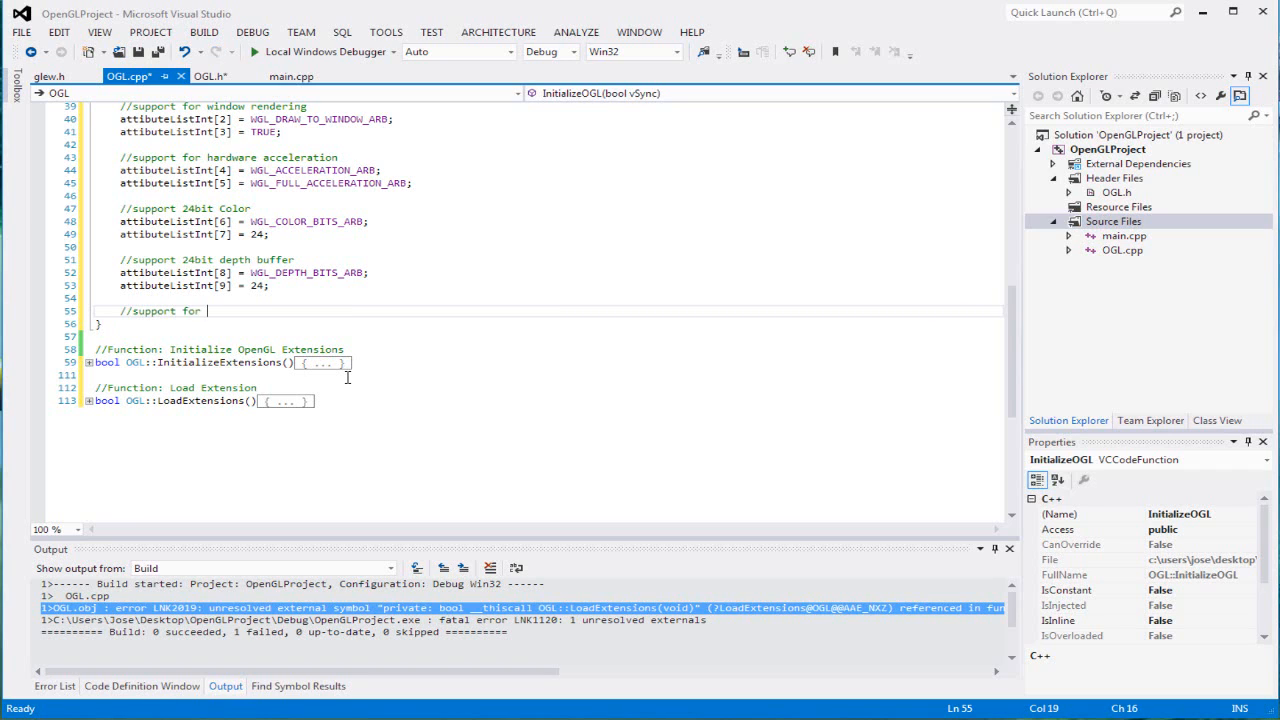
pyautogui.write('double buffer')
pyautogui.write('attibuteListInt[')
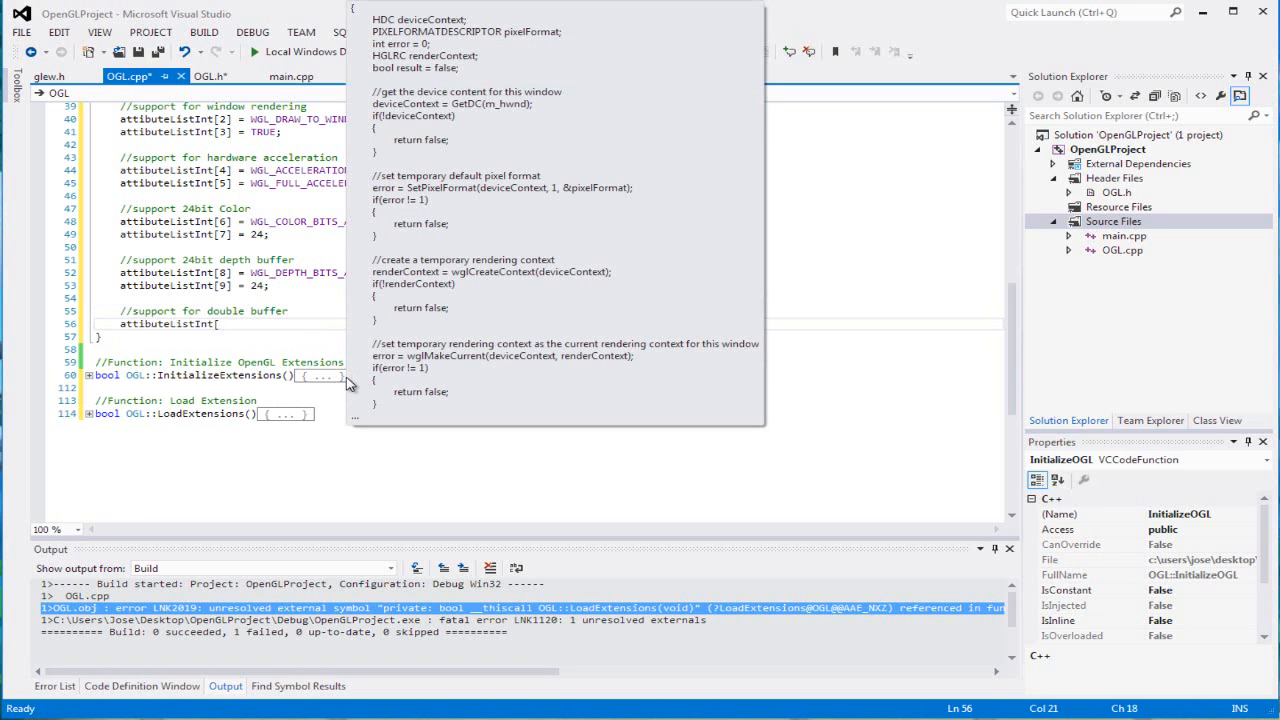
# Set attibuteListInt[10] = WGL_DOUBLE_BUFFER_ARB and attibuteListInt[11] = TRUE.
pyautogui.write('10] = W')
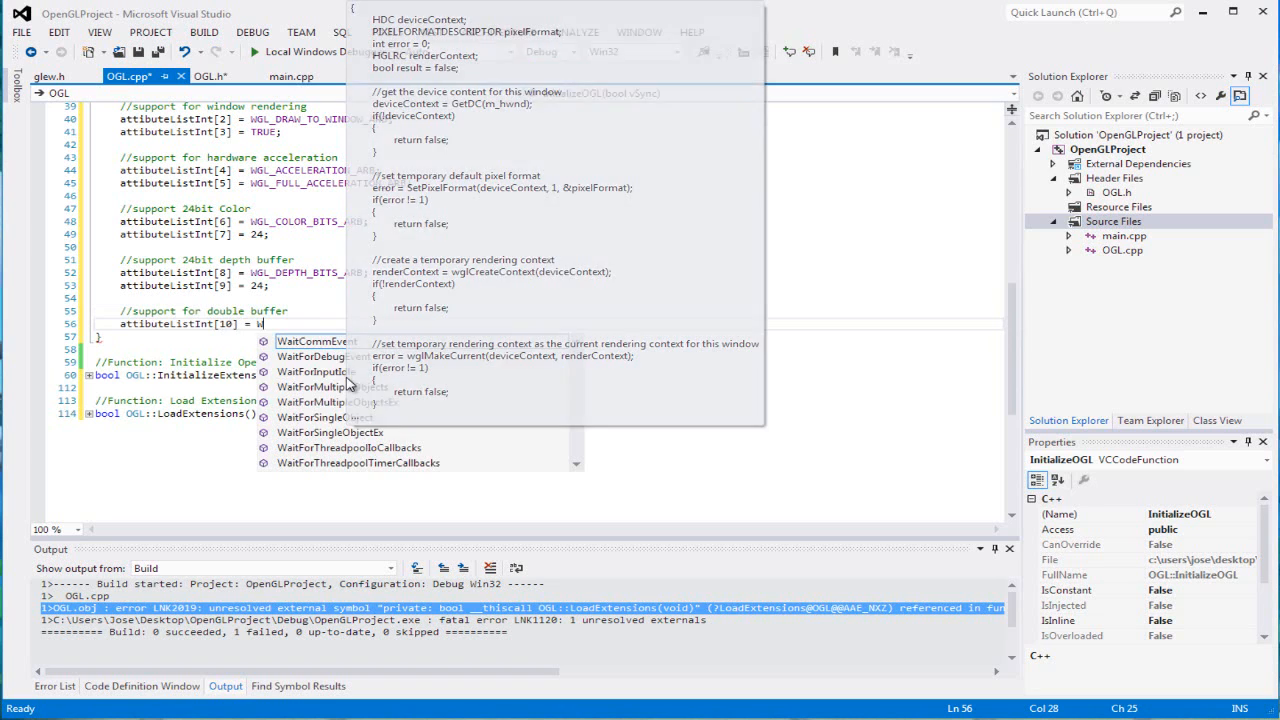
pyautogui.write('GL_DOUBLE_BUFFER_ARB;')
pyautogui.write('attibuteListInt')
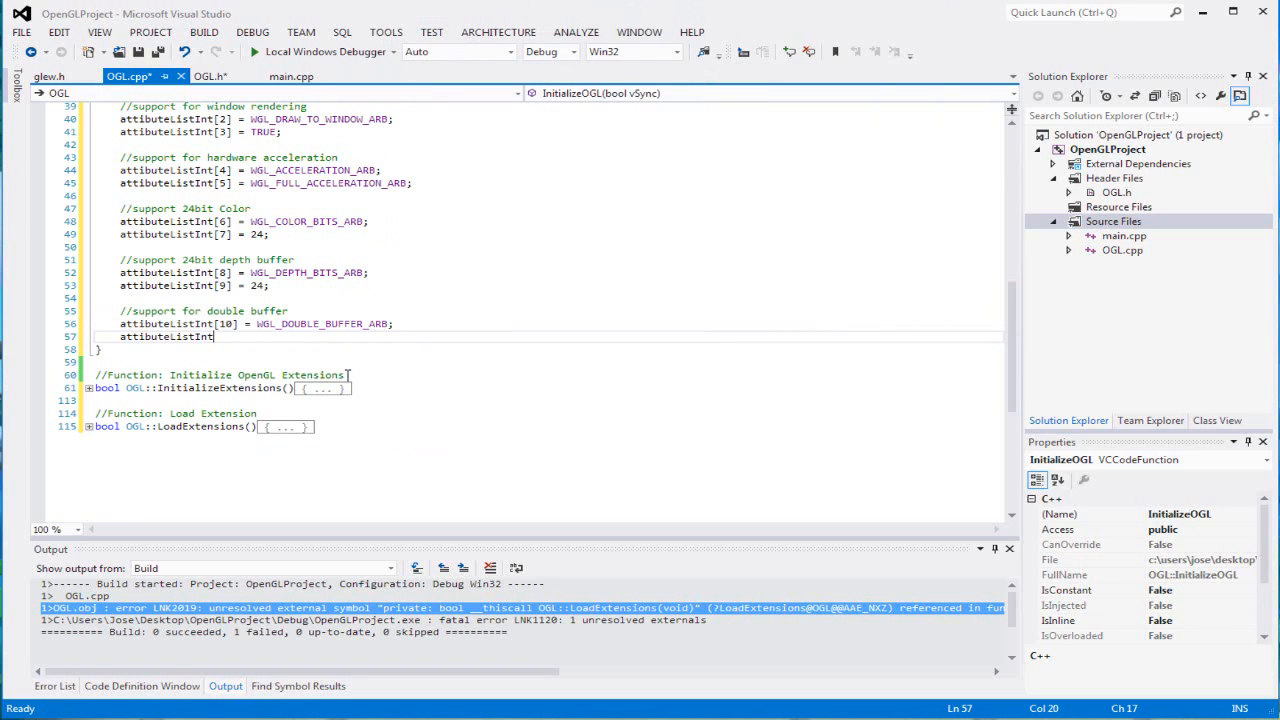
pyautogui.write('[12]')
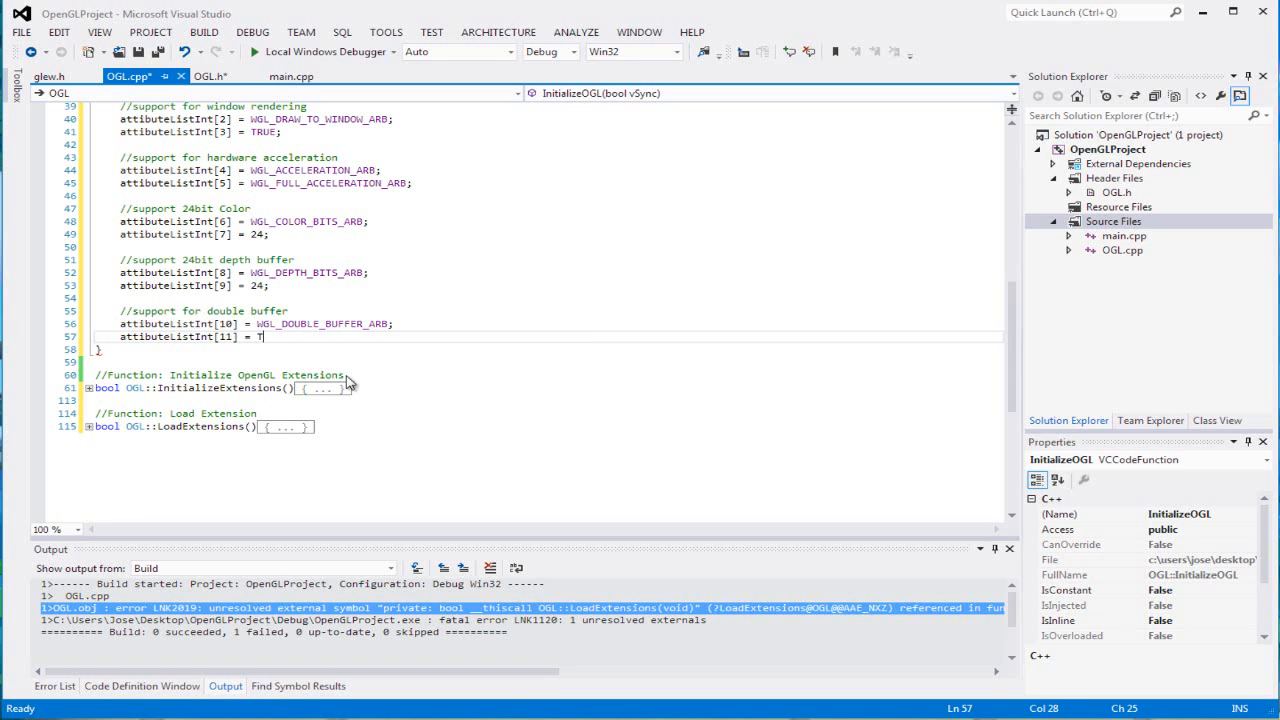
pyautogui.write('RUE;')
pyautogui.write('//Su')
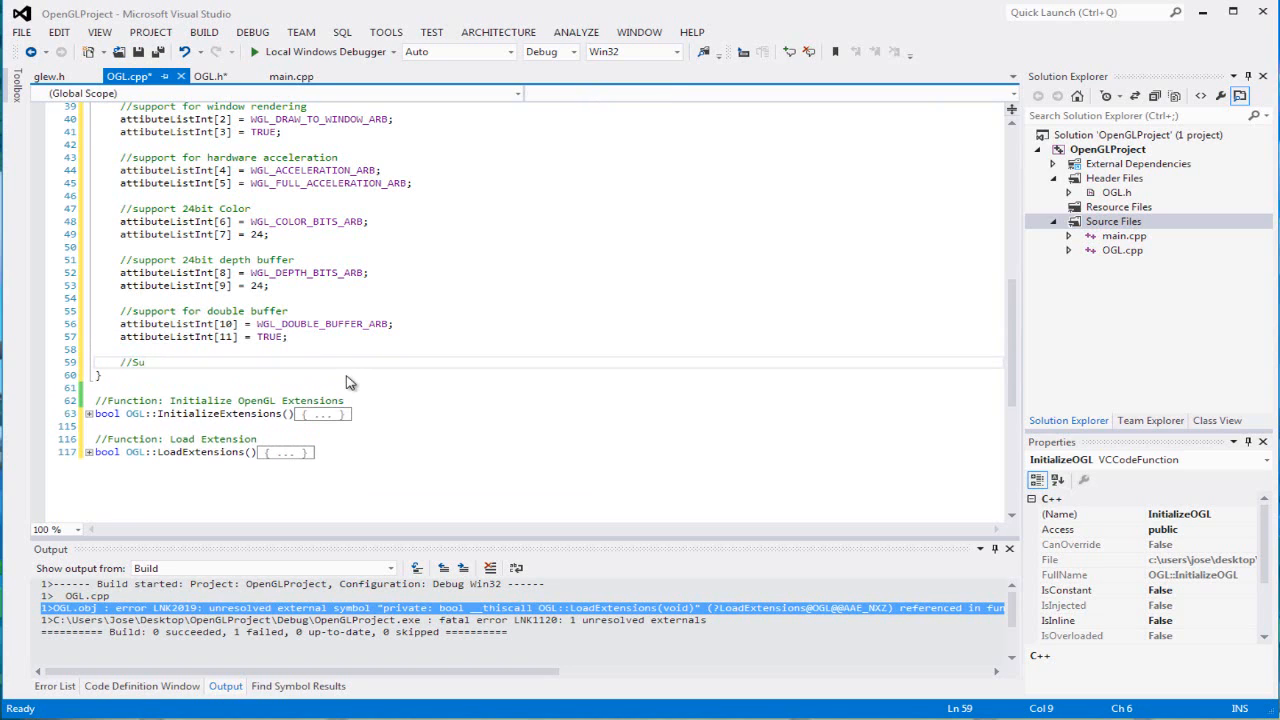
# Write the '//Support for swapping front and back buffer' comment.
pyautogui.write('pport for')
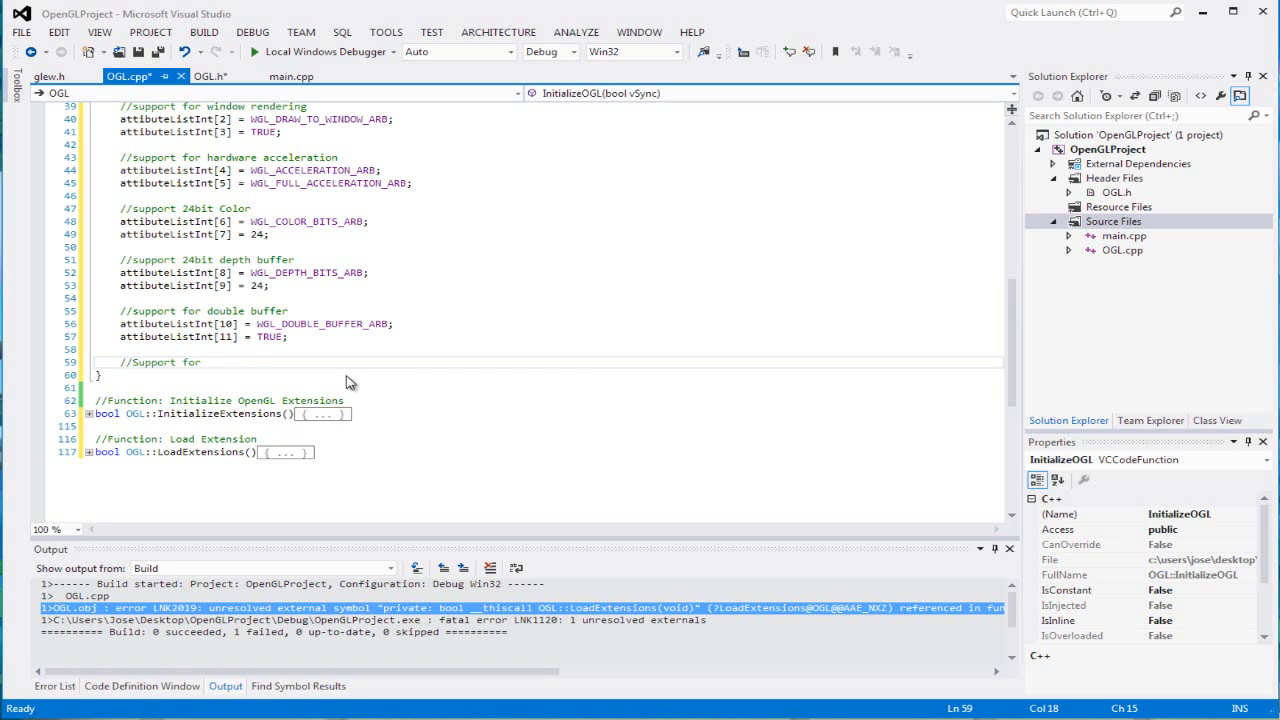
pyautogui.write('swapping')
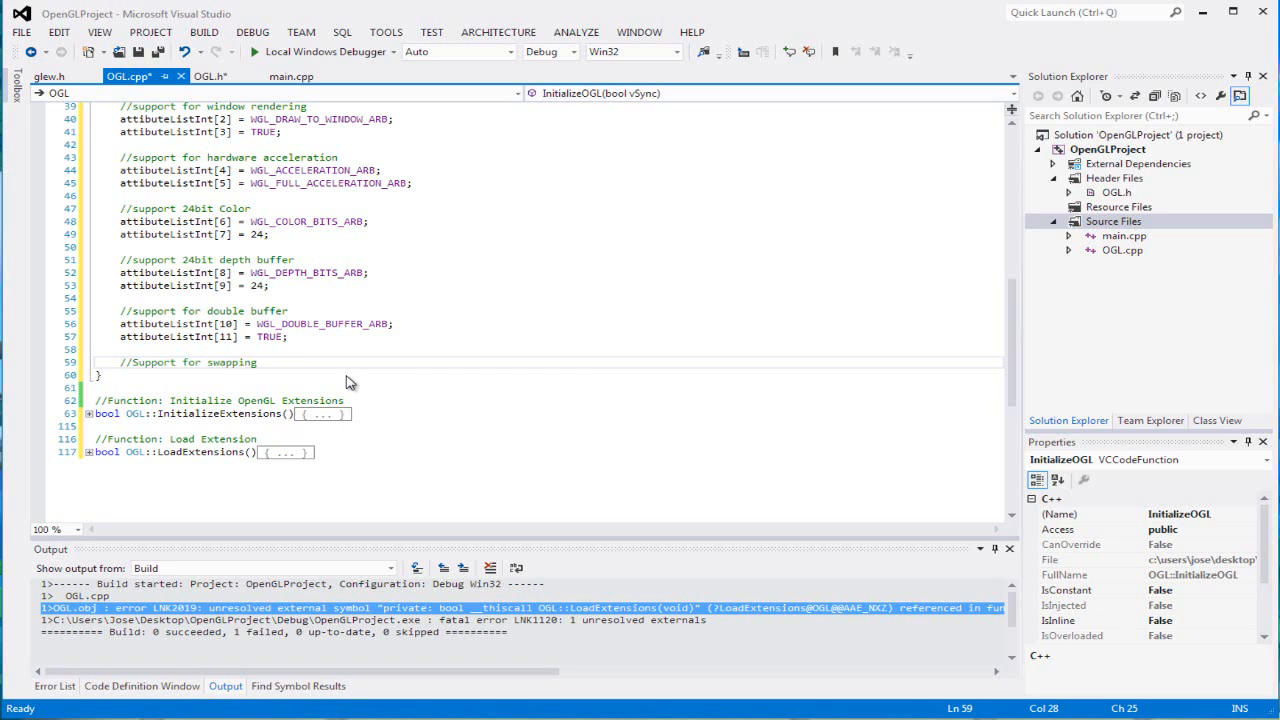
pyautogui.write('front and')
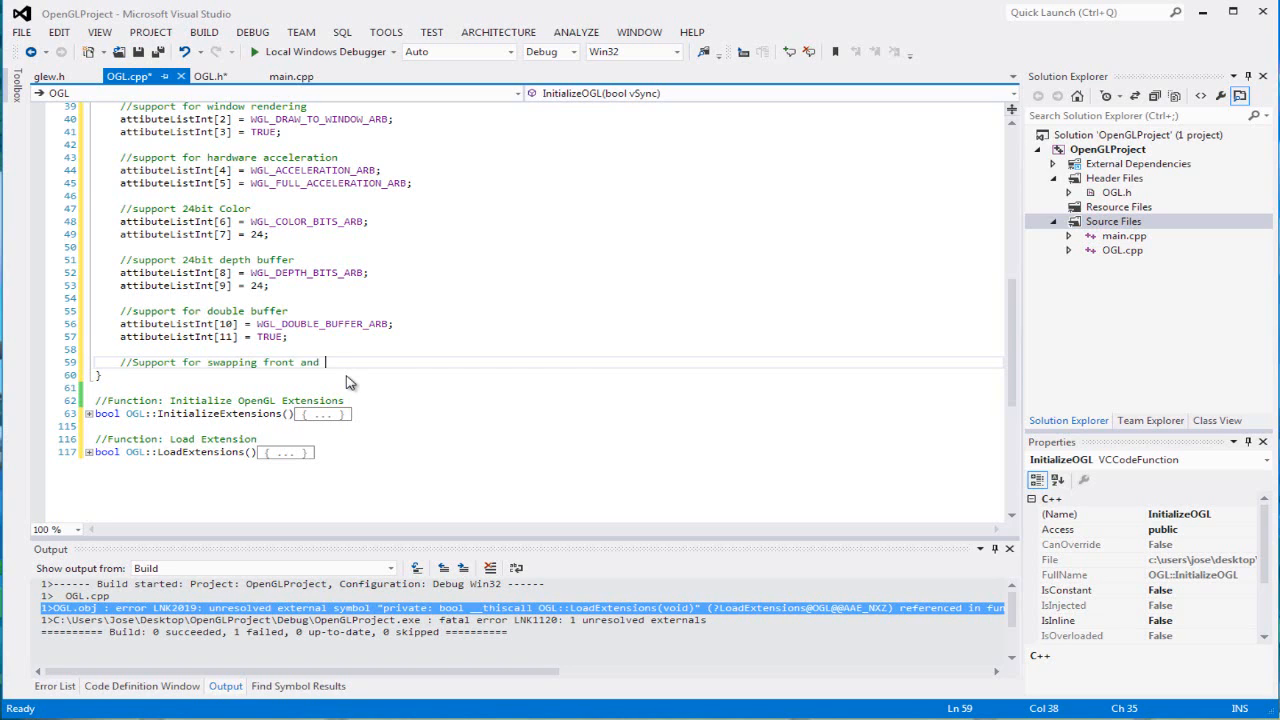
pyautogui.write('back buffer')
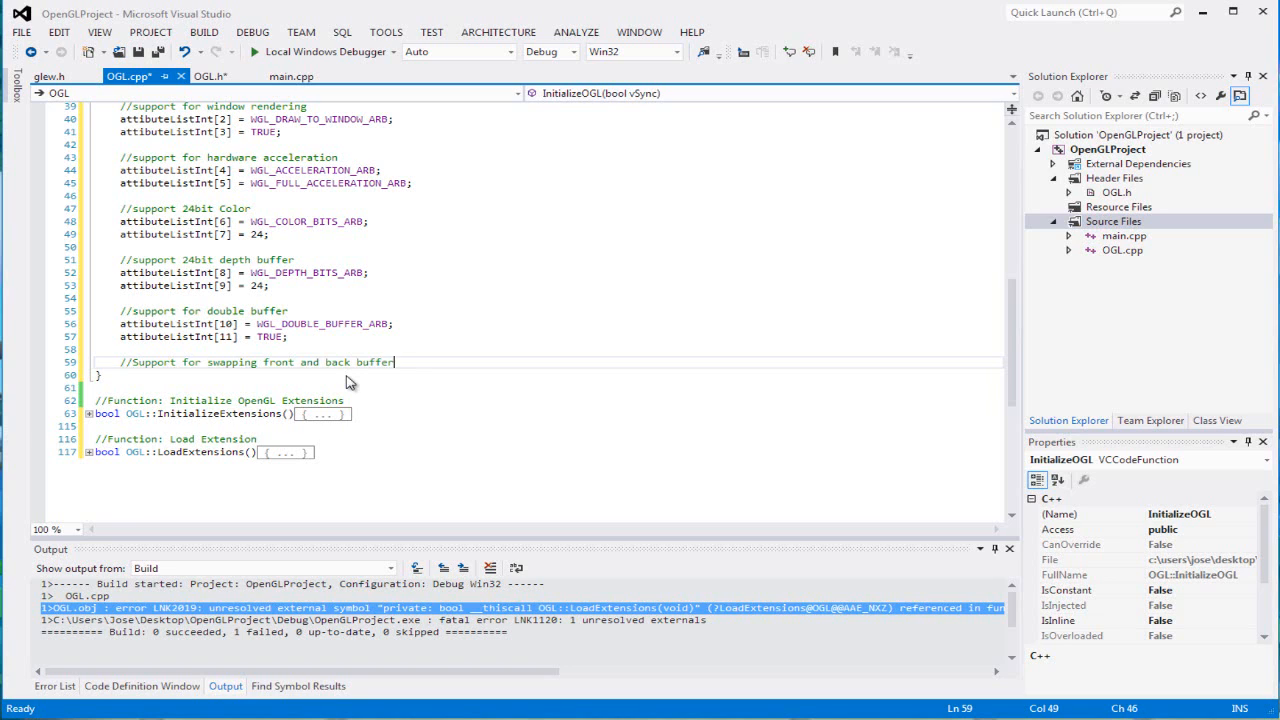
# Set attibuteListInt[12] = WGL_SWAP_METHOD_ARB and [13] = WGL_SWAP_EXCHANGE_ARB.
pyautogui.write('attributeListInt')
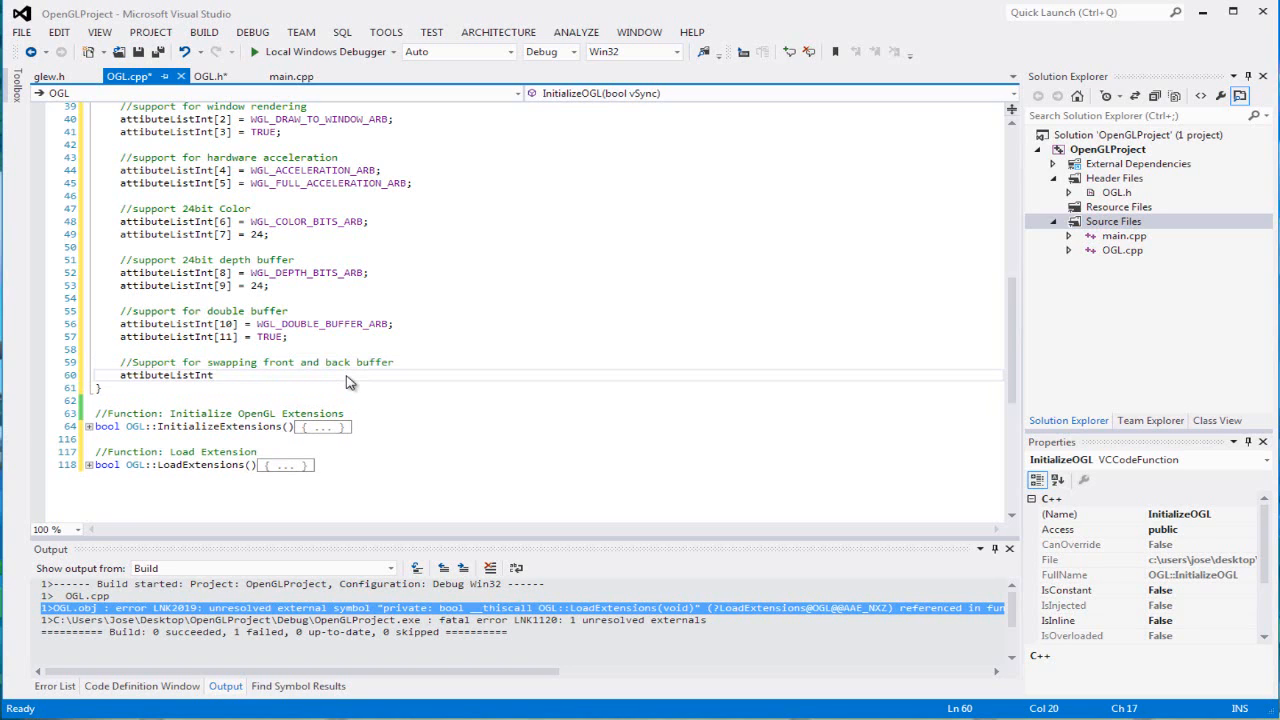
pyautogui.write('[12] =')
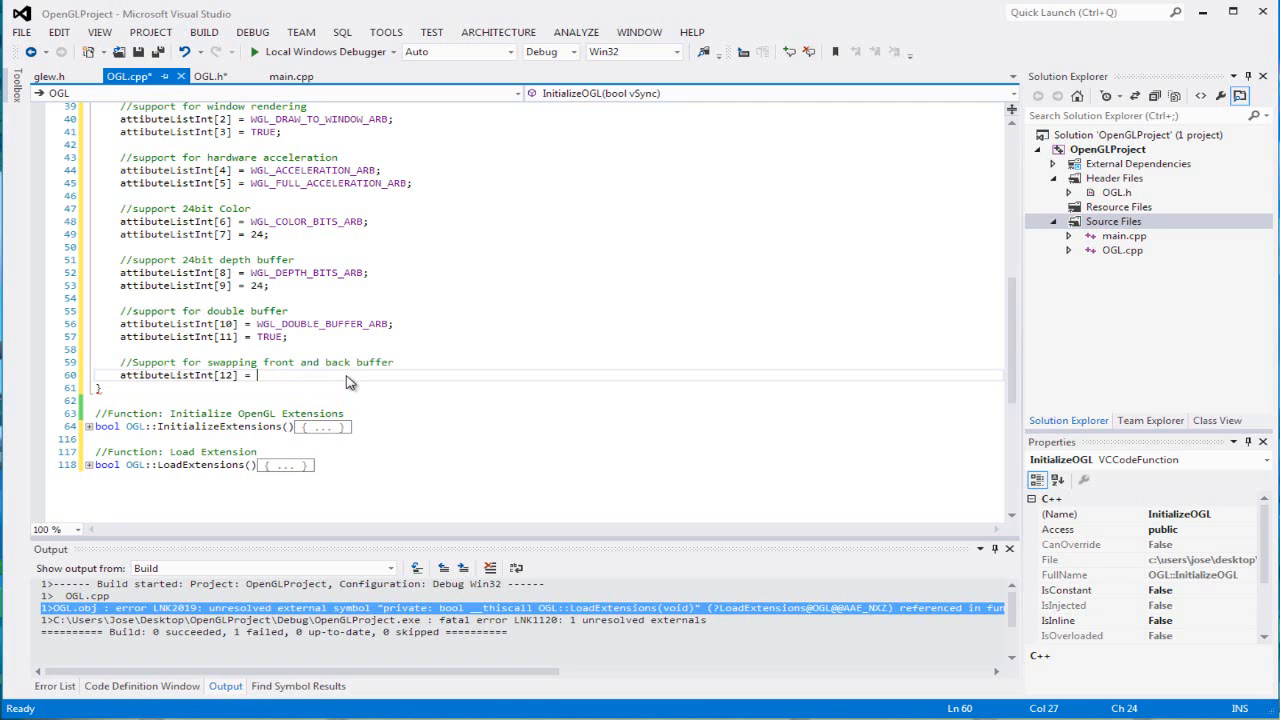
pyautogui.write('WGL')
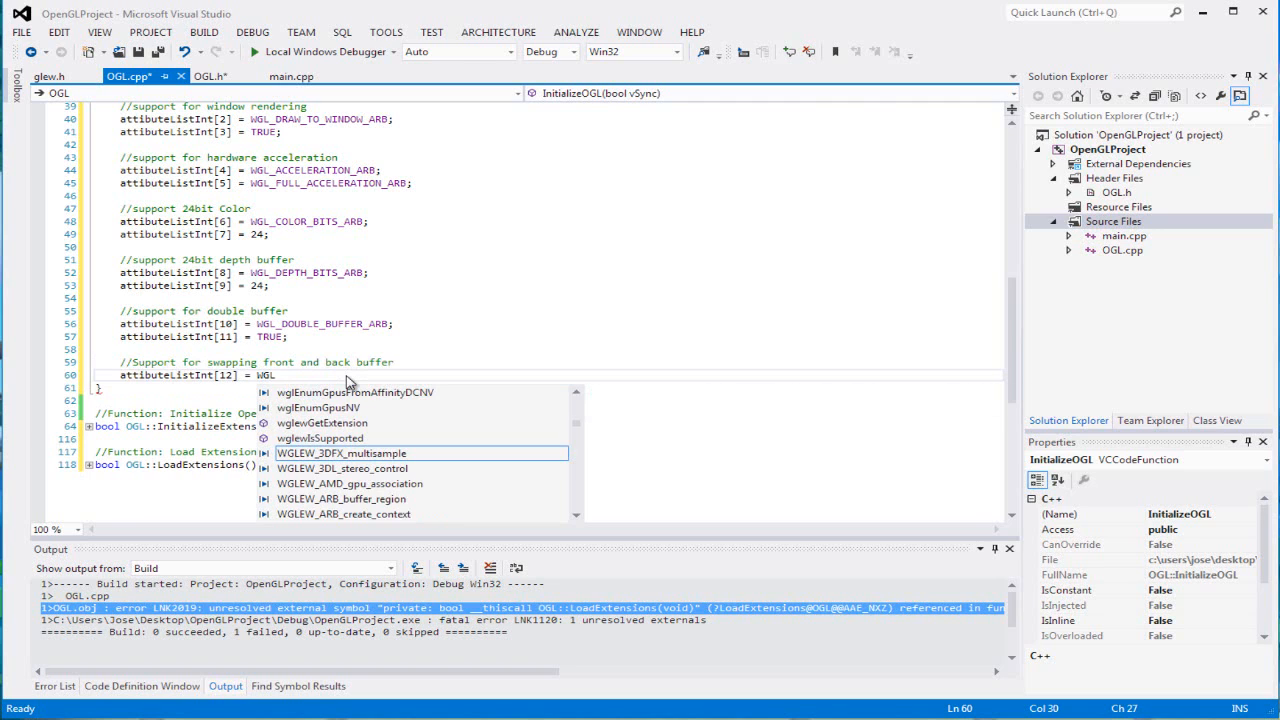
pyautogui.write('_SwAP_METHOD_ARB;')
pyautogui.write('attibuteListInt')
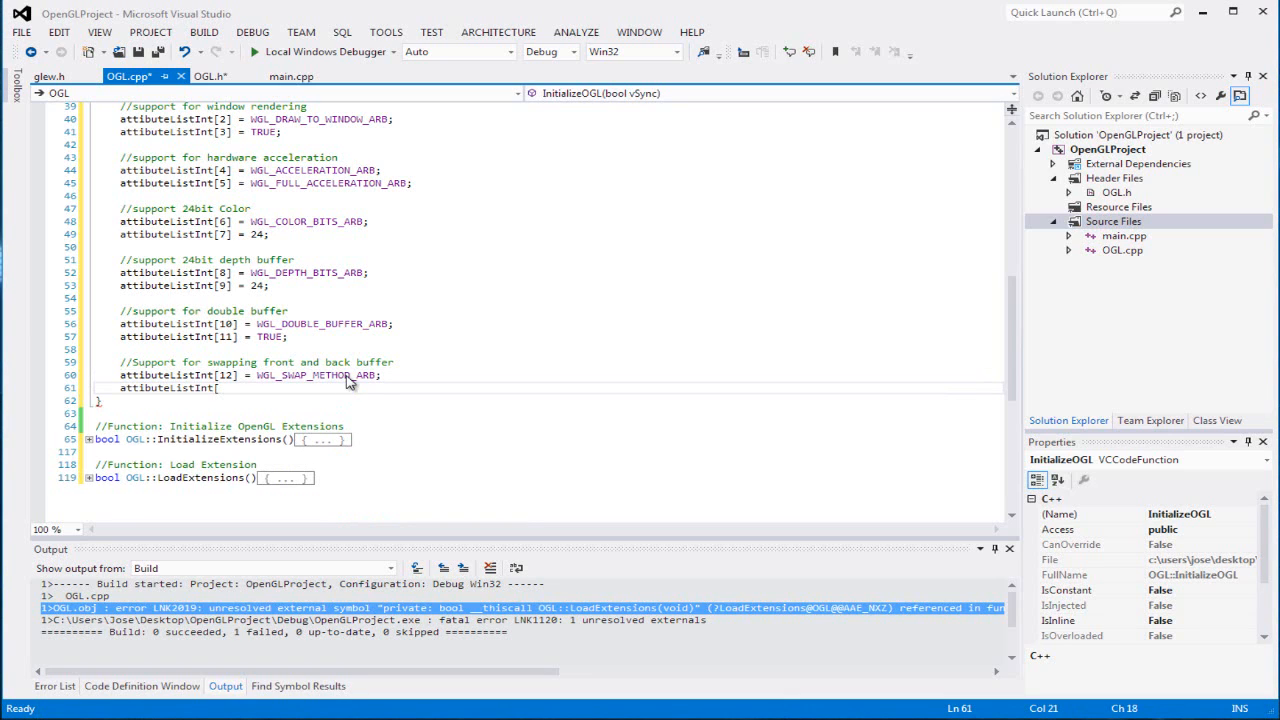
pyautogui.write('[13]')
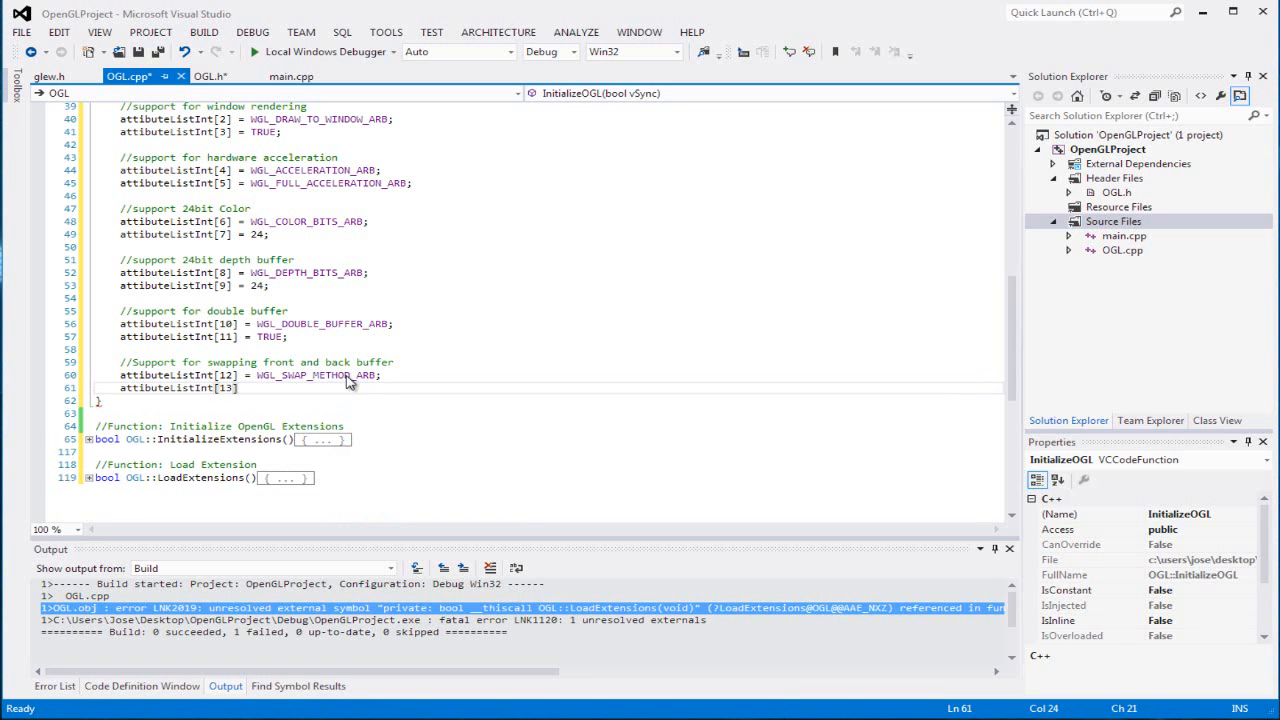
pyautogui.write('WGL_SWAP_EX')
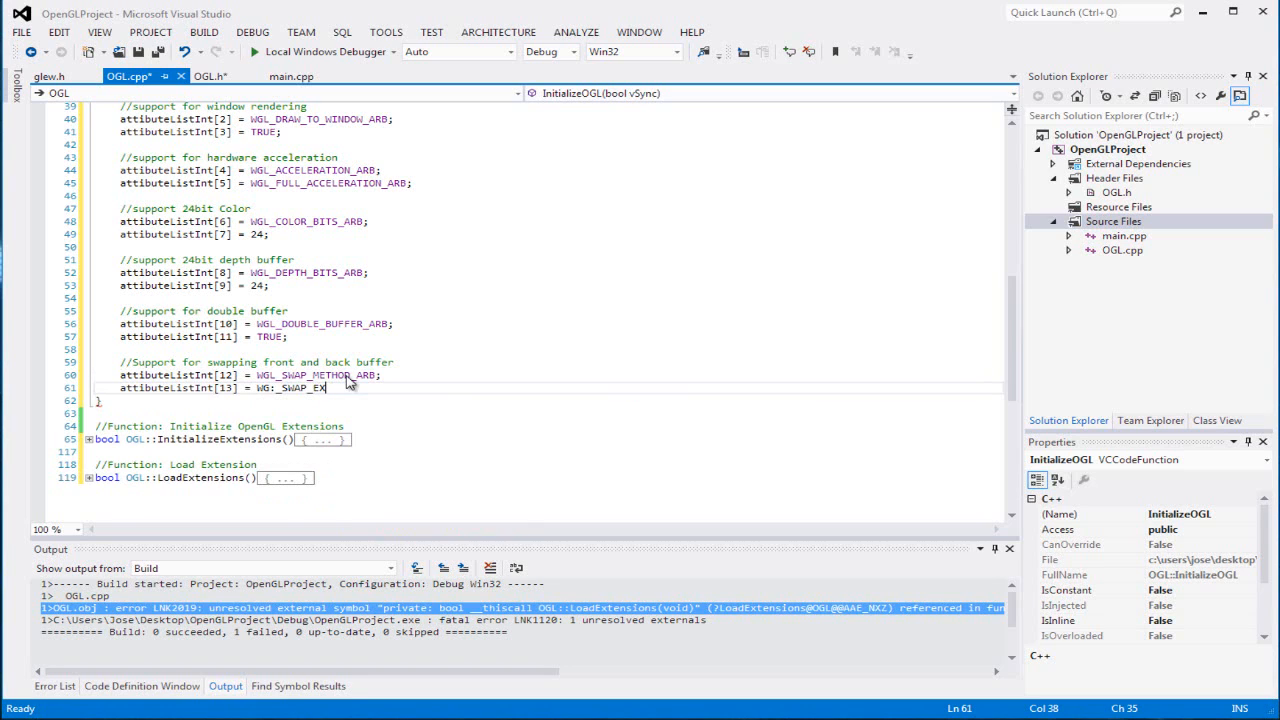
pyautogui.write('C')
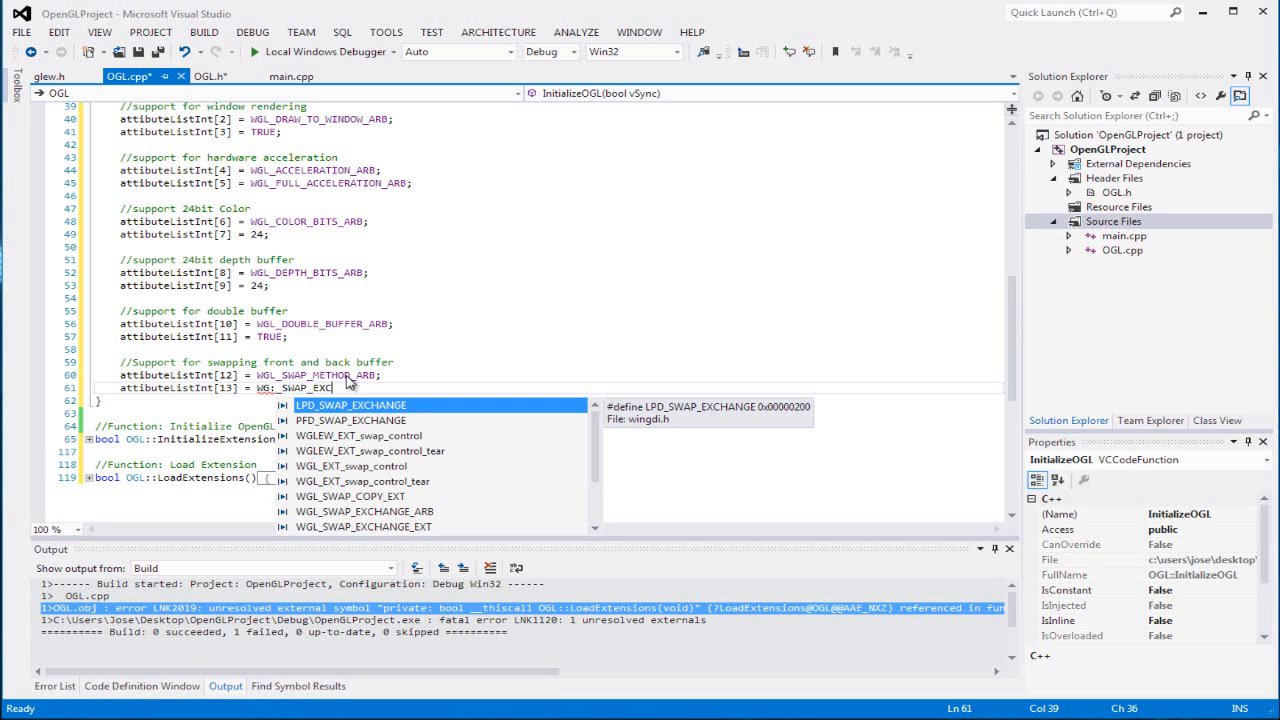
pyautogui.write('HANGE_ARB;')
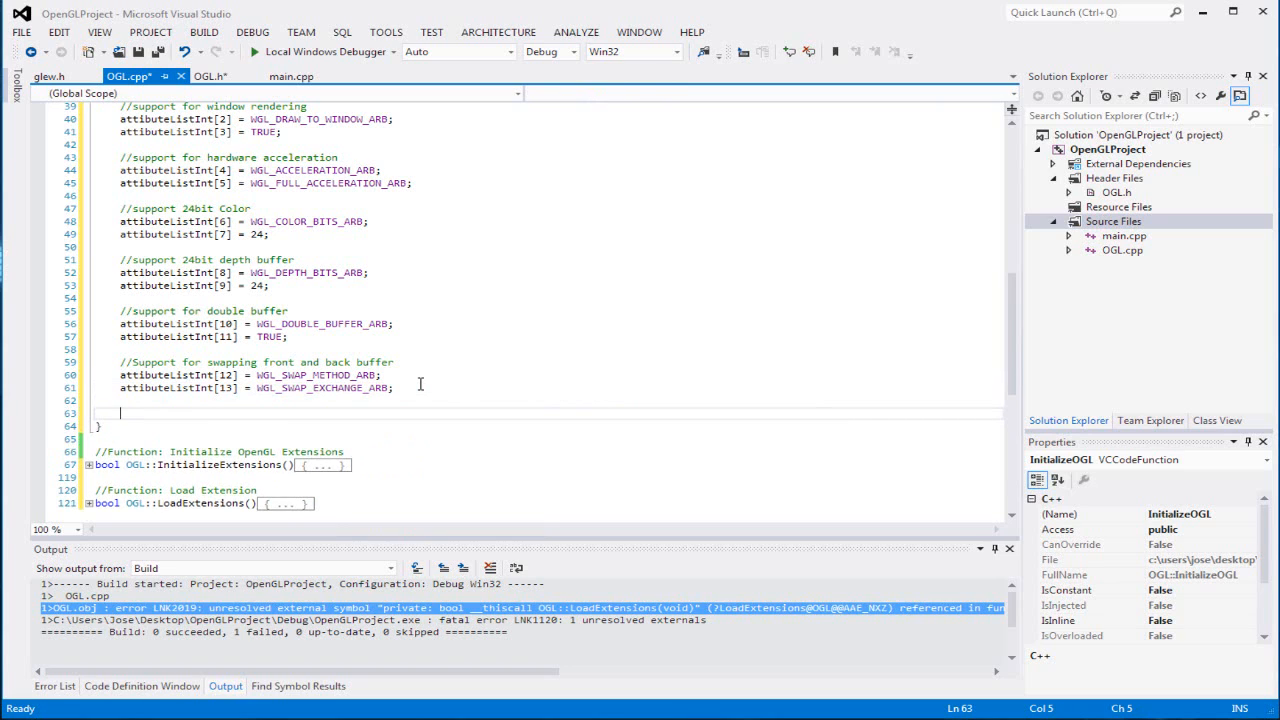
# Write the '//Support for RGBA pixel type' comment and start a new line.
pyautogui.write('//S')
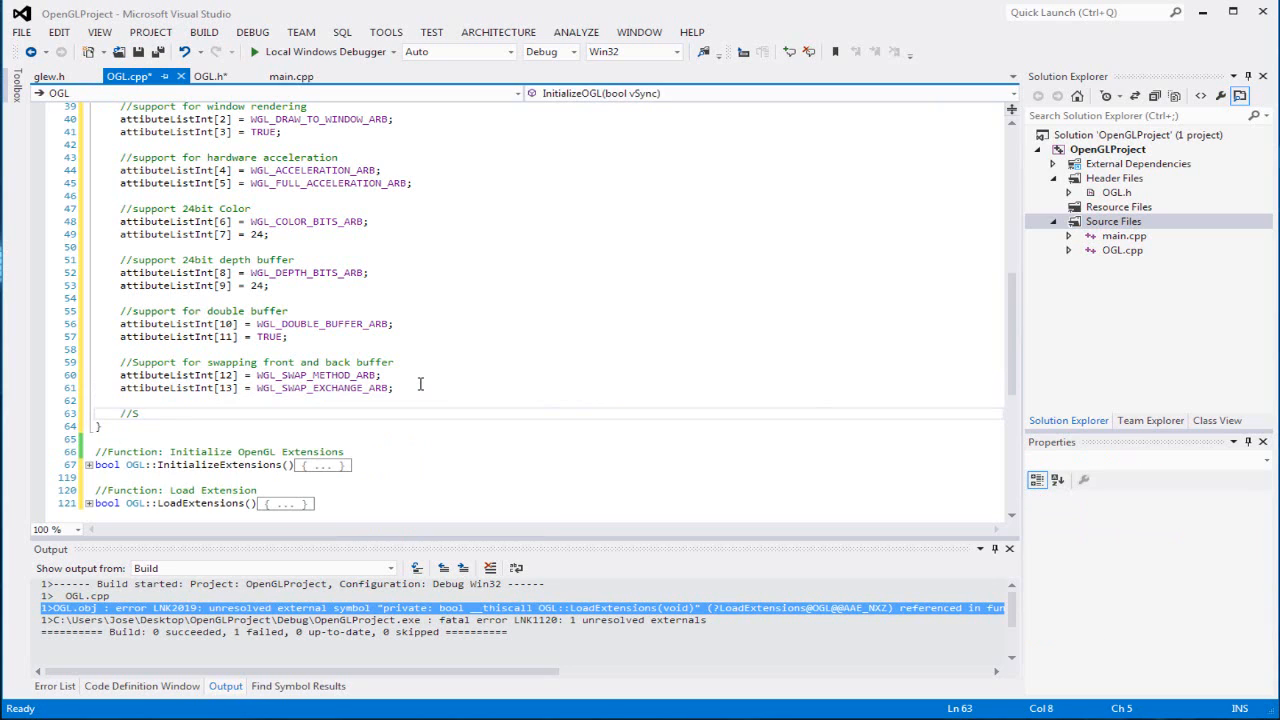
pyautogui.write('uppo')
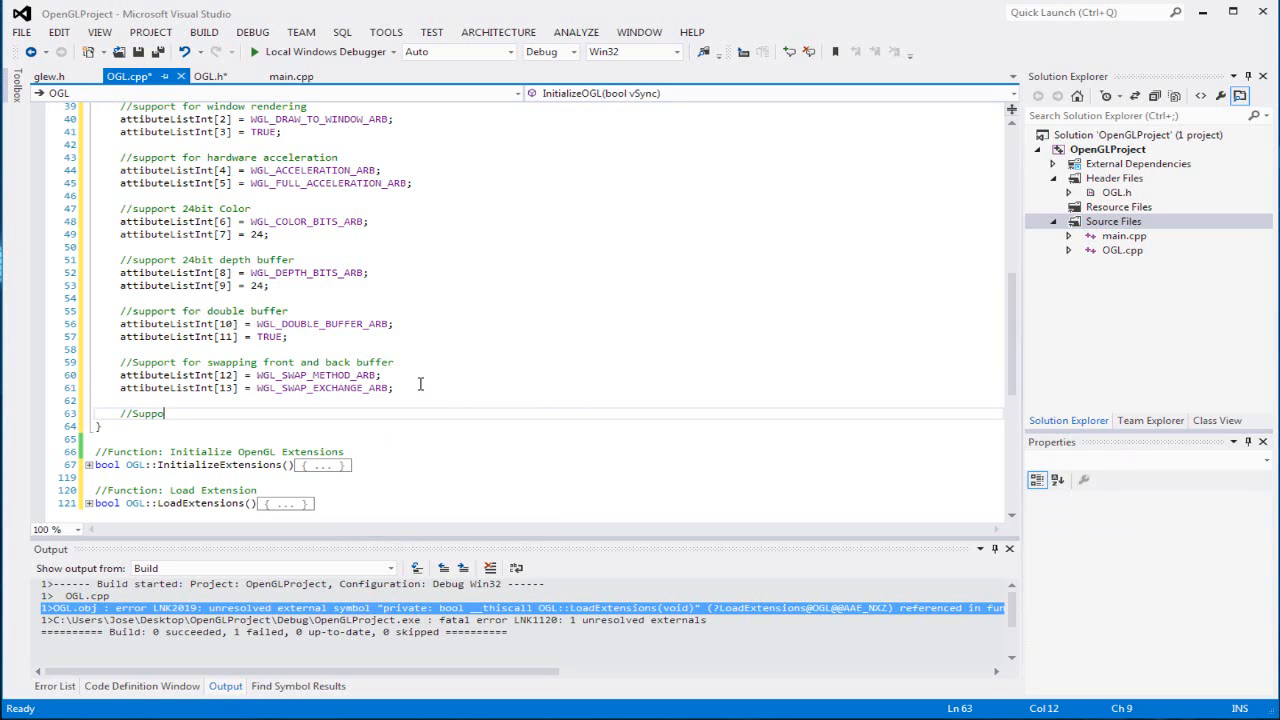
pyautogui.write('rt for')
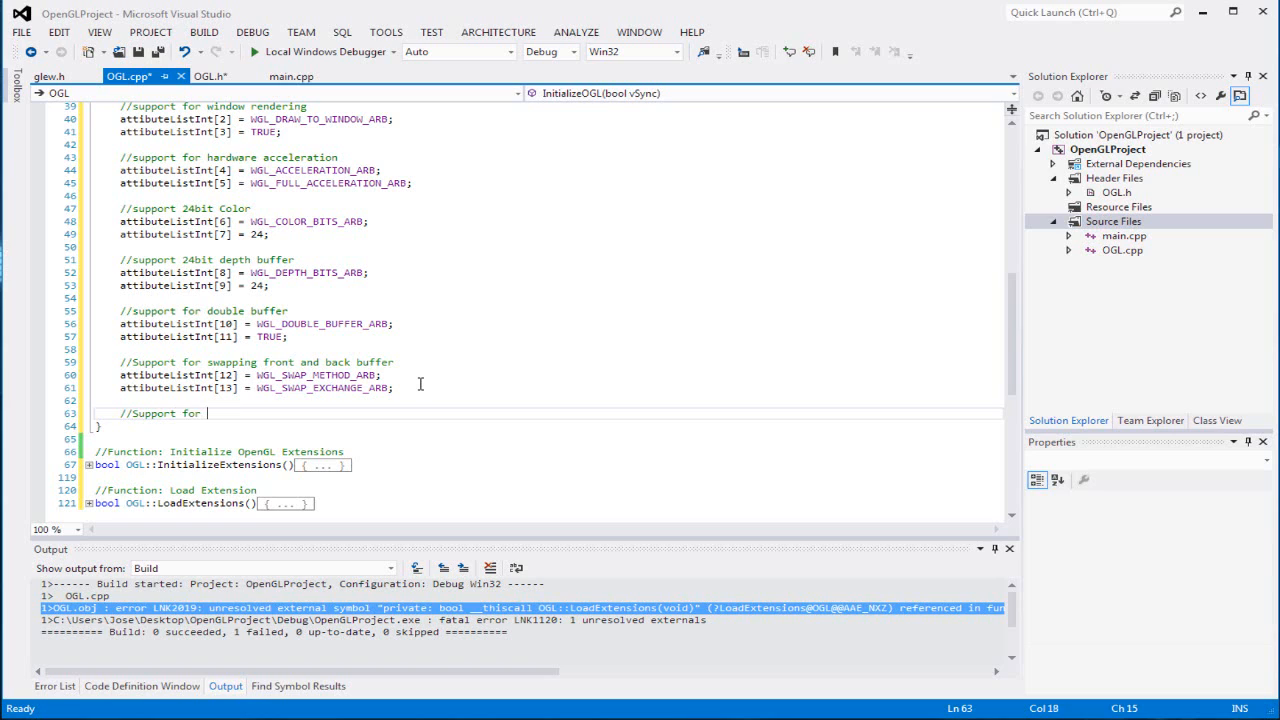
pyautogui.write('RGBA pui')
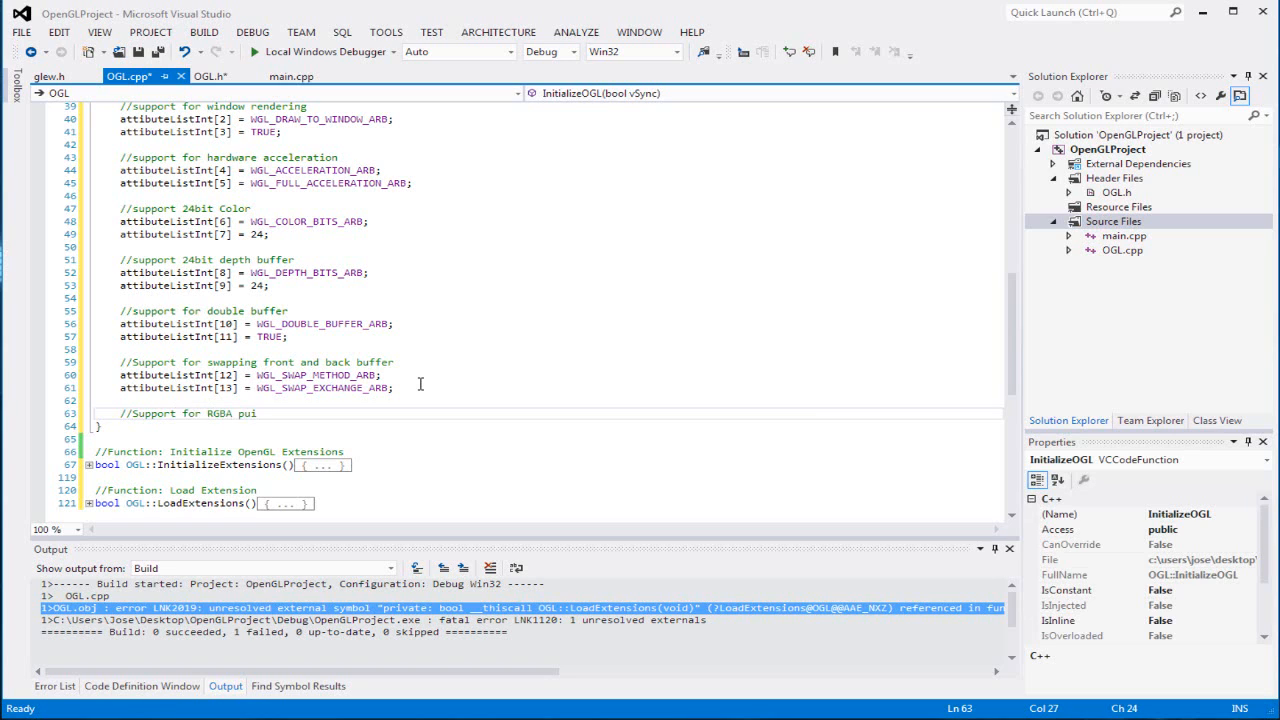
pyautogui.press('Backspace')
pyautogui.write('xel type')
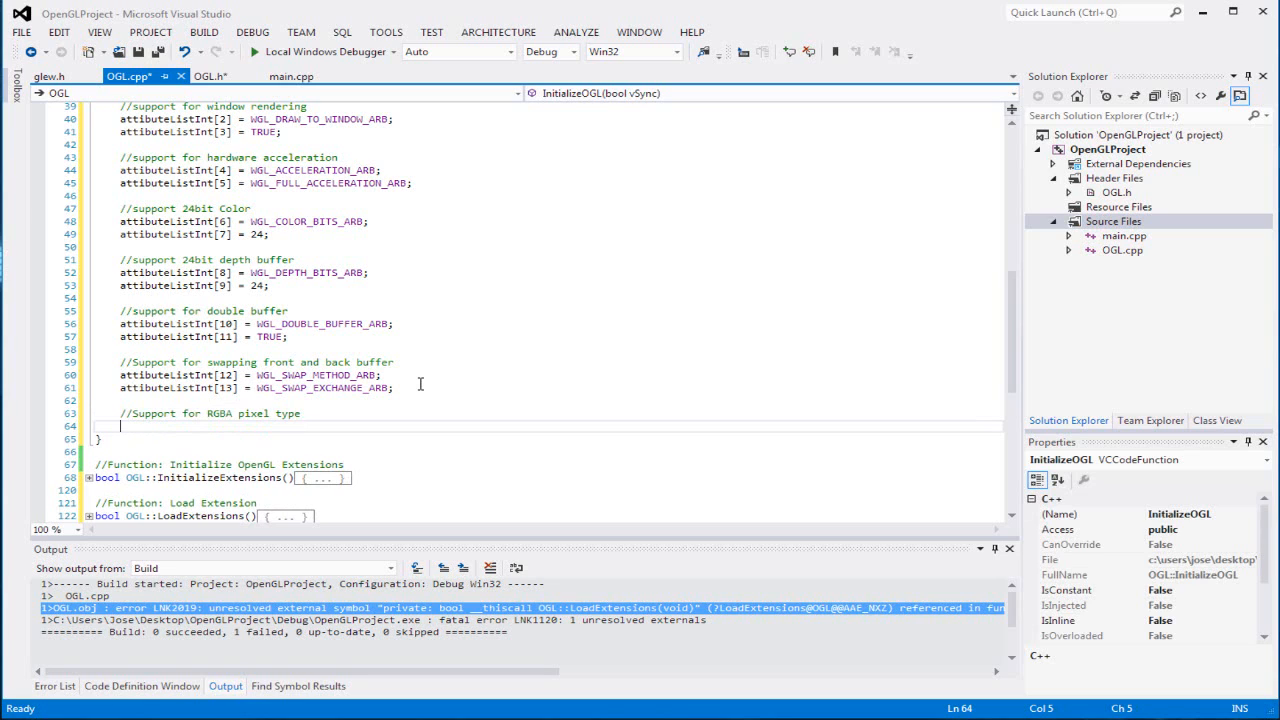
# Set attributeListInt[14] = WGL_PIXEL_TYPE_ARB and [15] = WGL_TYPE_RGBA_ARB.
pyautogui.write('attributeListInt')
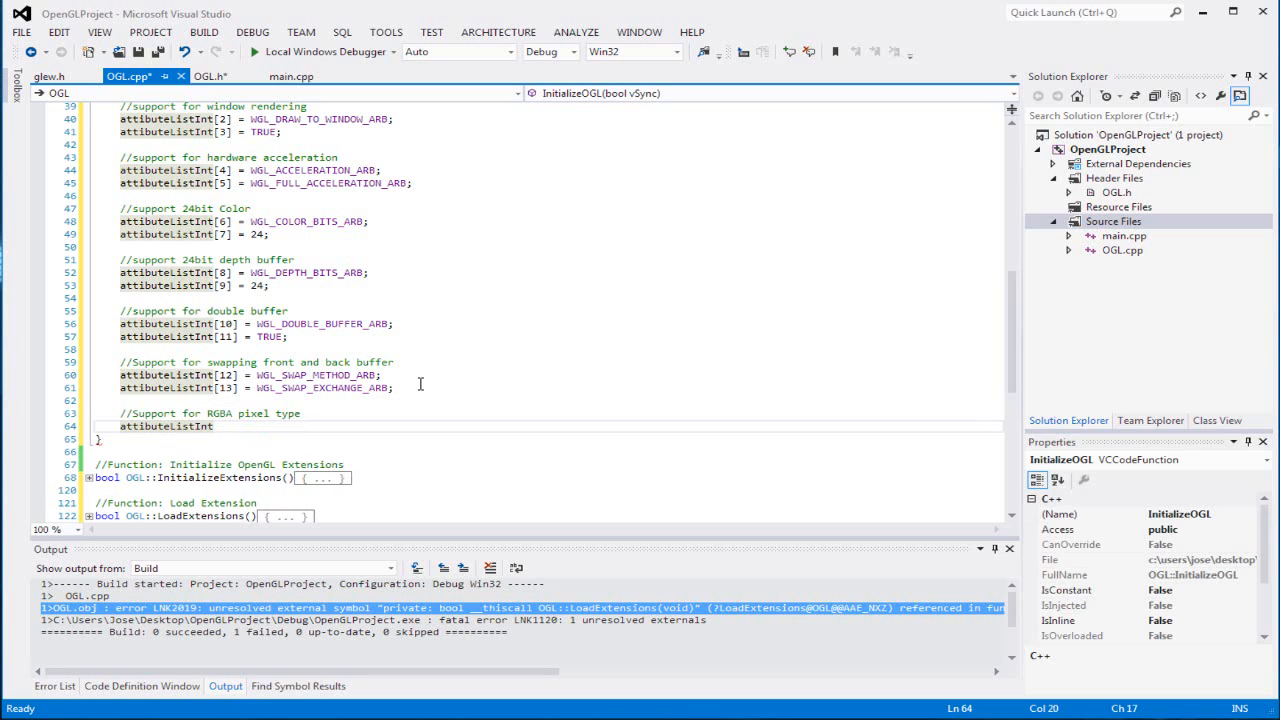
pyautogui.write('[14] =')
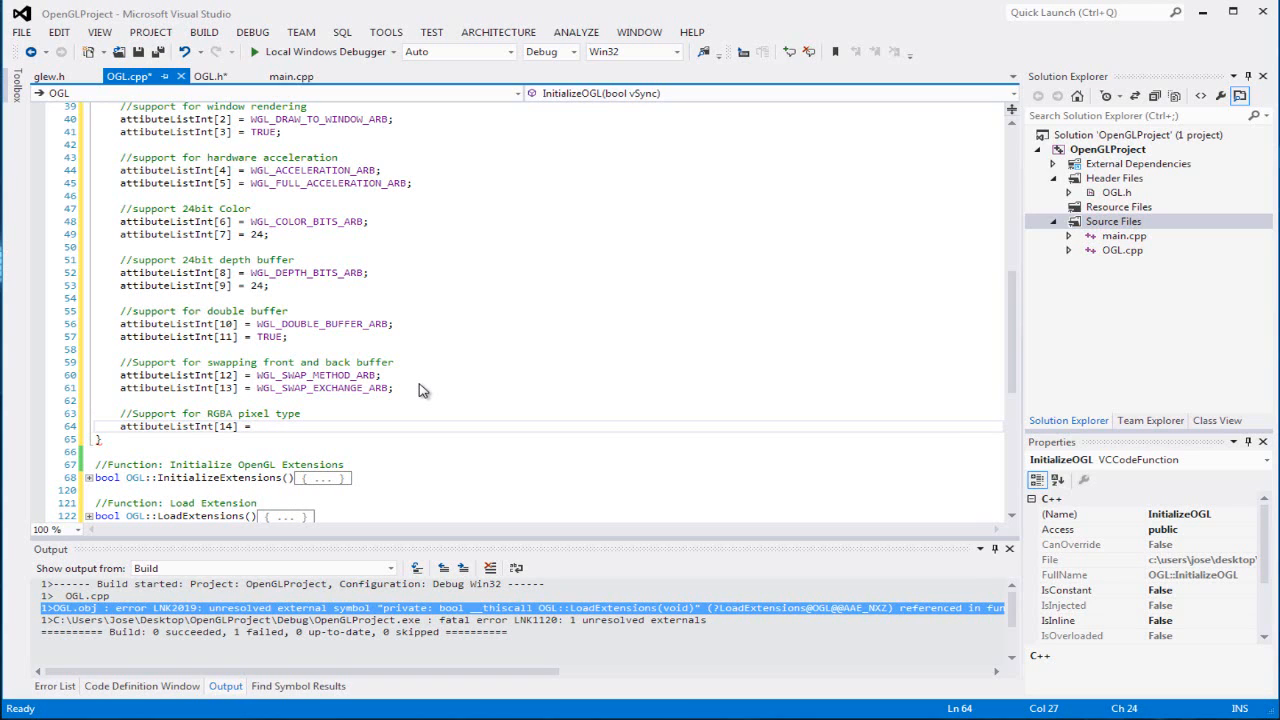
pyautogui.write('WGL_')
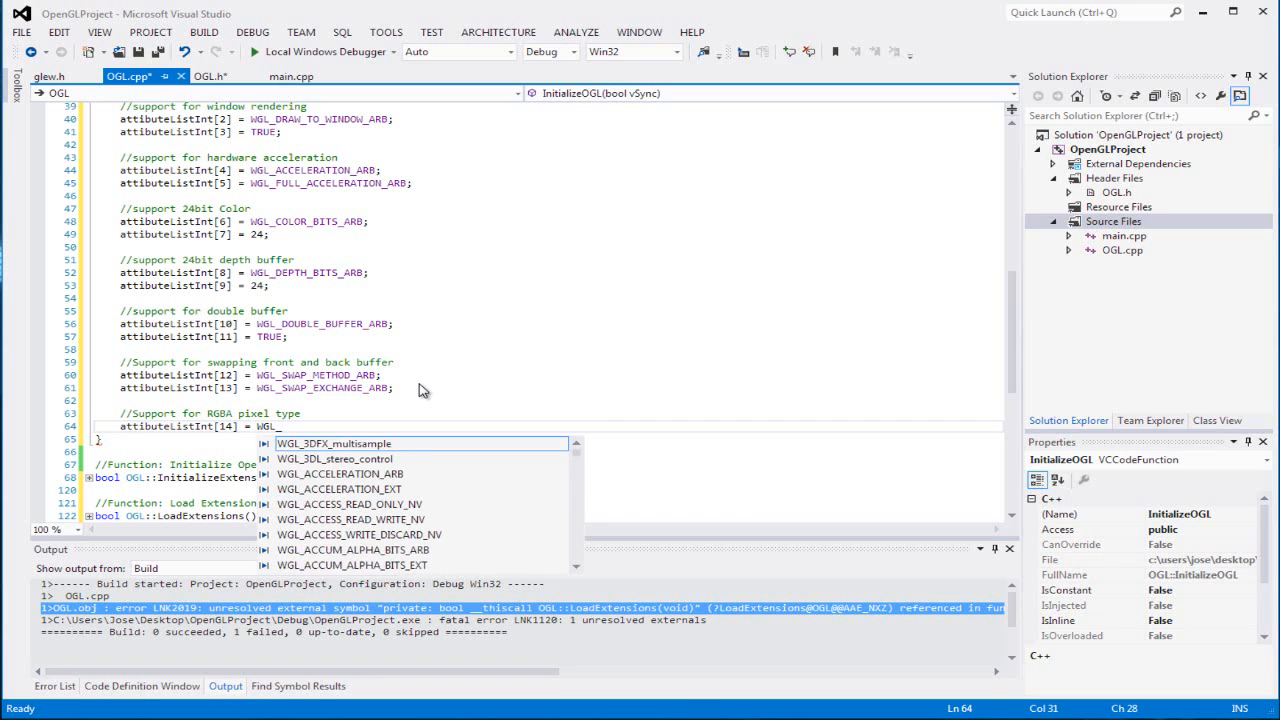
pyautogui.write('PIXEL_TYPE_ARB;')
pyautogui.write('attibuteListInt[15')
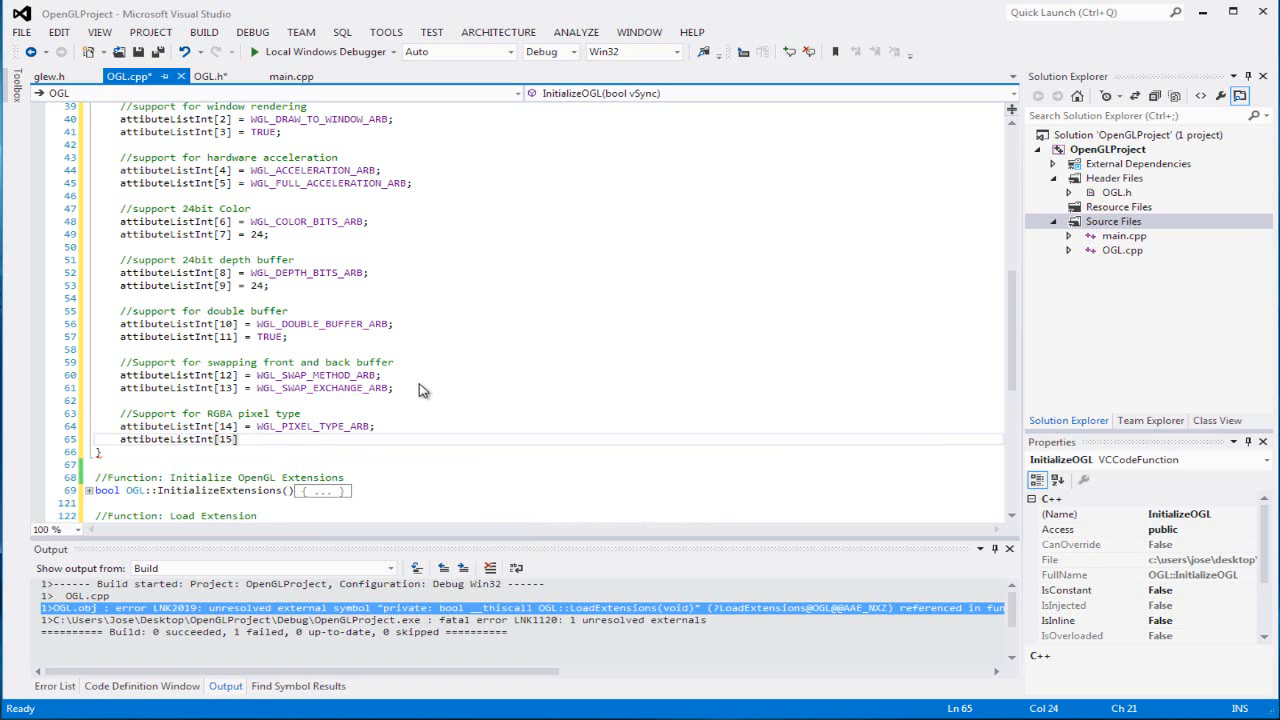
pyautogui.write('WGL_')
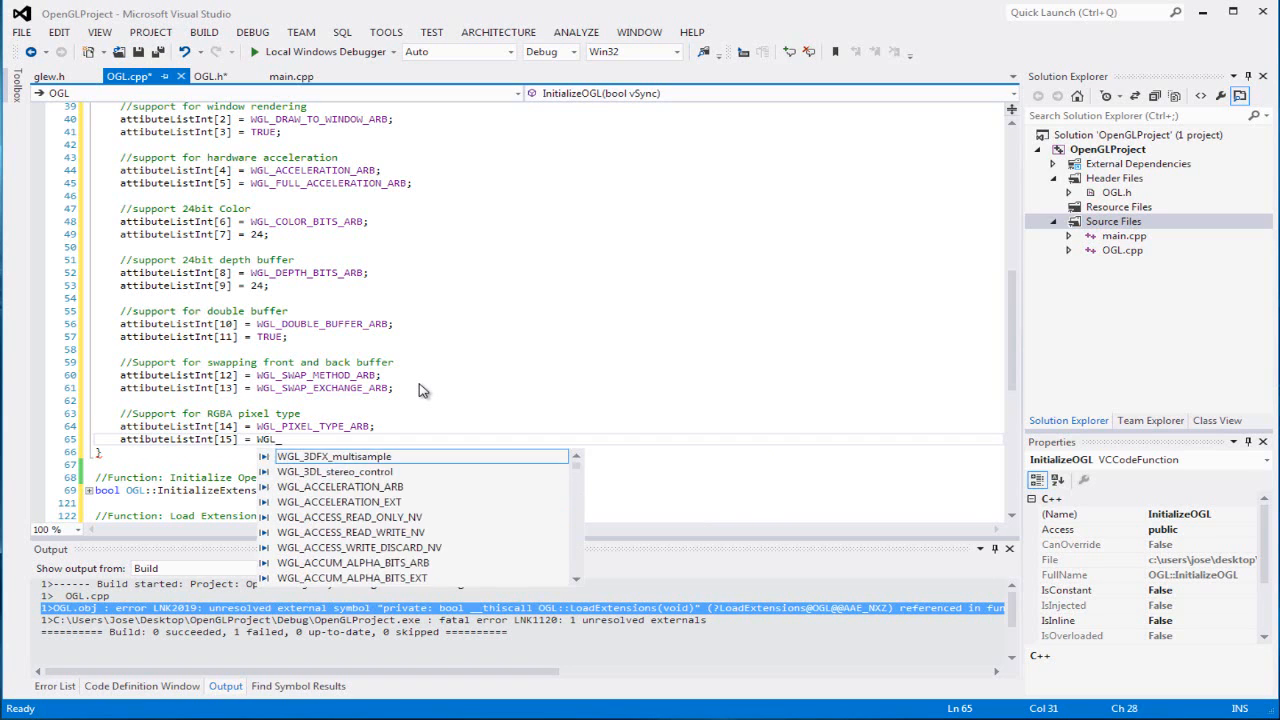
pyautogui.write('TYPE')
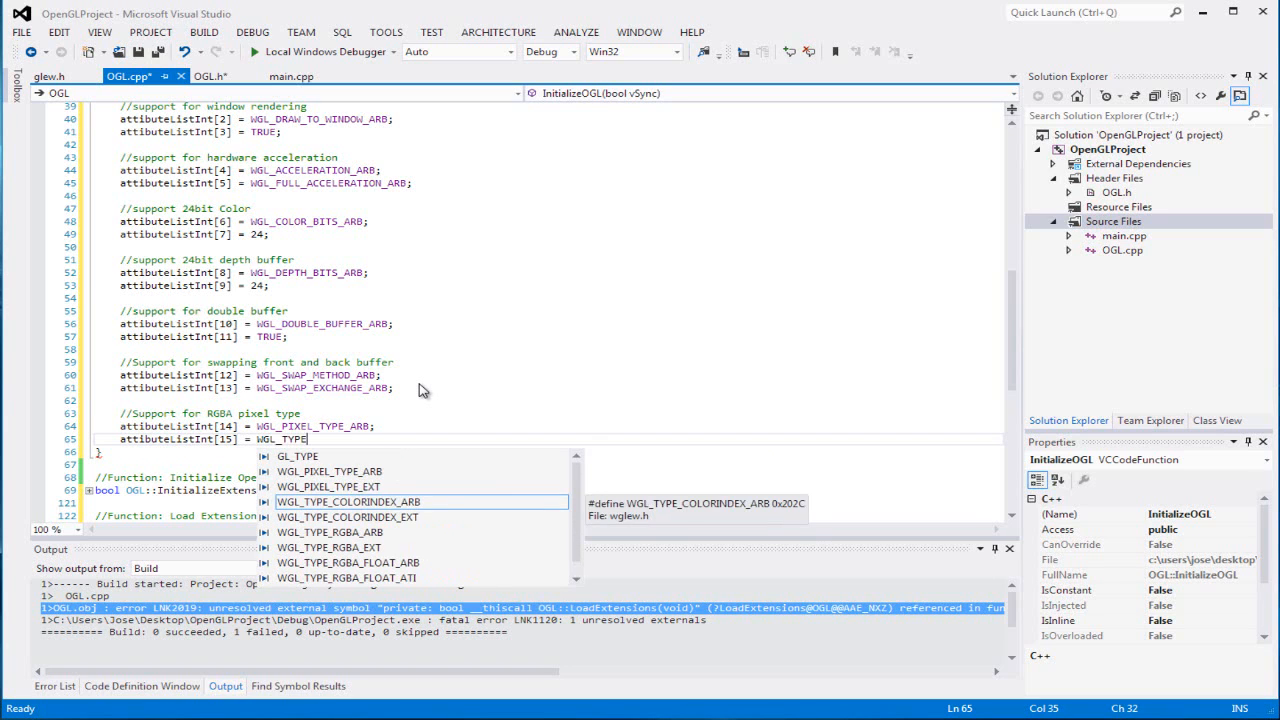
pyautogui.write('_RGBA_ARB;')
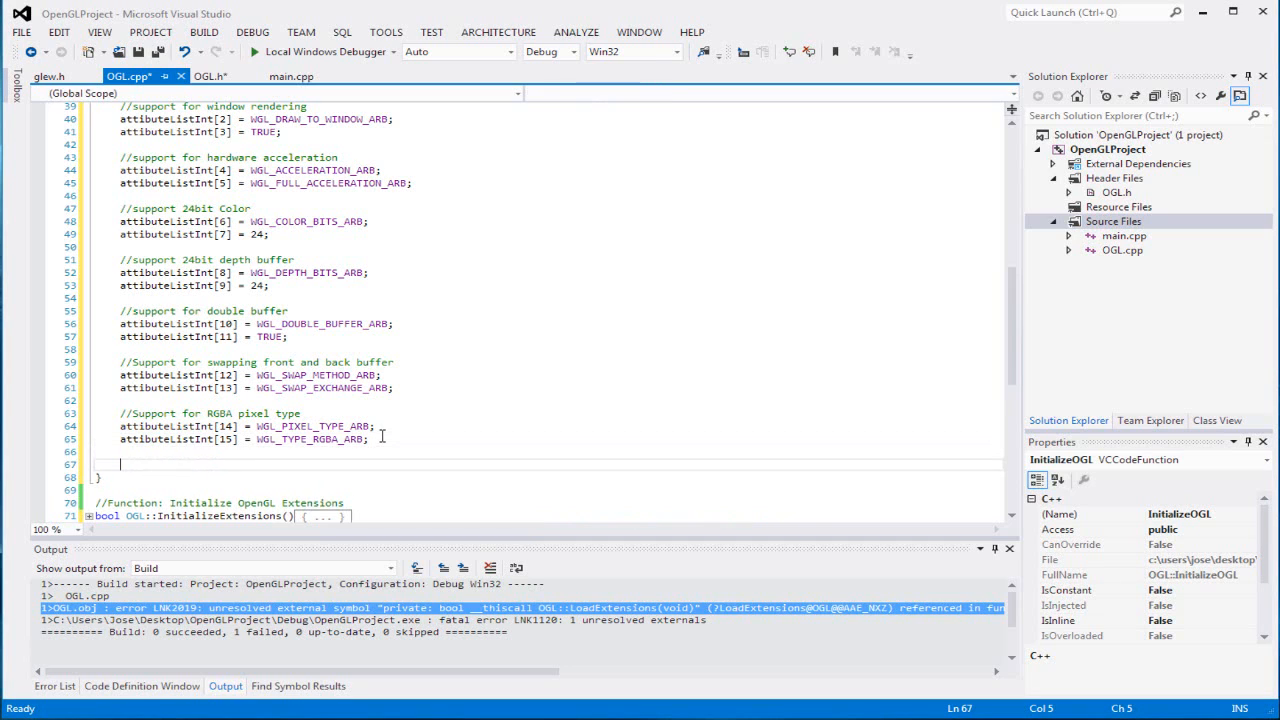
# Undo the stray attributeListInt text and write the '//support for 8bit stencil buffer' comment.
pyautogui.write('attributeListInt')
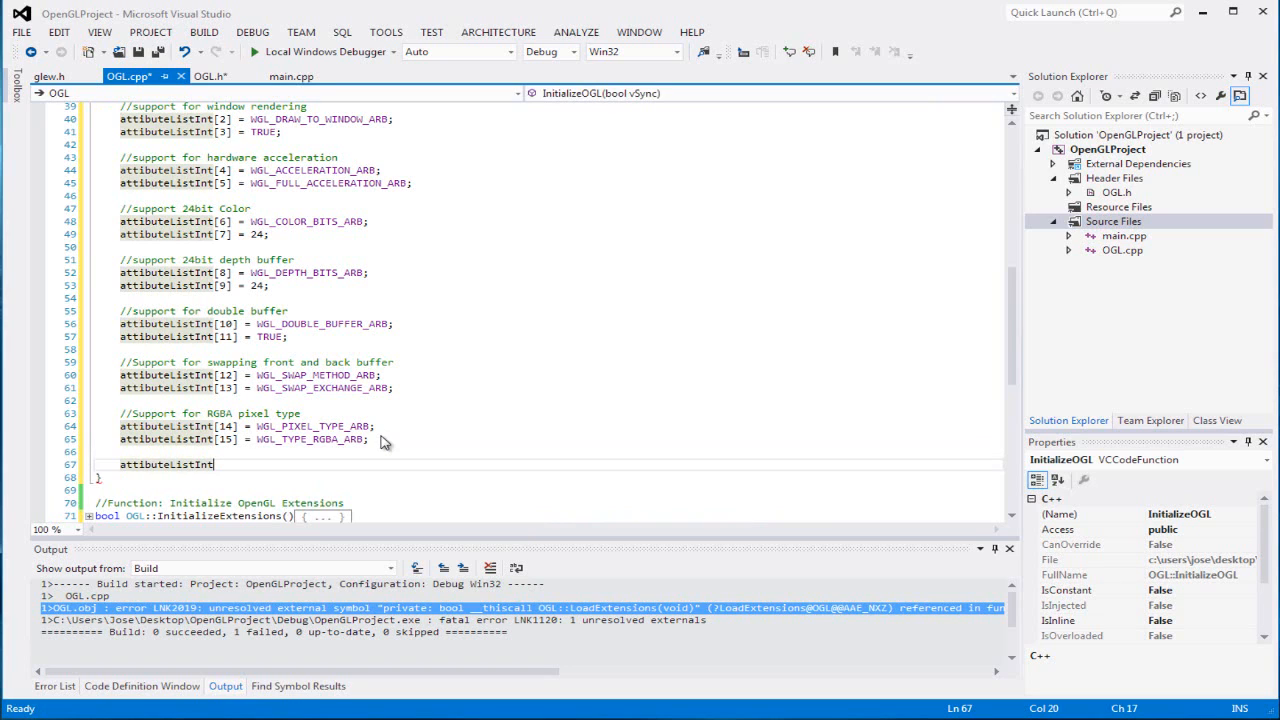
pyautogui.press('Ctrl+z')
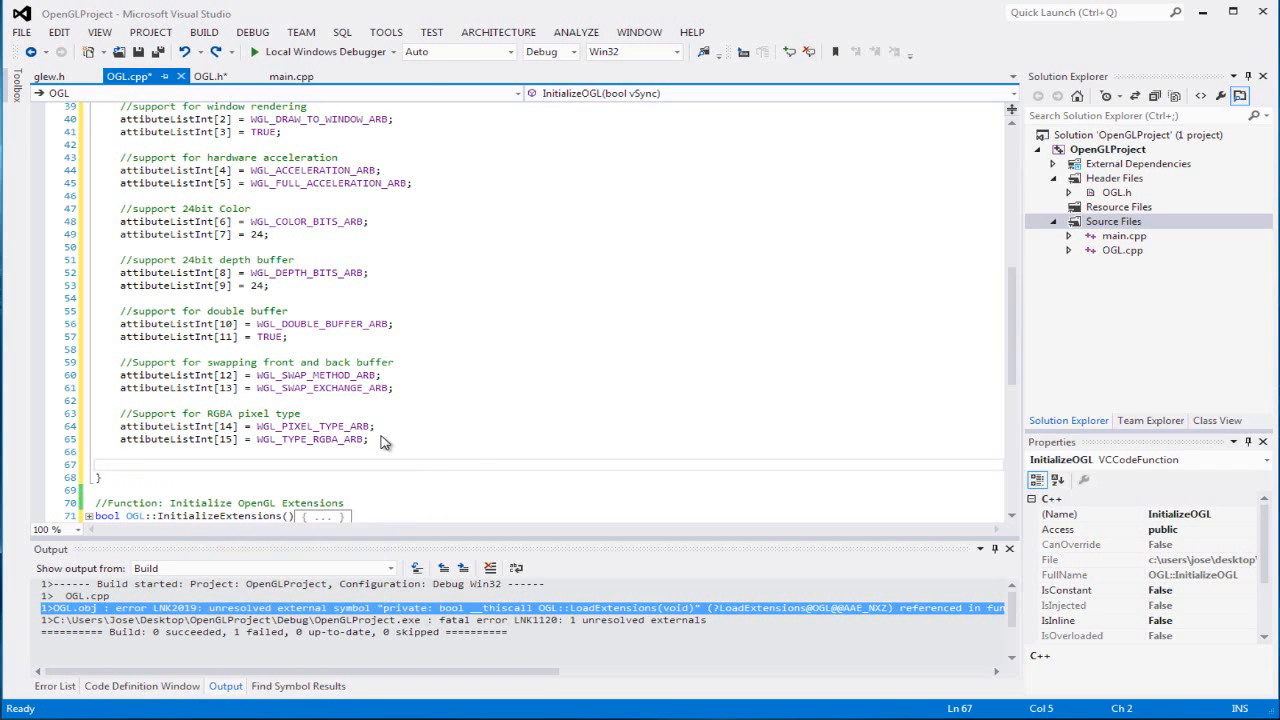
pyautogui.write('//support')
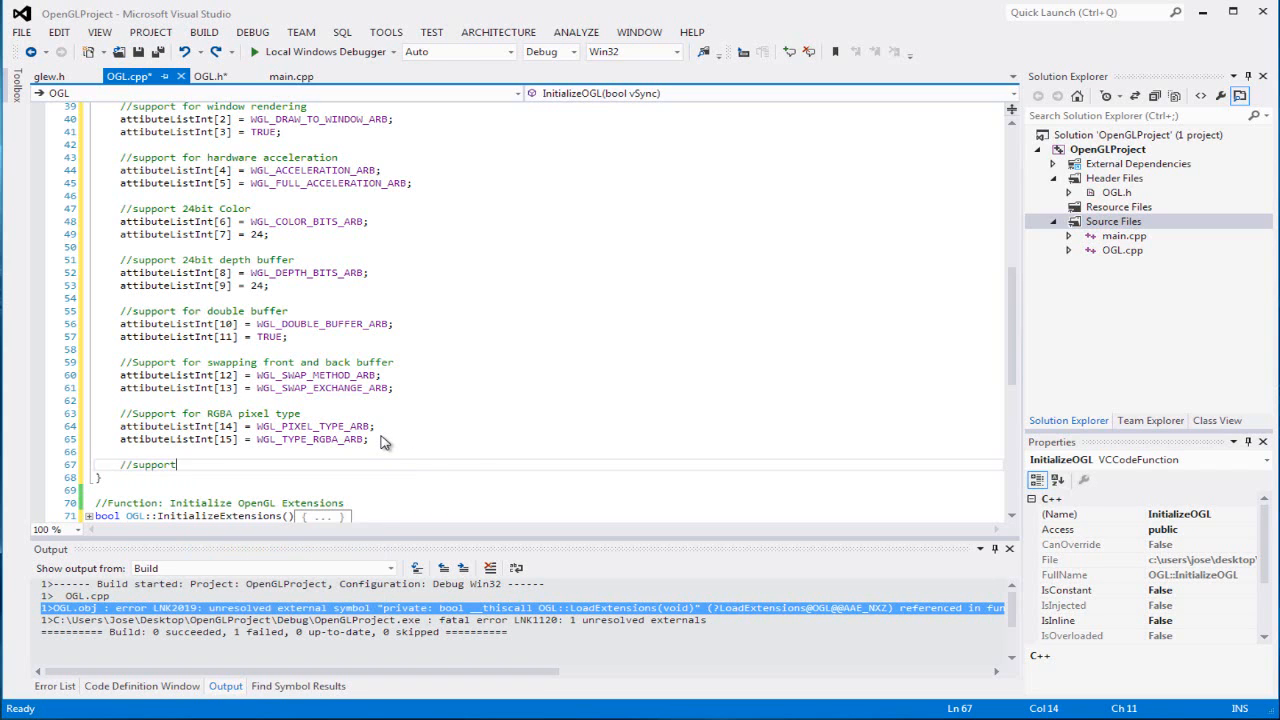
pyautogui.write('for')
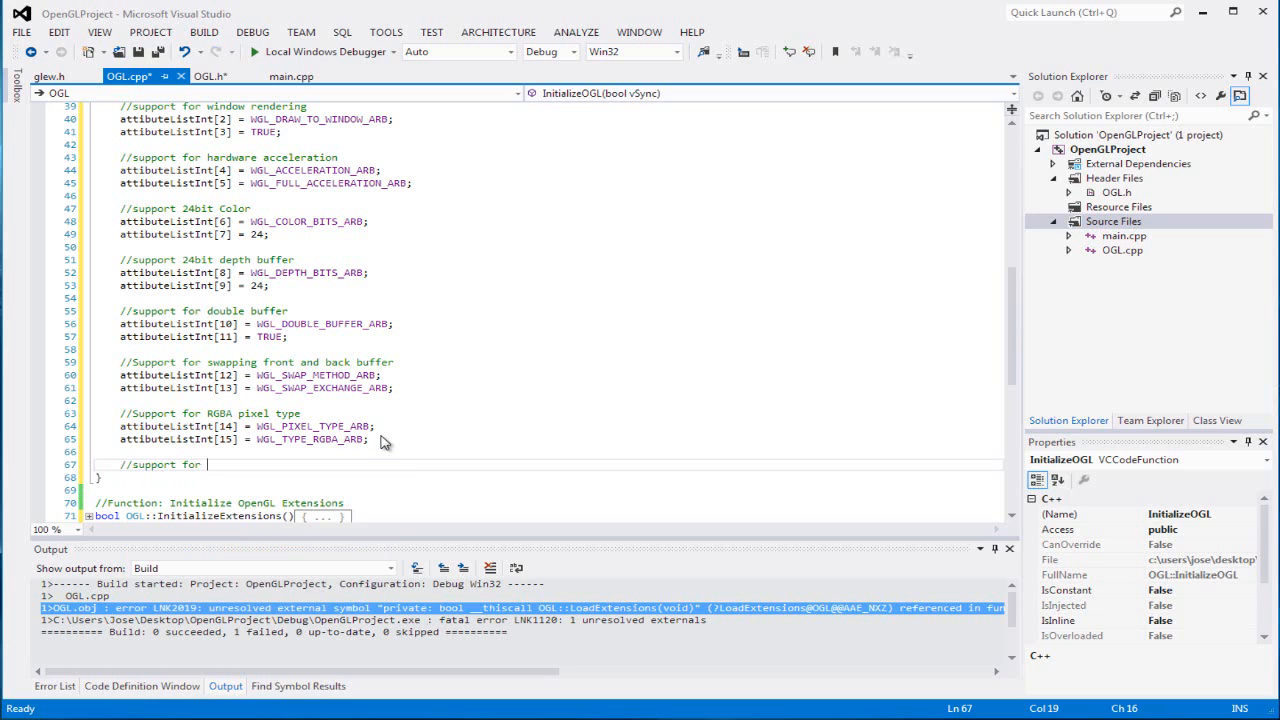
pyautogui.write('8bit')
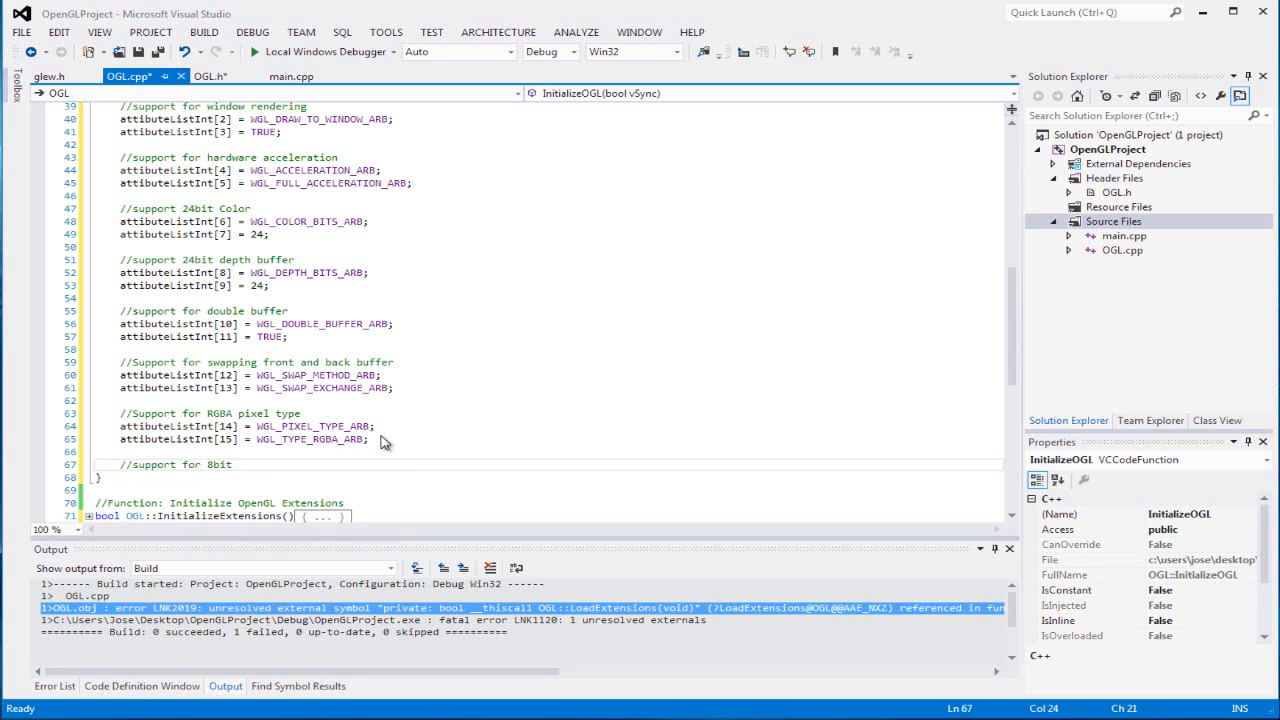
pyautogui.write('stencil buffer')
pyautogui.write('attibuteListInt[')
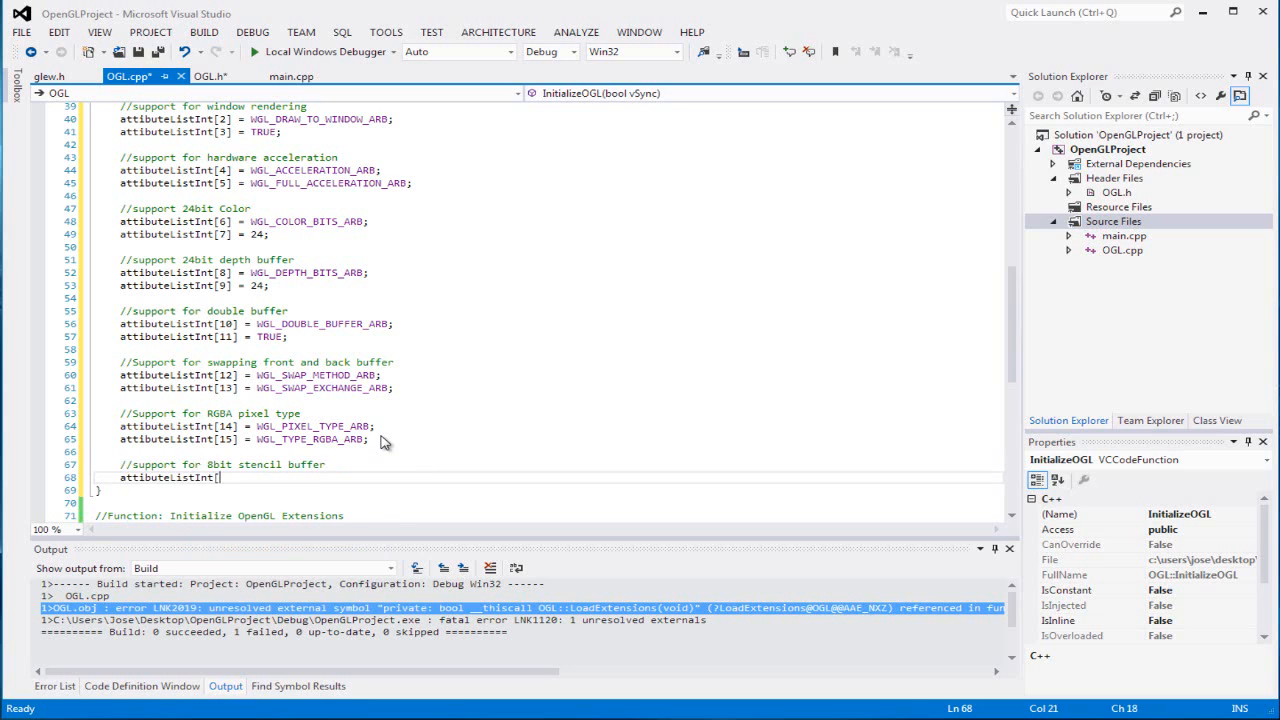
# Set attributeListInt[16] = WGL_STENCIL_BITS_ARB and attributeListInt[17] = 8.
pyautogui.write('16]')
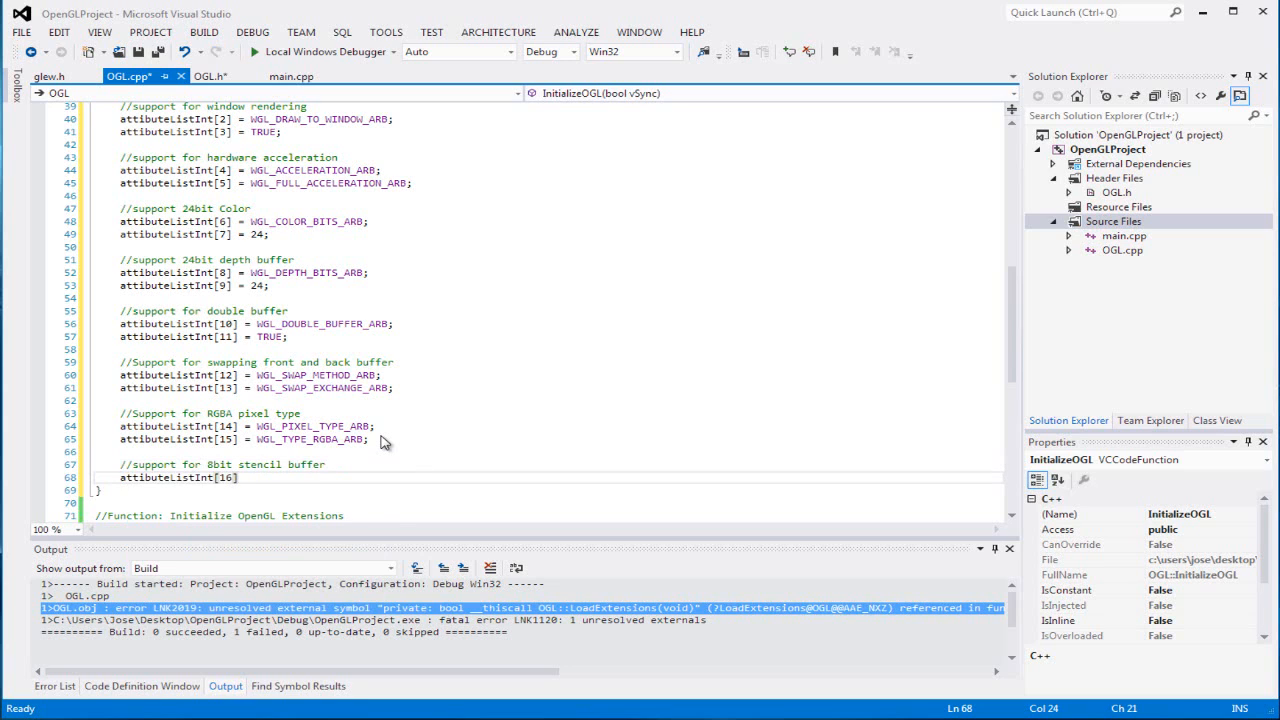
pyautogui.write('WG')
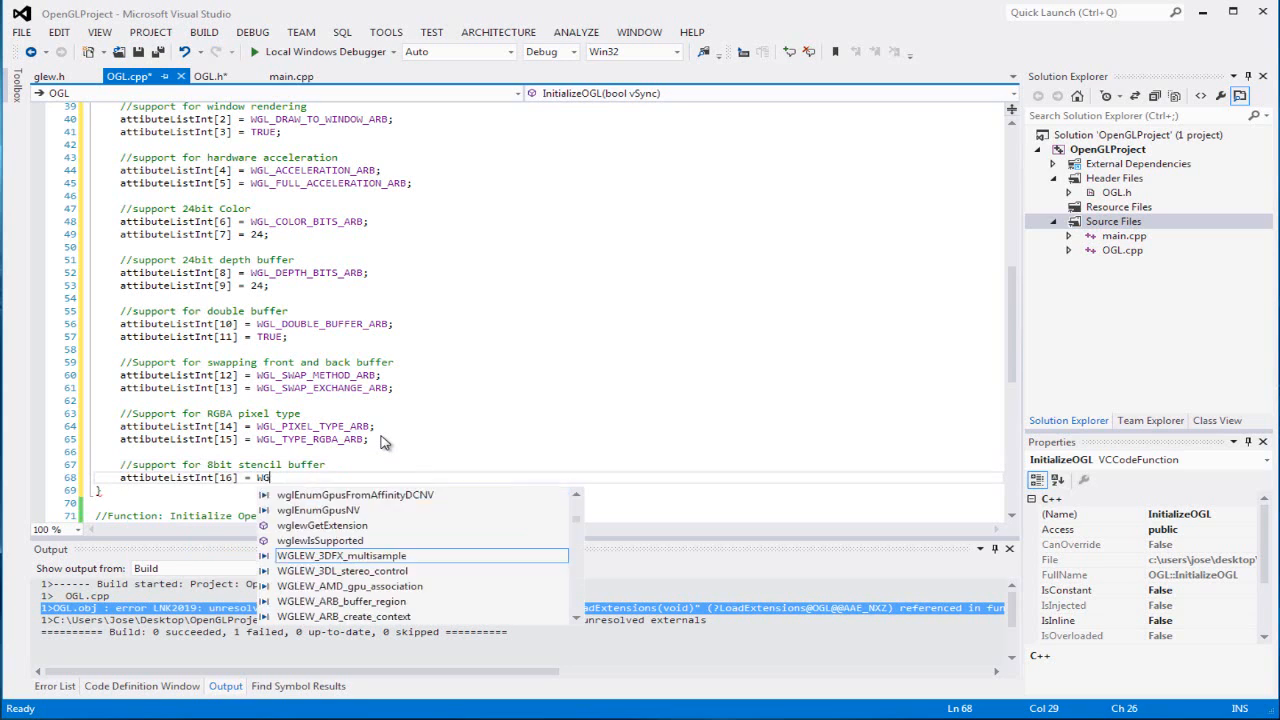
pyautogui.write('_E')
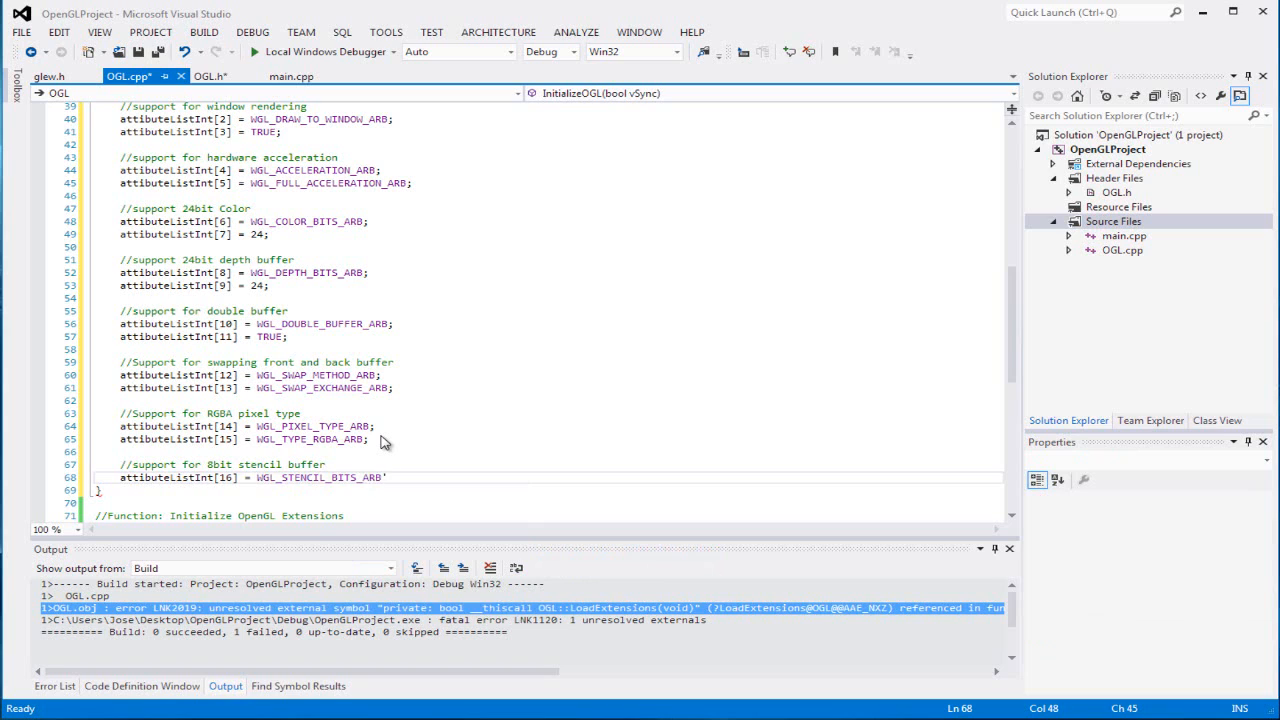
pyautogui.write('attibuteListInt[')
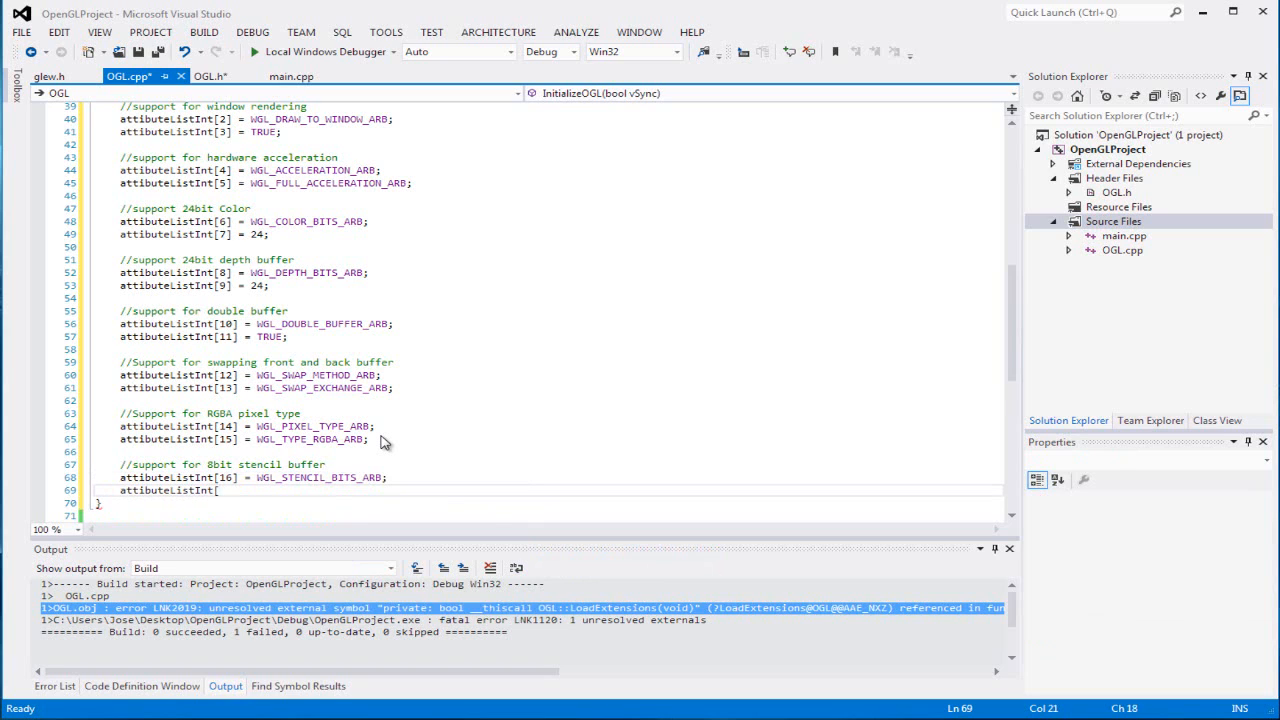
pyautogui.write('17]')
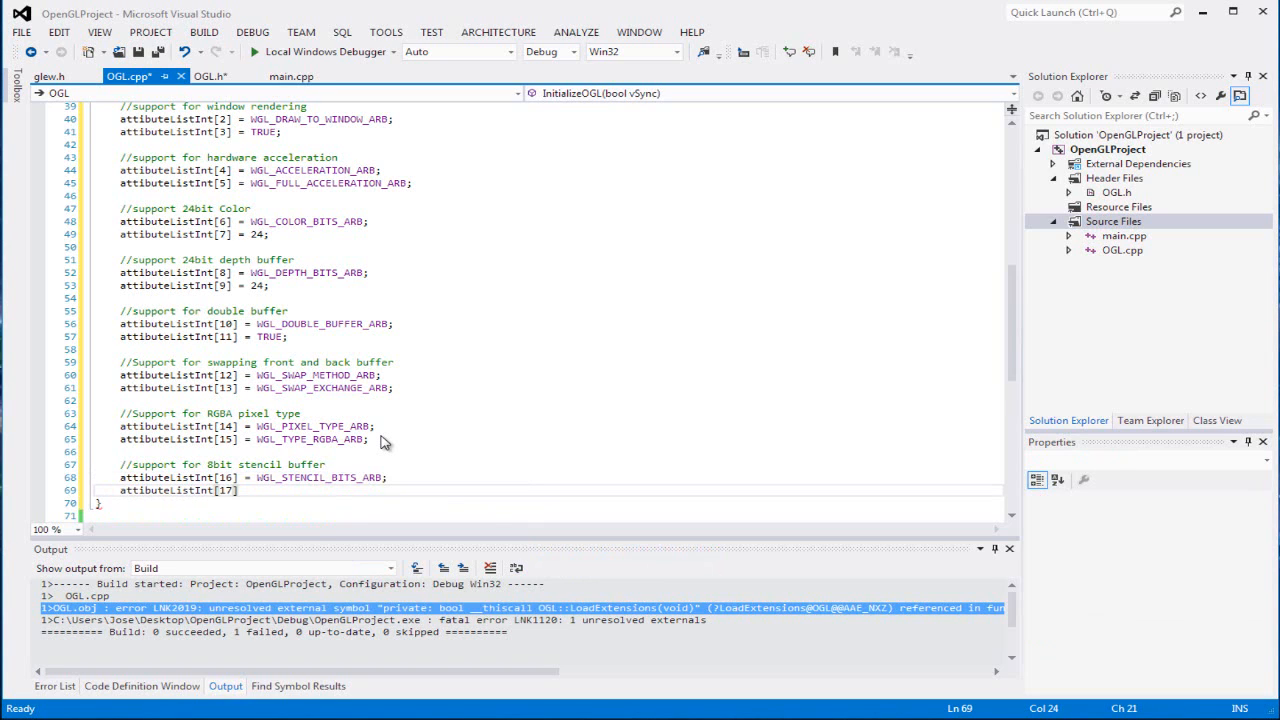
pyautogui.write('= 8;')
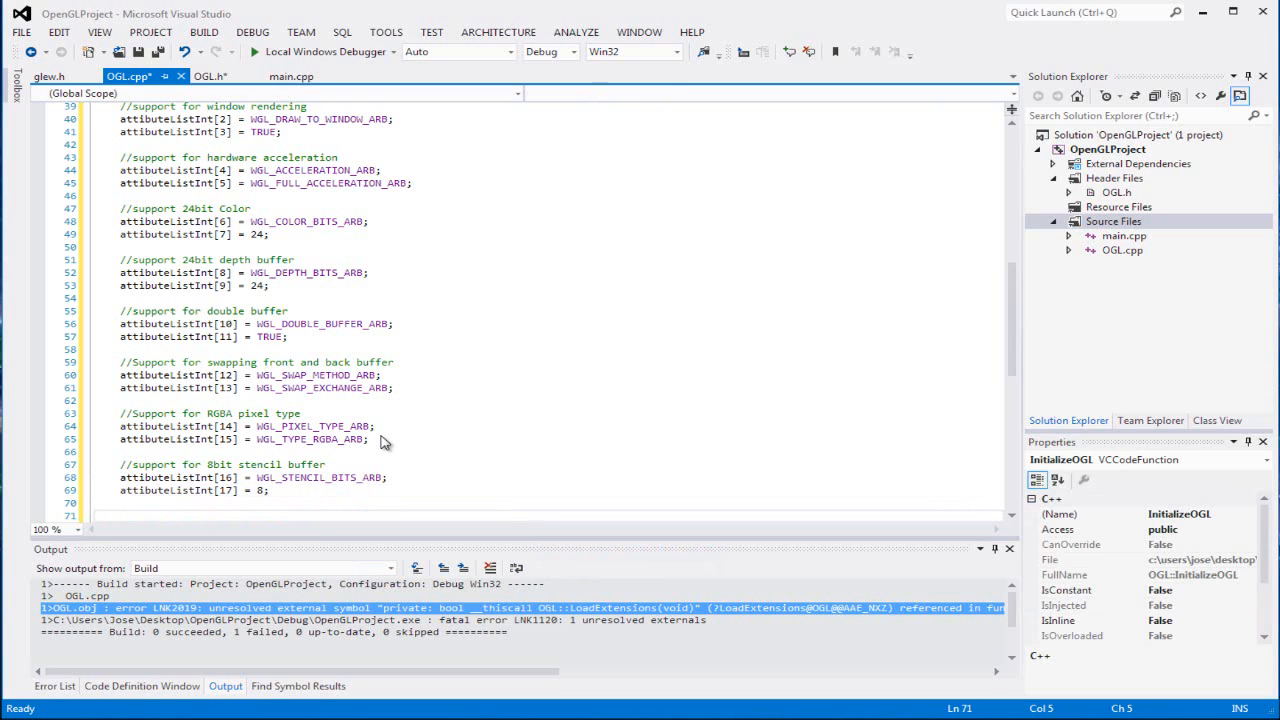
# Add the '//Null termitor' comment and attributeListInt[18] = 0;.
pyautogui.write('//')
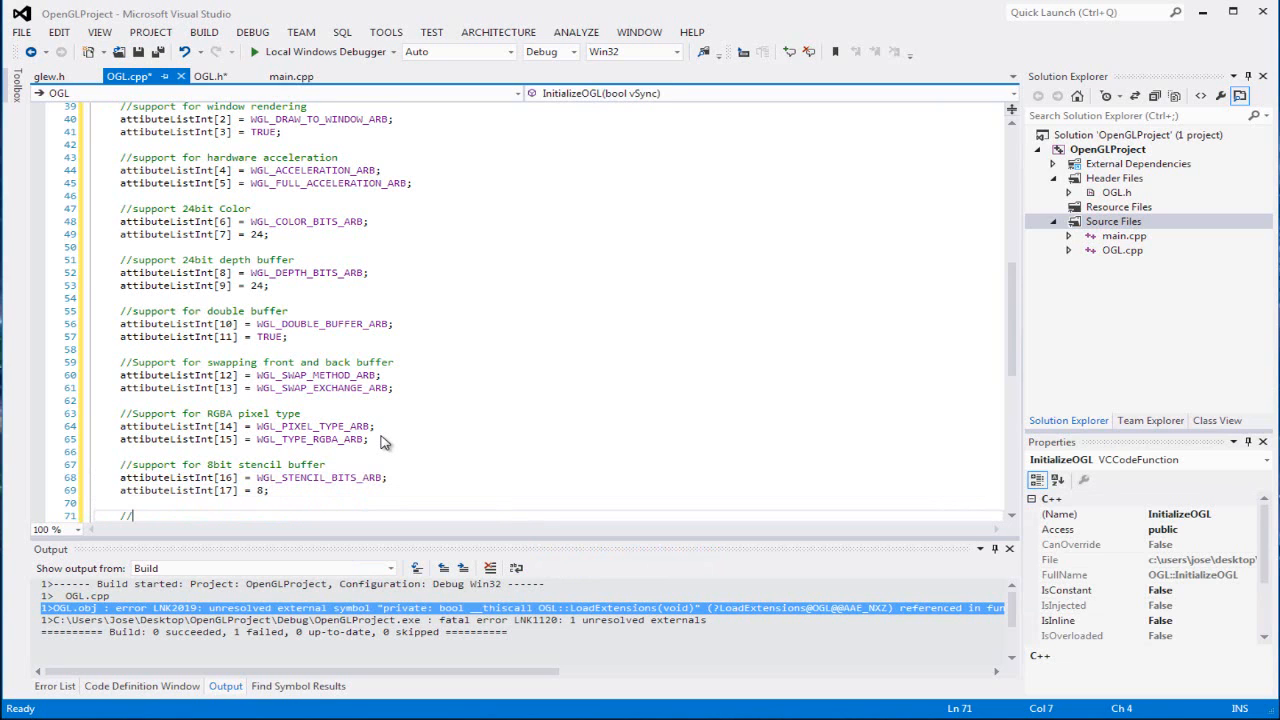
pyautogui.write('Null')
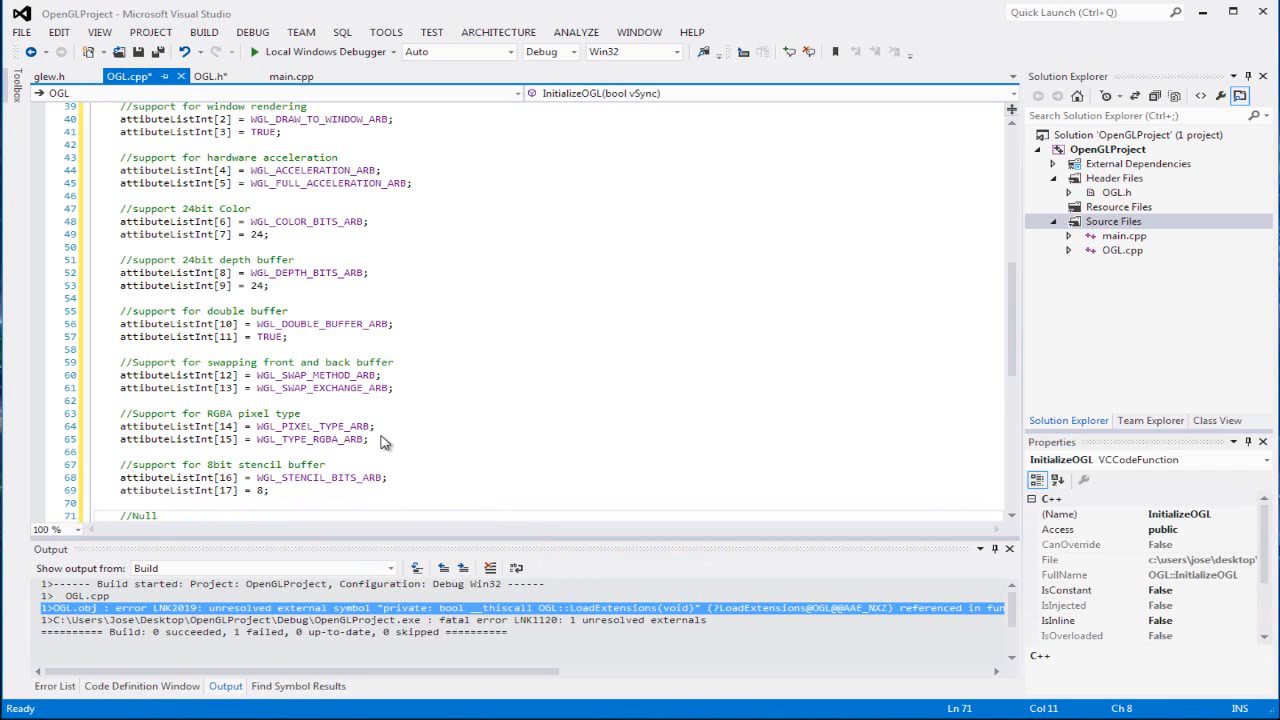
pyautogui.write('termi')
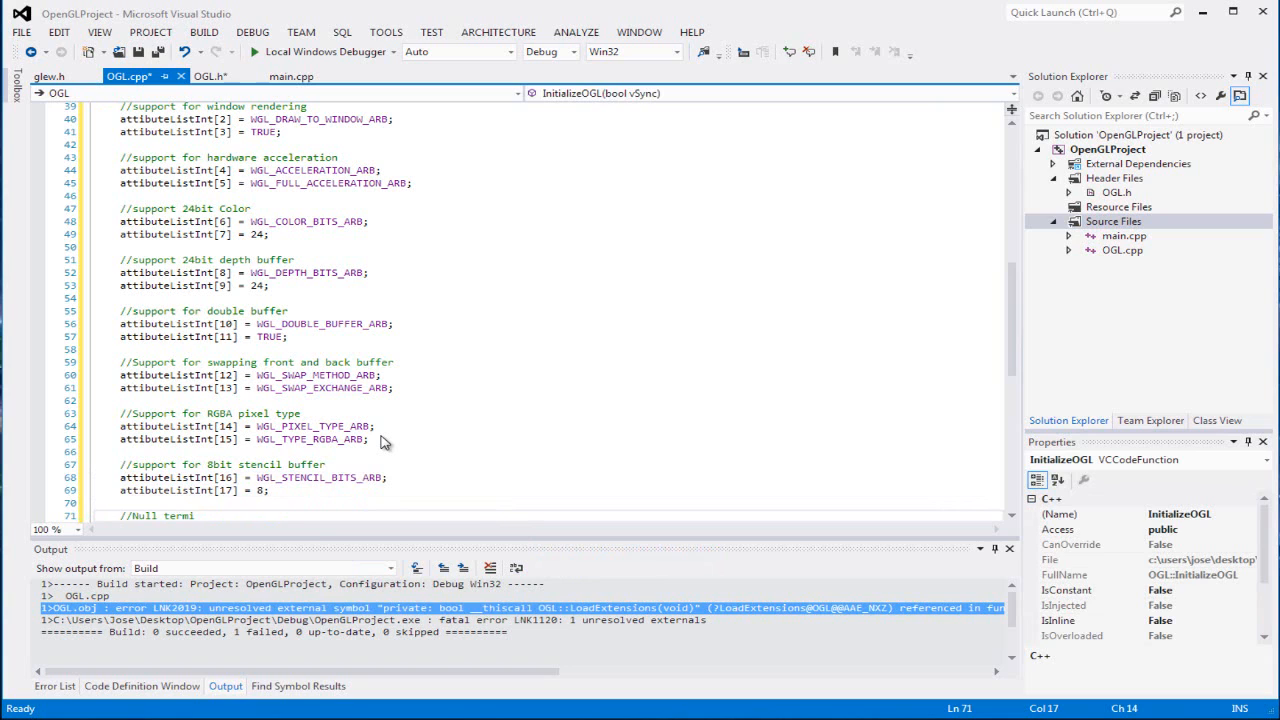
pyautogui.write('tor')
pyautogui.write('attibuteListInt[1')
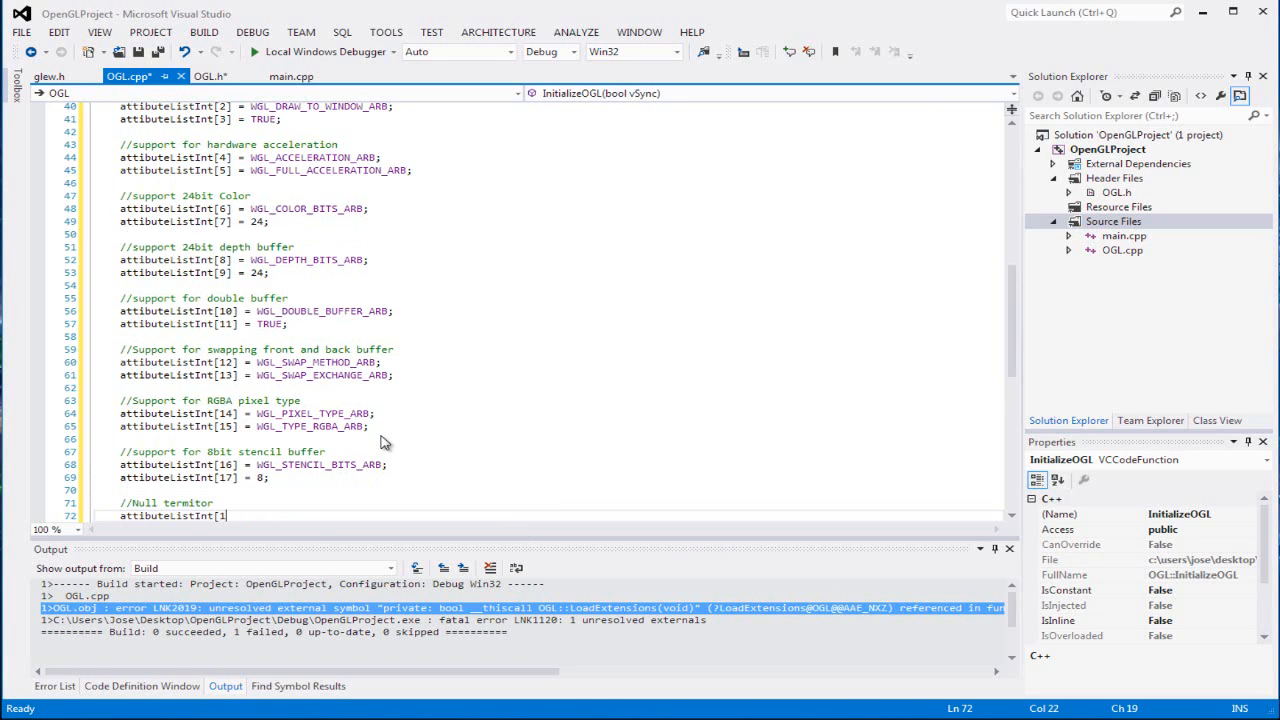
pyautogui.write('8] = 0;')
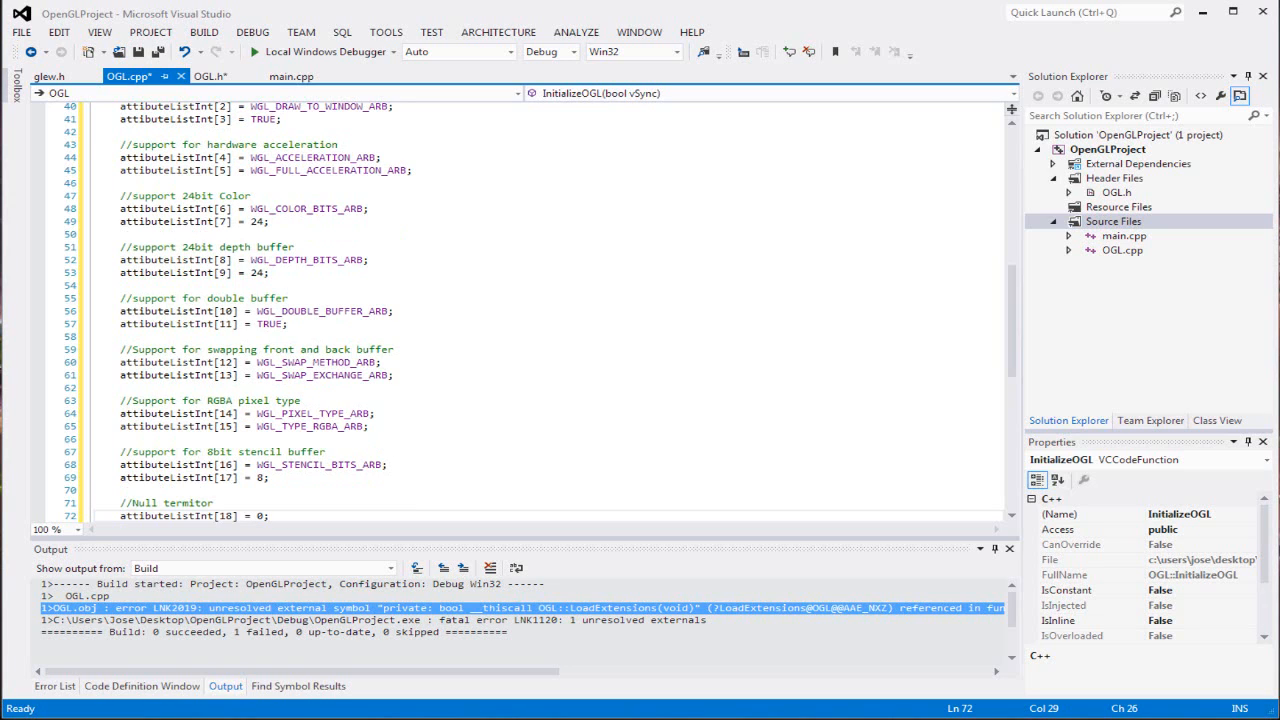
pyautogui.moveTo(149, 525)
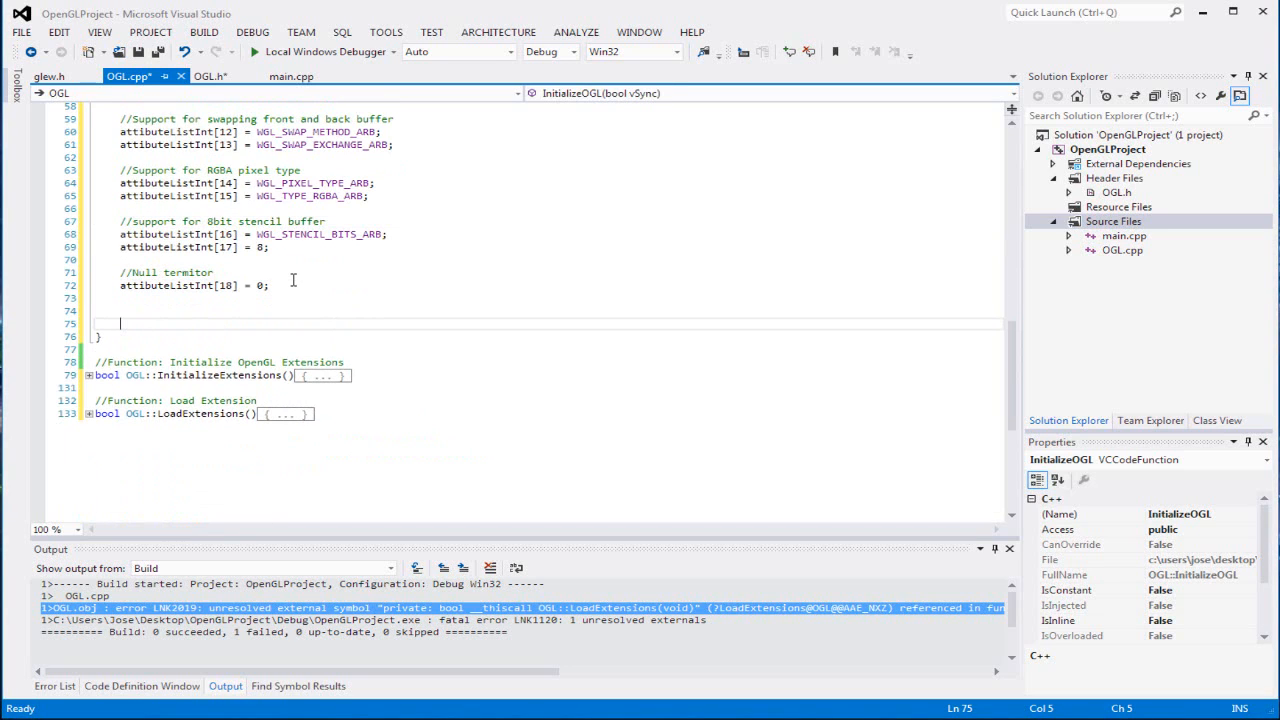
# Write '//Query for a pixel format that will get the attibute that we want' and begin 'pixelFormat ='.
pyautogui.write('//')
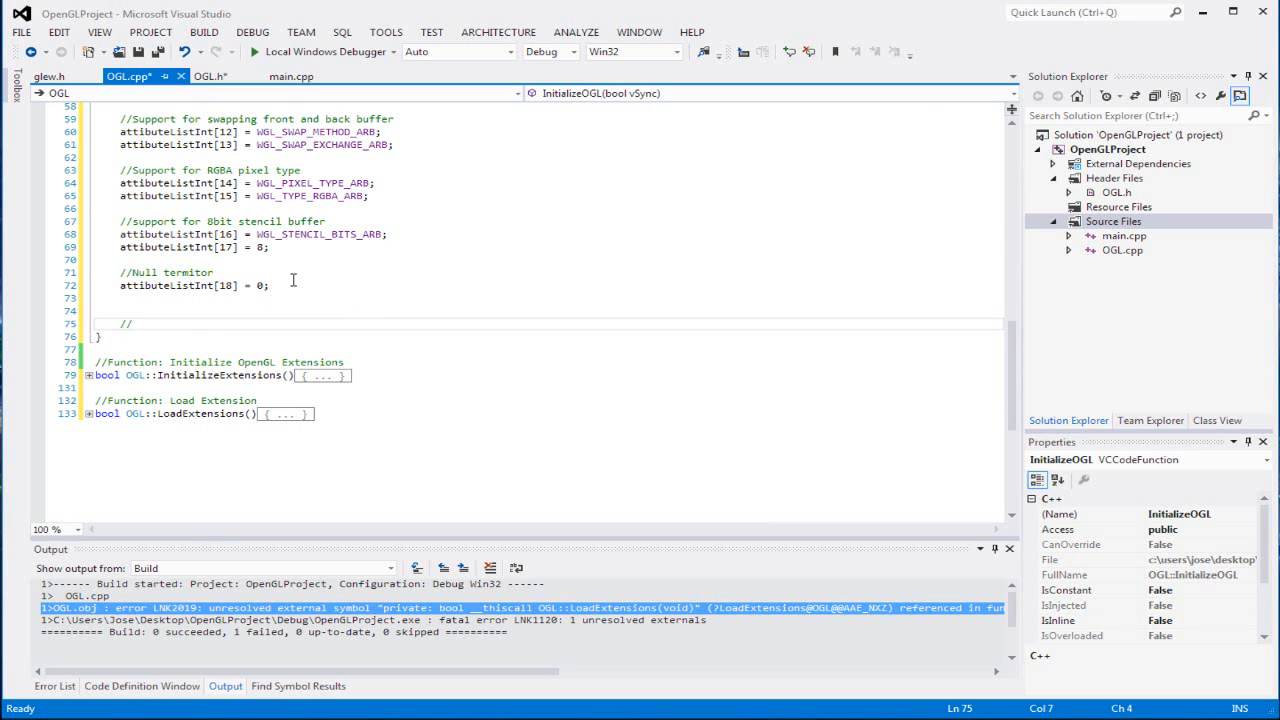
pyautogui.write('Qu')
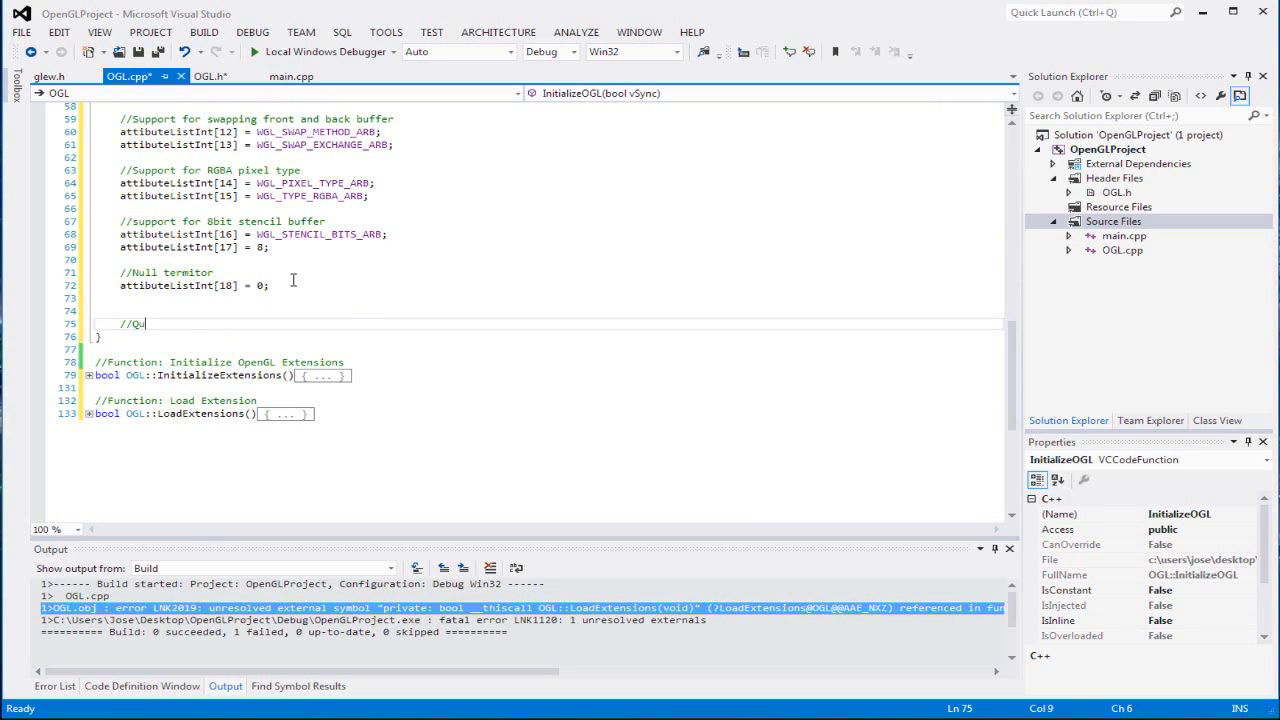
pyautogui.write('ery')
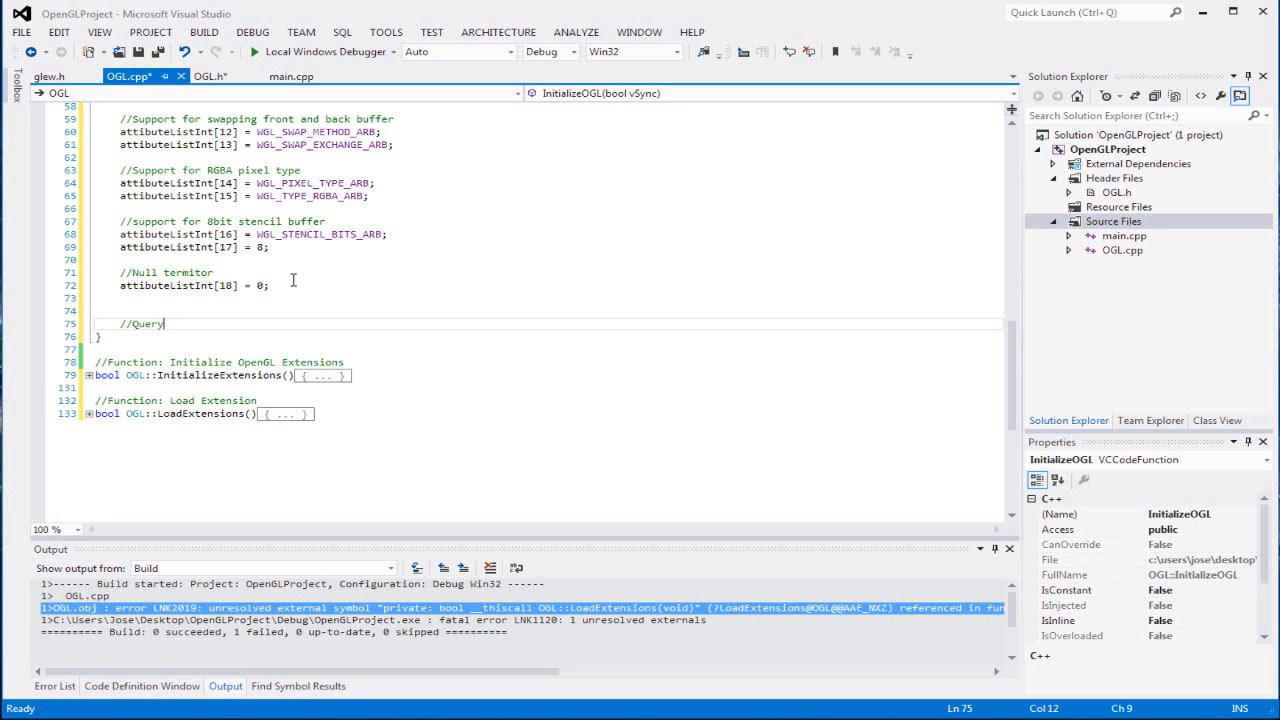
pyautogui.write('for a pixel format that')
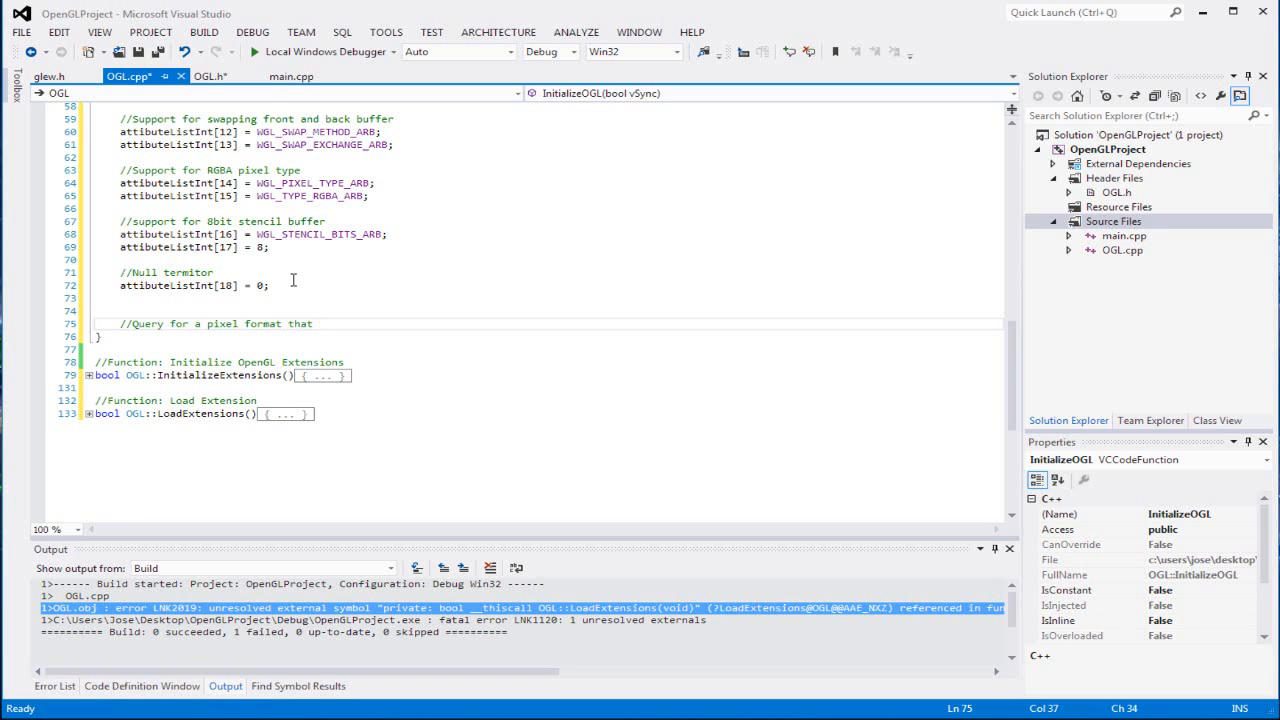
pyautogui.click(318, 323)
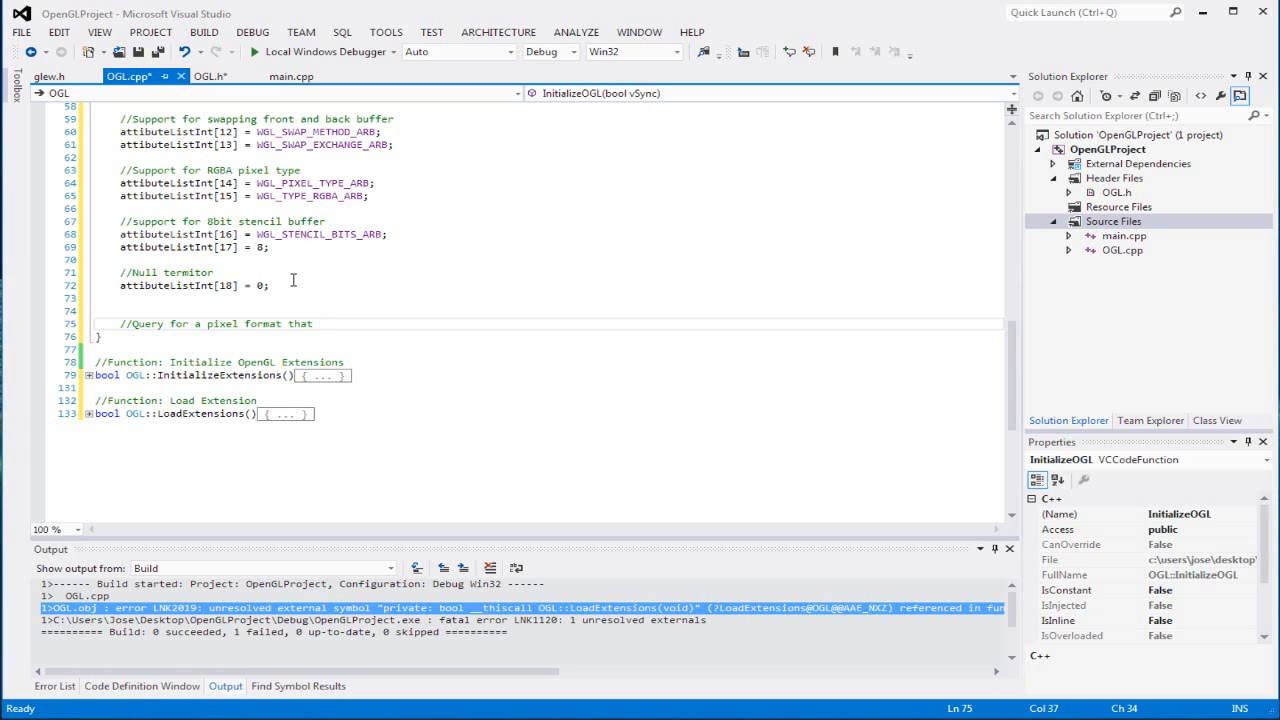
pyautogui.click(315, 323)
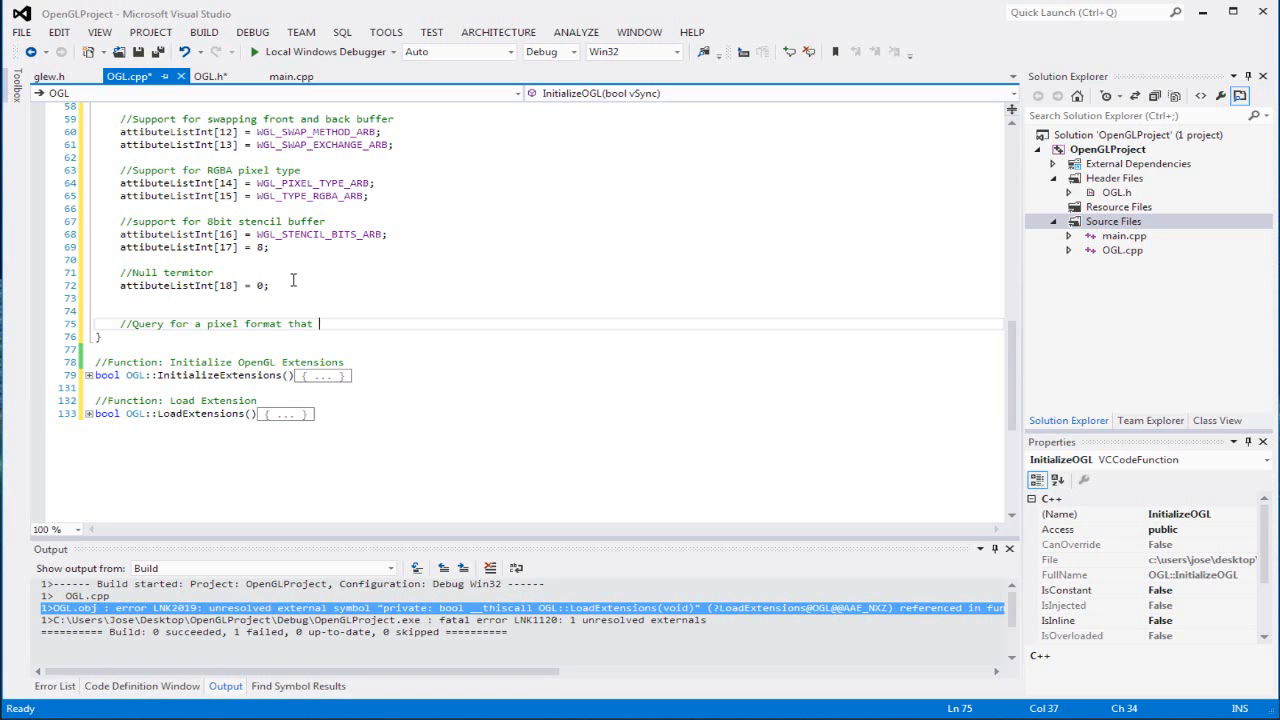
pyautogui.write('will fg')
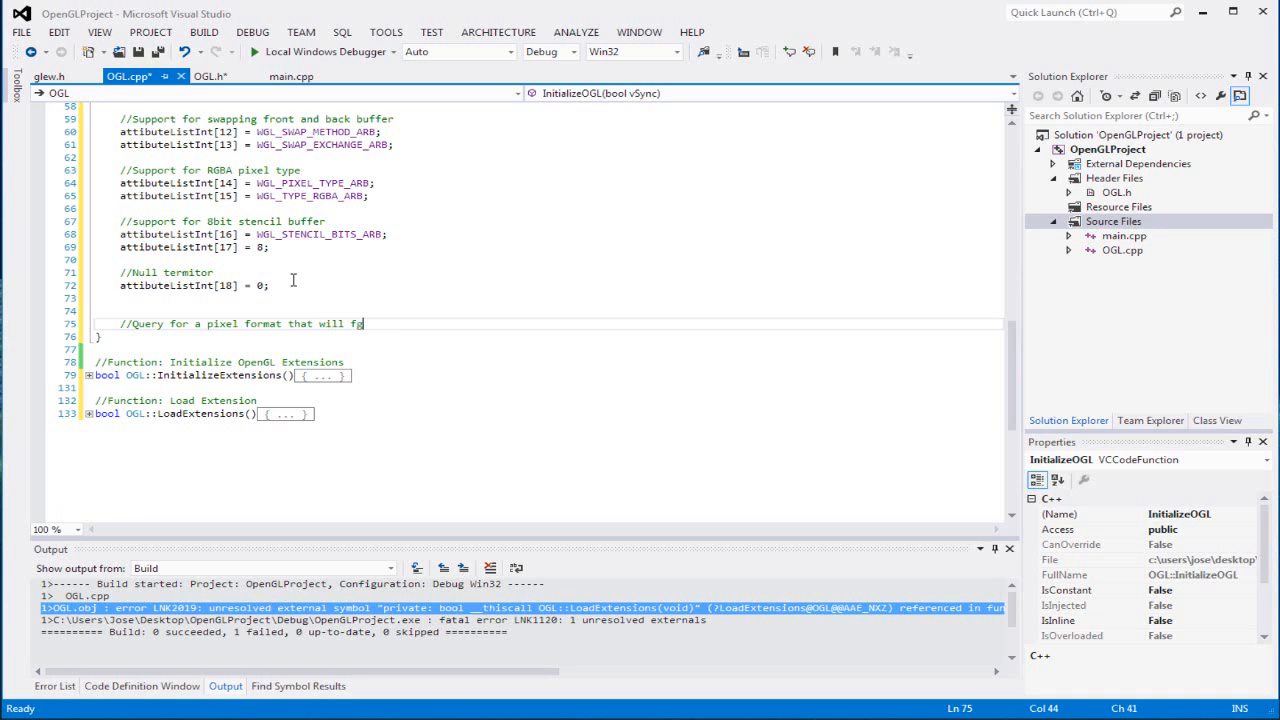
pyautogui.write('get')
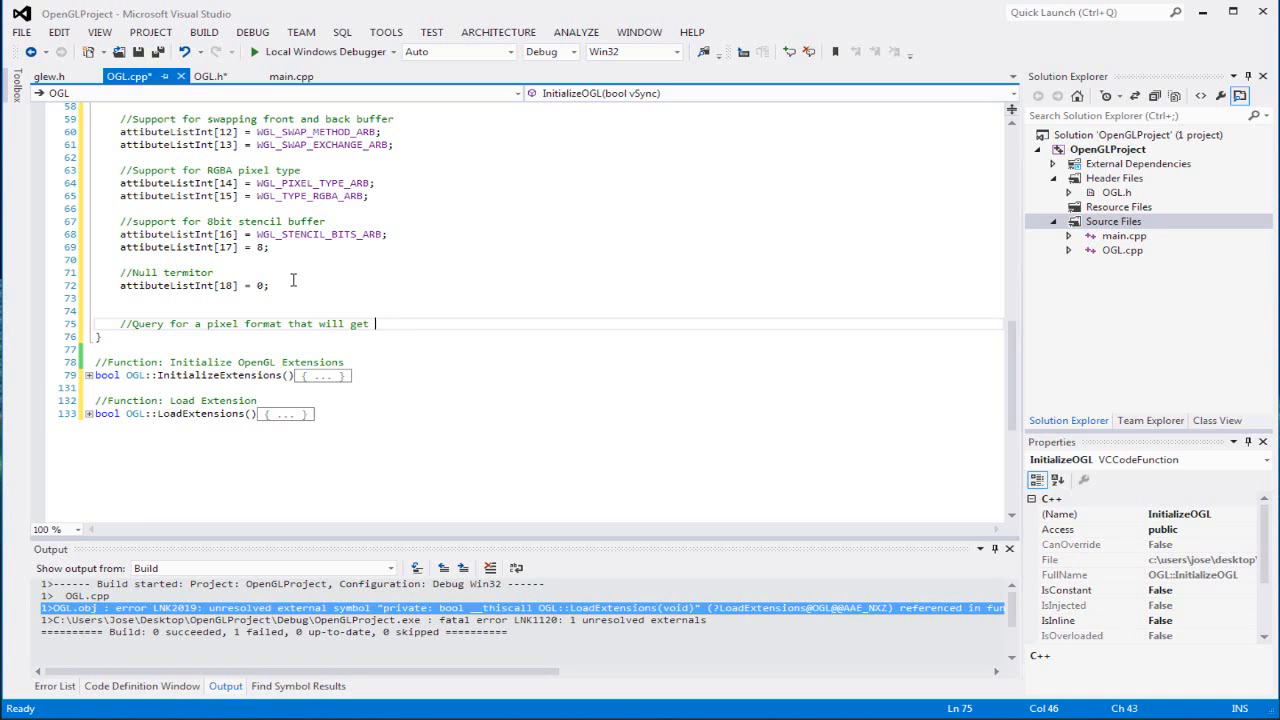
pyautogui.write('the attibut')
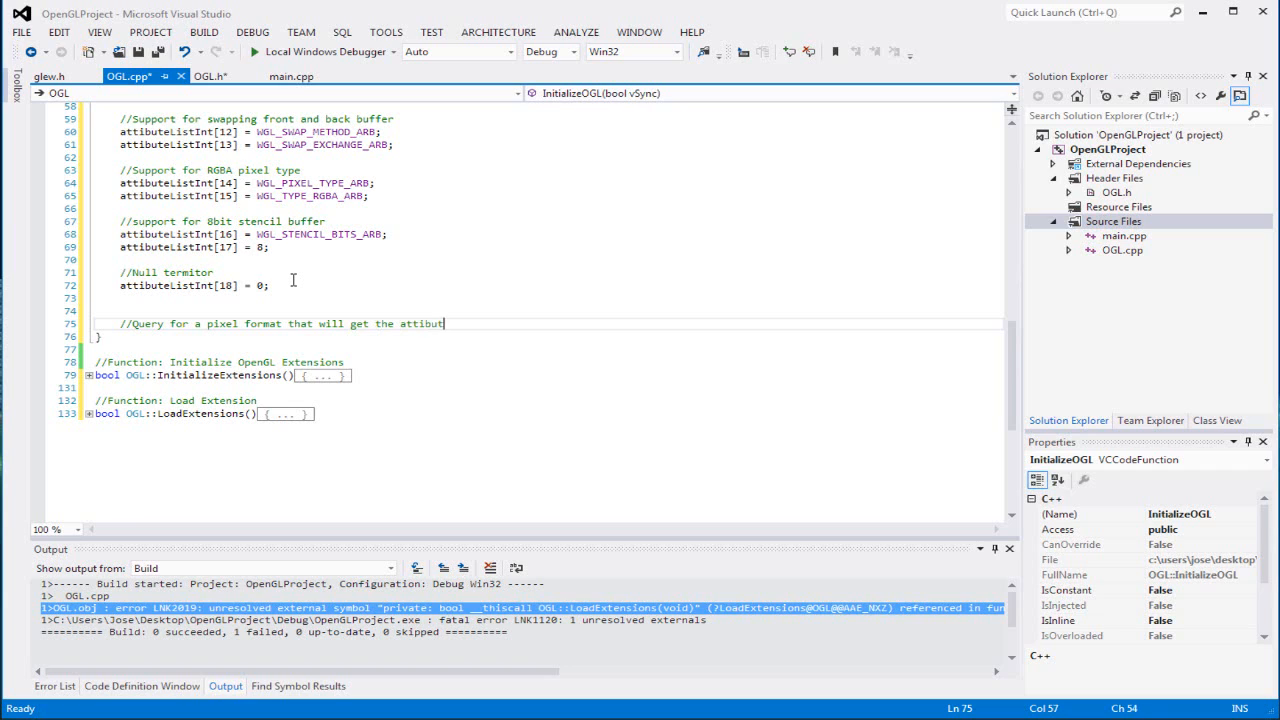
pyautogui.write('that we want')
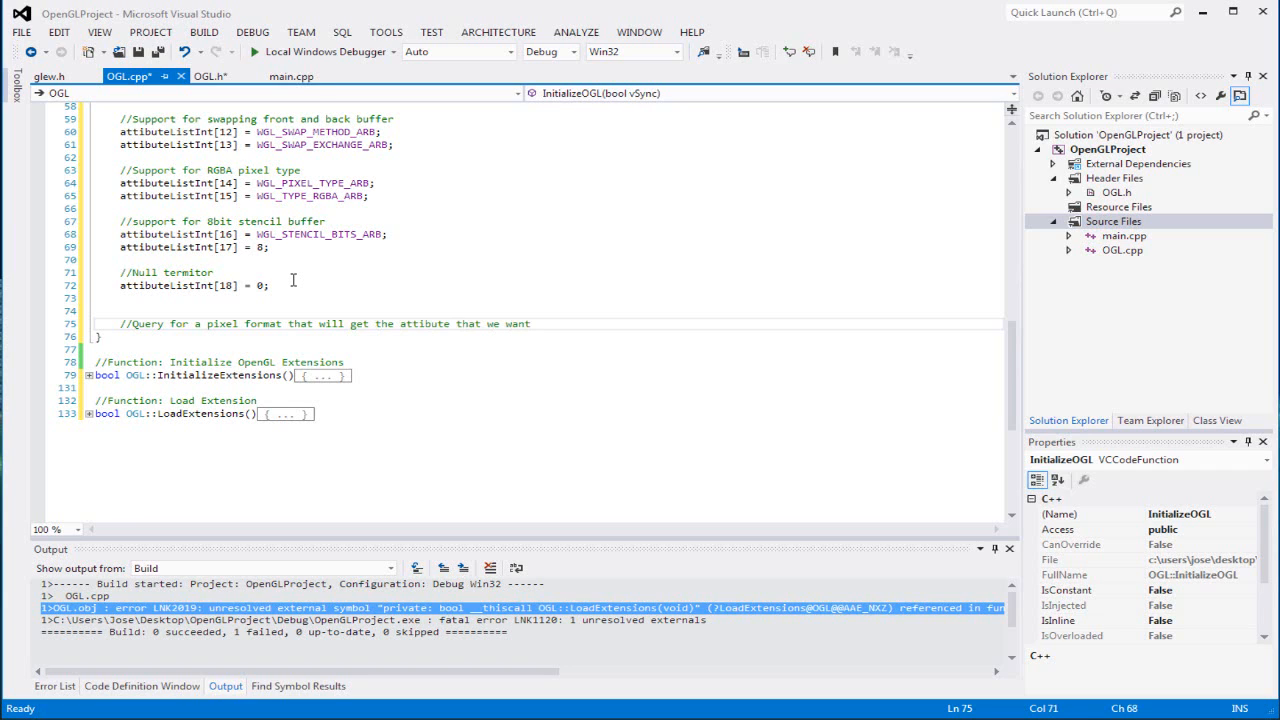
pyautogui.write('poi')
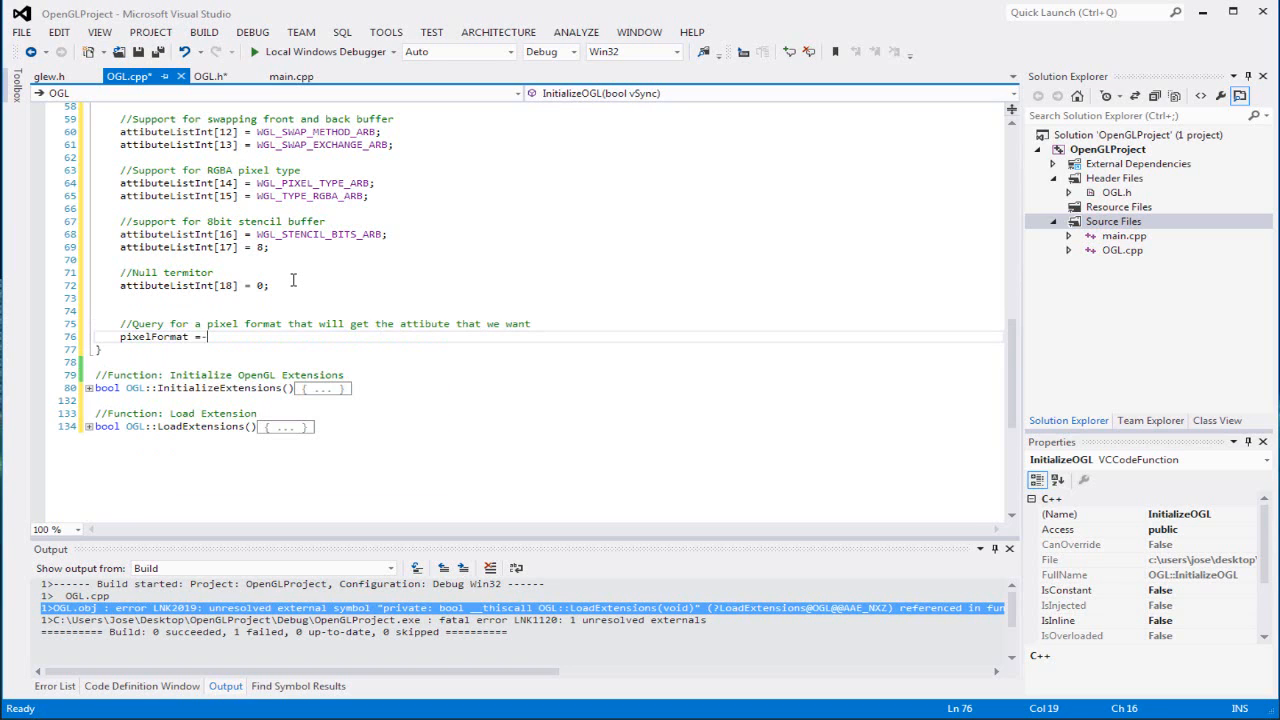
# Assign pixelFormat = ChoosePixelFormat(m_deviceContext, pixelFormat, &pixelFormatDescriptor) using IntelliSense.
pyautogui.write('C')
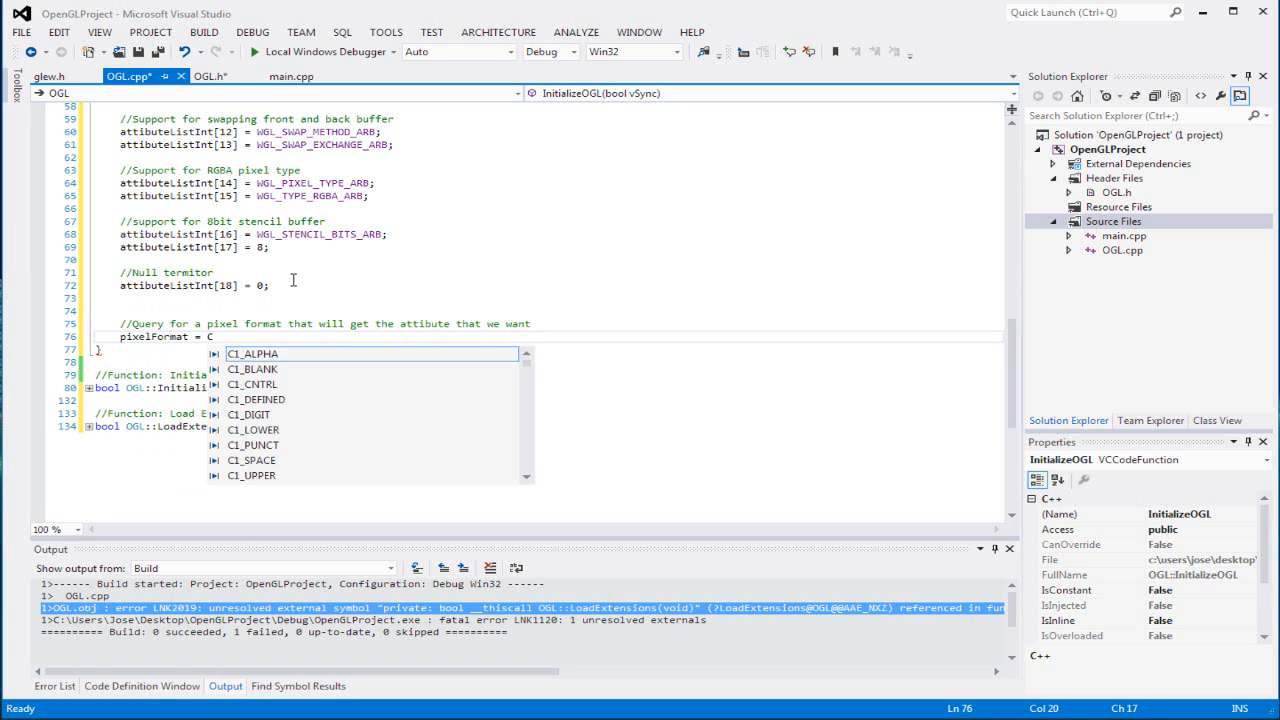
pyautogui.write('hoosePixelFormat(m_deviceContext,')
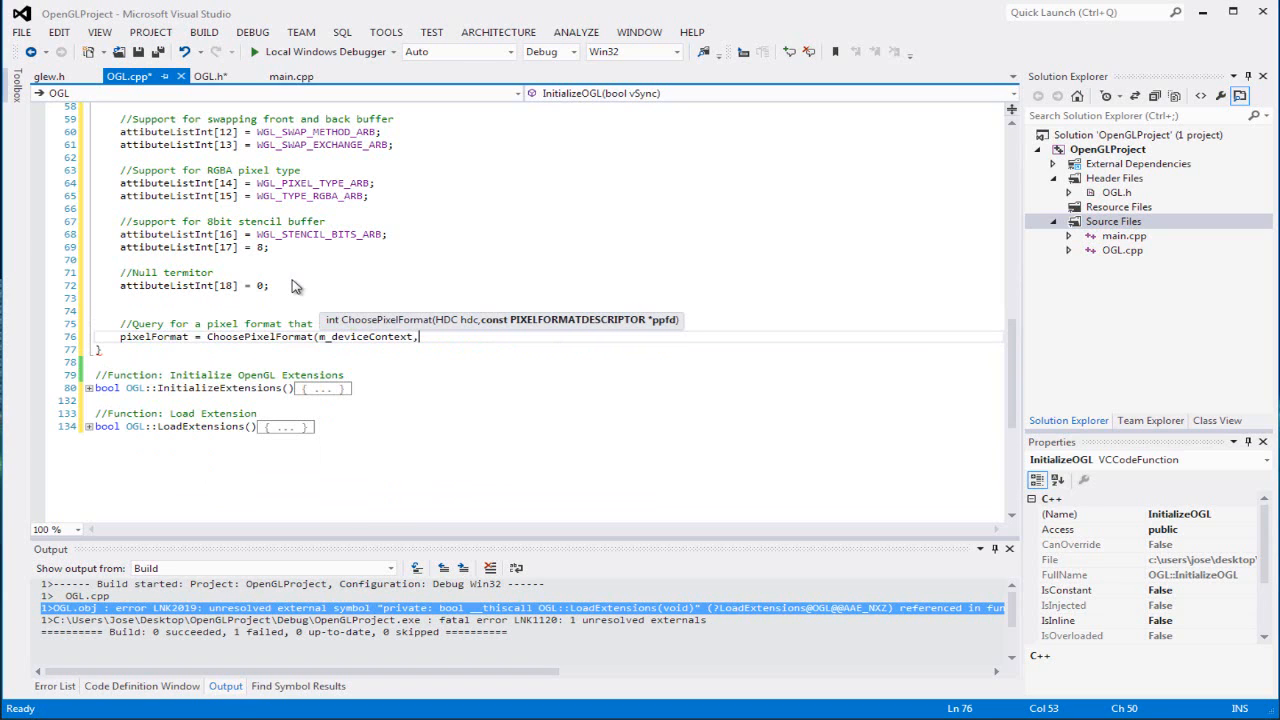
pyautogui.write('pixelFormat,')
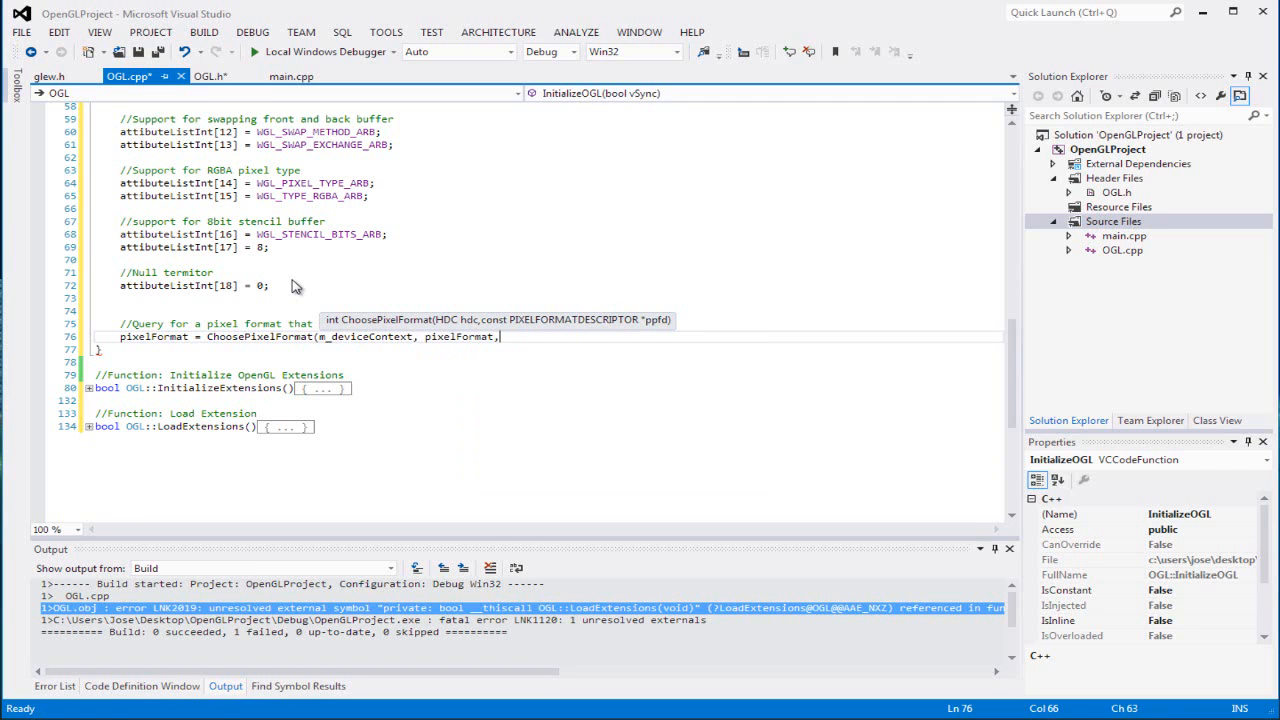
pyautogui.write('&pixelFormatDescriptor);')
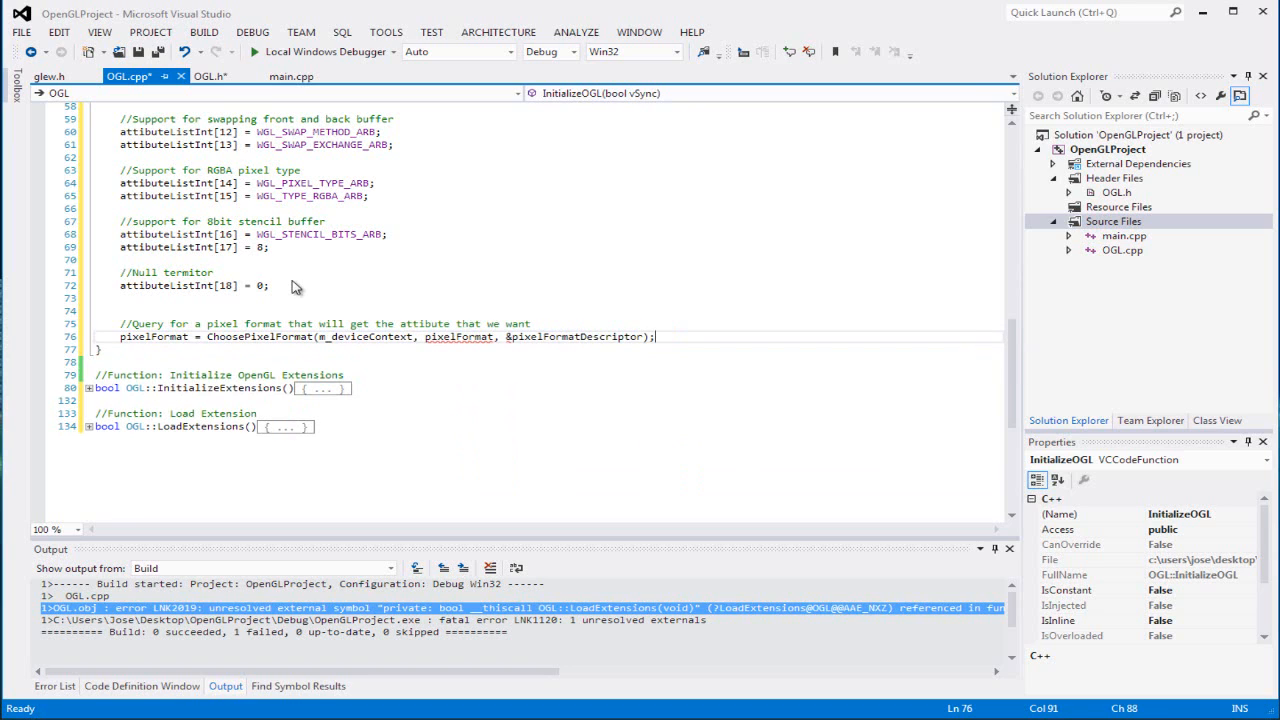
# Add 'if(pixelFormat == 0) { return false; }' after the call.
pyautogui.write('if(')
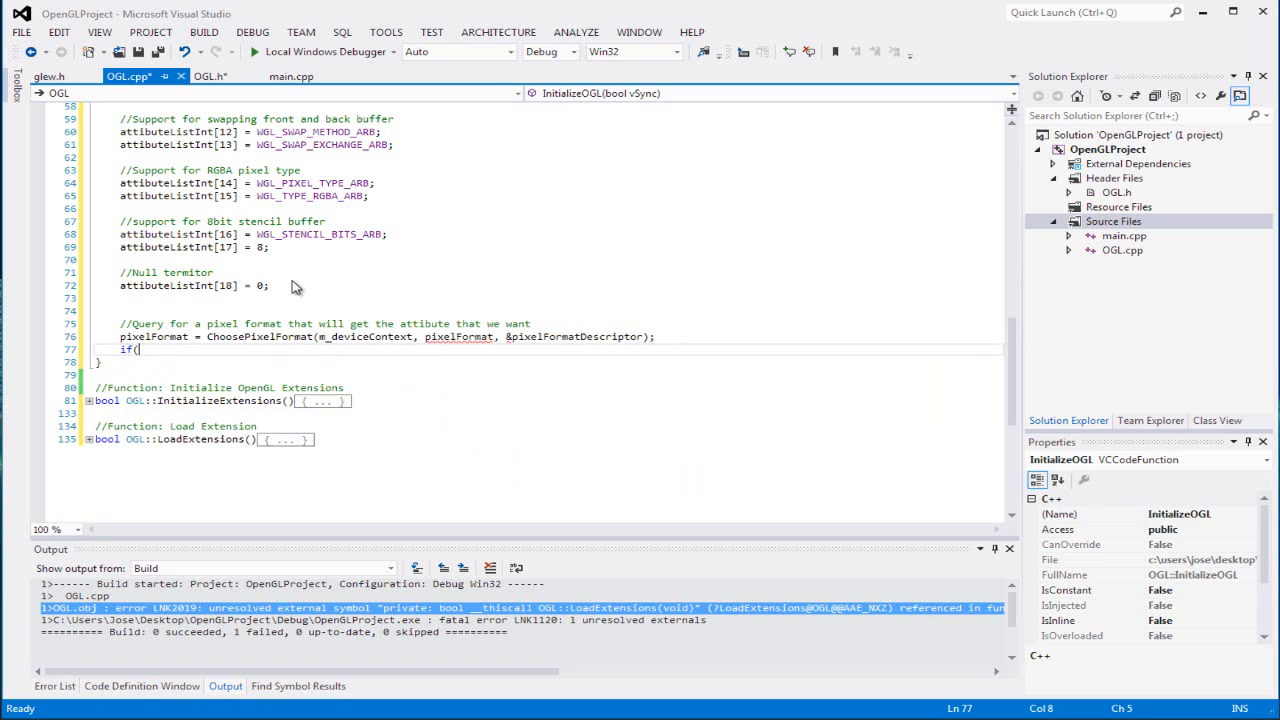
pyautogui.write('pixelFormat == 0')
pyautogui.write('{')
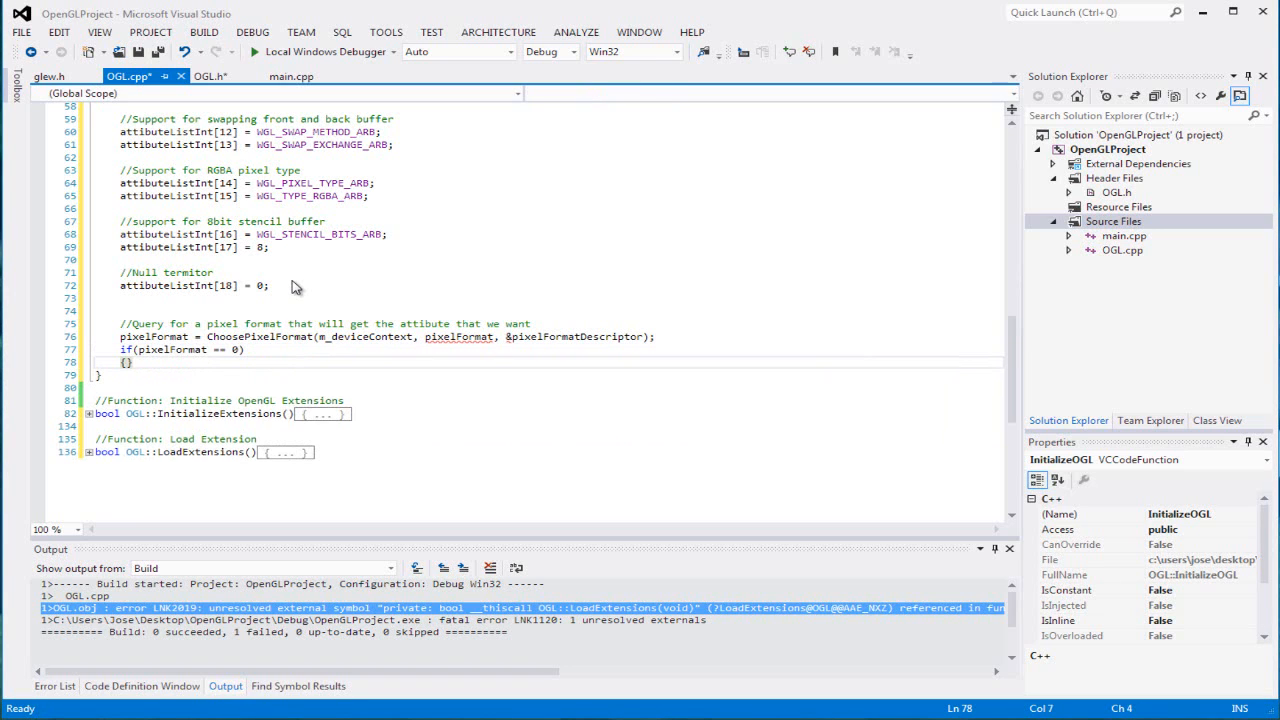
pyautogui.write('re')
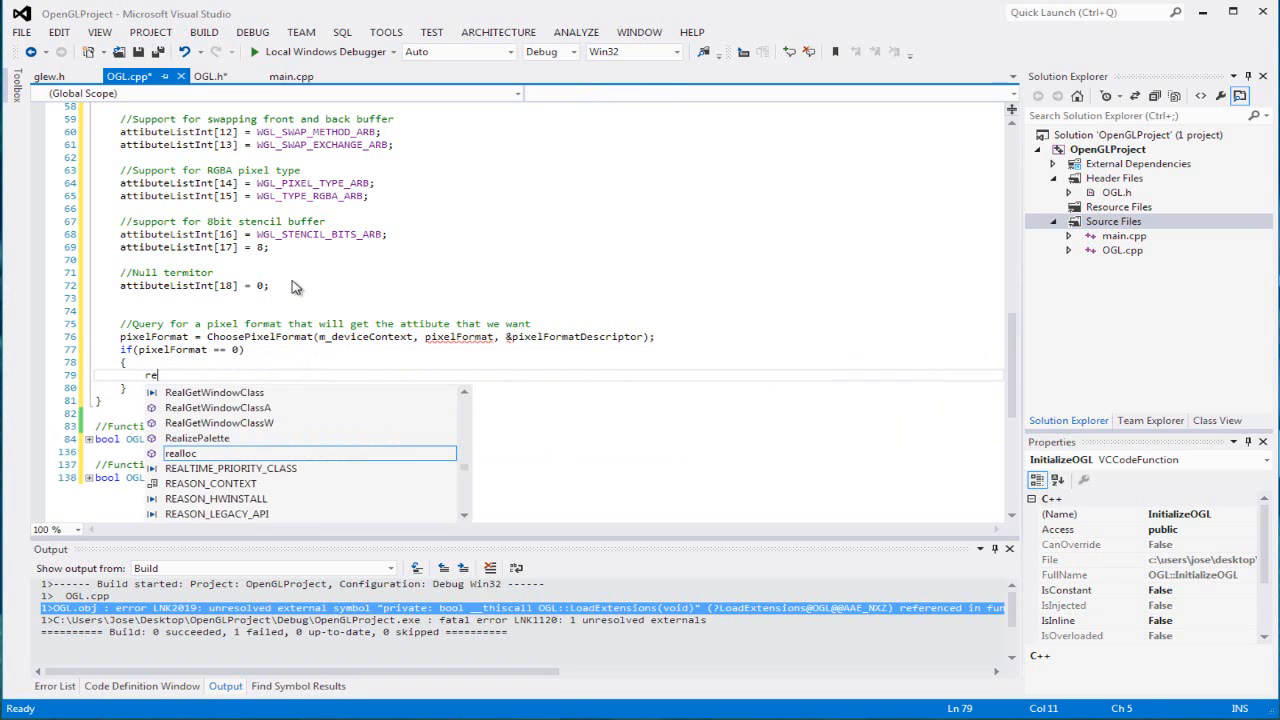
pyautogui.write('return false;')
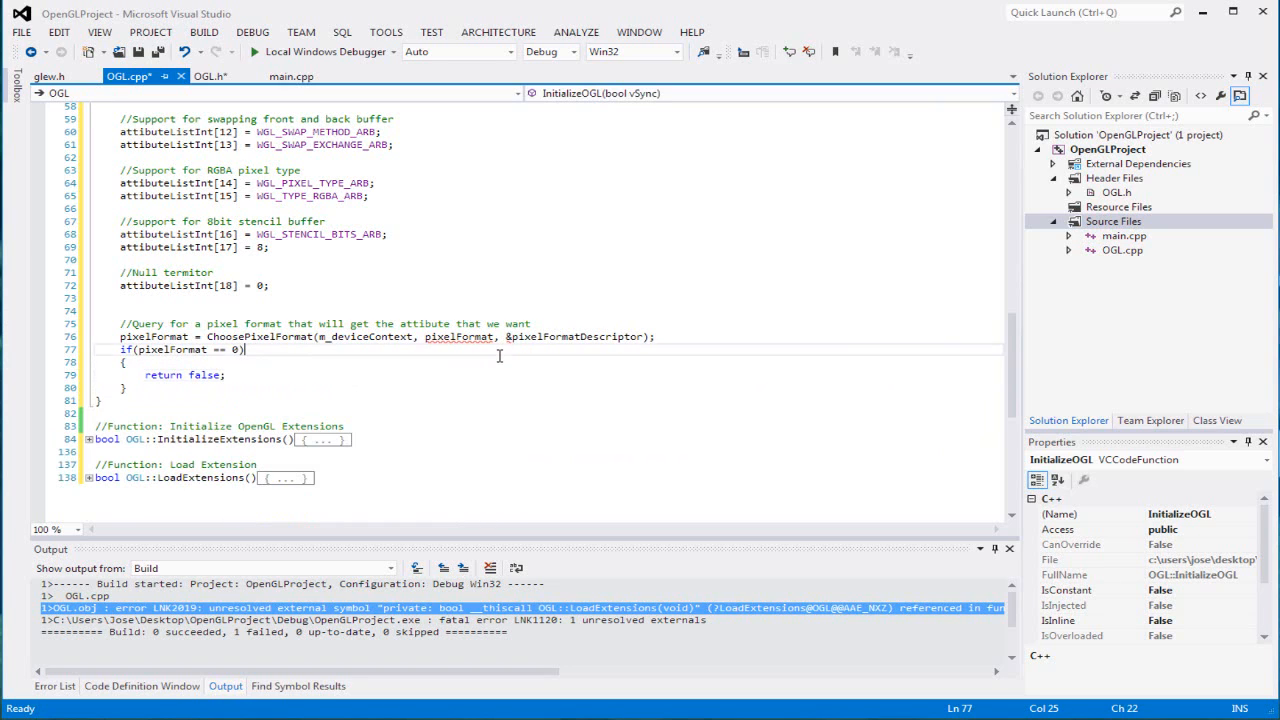
pyautogui.moveTo(460, 336)
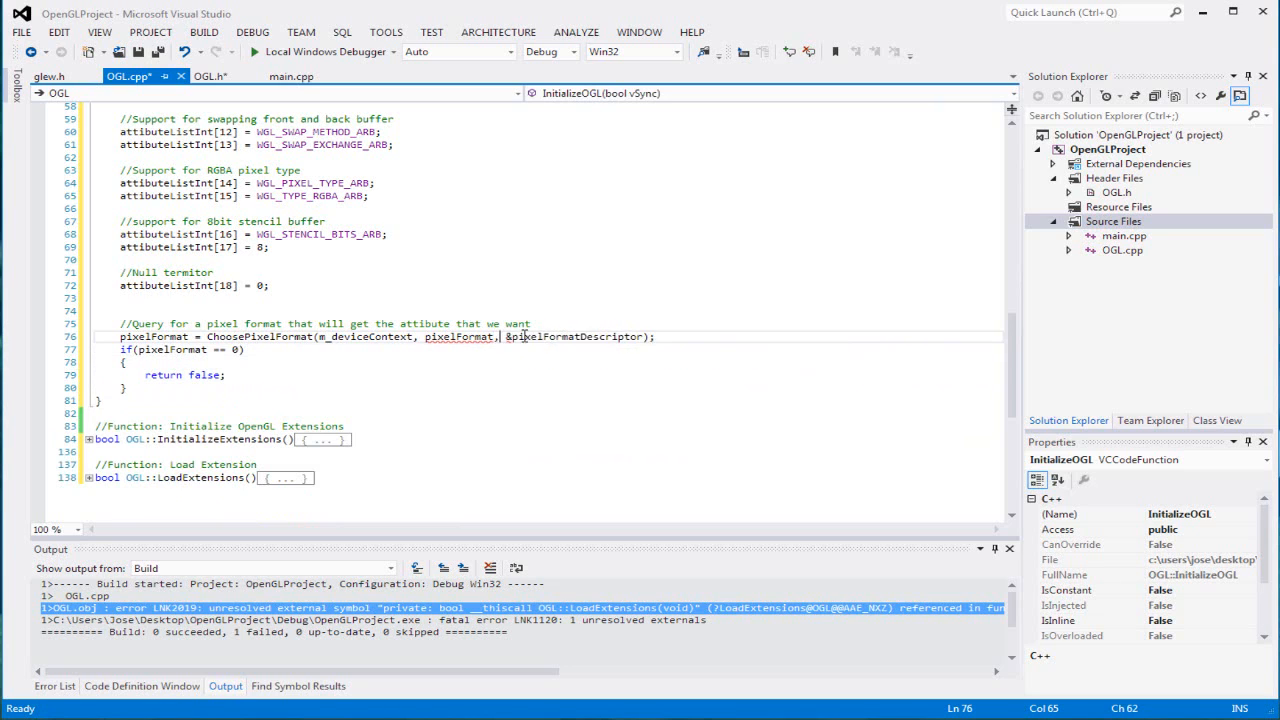
pyautogui.moveTo(460, 336)
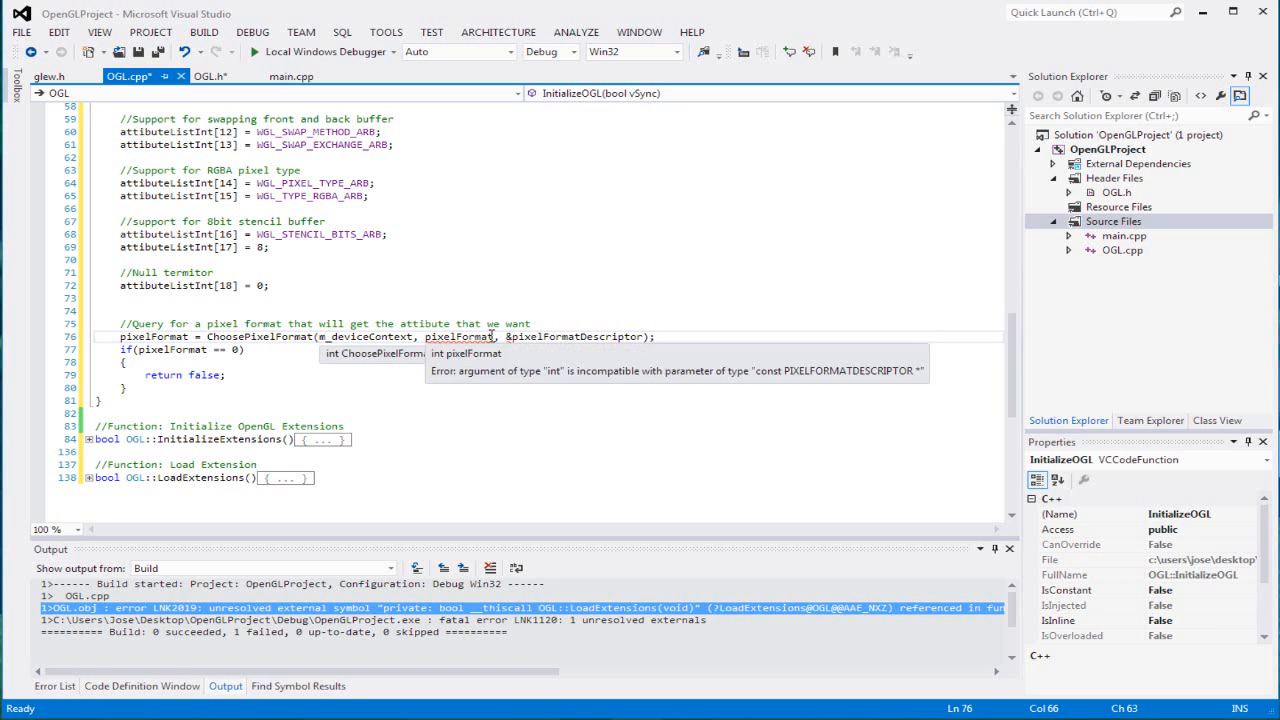
pyautogui.moveTo(583, 307)
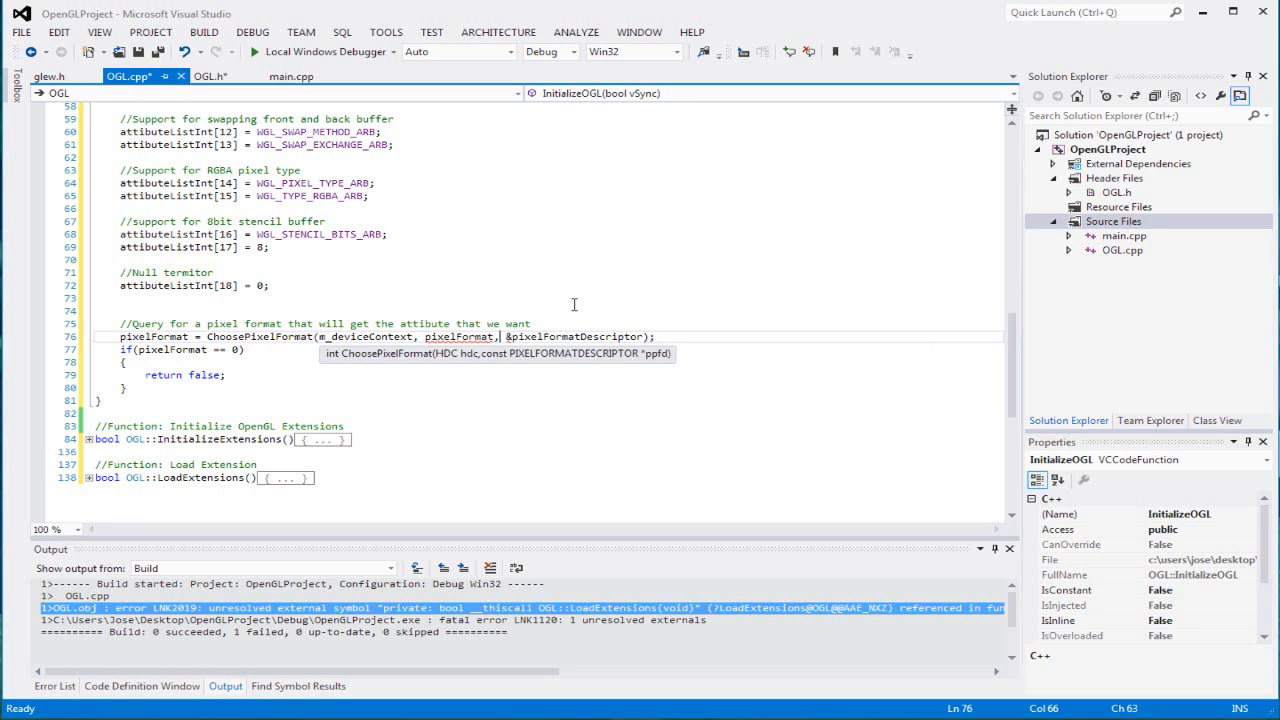
pyautogui.moveTo(515, 305)
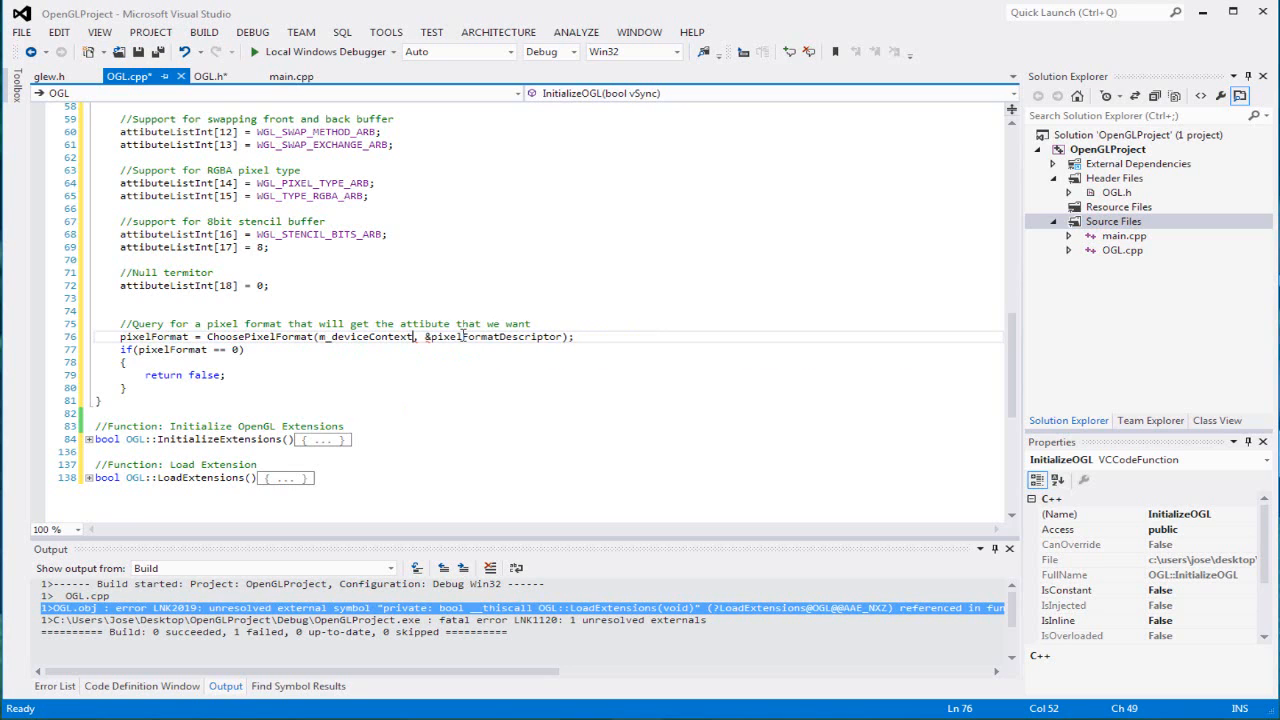
# Add blank lines after the failure check and remove the extra pixelFormat argument from ChoosePixelFormat.
pyautogui.click(218, 387)
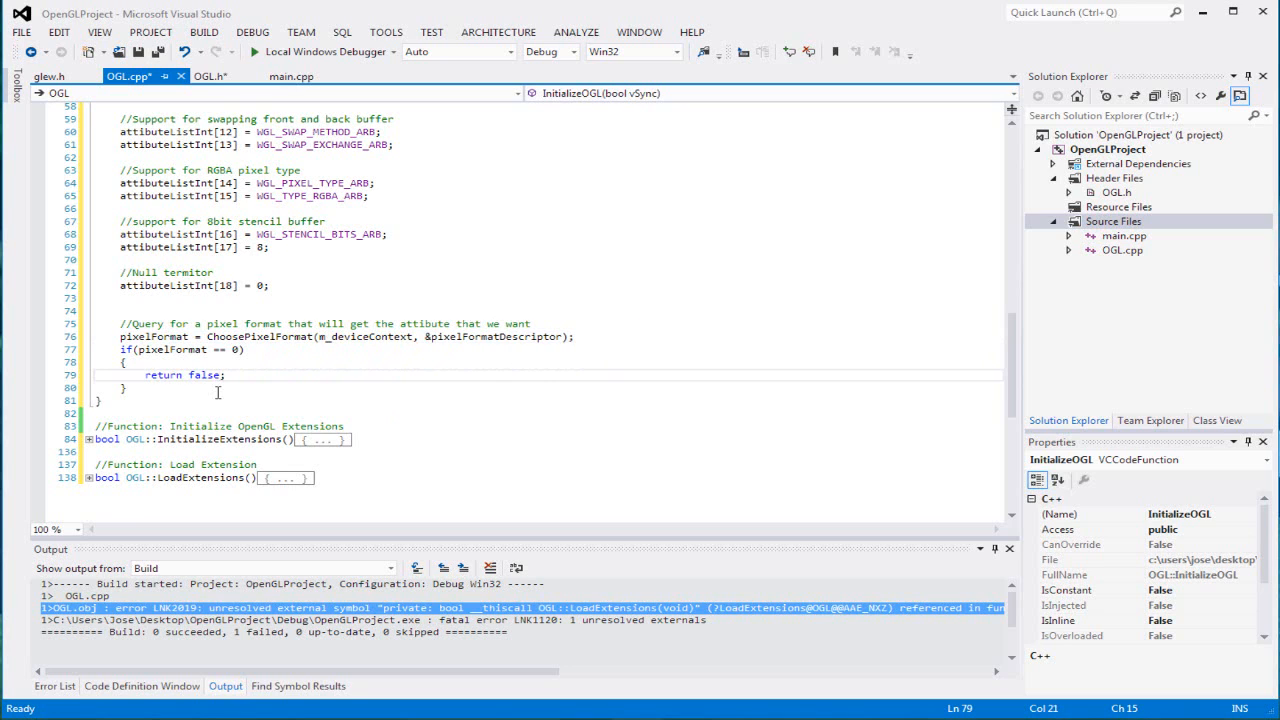
pyautogui.click(215, 388)
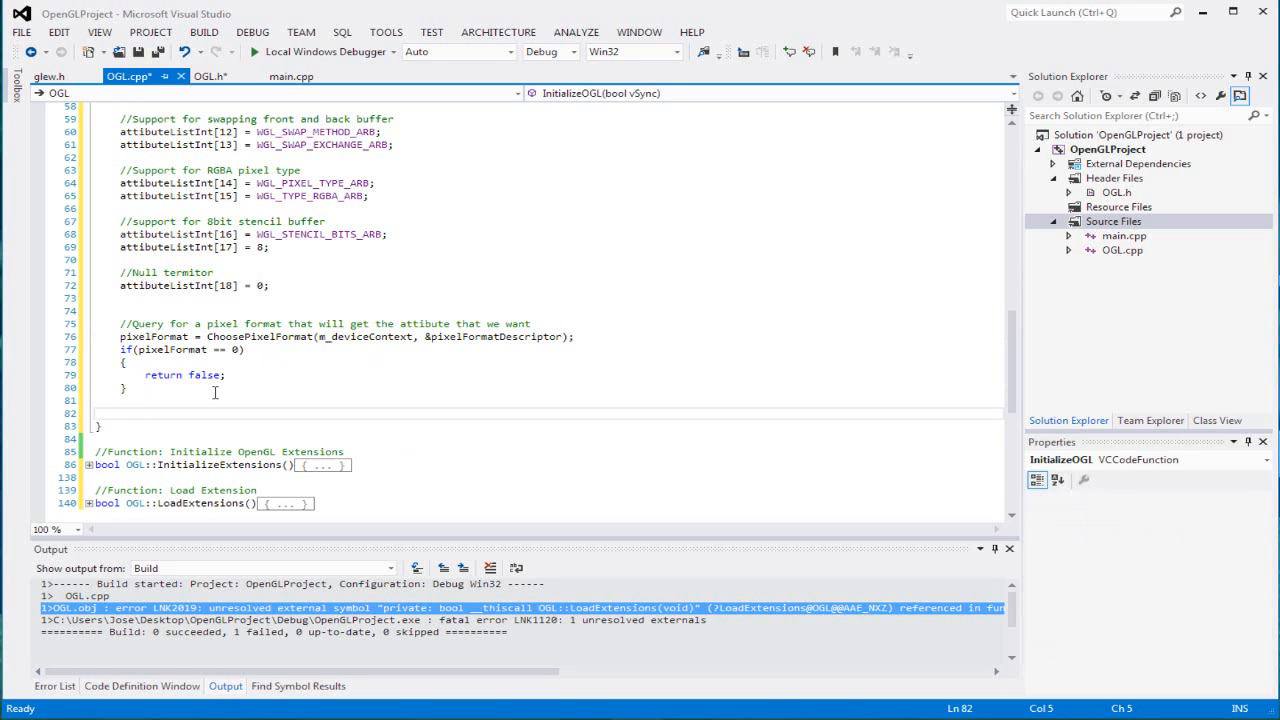
pyautogui.doubleClick(493, 336)
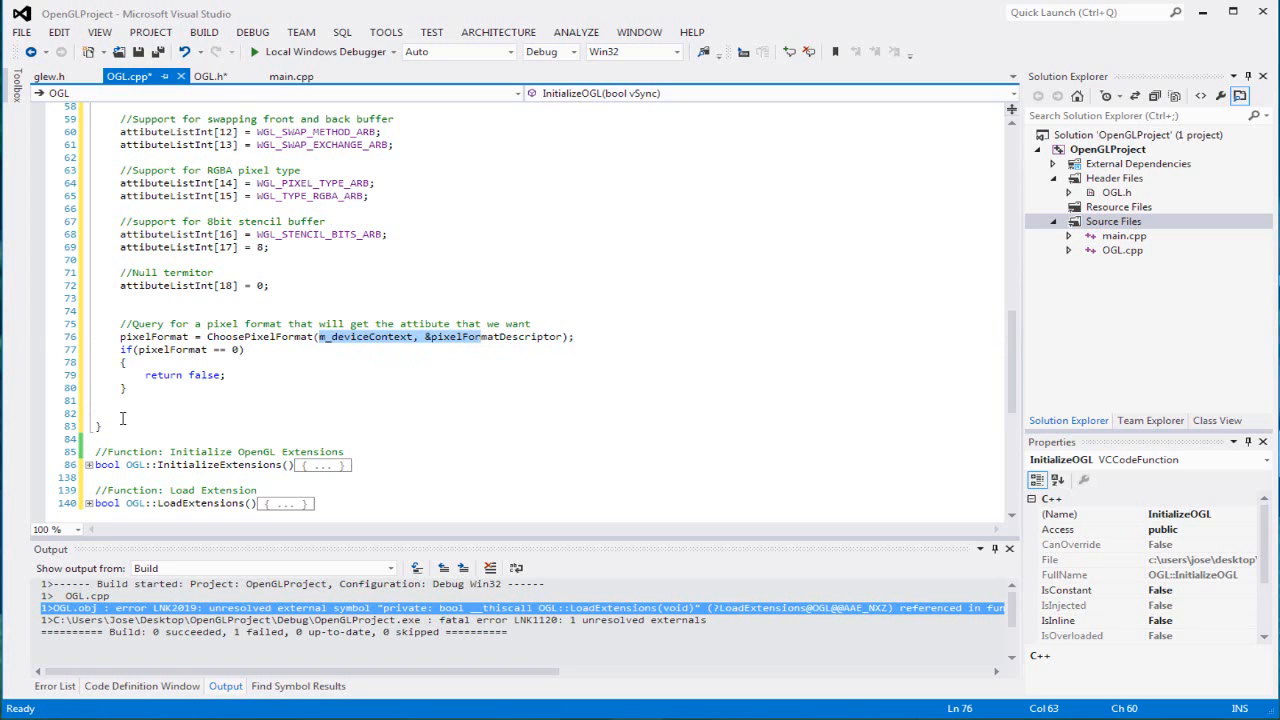
# Write '//if the video card can handle our desired pixel format' and begin 'result ='.
pyautogui.click(122, 413)
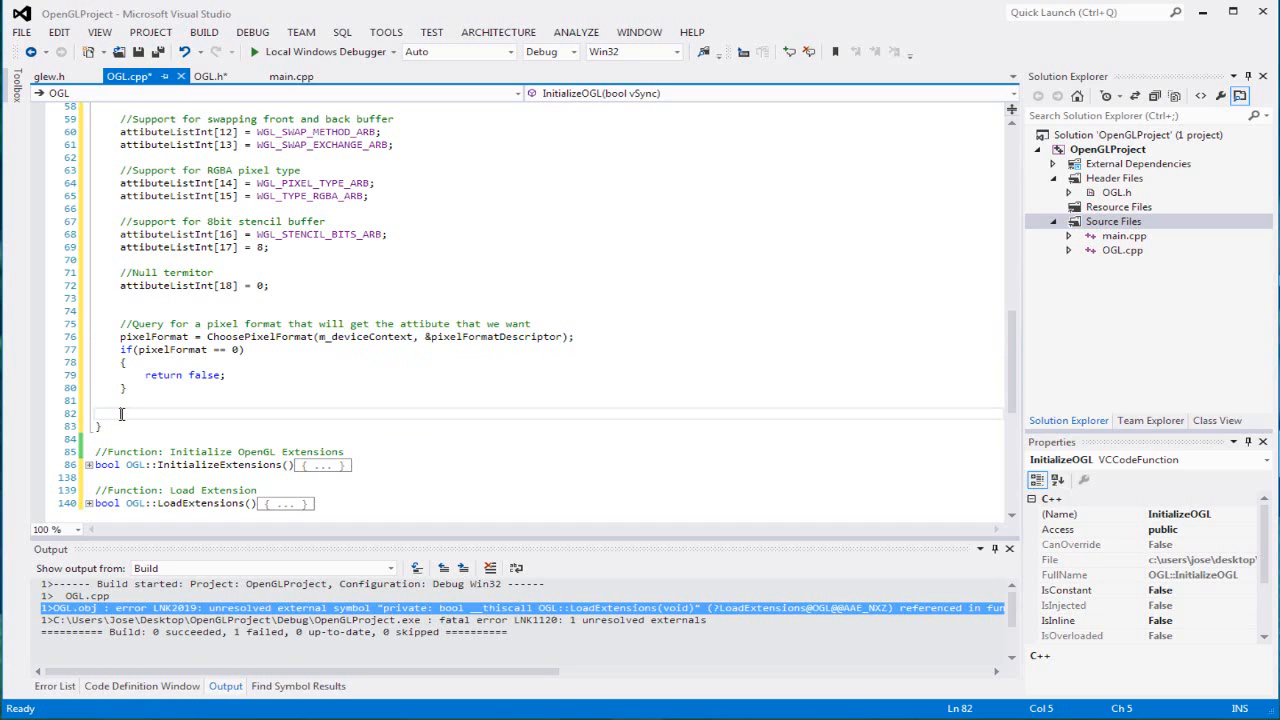
pyautogui.write('//video ca')
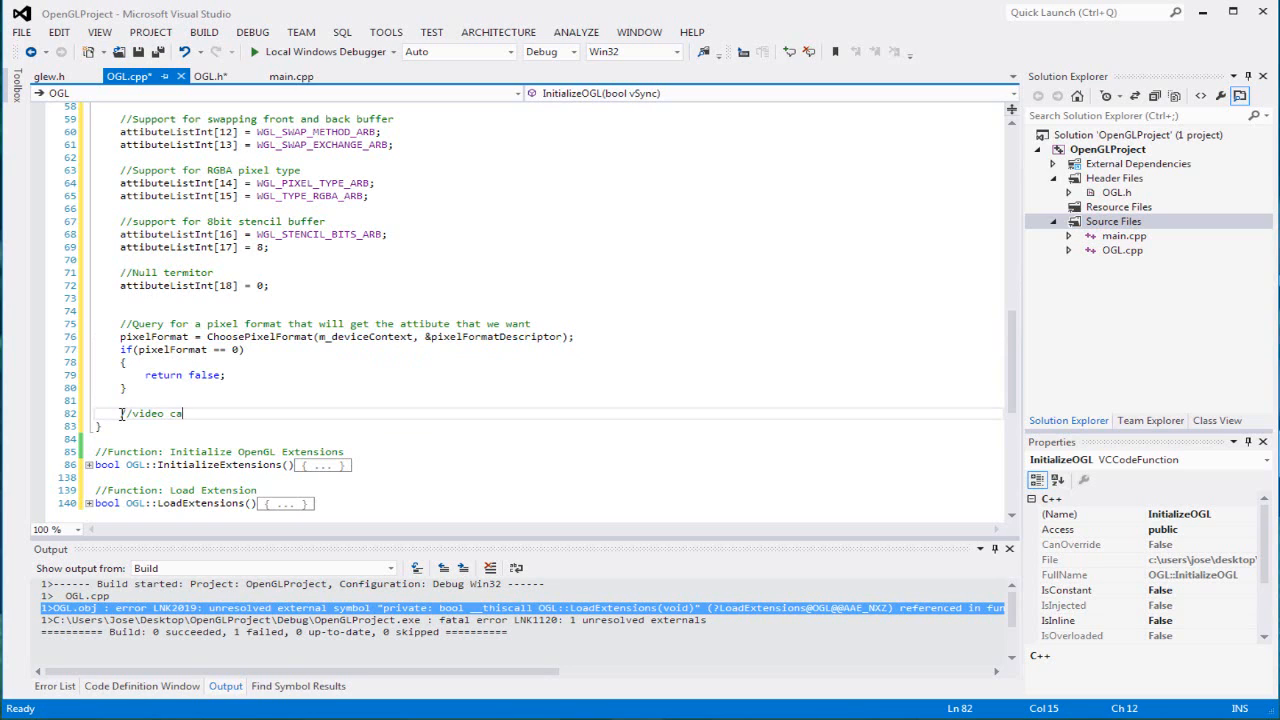
pyautogui.press('backspace')
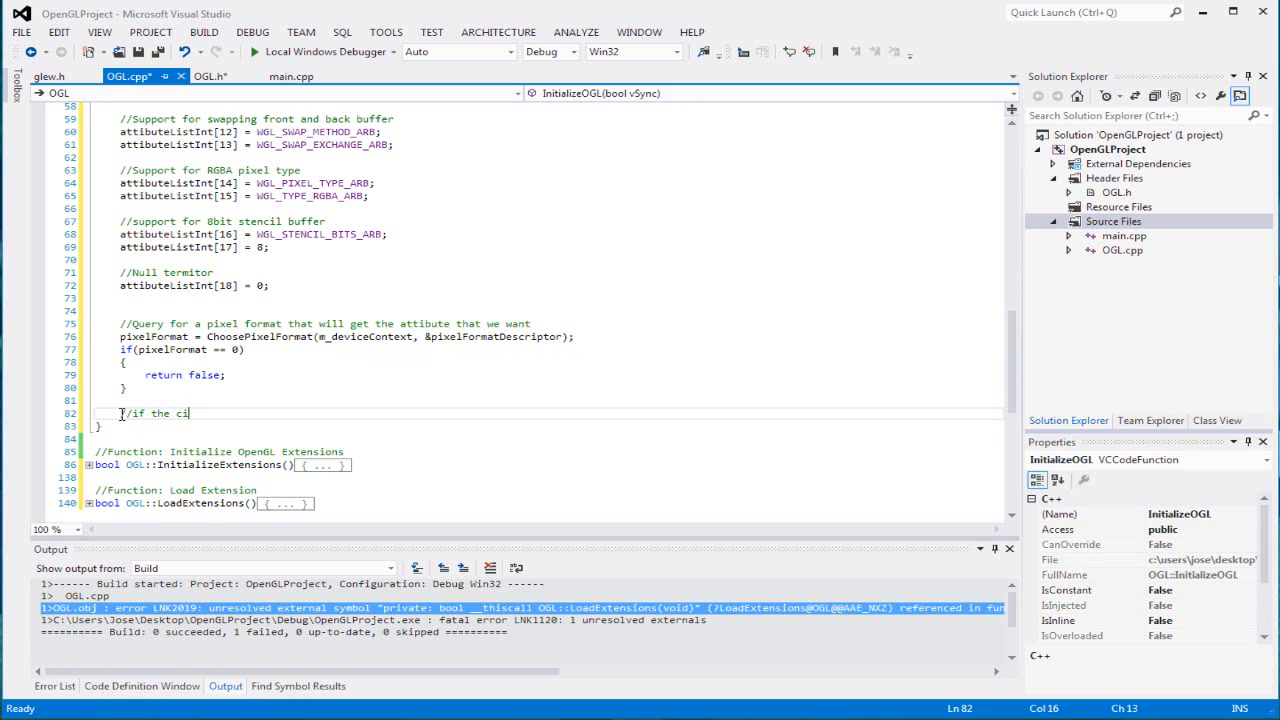
pyautogui.write('video')
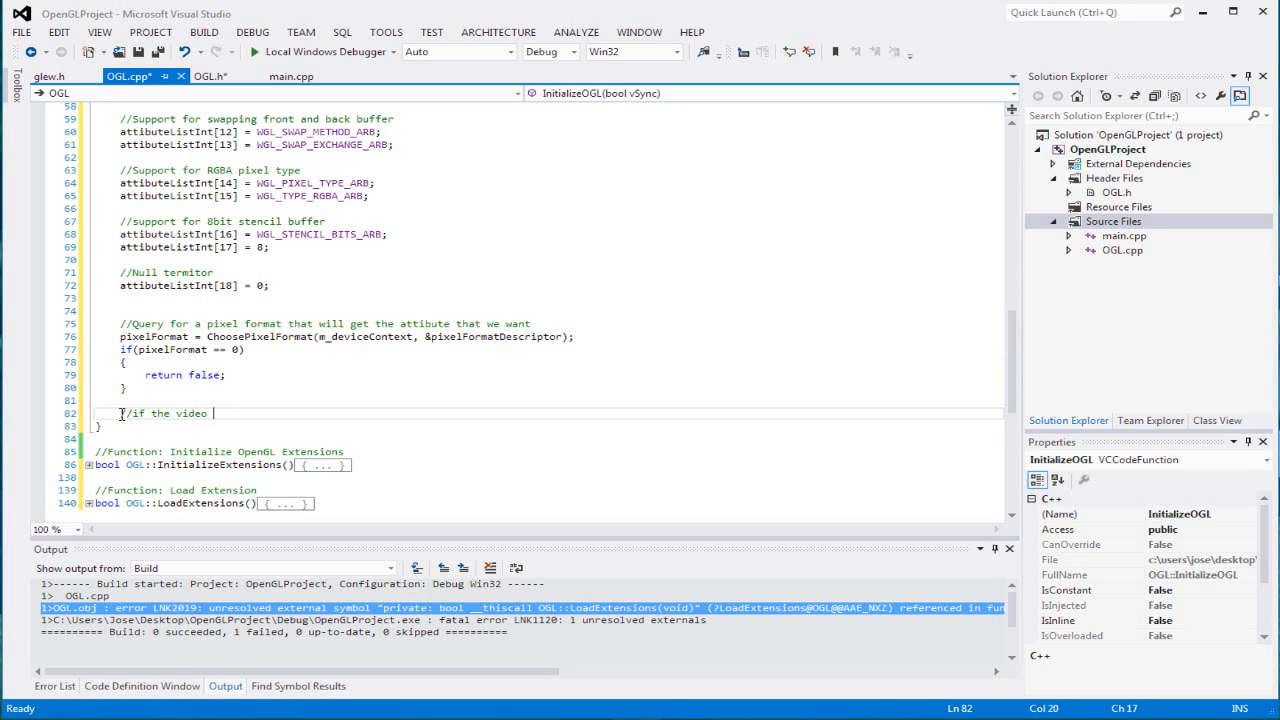
pyautogui.write('card')
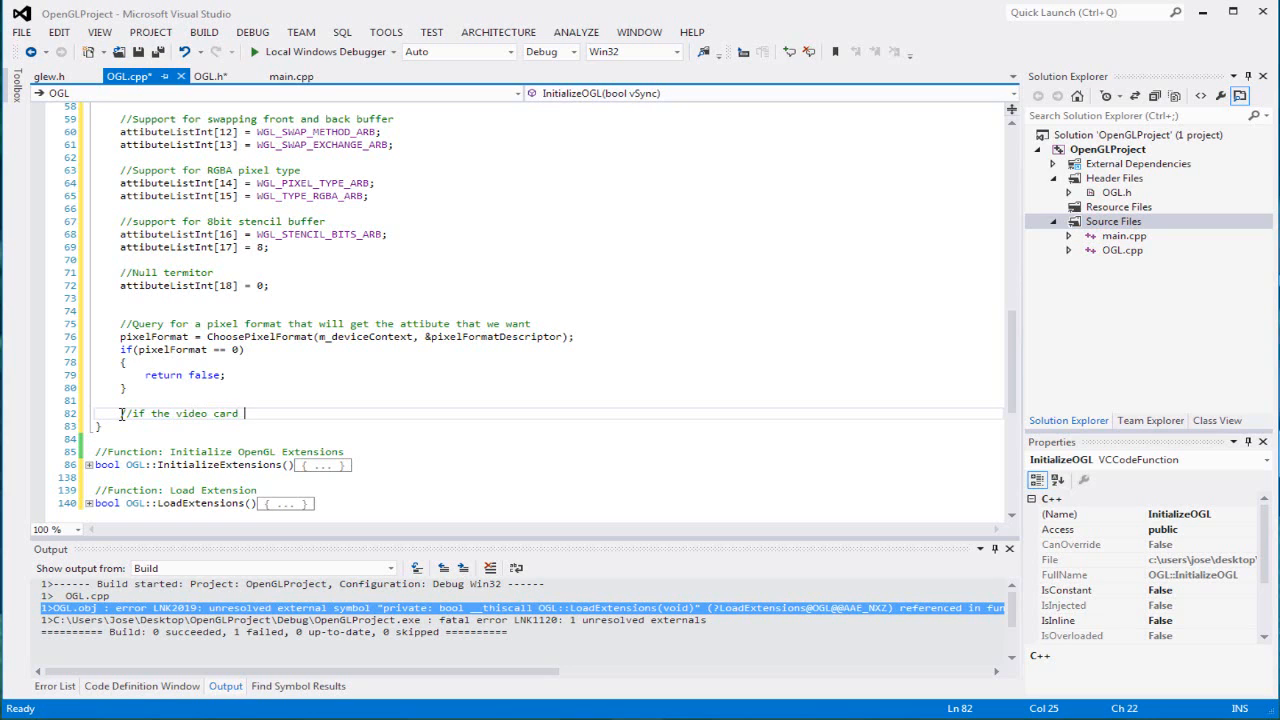
pyautogui.write('can handle our d')
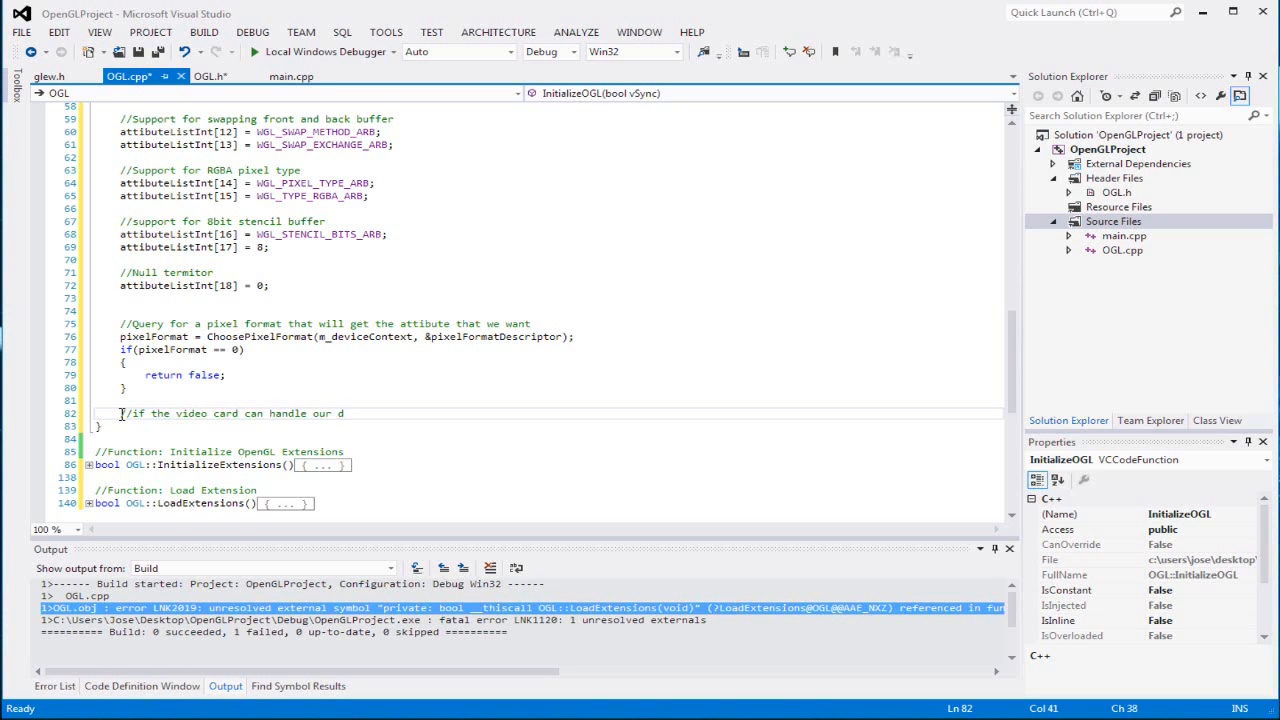
pyautogui.write('esired')
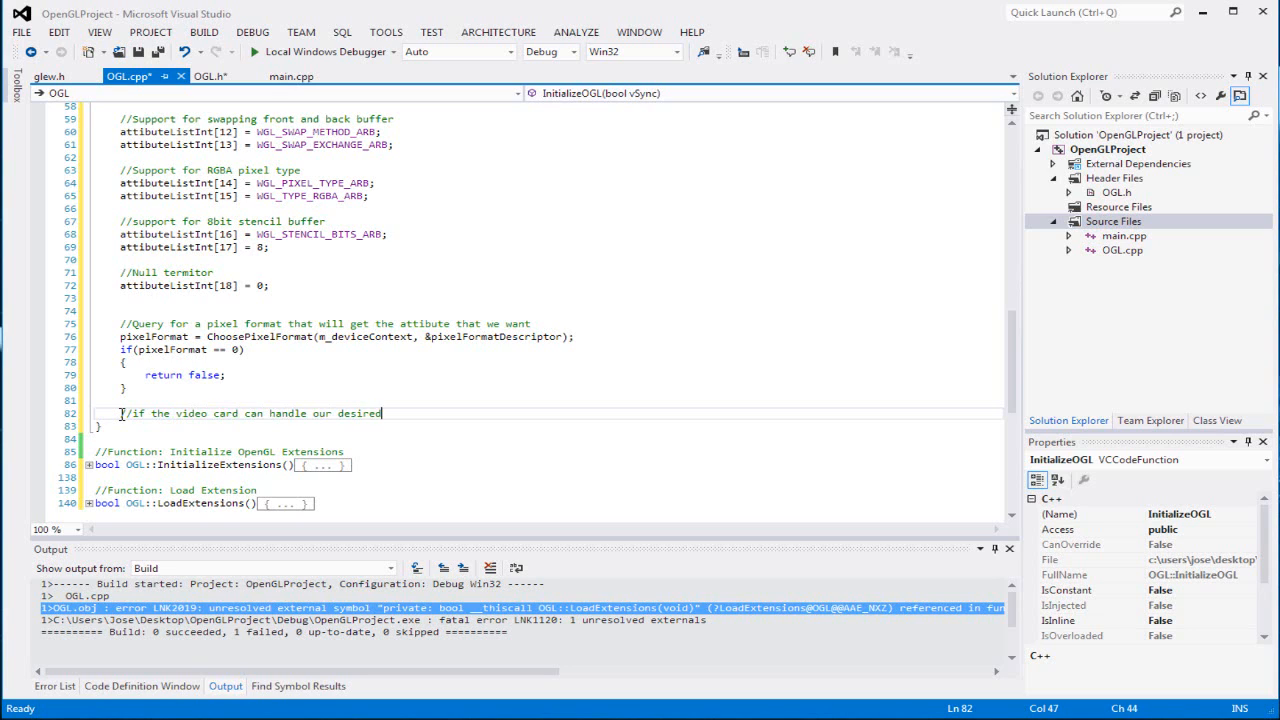
pyautogui.write('pixel format')
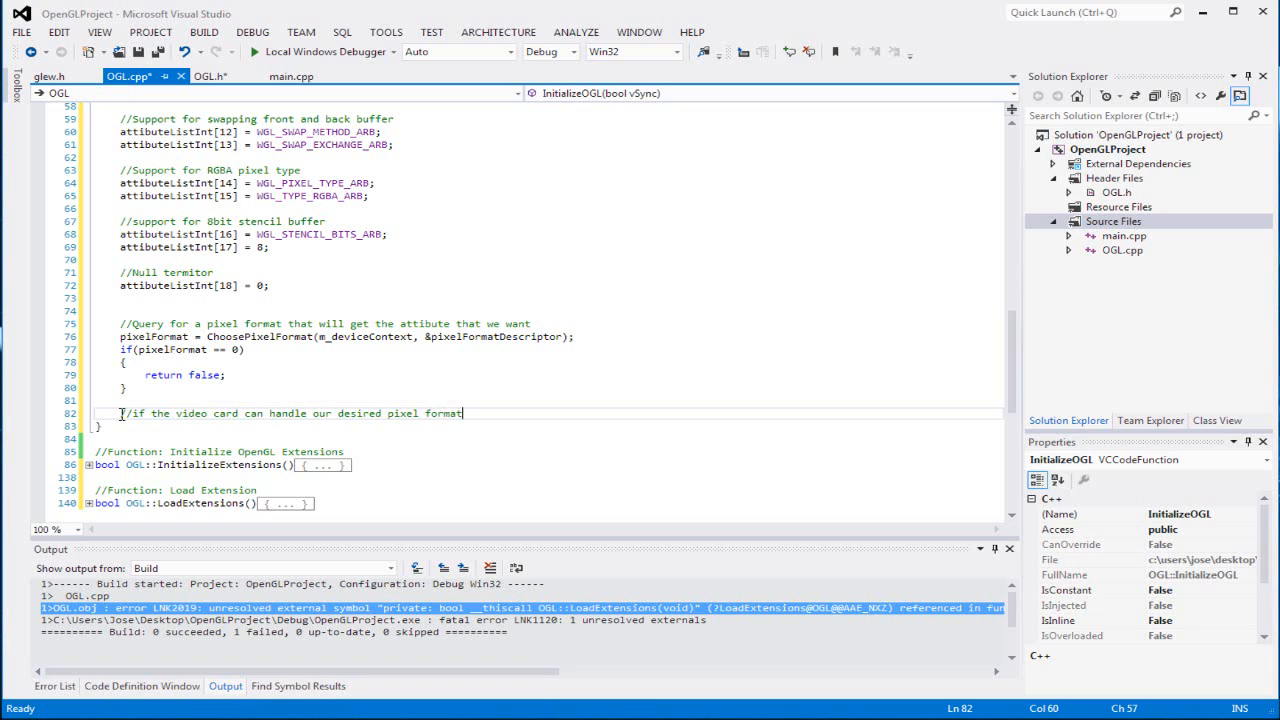
pyautogui.write('result =')
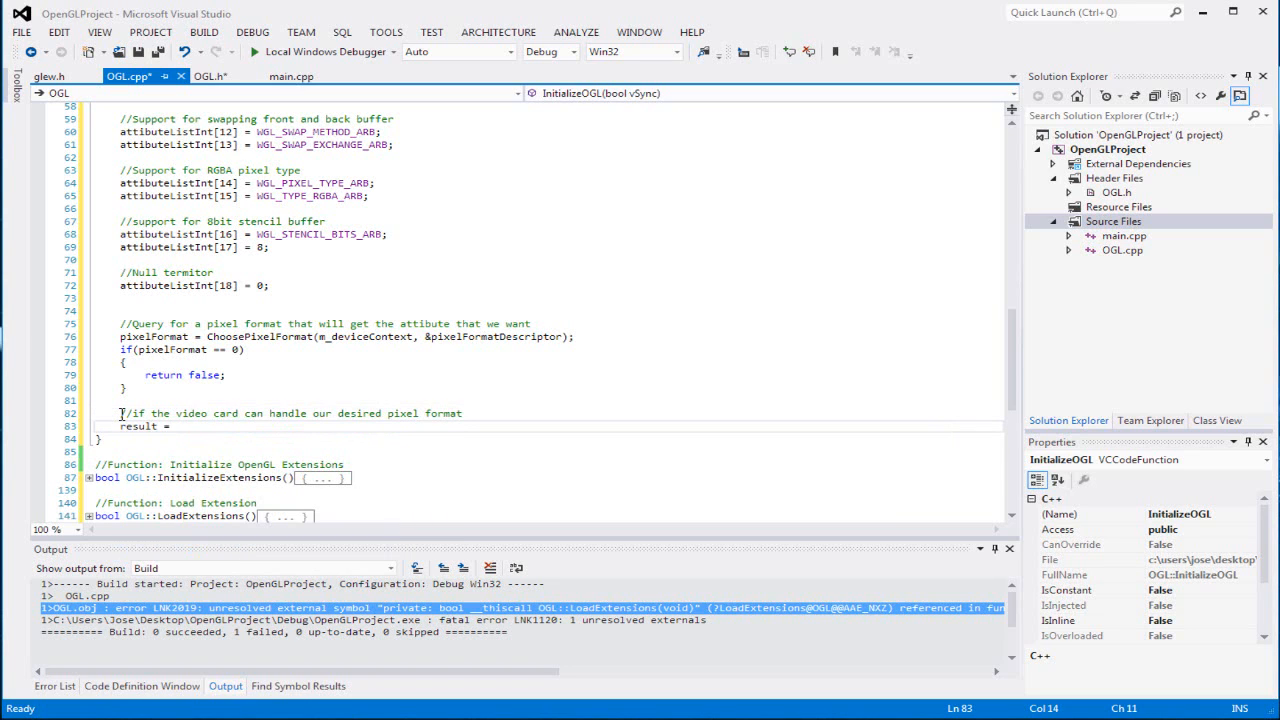
# Complete the SetPixelFormat(m_deviceContext, pixelFormat, &pixelFormatDescriptor) call on line 83.
pyautogui.write('SetPixelFormat(')
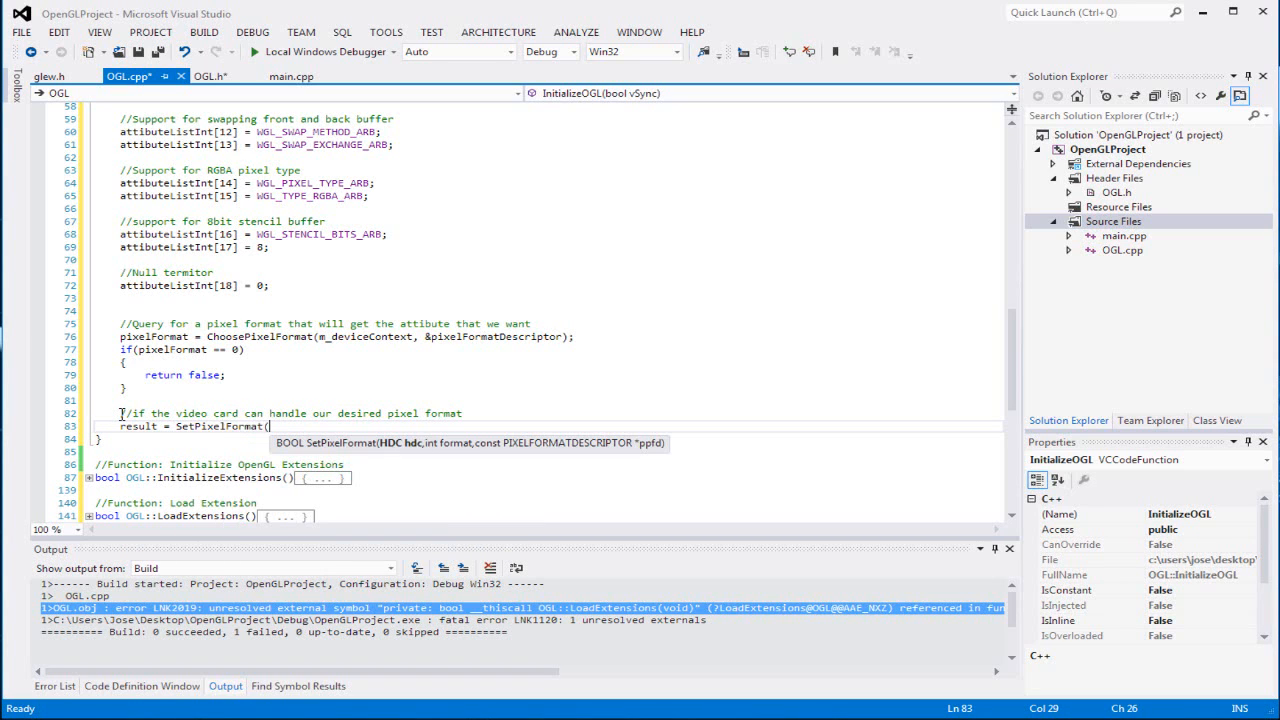
pyautogui.write('m_deviceContext,')
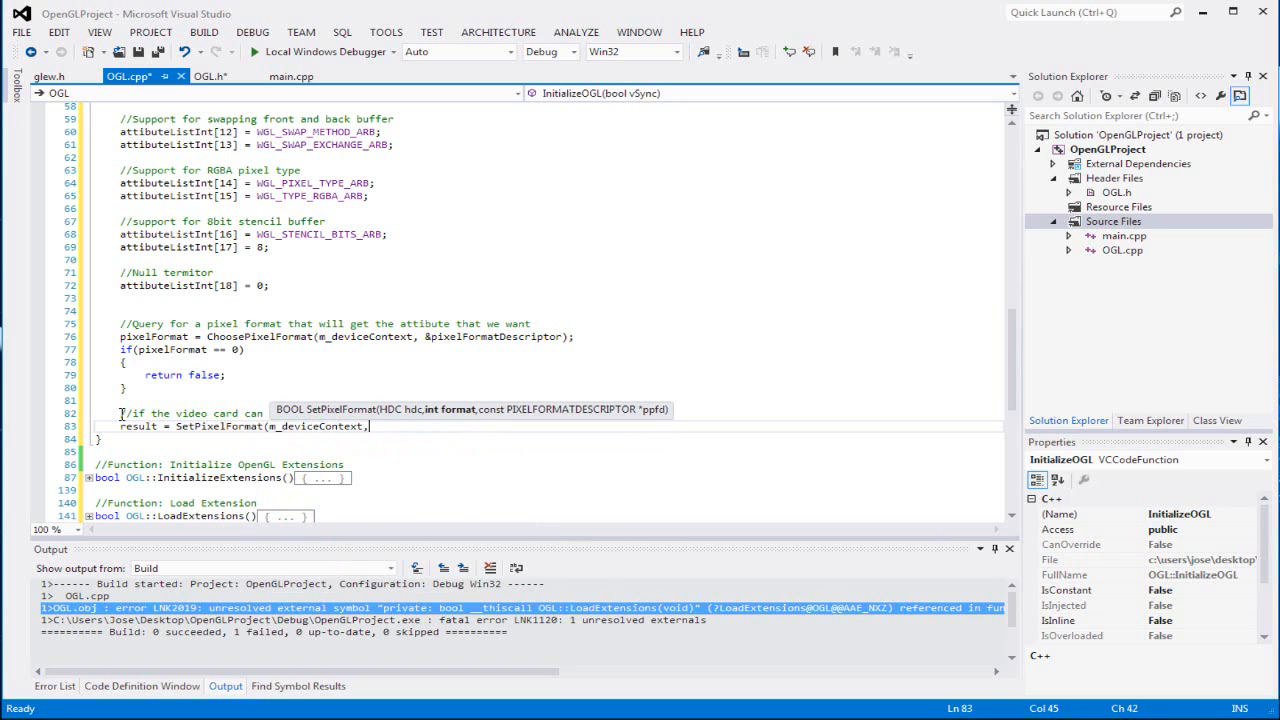
pyautogui.write('pixelFormat')
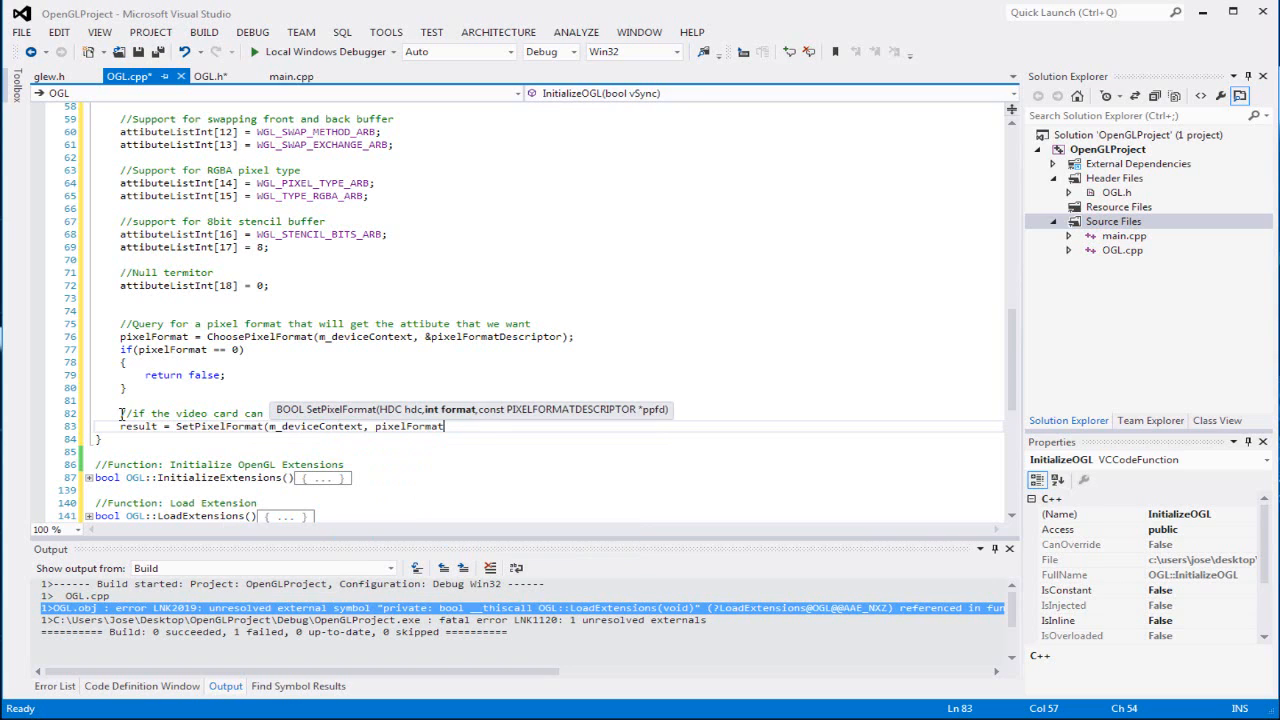
pyautogui.write(',')
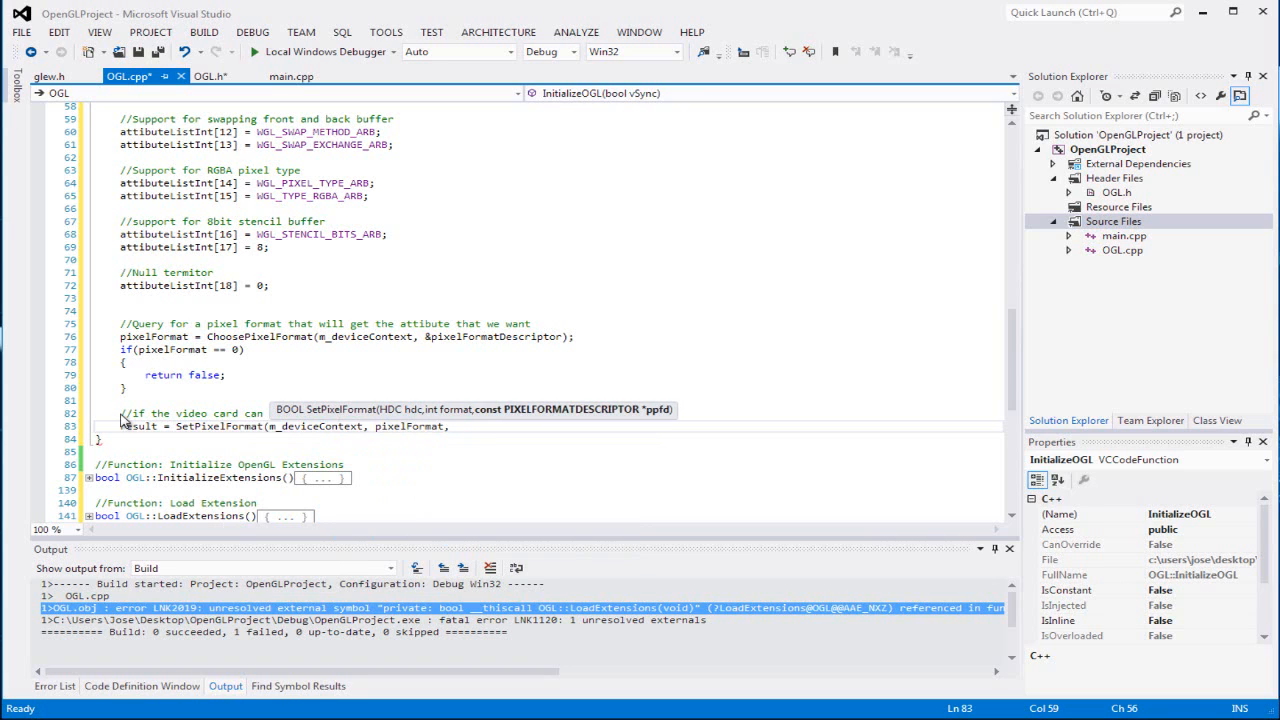
pyautogui.write('&pi')
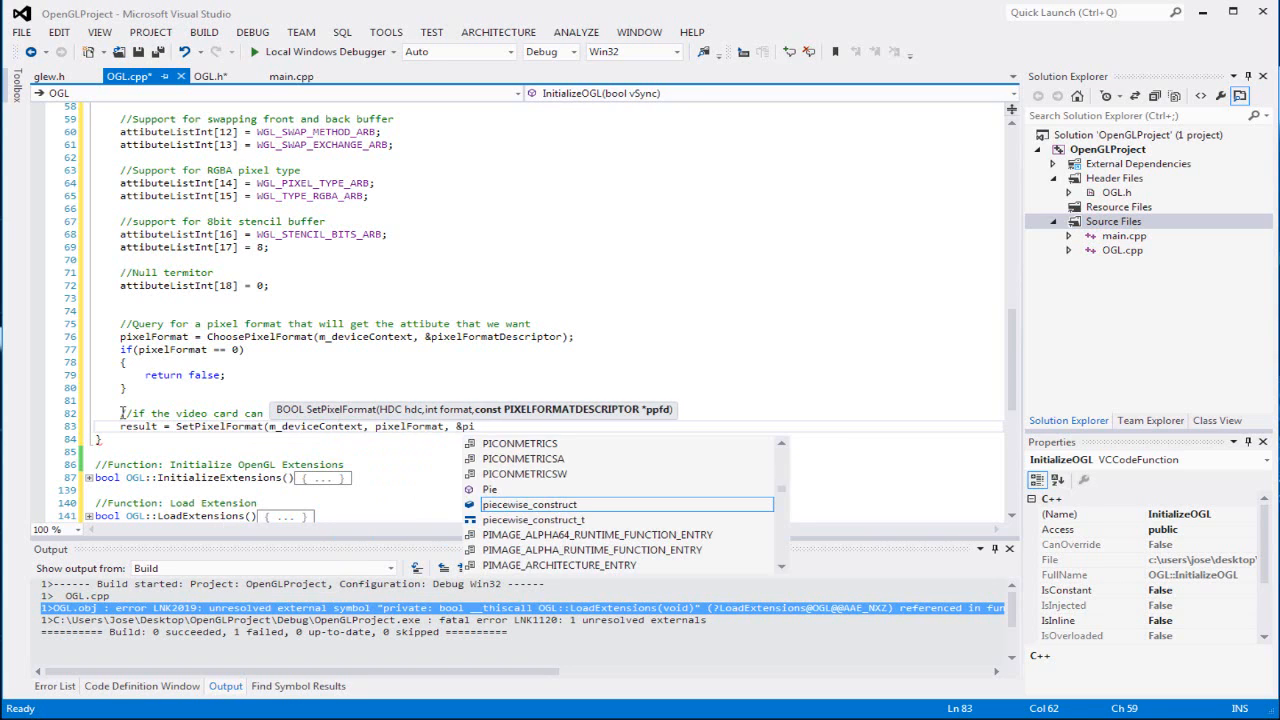
pyautogui.write('xelFormatDescriptor)')
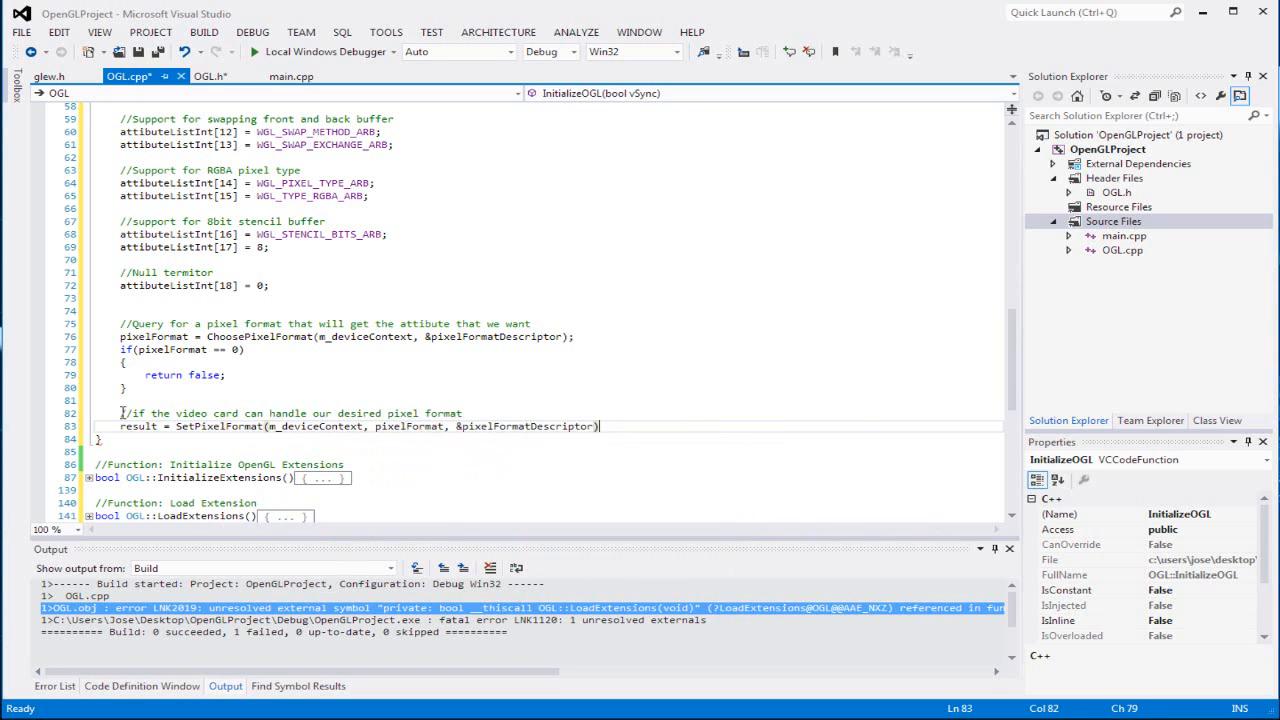
# Add 'if(result != 1) { return false; }' below the SetPixelFormat call.
pyautogui.write('if')
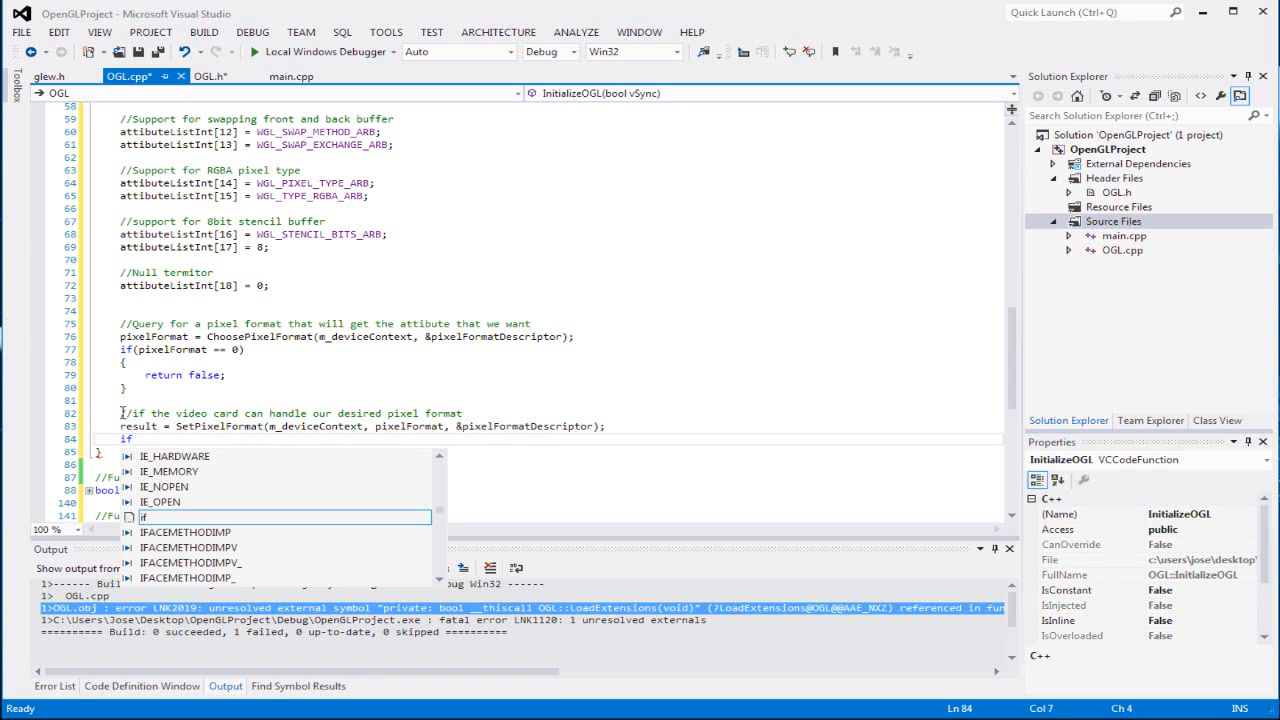
pyautogui.write('result')
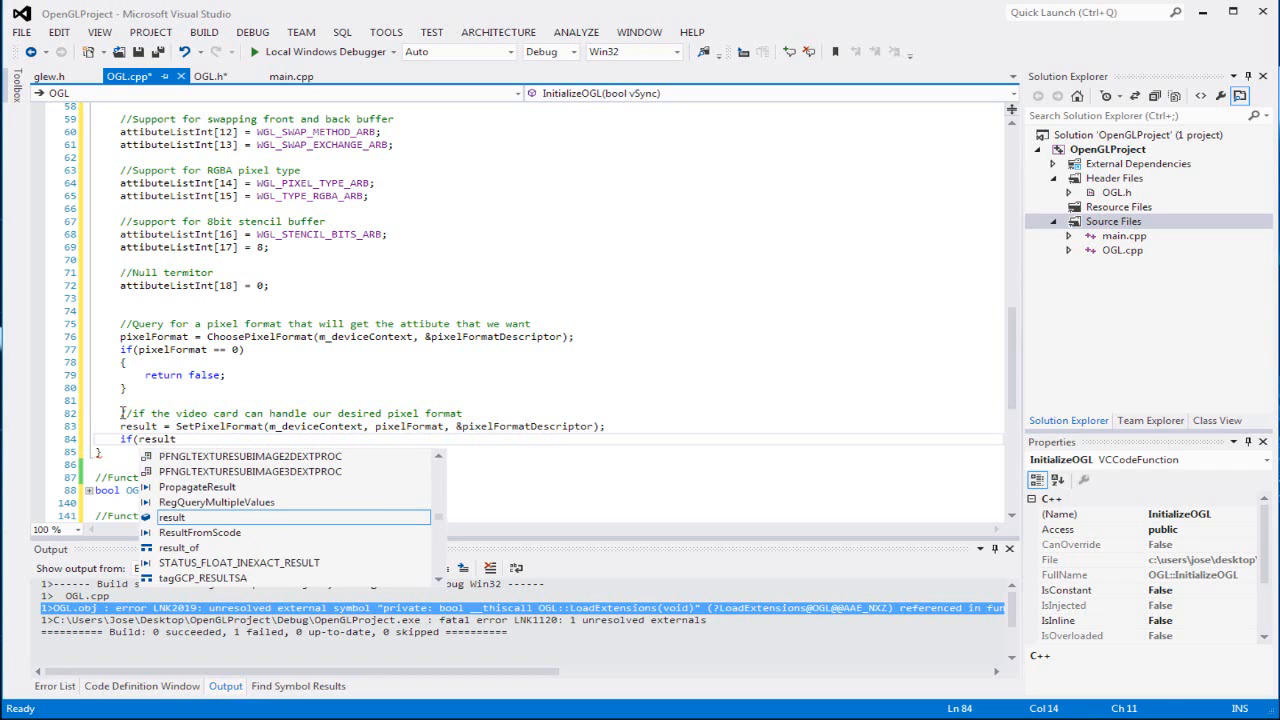
pyautogui.write('!=')
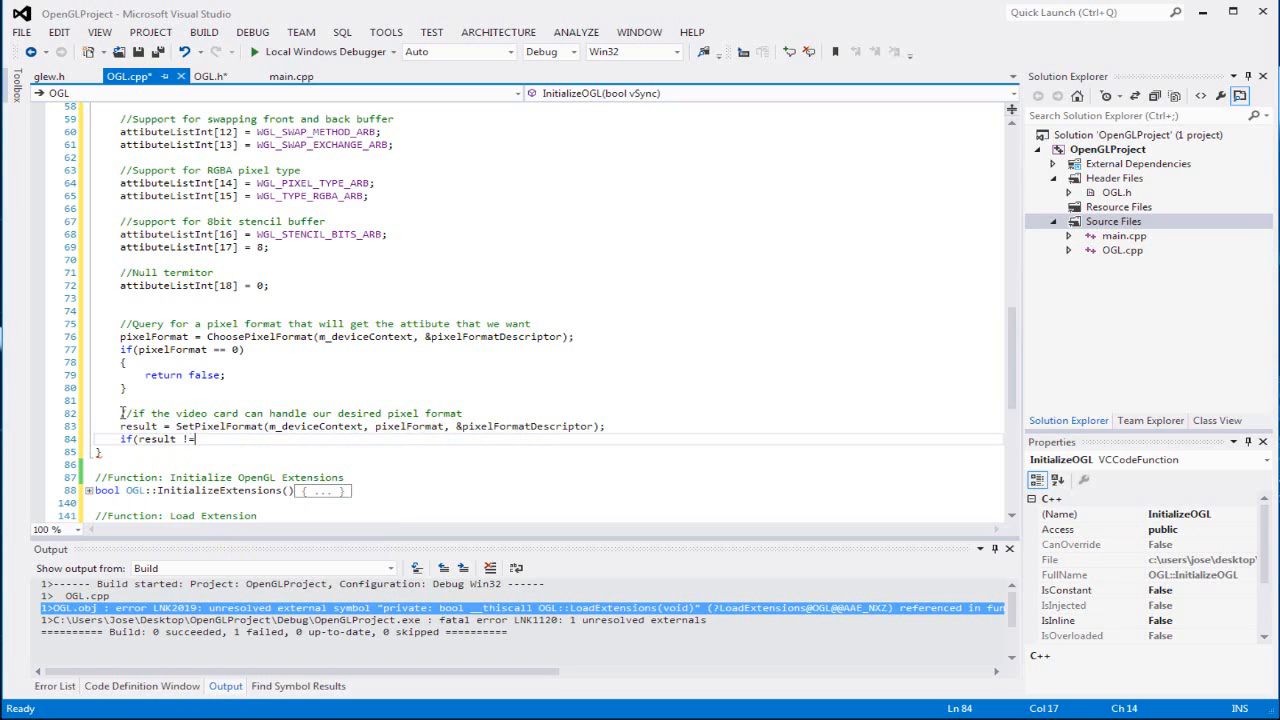
pyautogui.write('1)')
pyautogui.write('{')
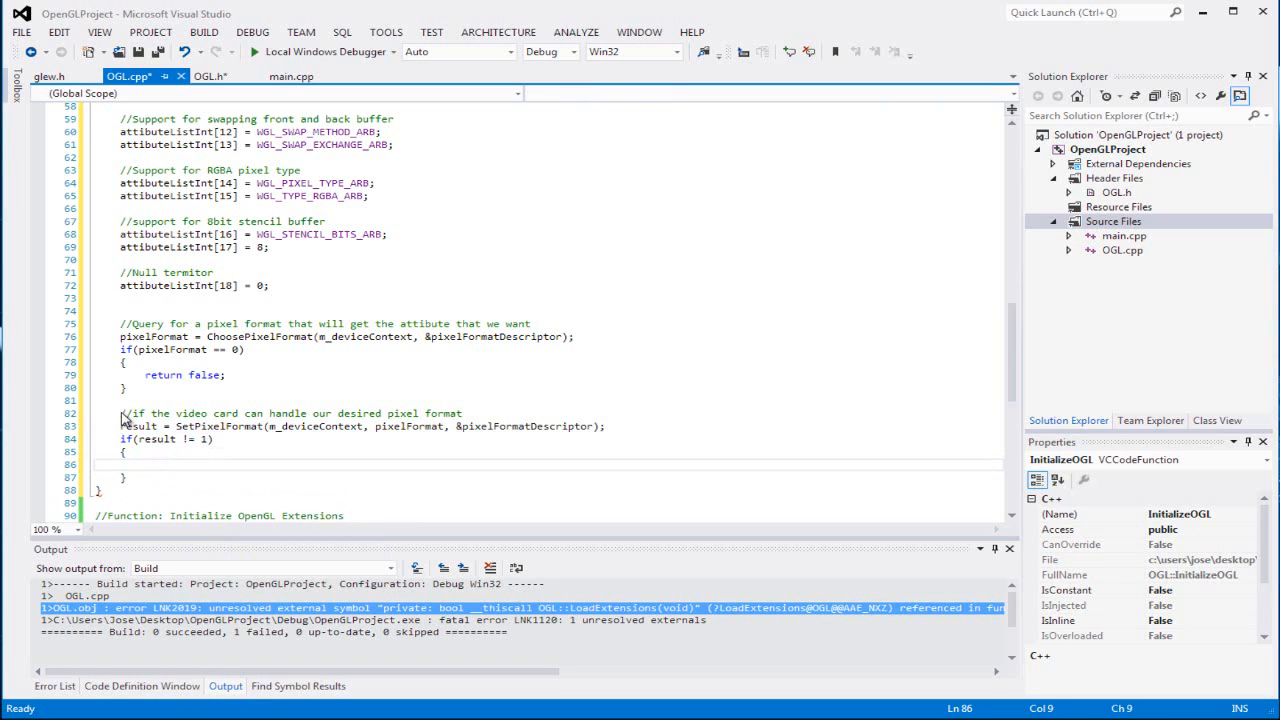
pyautogui.write('return')
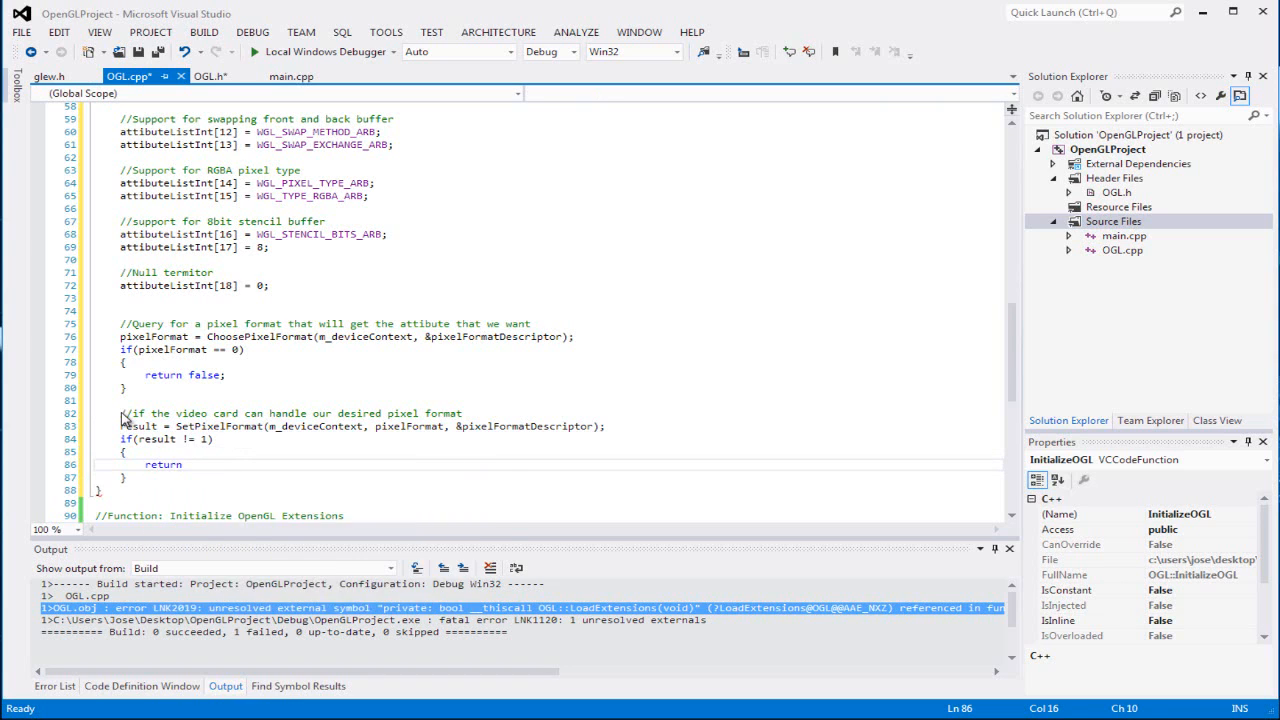
pyautogui.write('false;')
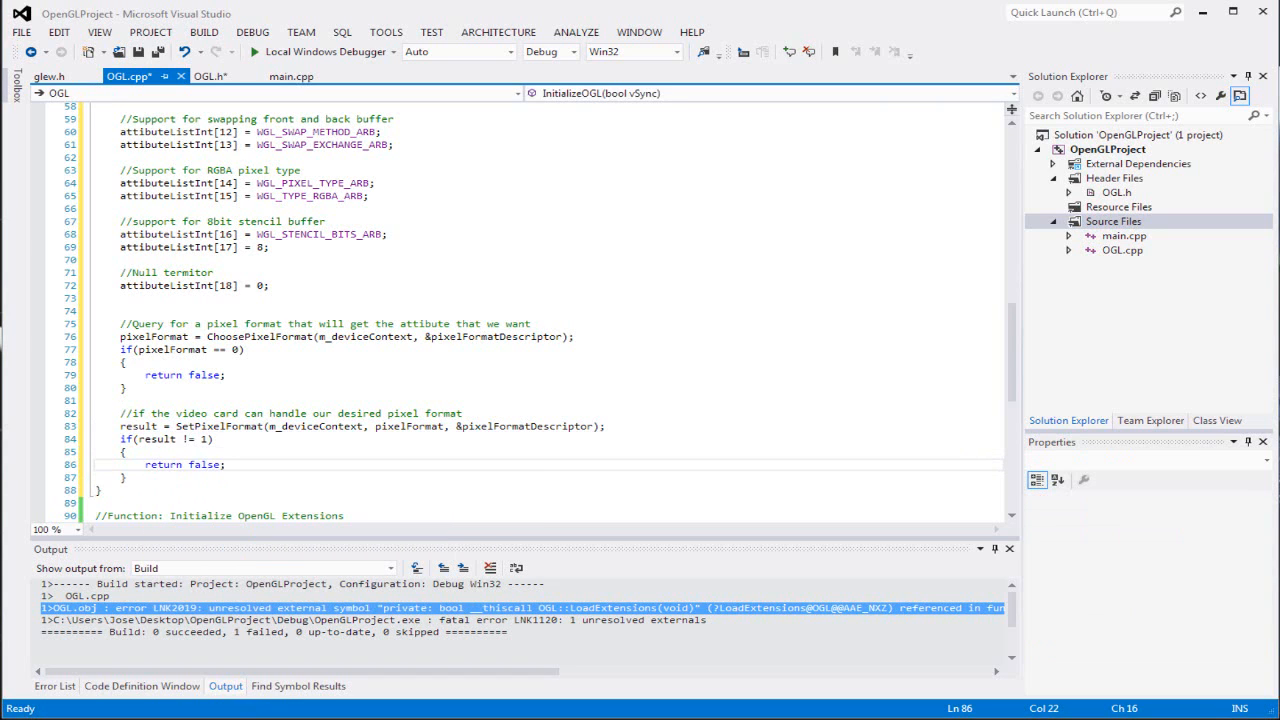
pyautogui.click(299, 482)
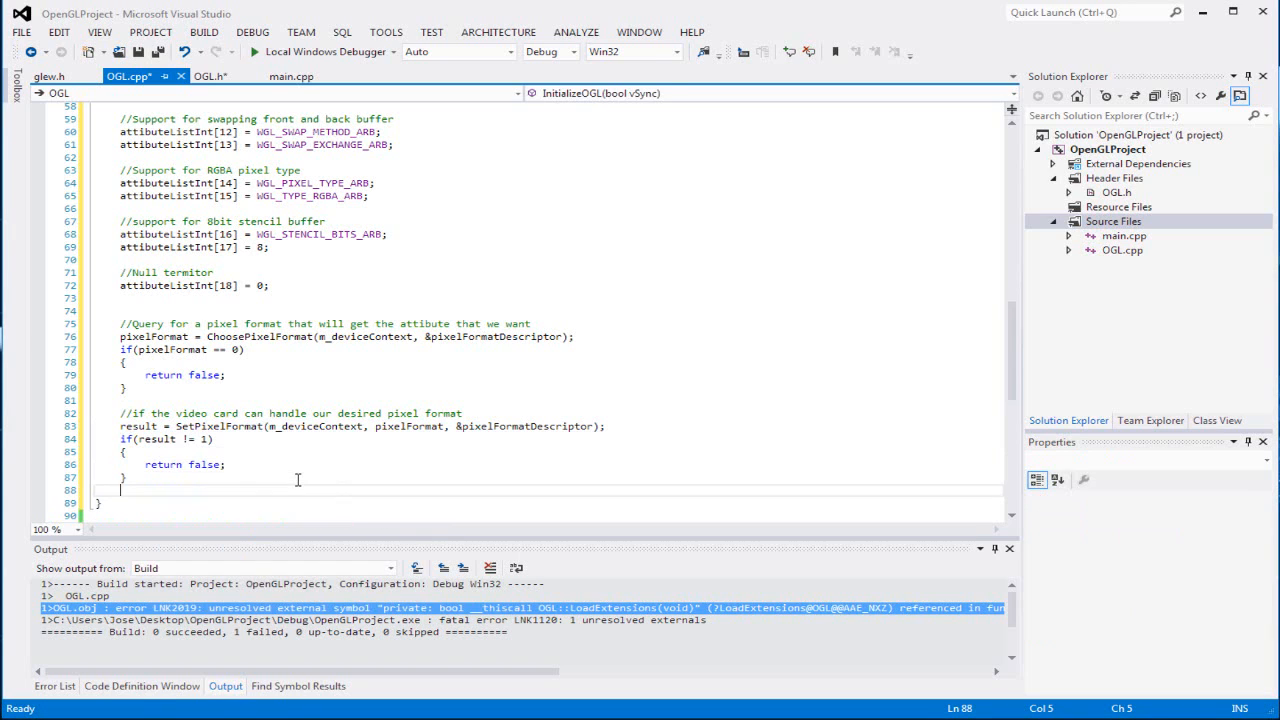
# Add a '//make temporary context' comment on a new line below the failure check.
pyautogui.press('enter')
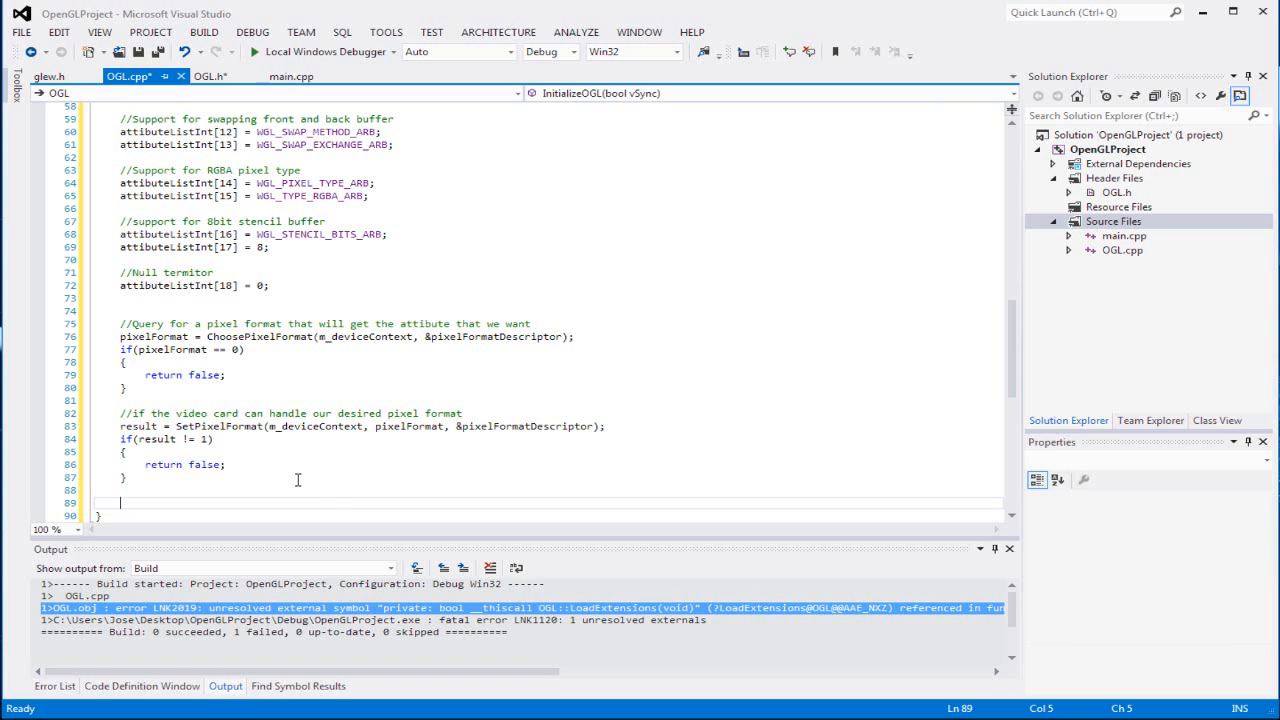
pyautogui.write('//')
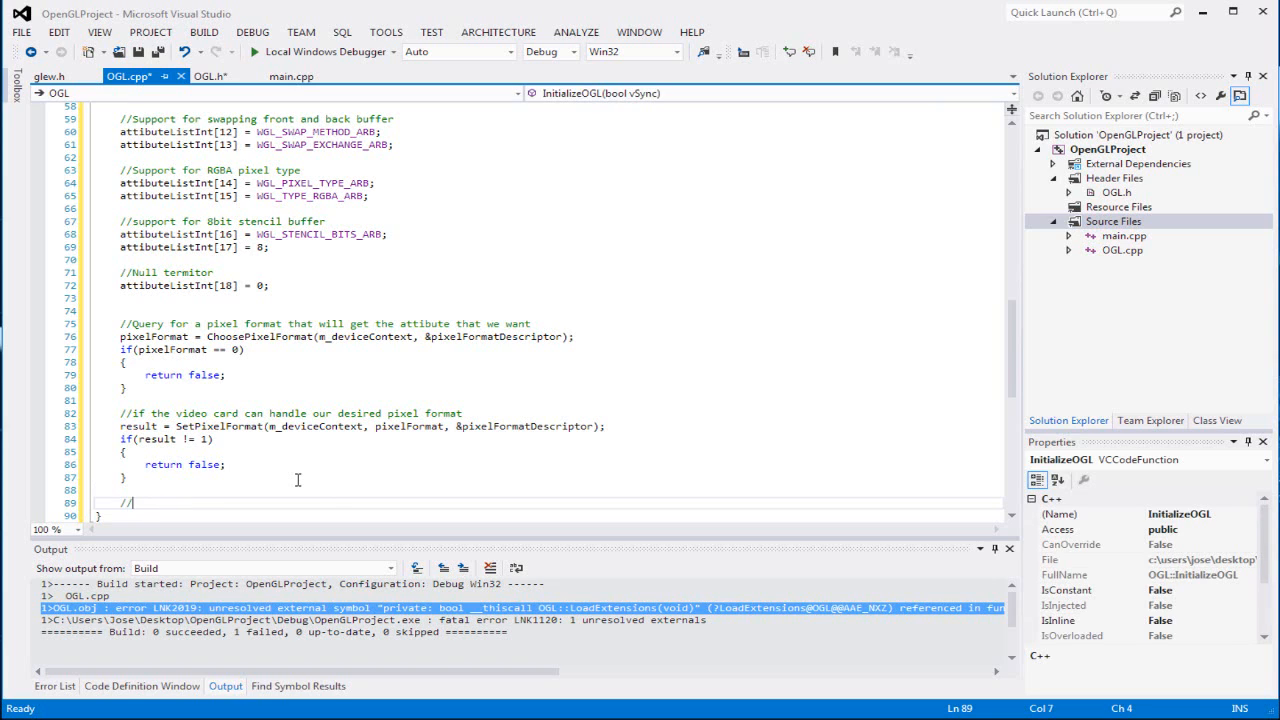
pyautogui.write('mk')
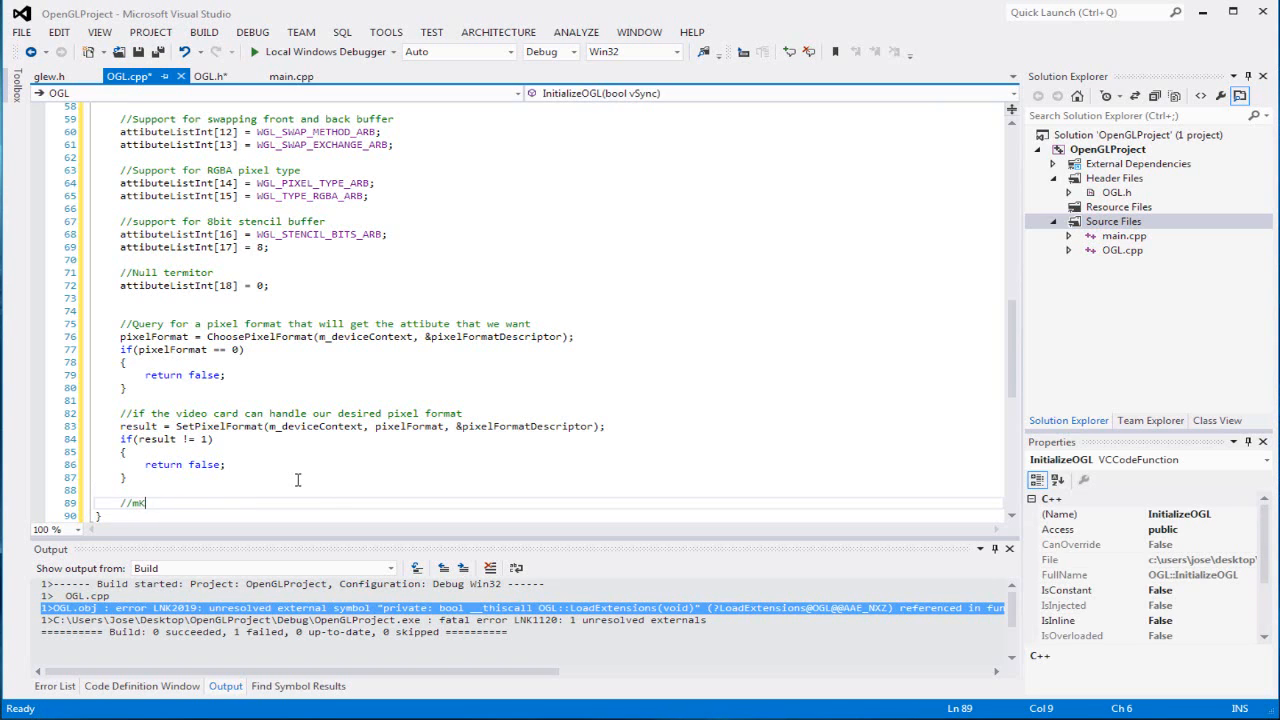
pyautogui.write('ake')
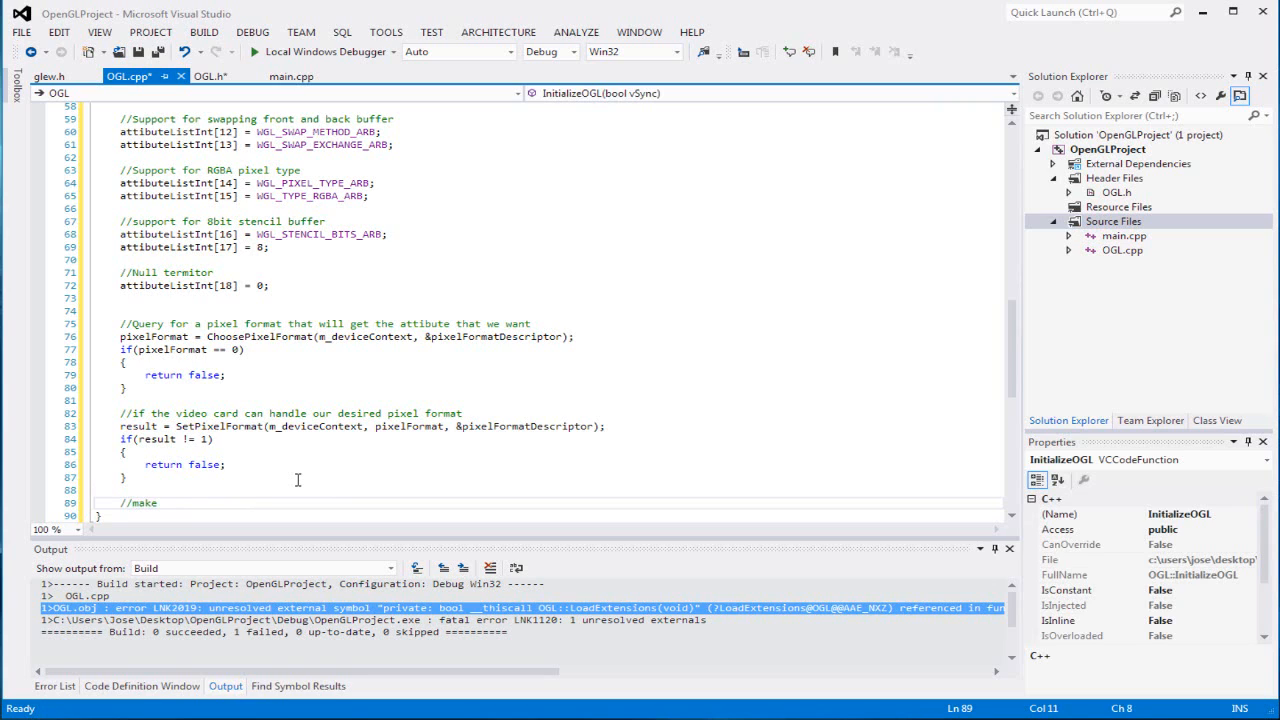
pyautogui.write('temporary')
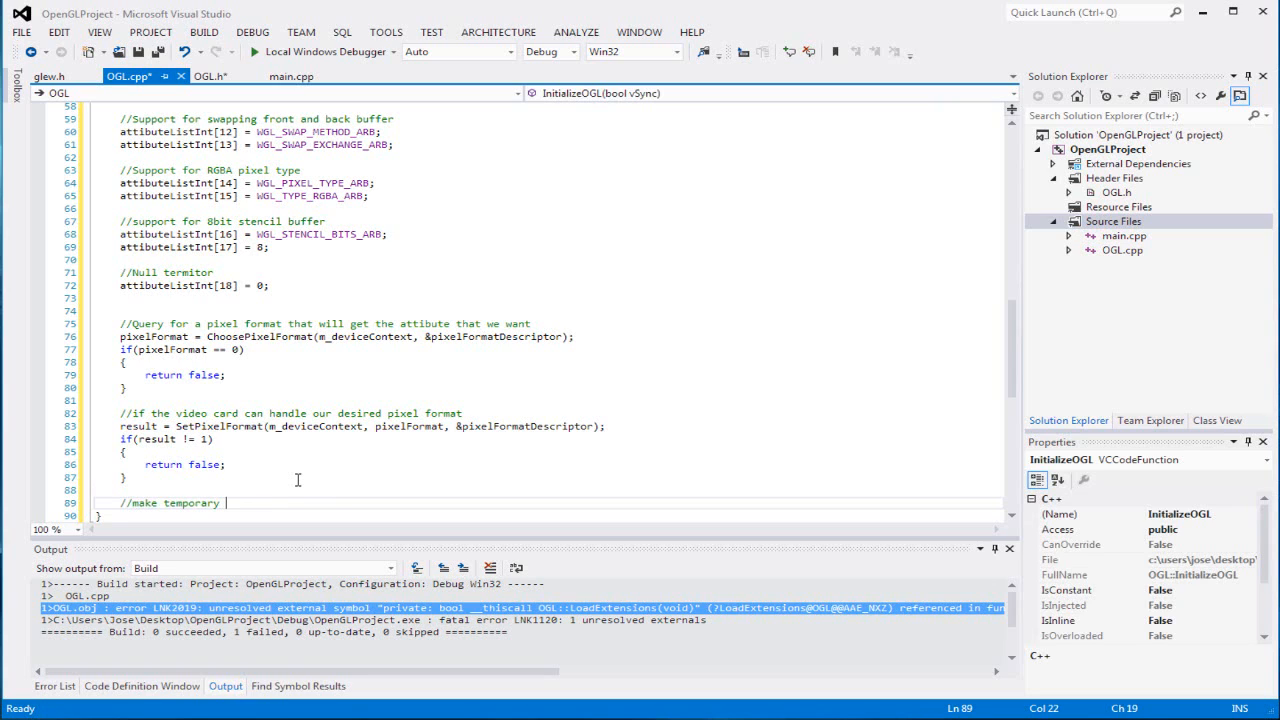
pyautogui.write('context that will')
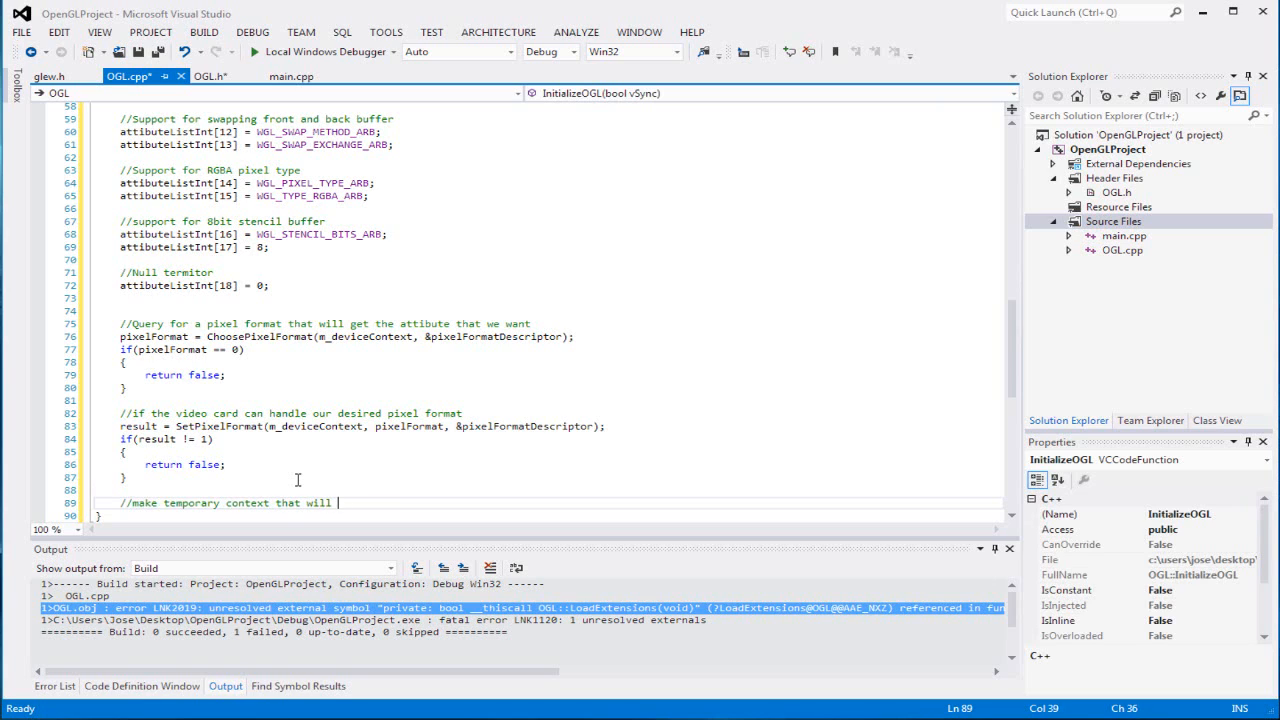
pyautogui.write('initialize o')
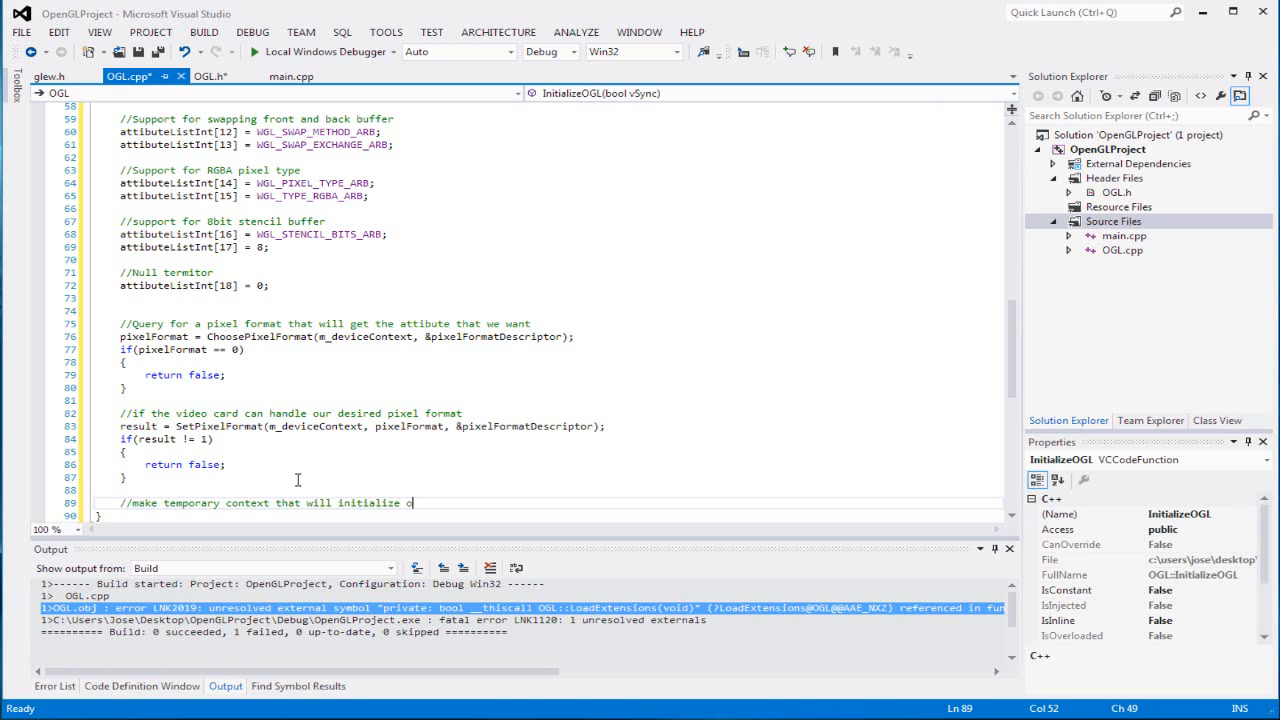
pyautogui.write('ur opengl w')
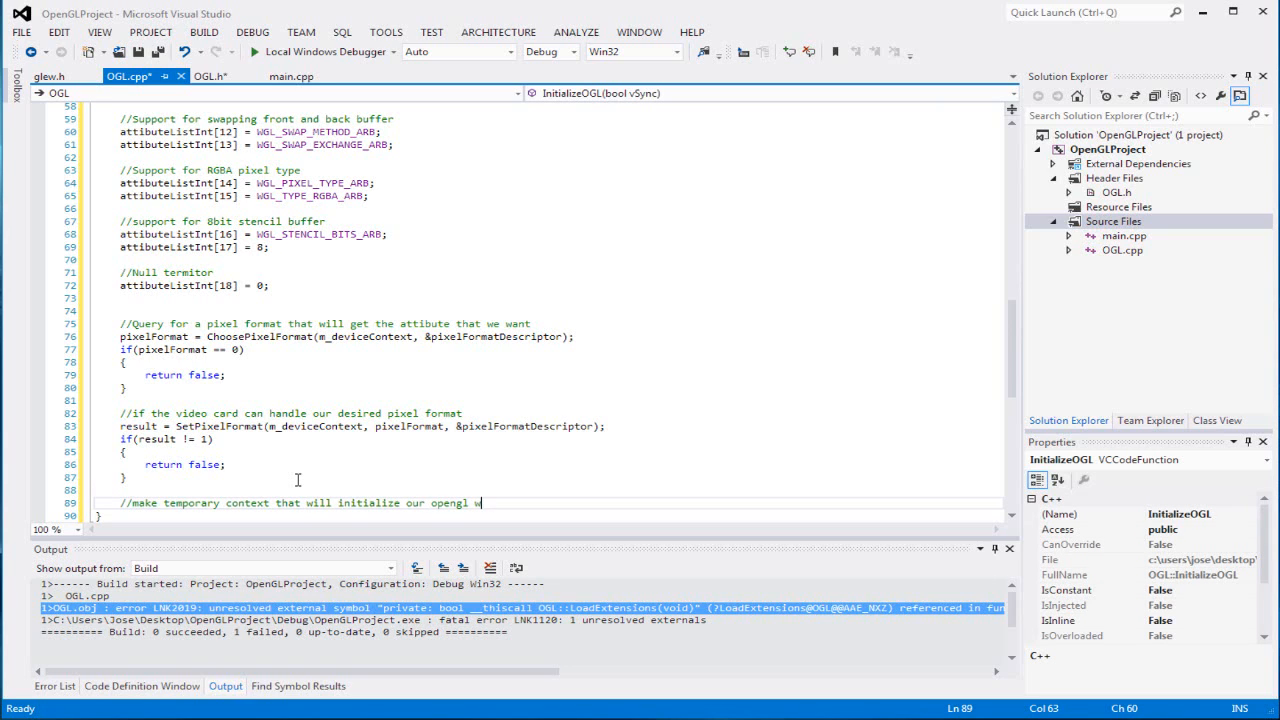
pyautogui.write('rangler')
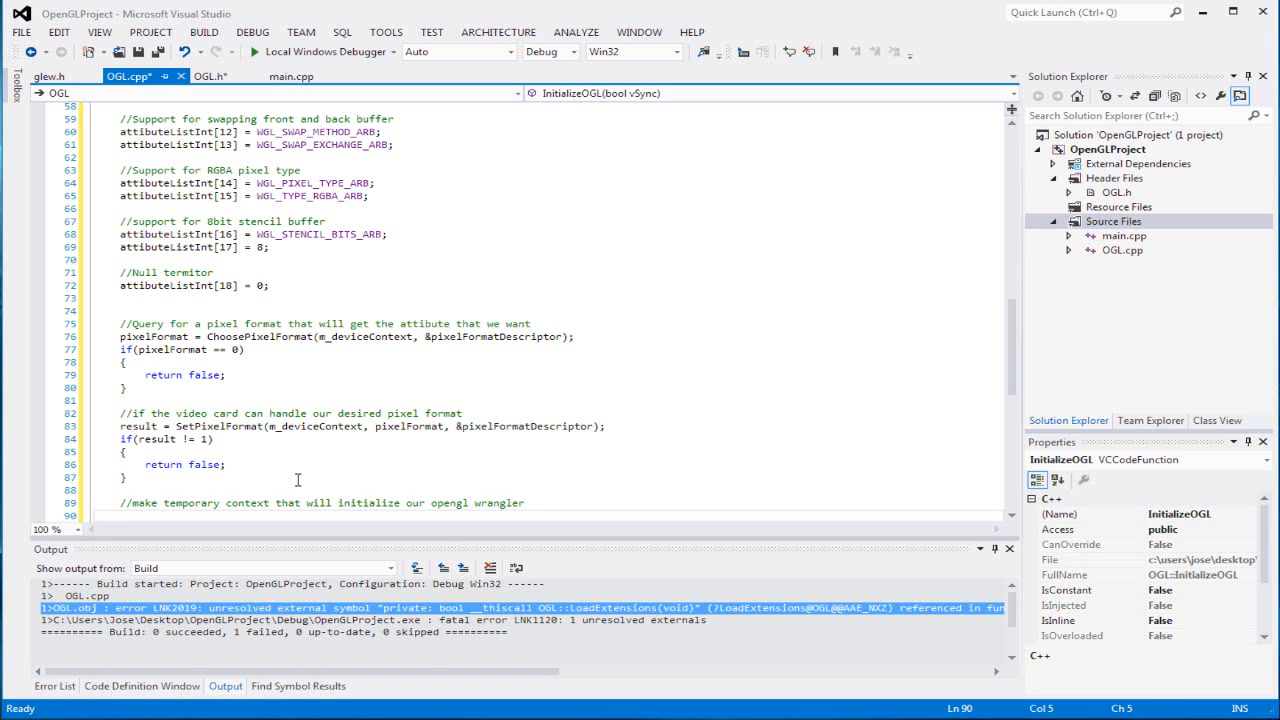
# Begin 'HGLRC tempOpenGLContext = wglCreateContext(m_devi' under the comment using IntelliSense.
pyautogui.write('HGLRC')
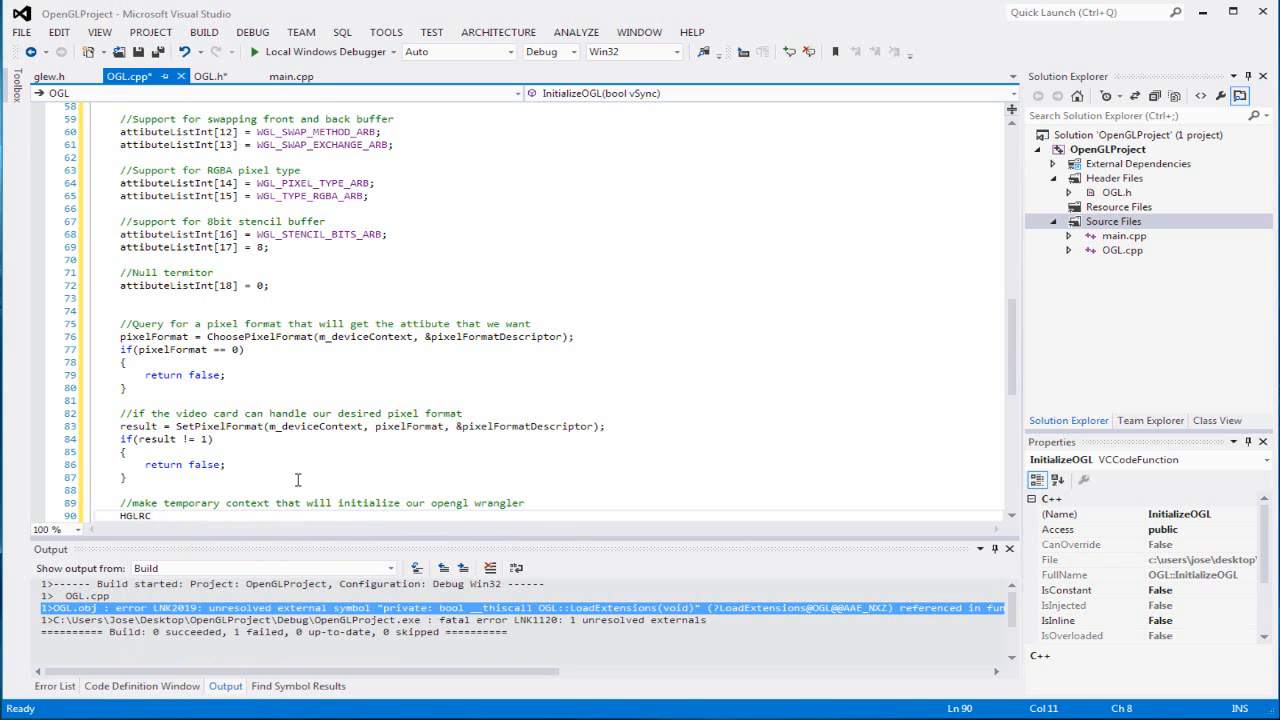
pyautogui.write('tem')
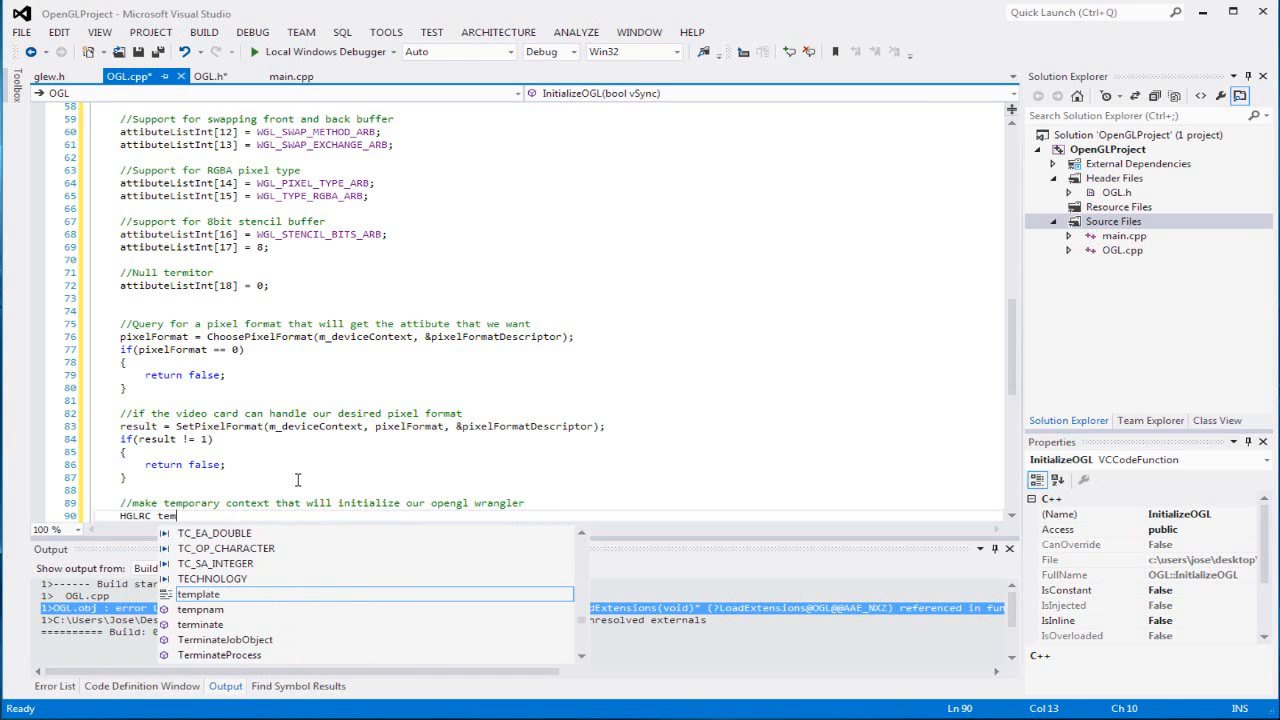
pyautogui.write('pOpen')
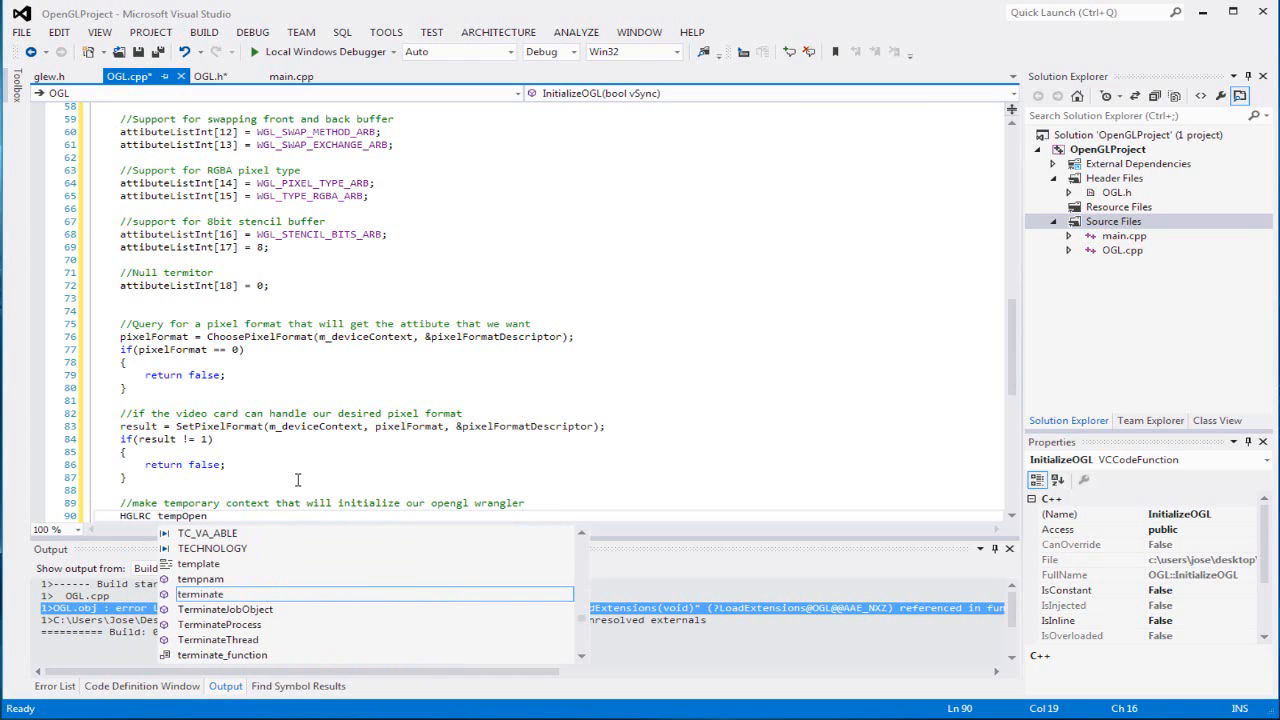
pyautogui.moveTo(200, 594)
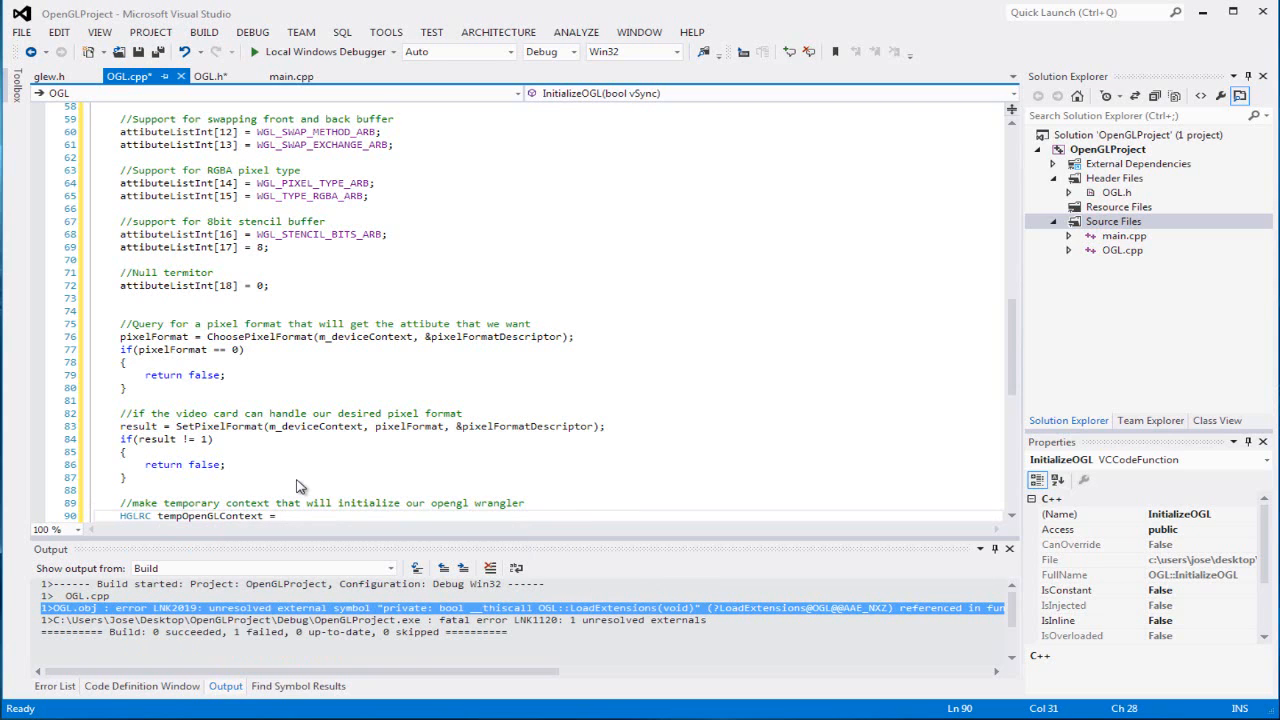
pyautogui.write('wglCreat')
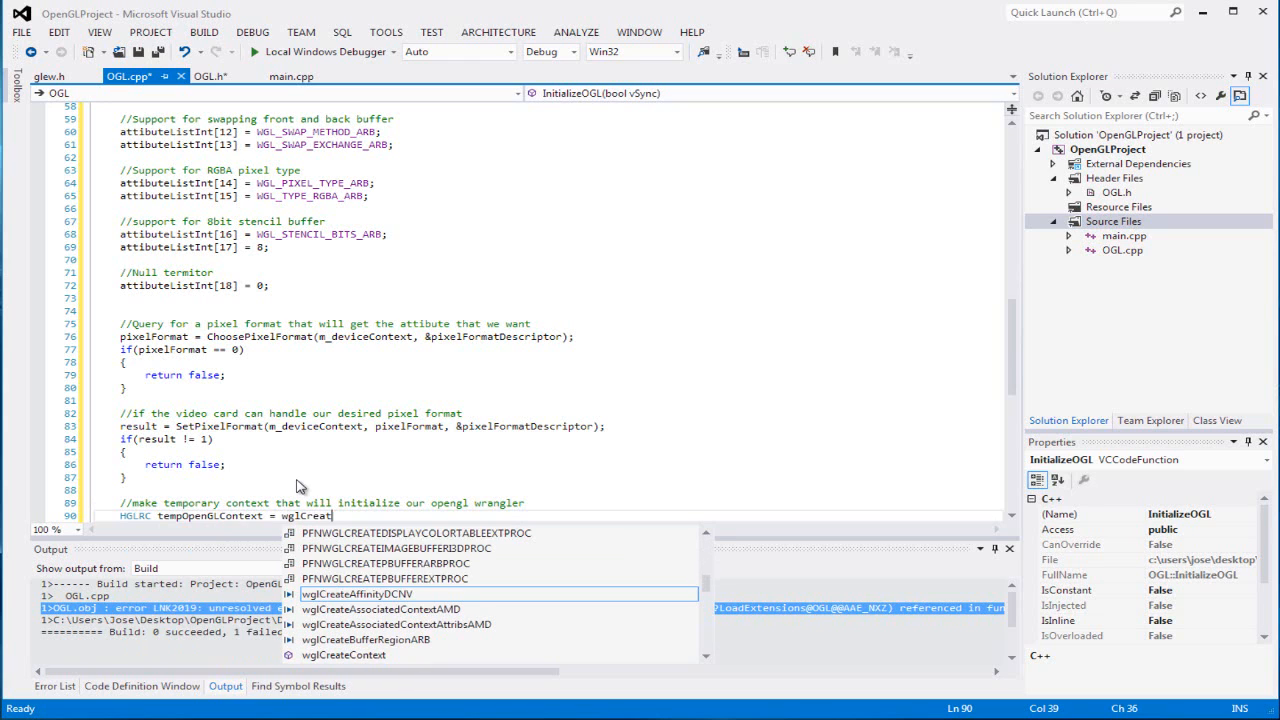
pyautogui.write('eContext(')
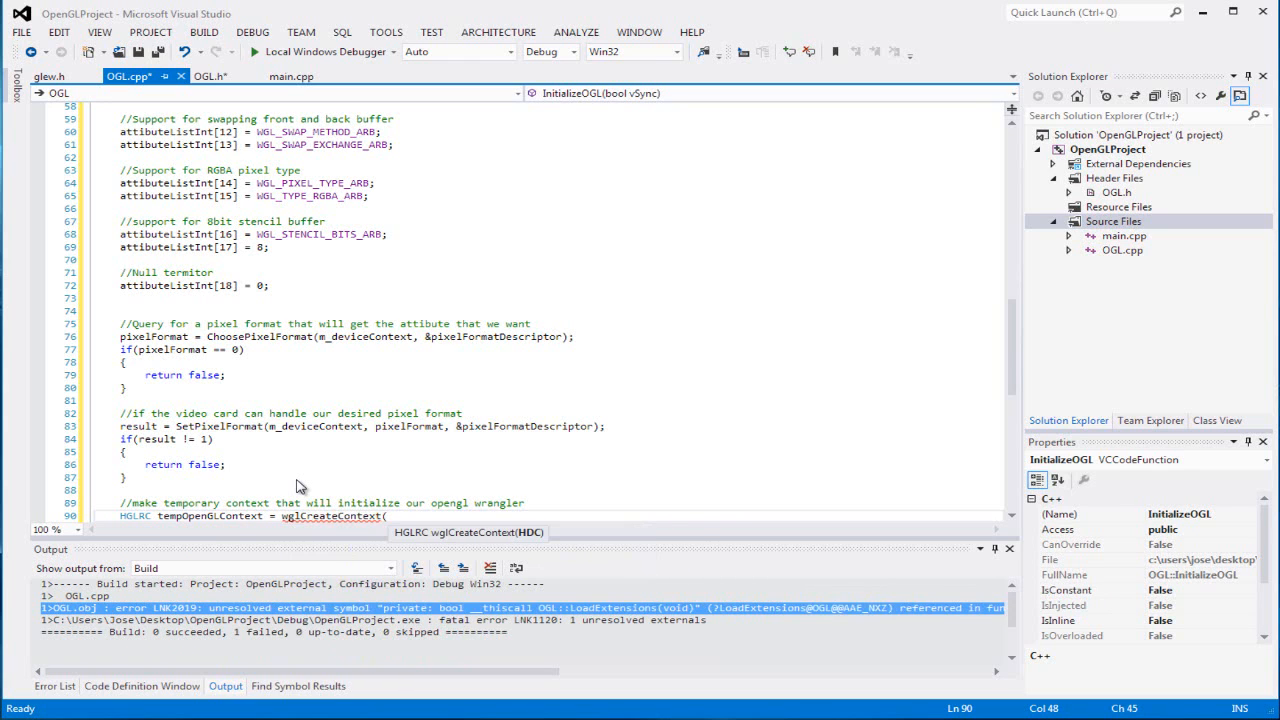
pyautogui.write('m_devi')
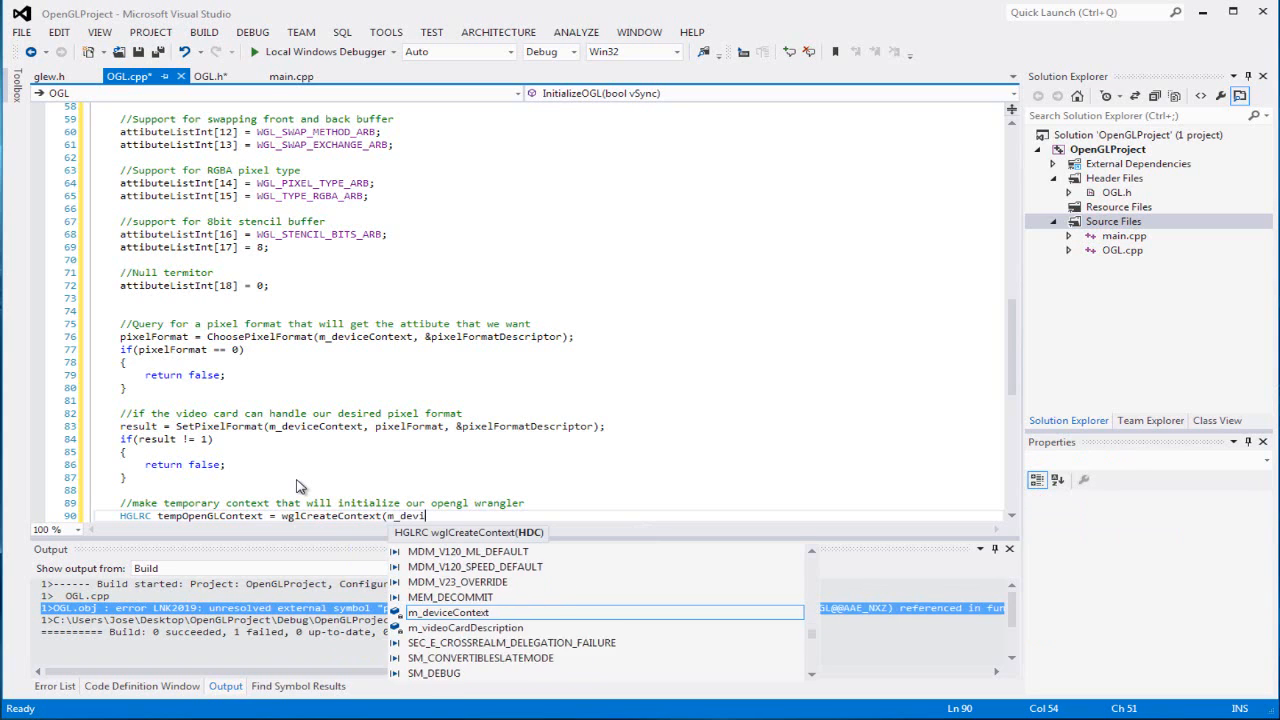